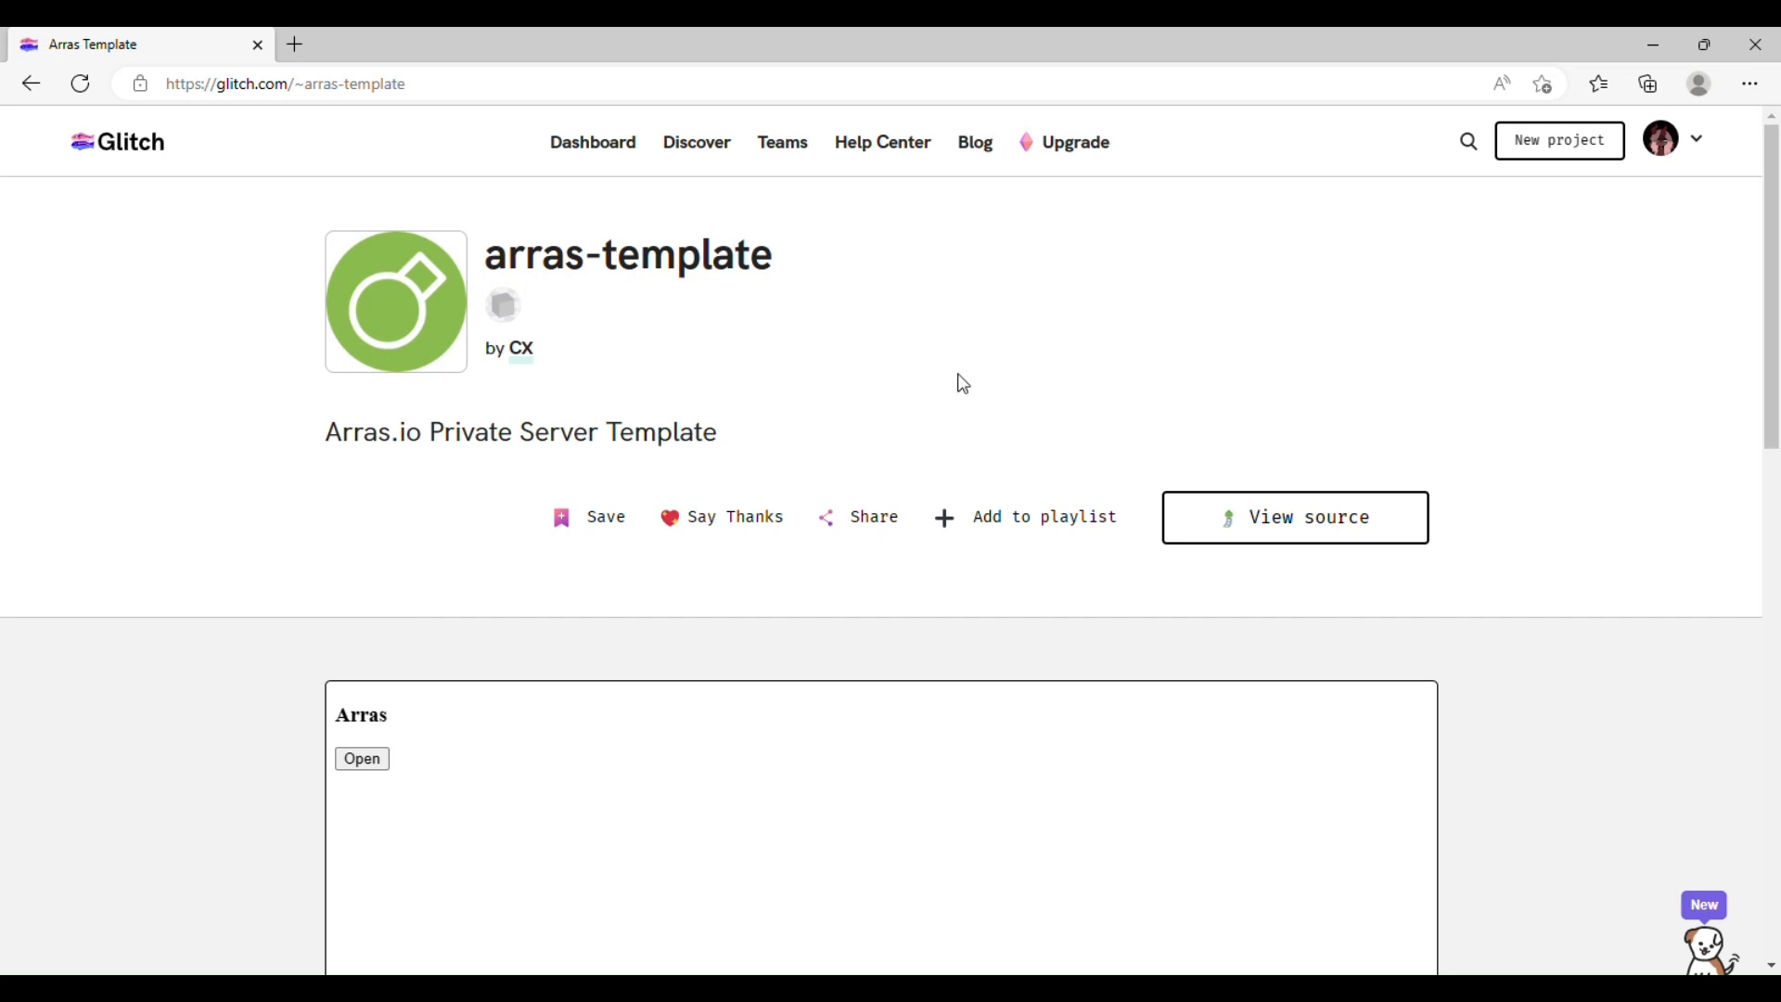
mouse_move(557, 297)
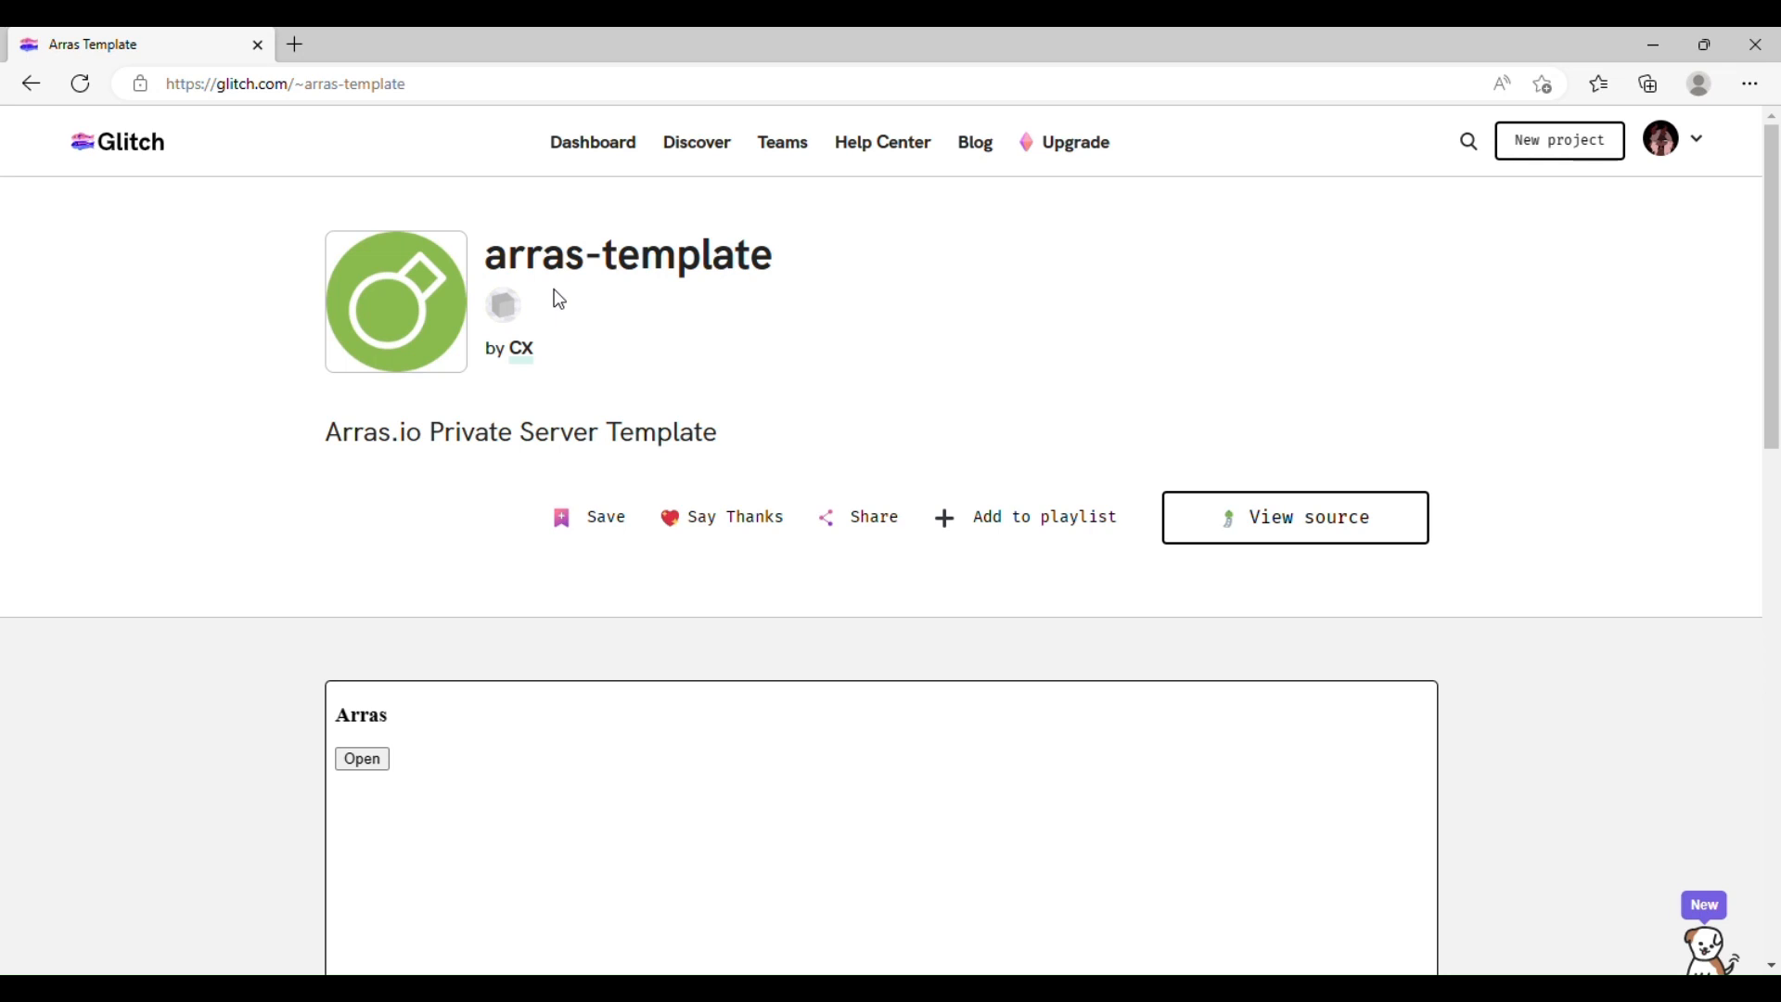
mouse_move(866, 413)
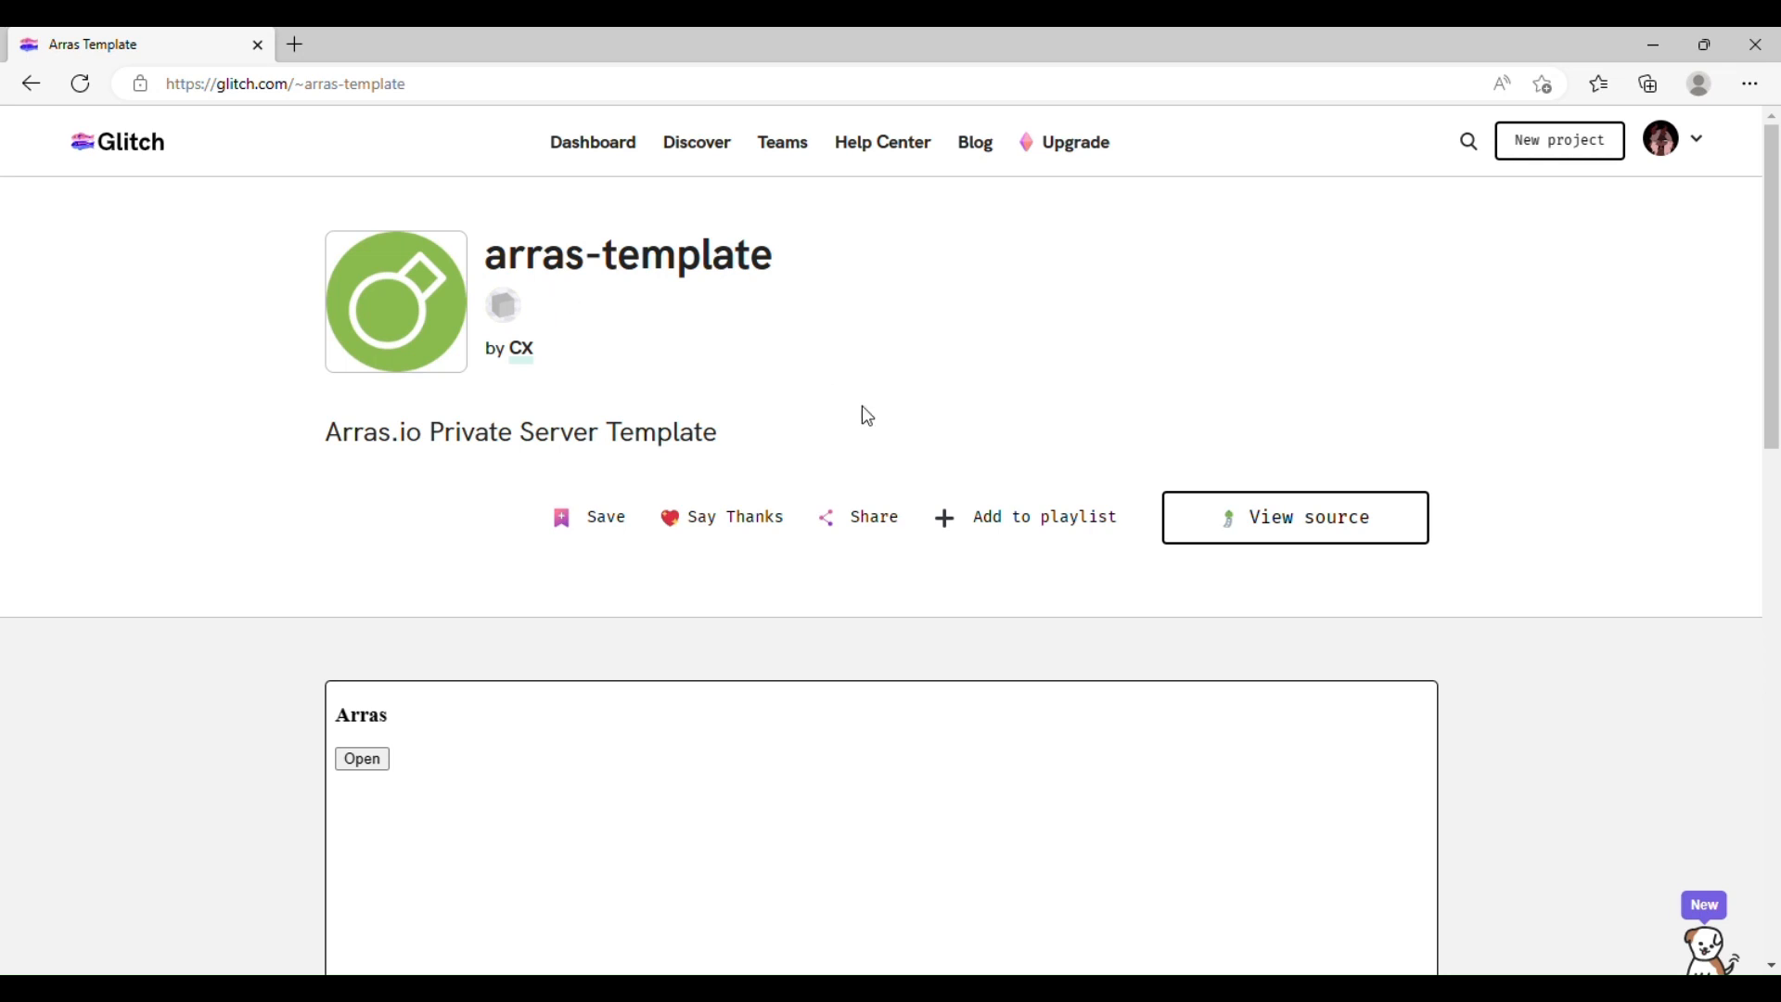
mouse_move(829, 391)
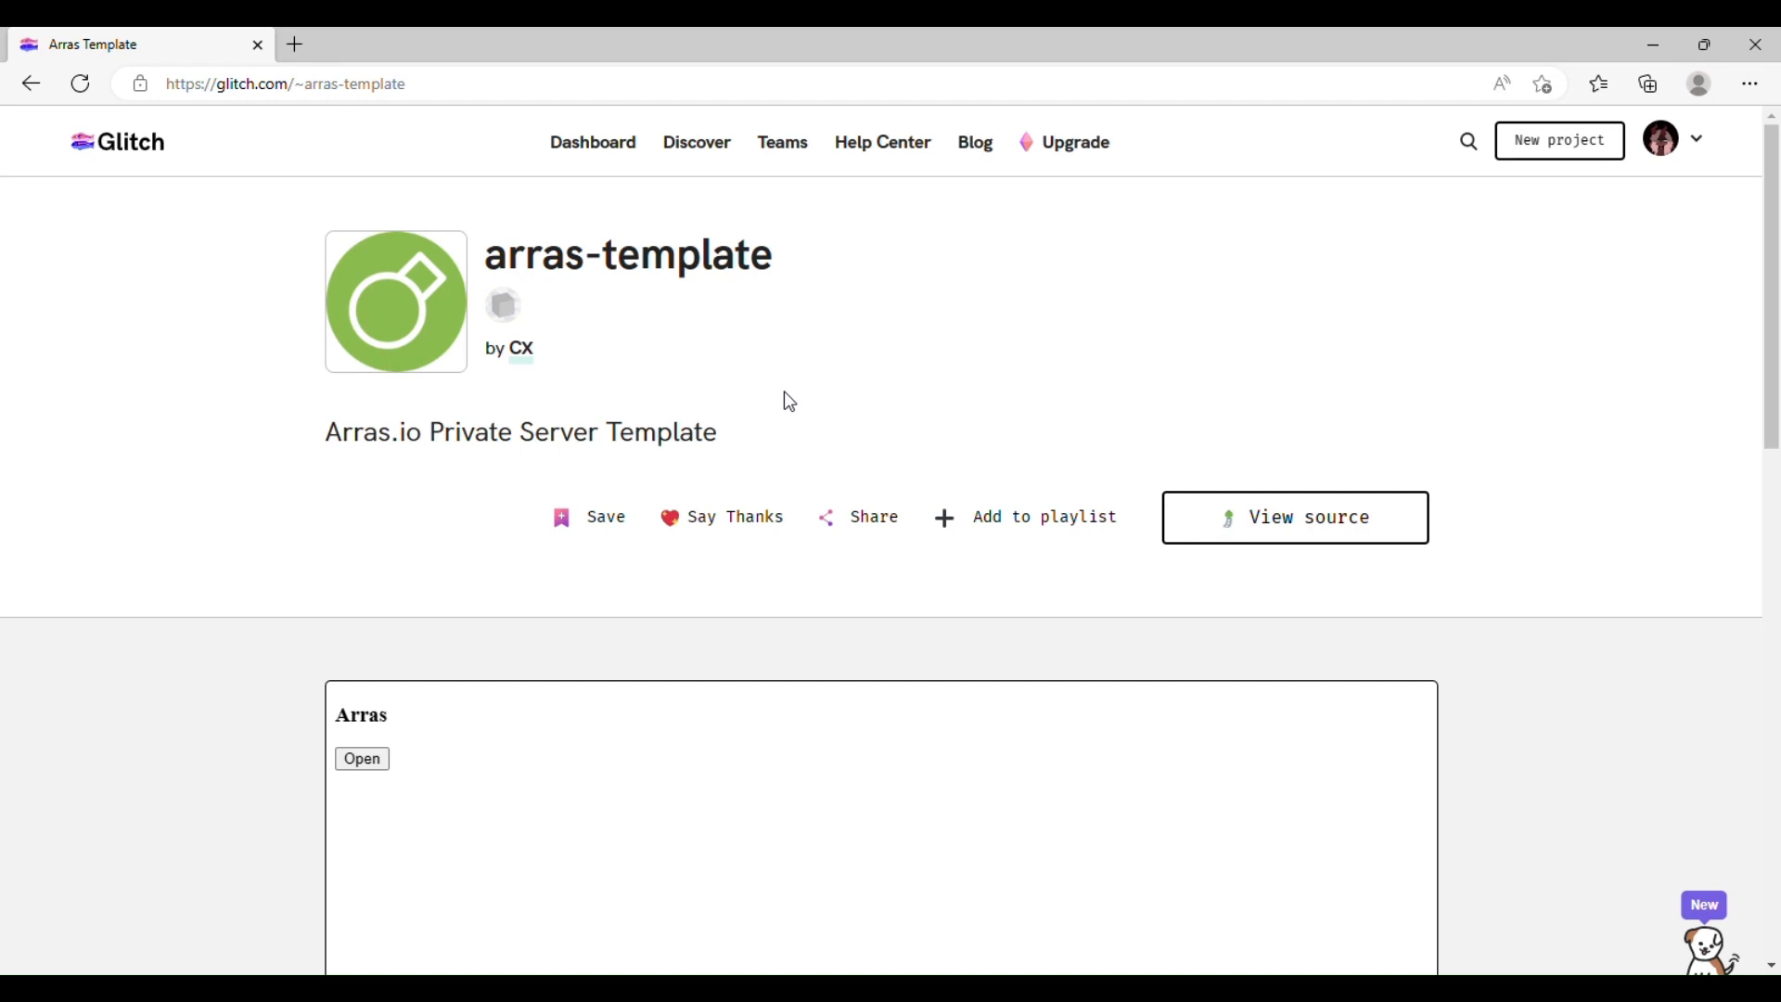
mouse_move(785, 412)
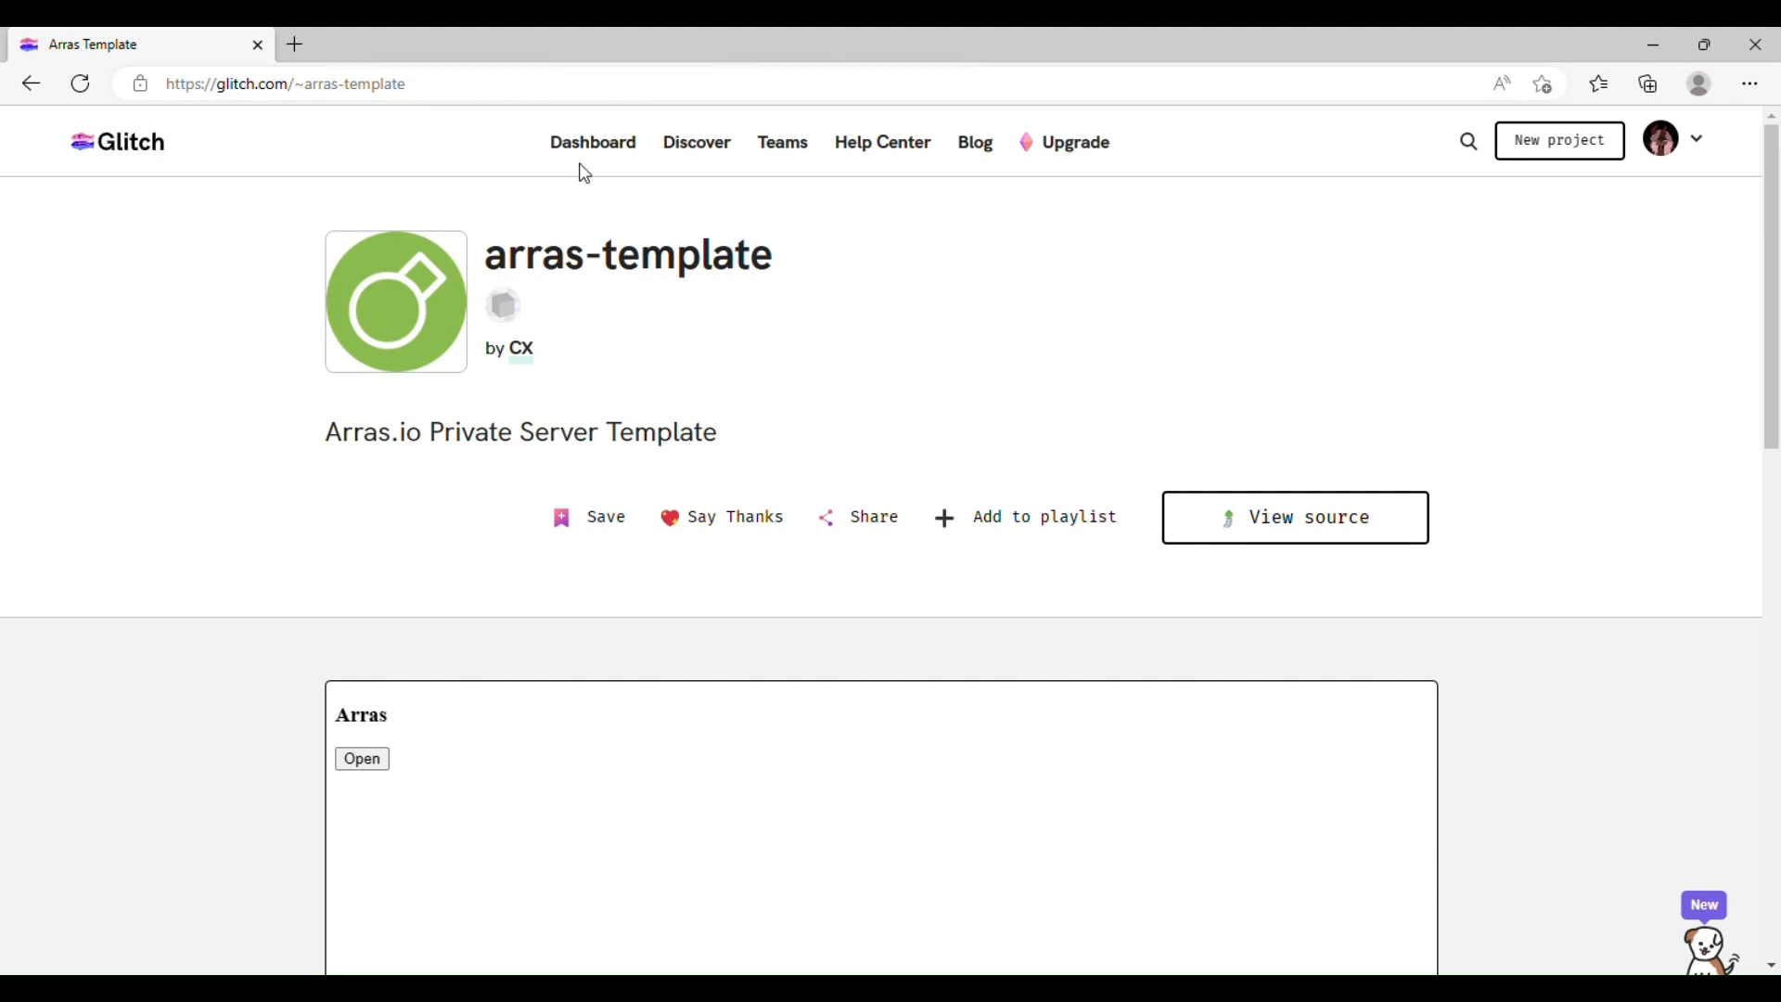
- Remix arras-template into a new Glitch project, gregarious-uneven-lodge, opened in the editor
scroll(down, 3)
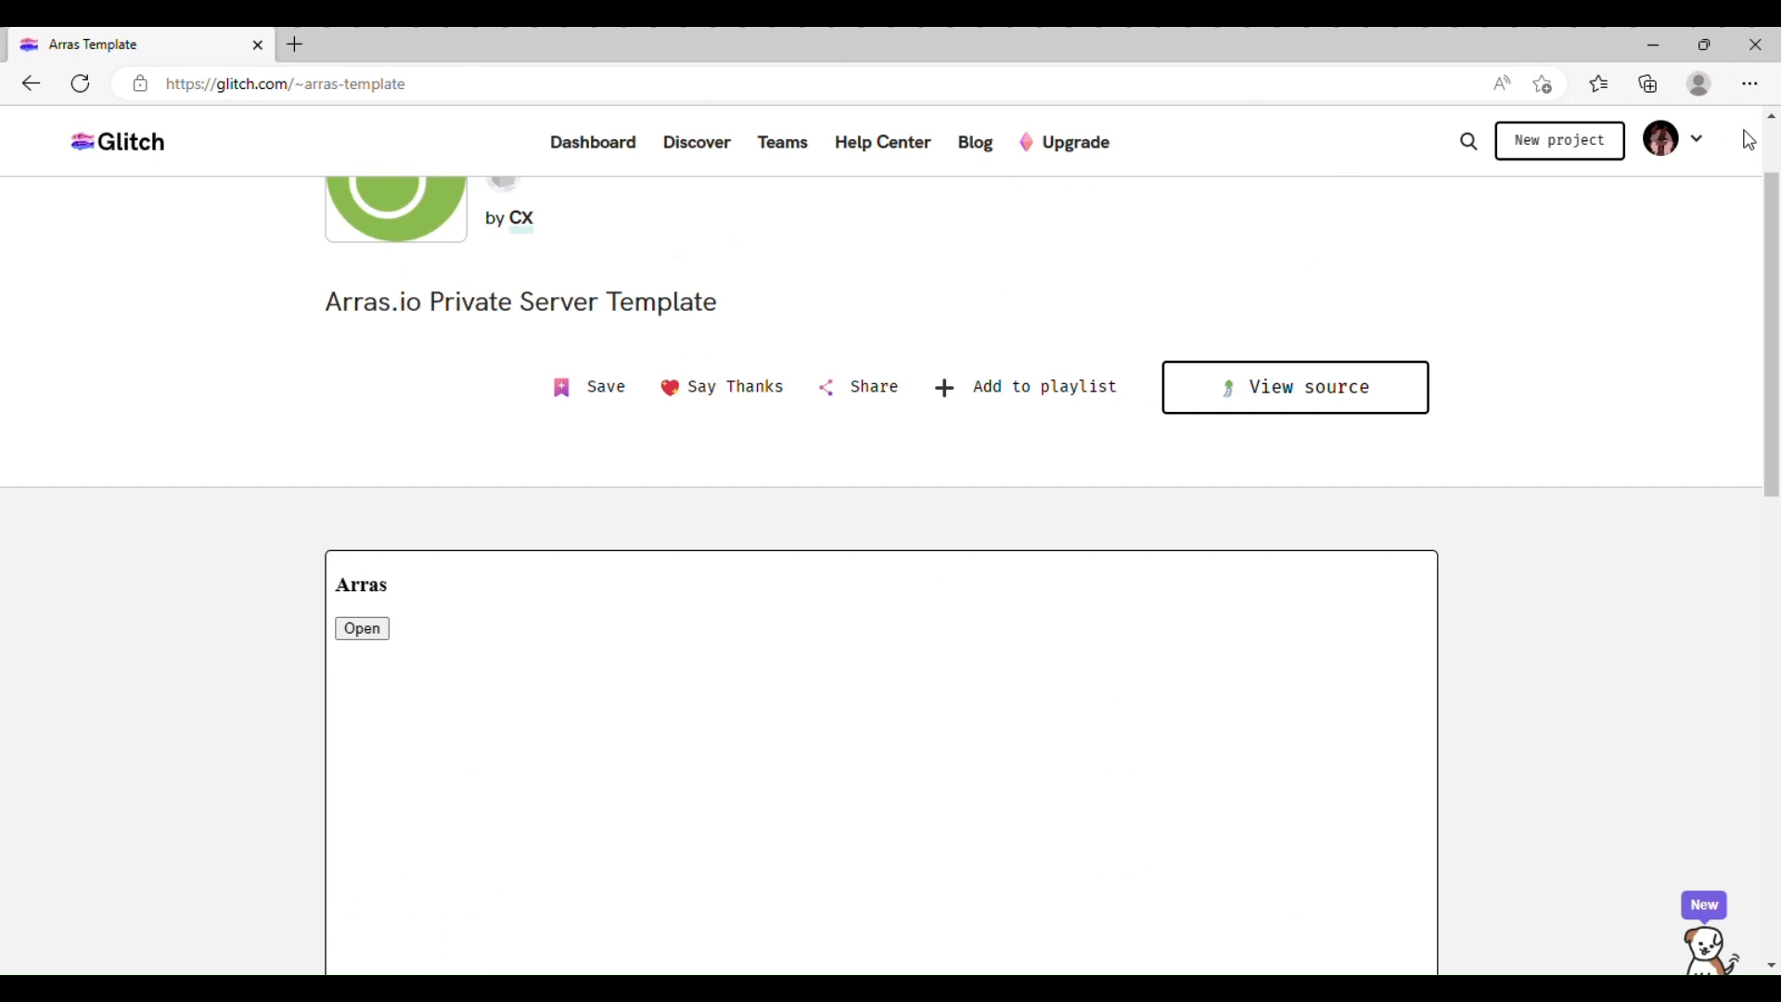
mouse_move(1662, 139)
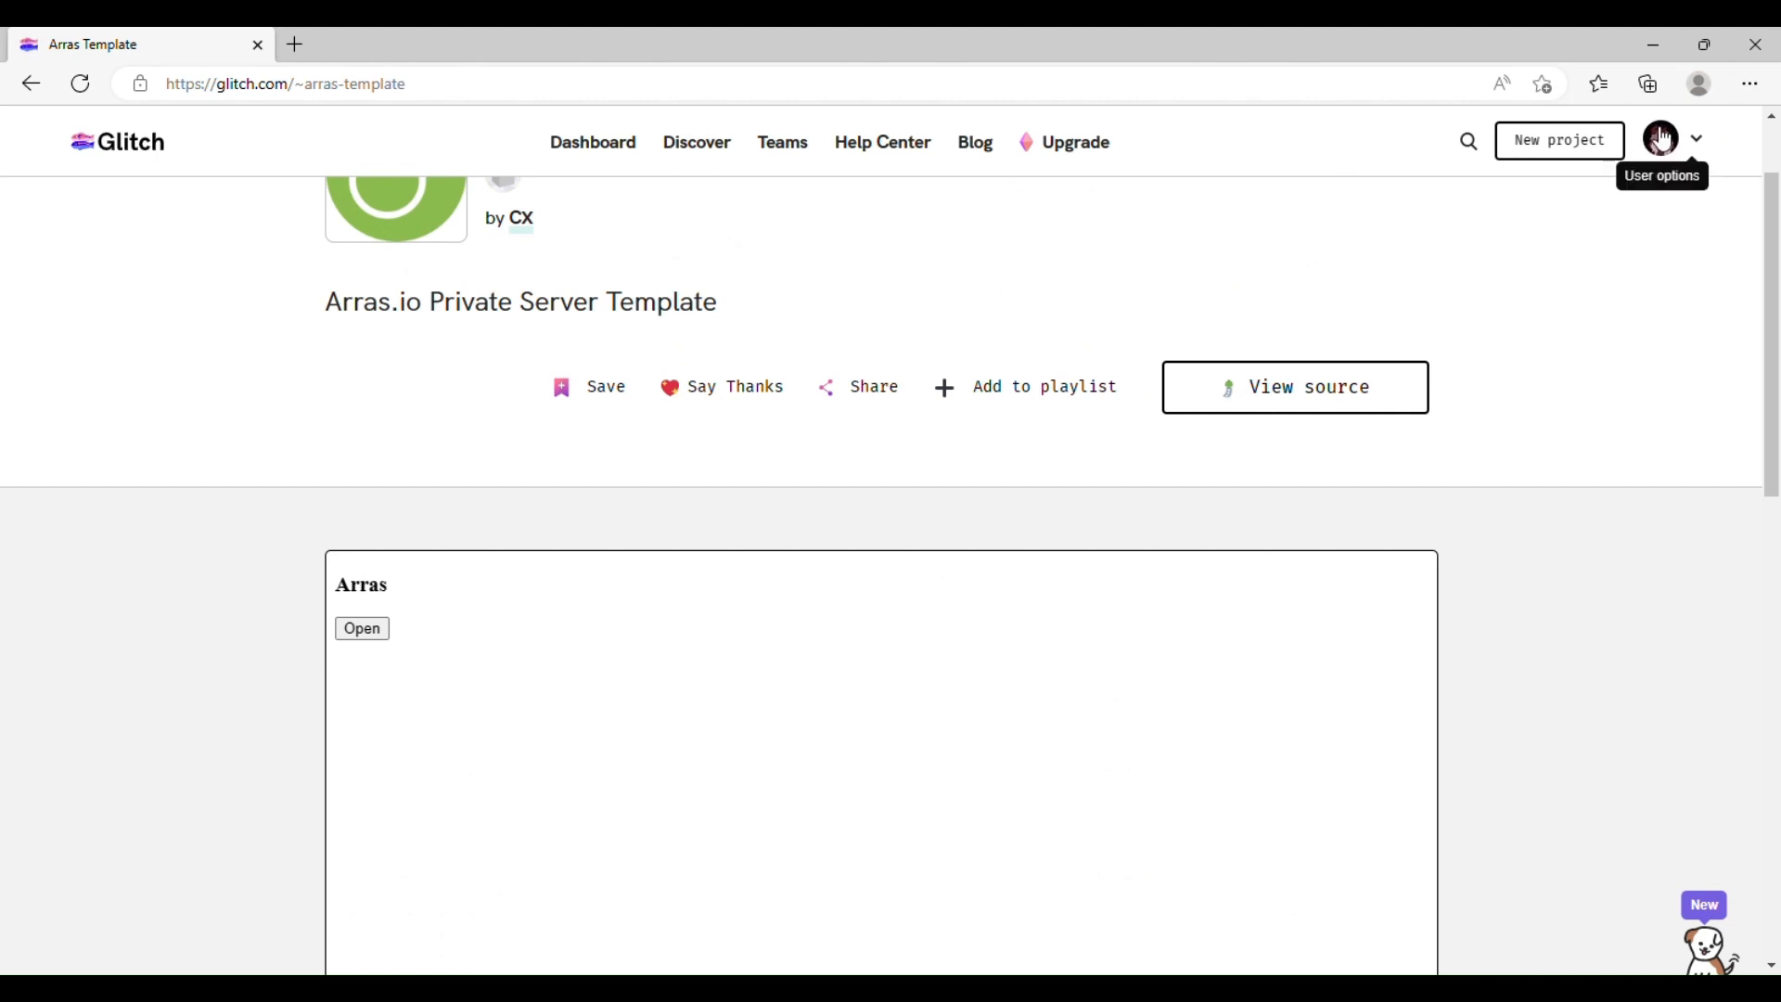
mouse_move(1352, 269)
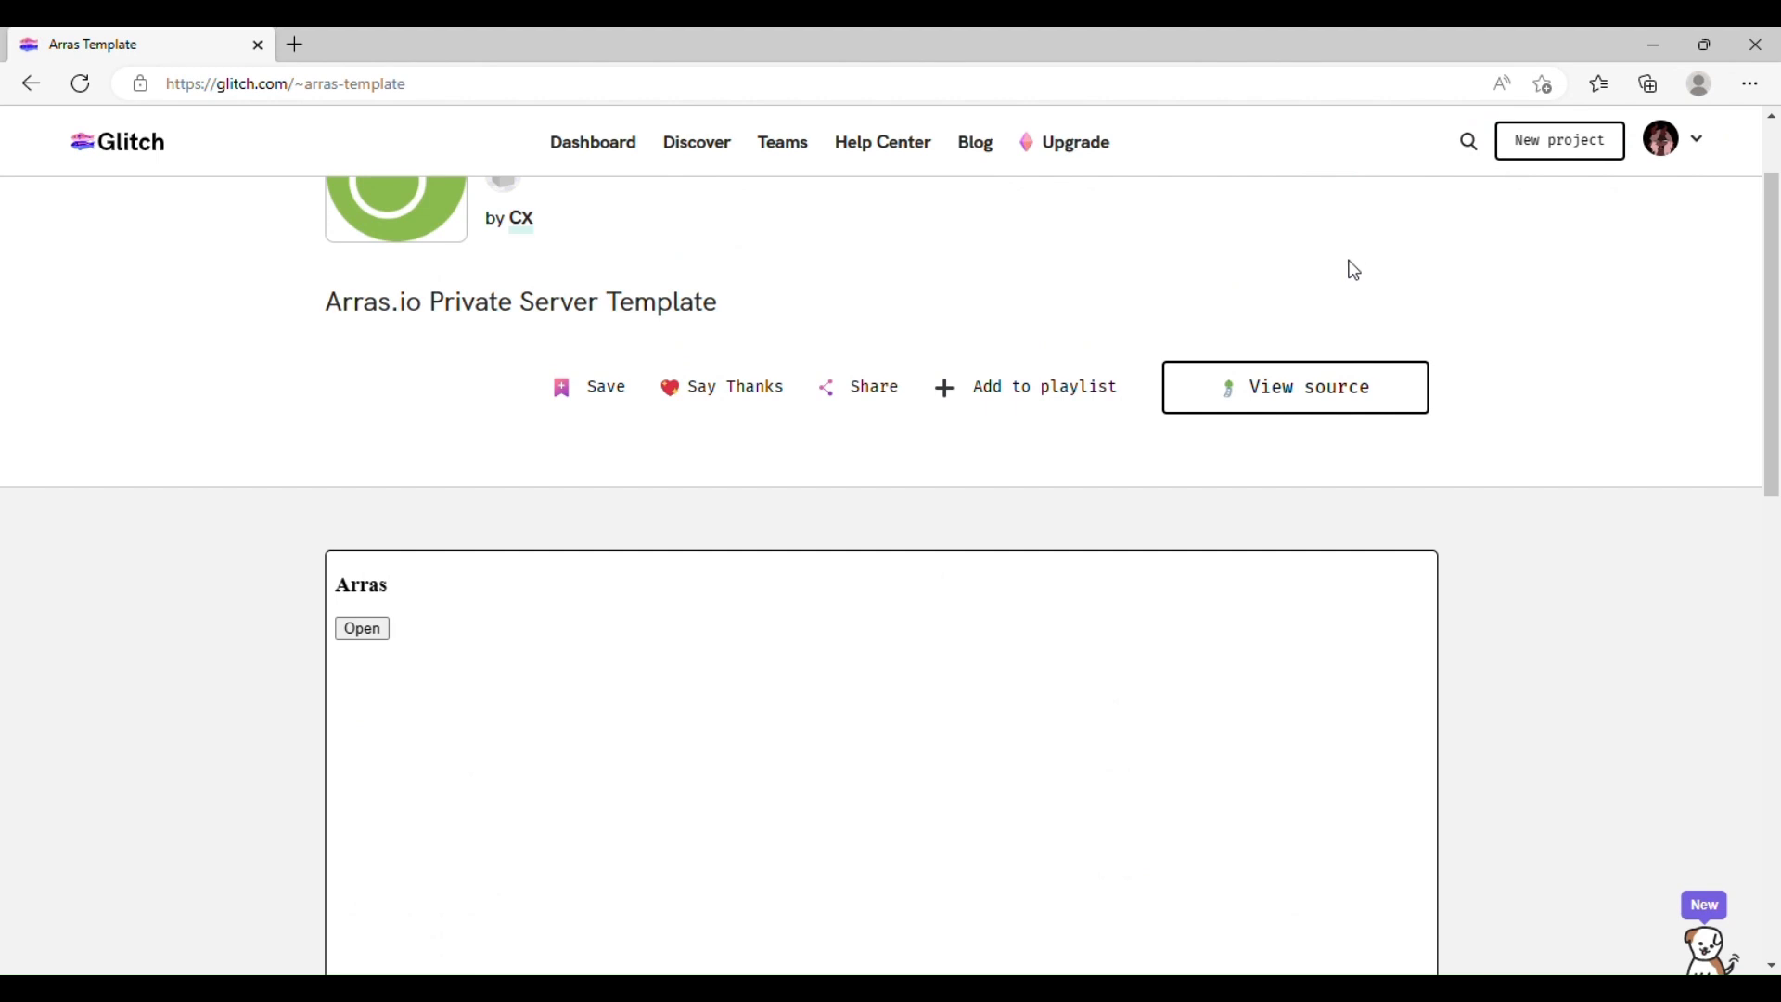
mouse_move(1605, 159)
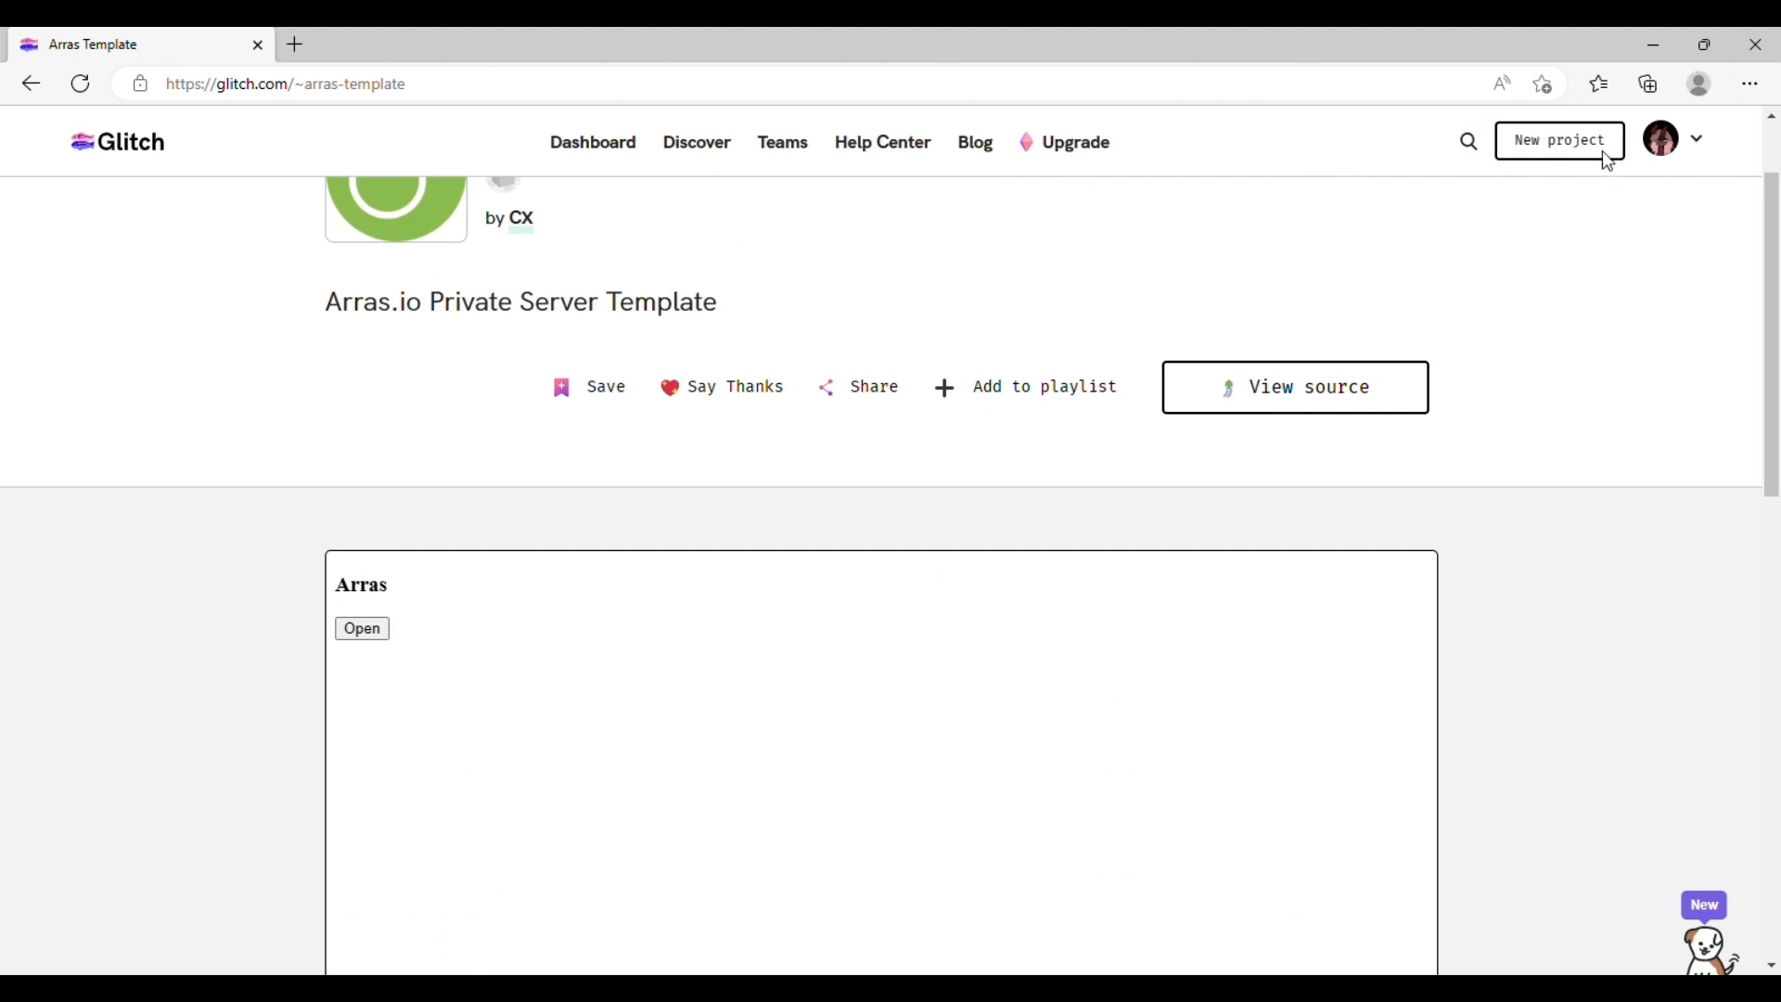
mouse_move(1526, 350)
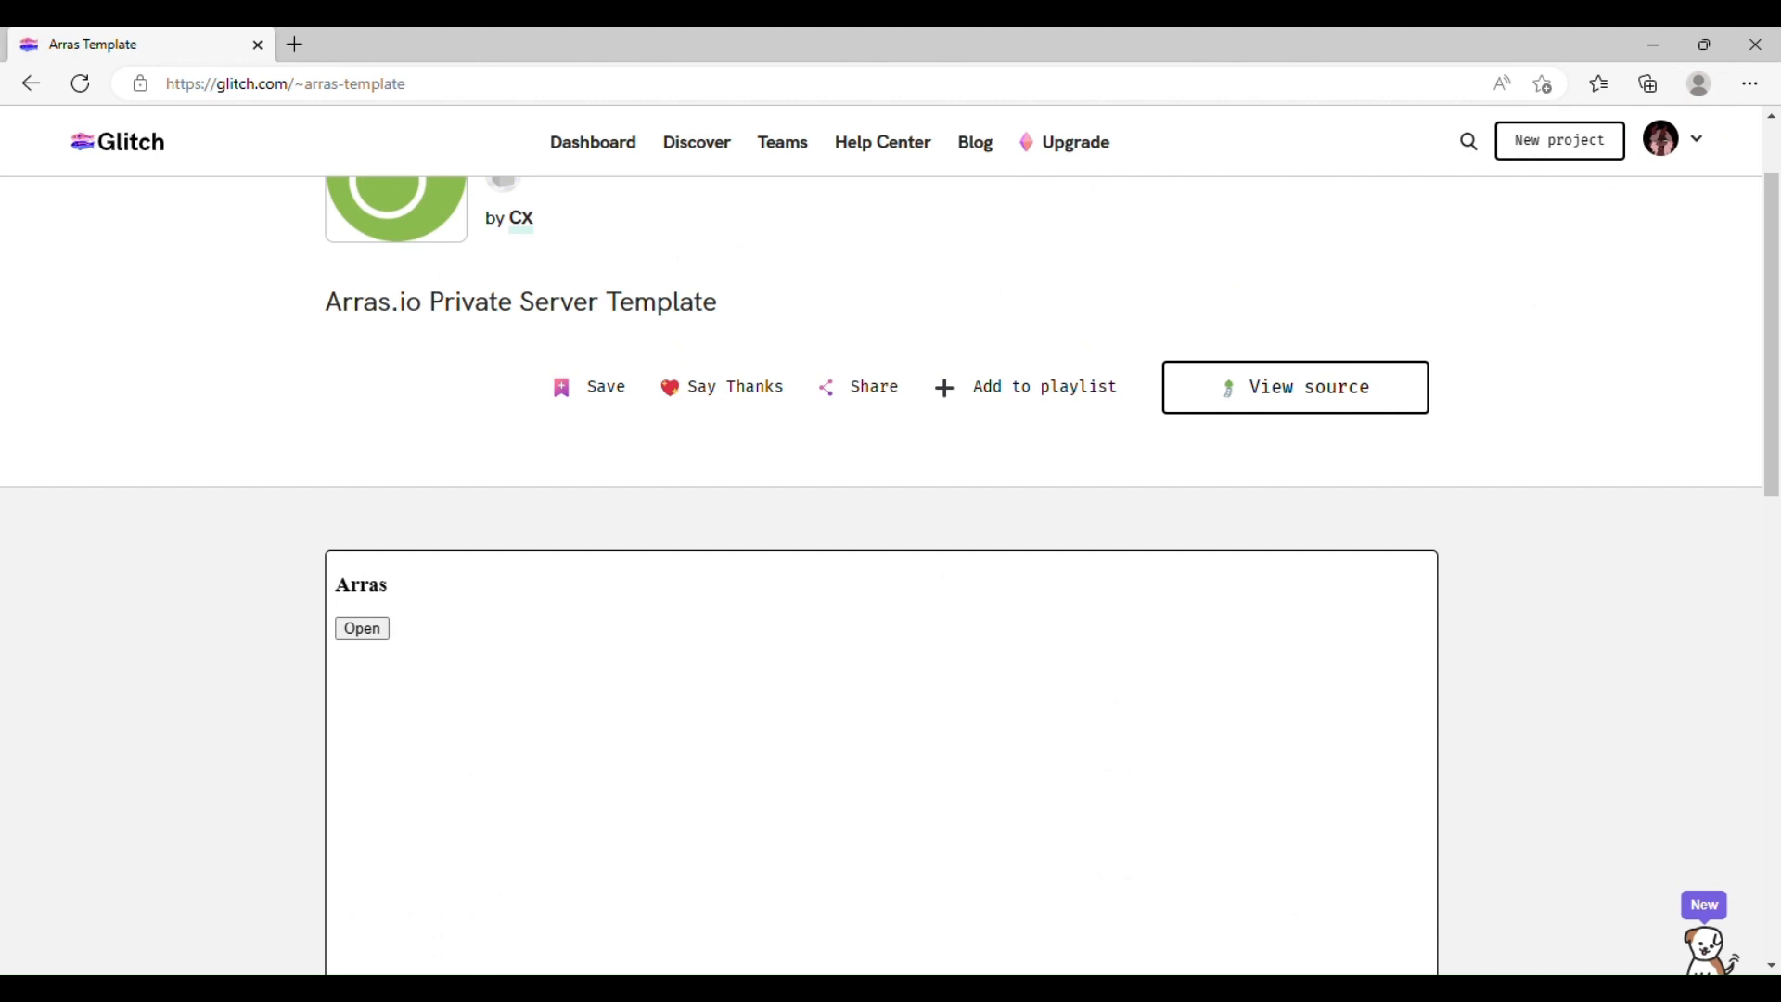
mouse_move(860, 540)
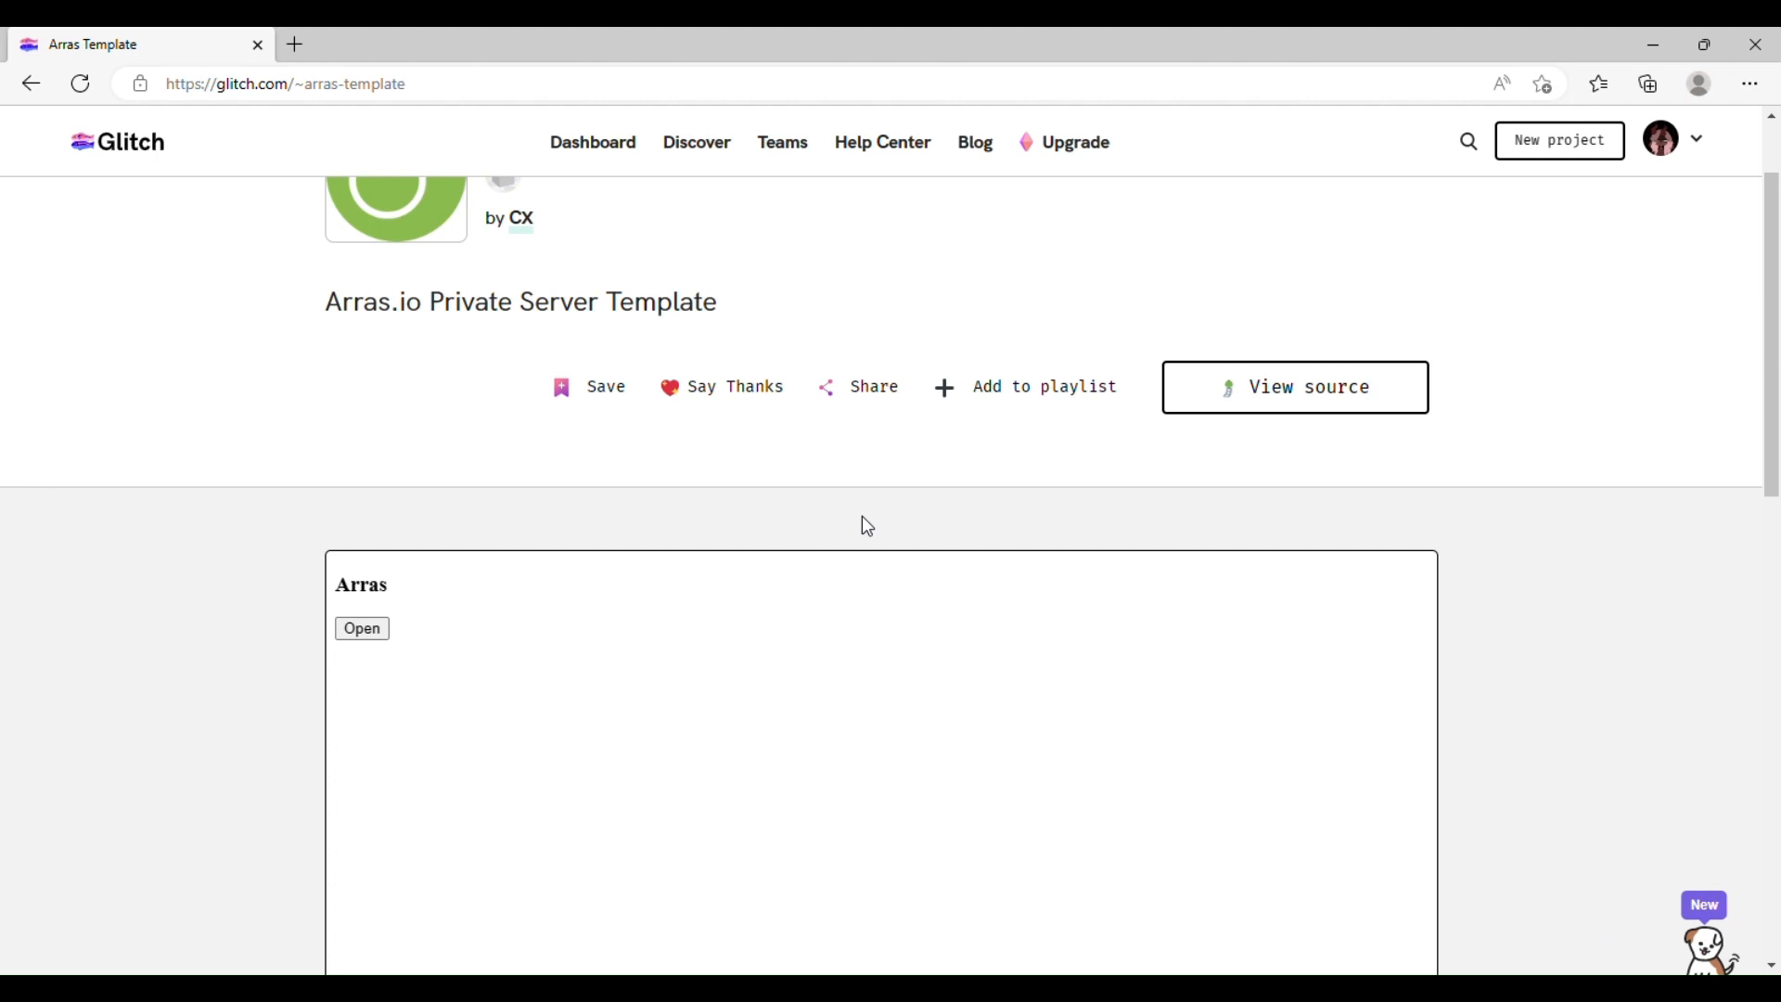
mouse_move(857, 524)
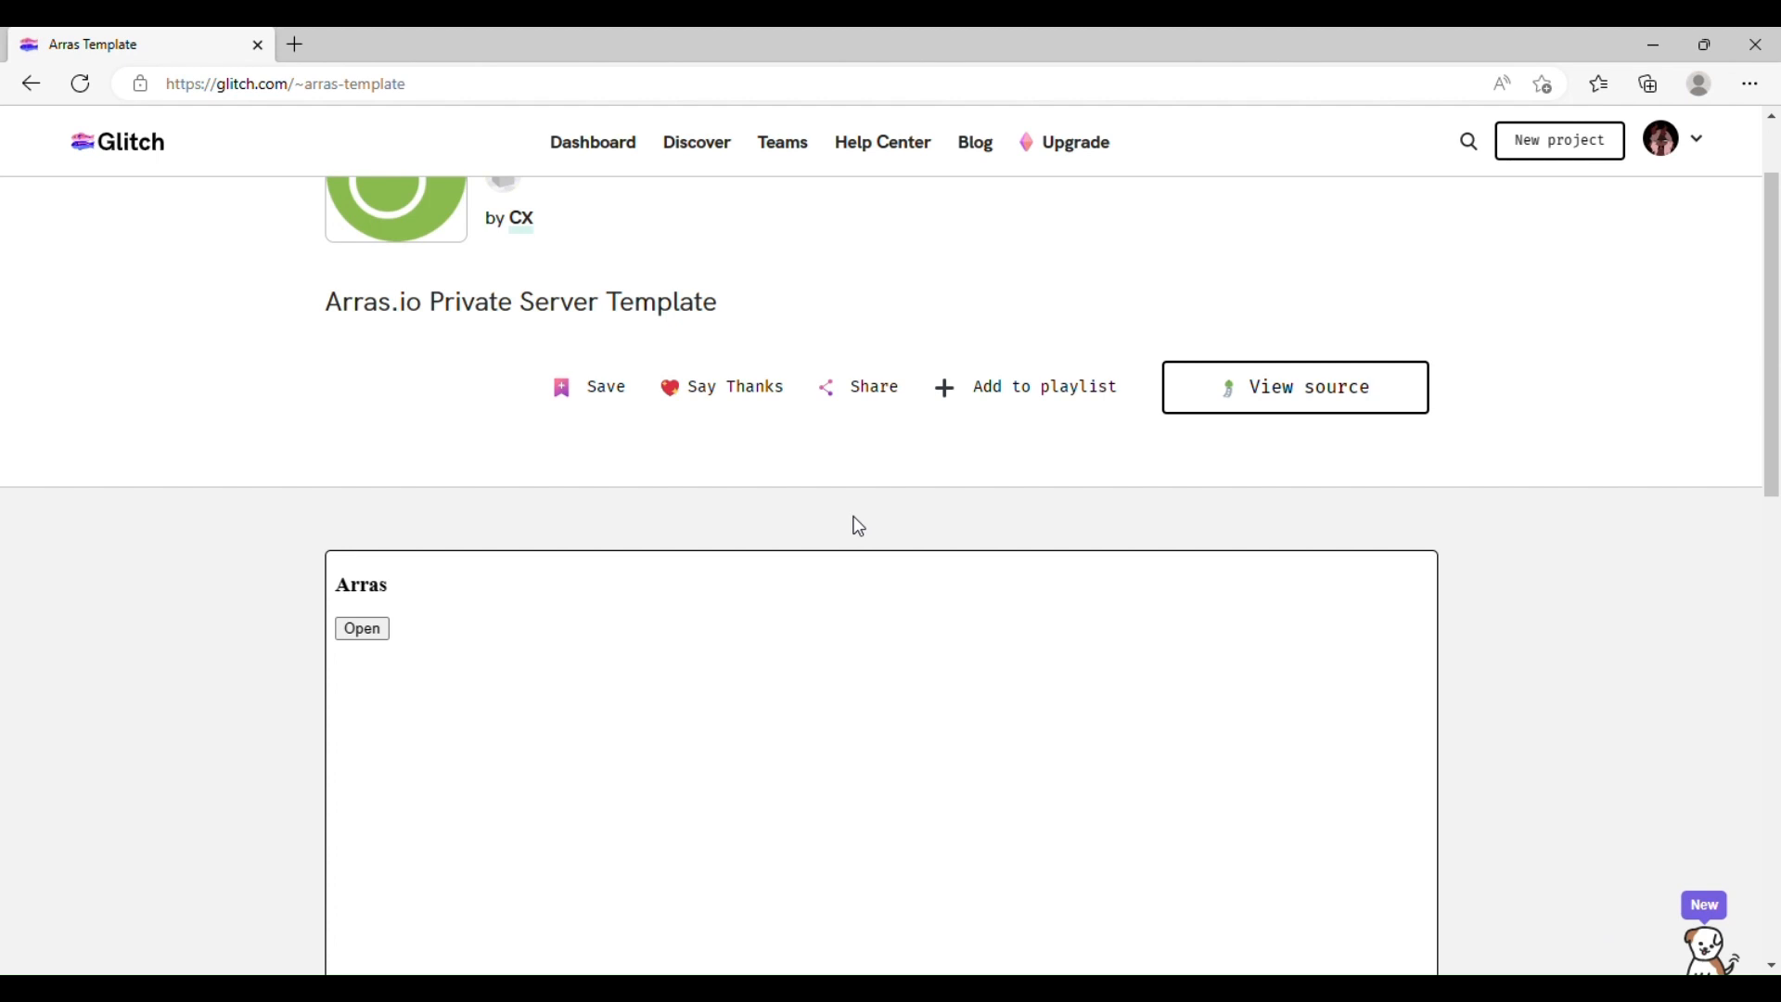
mouse_move(848, 525)
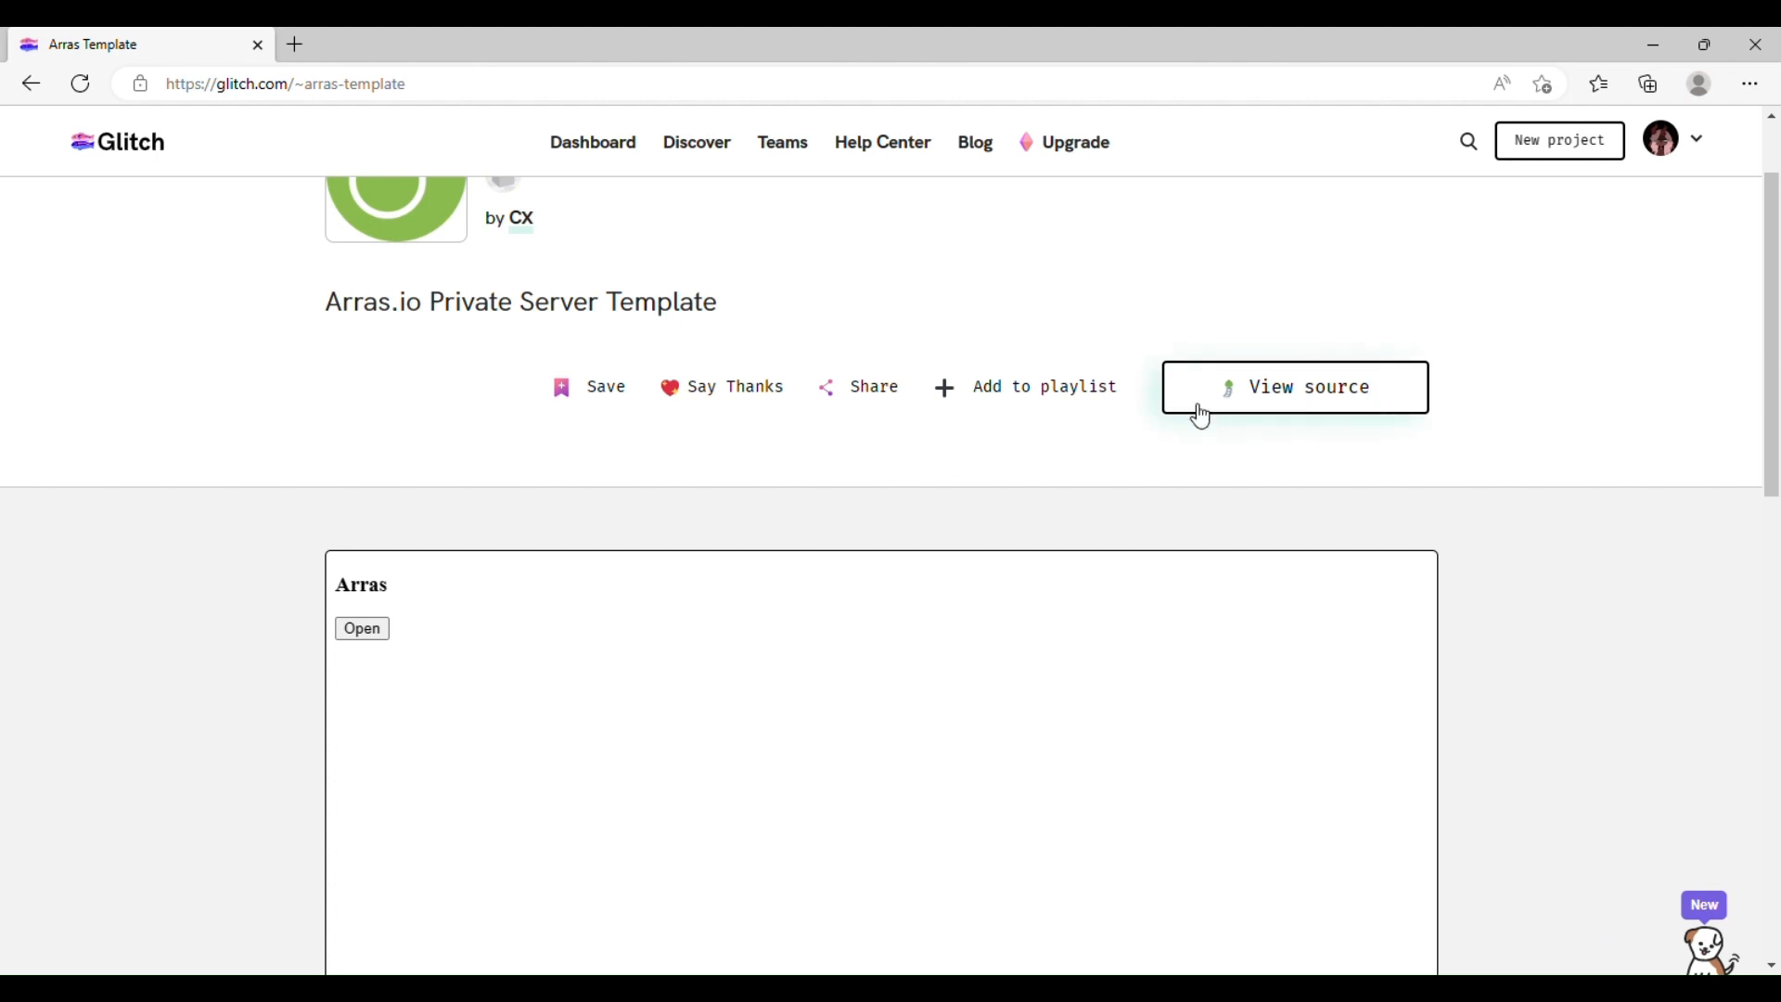
scroll(down, 3)
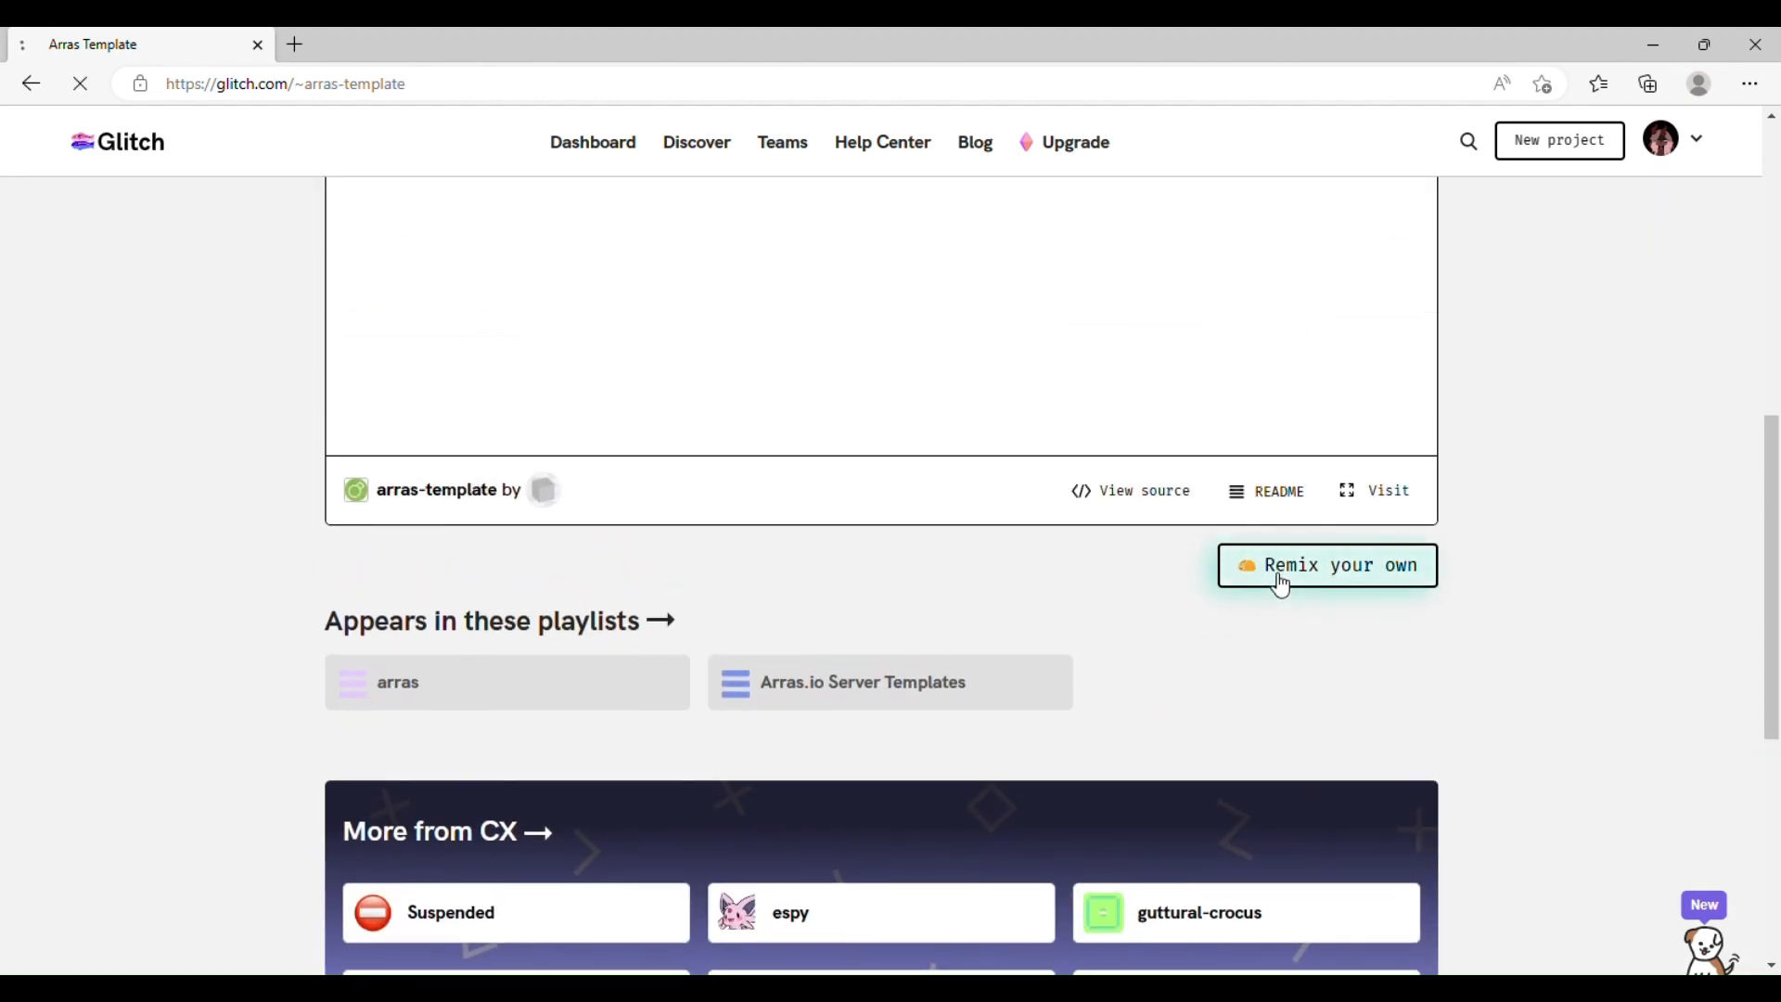
click(1325, 564)
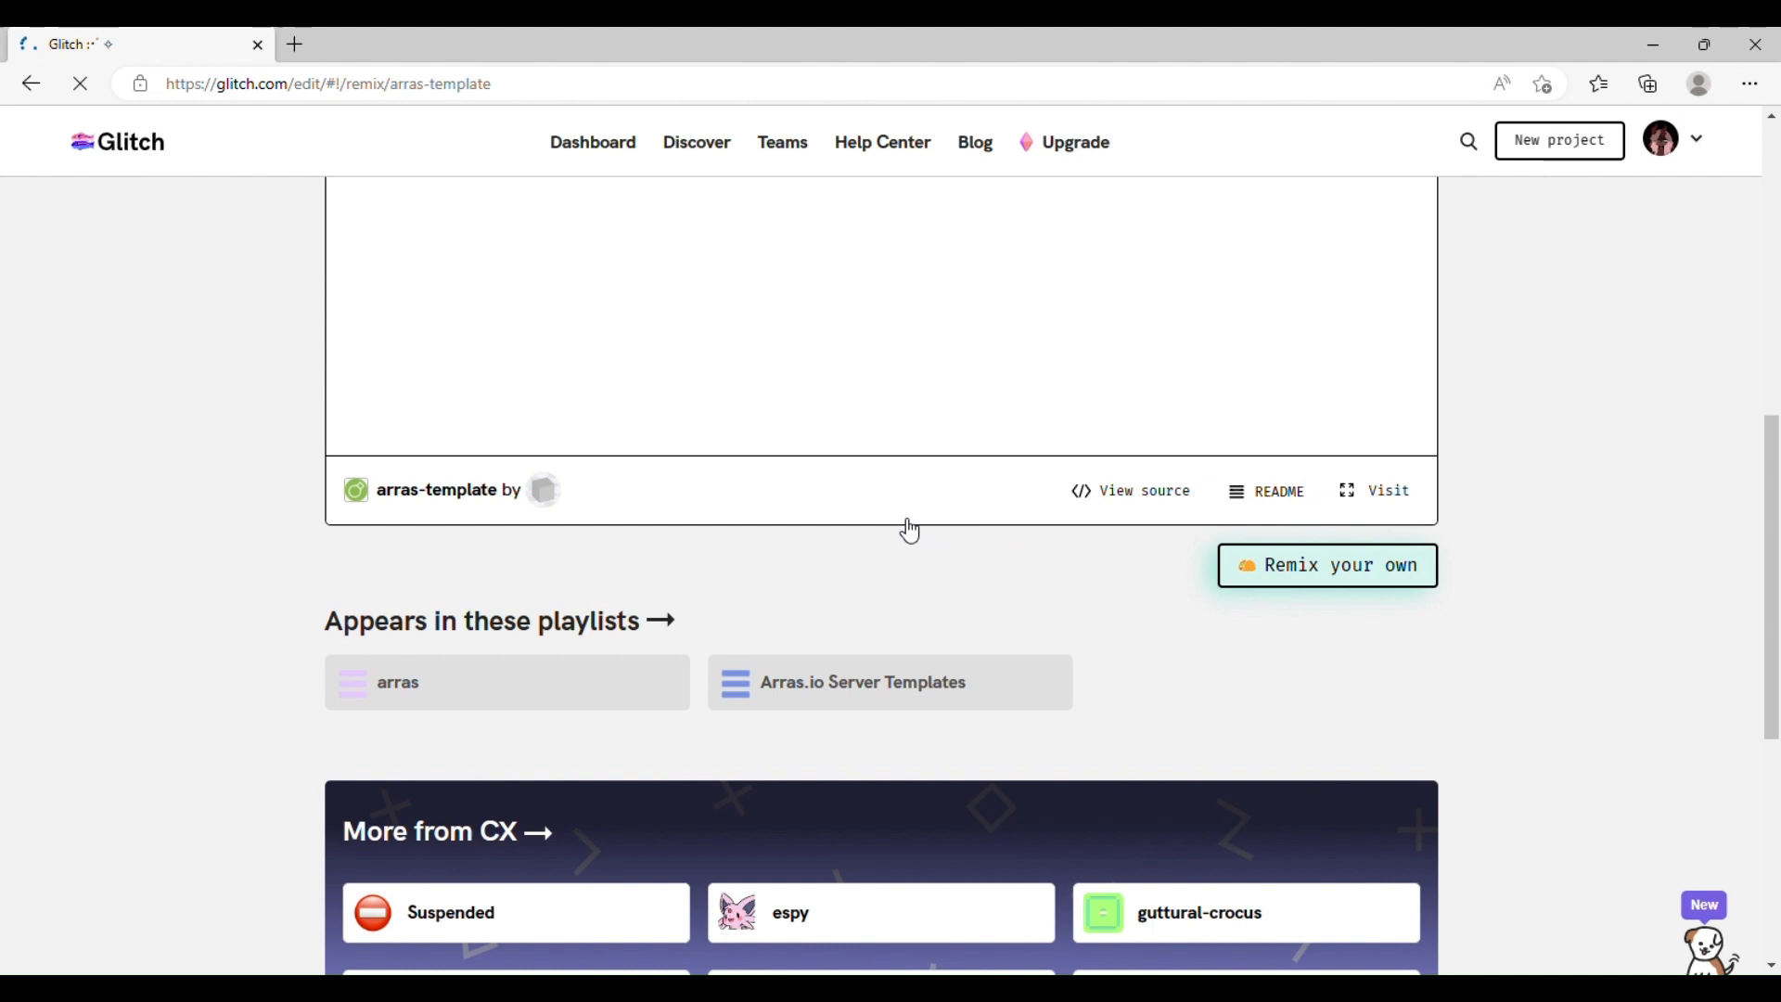
mouse_move(1009, 565)
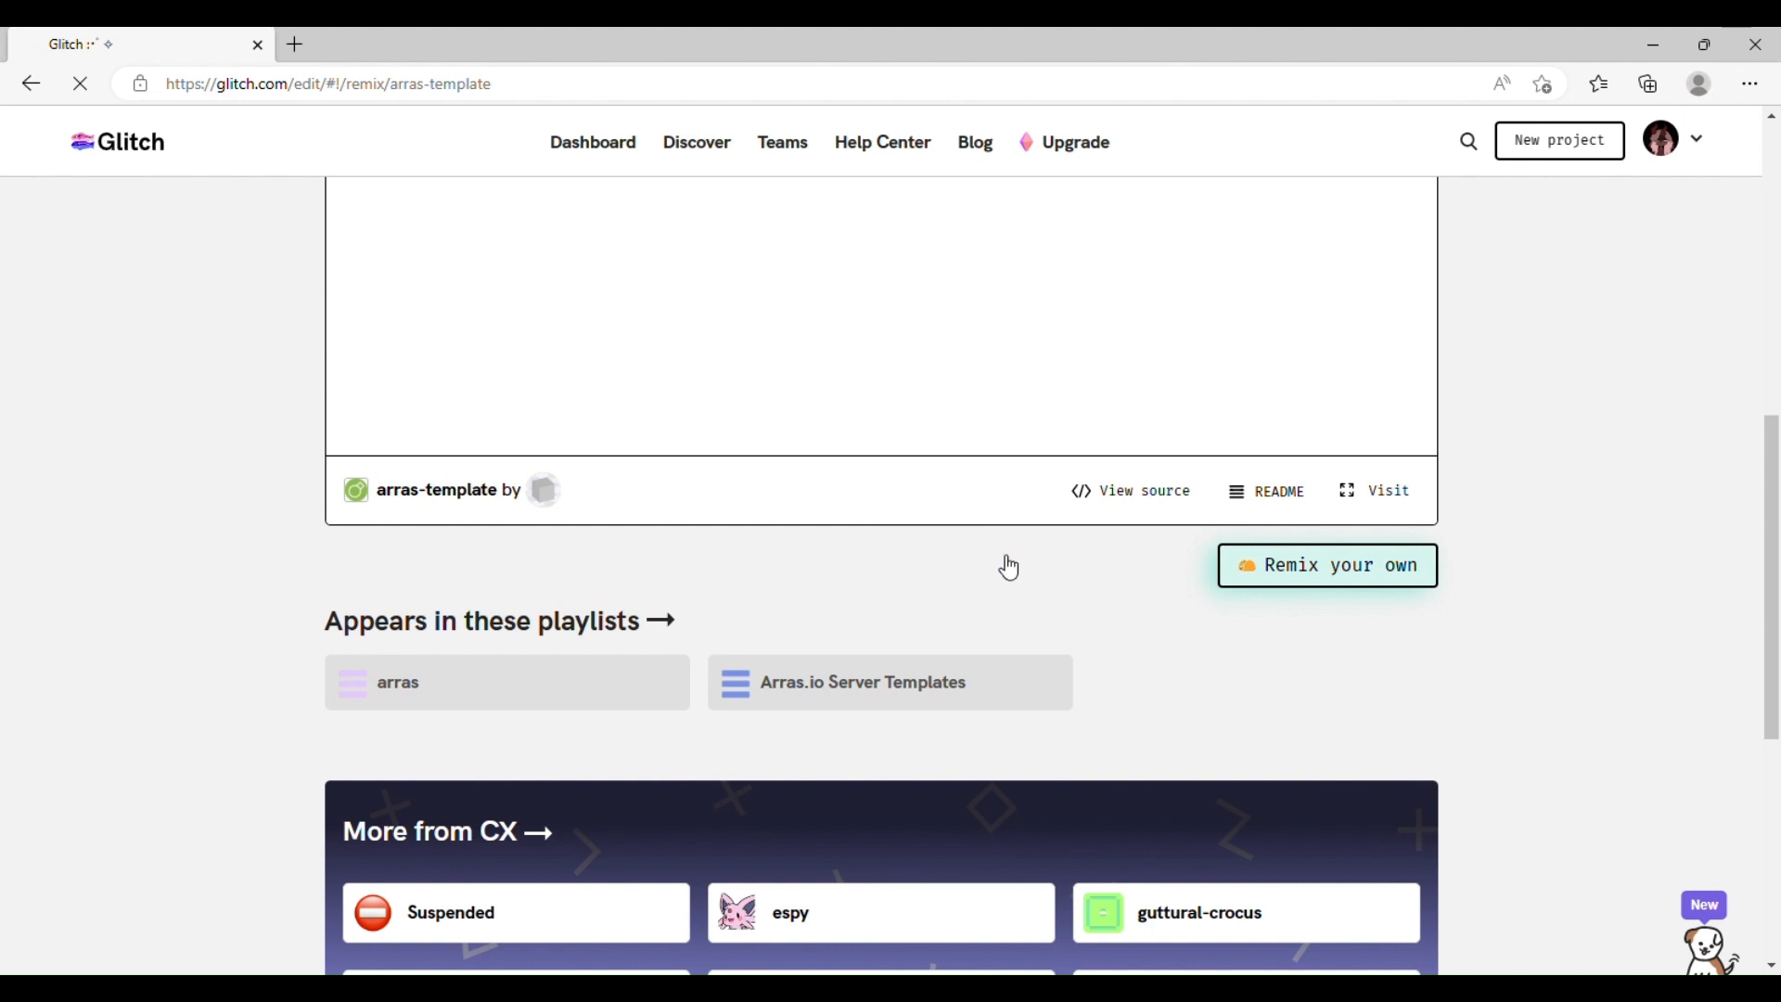
click(1324, 564)
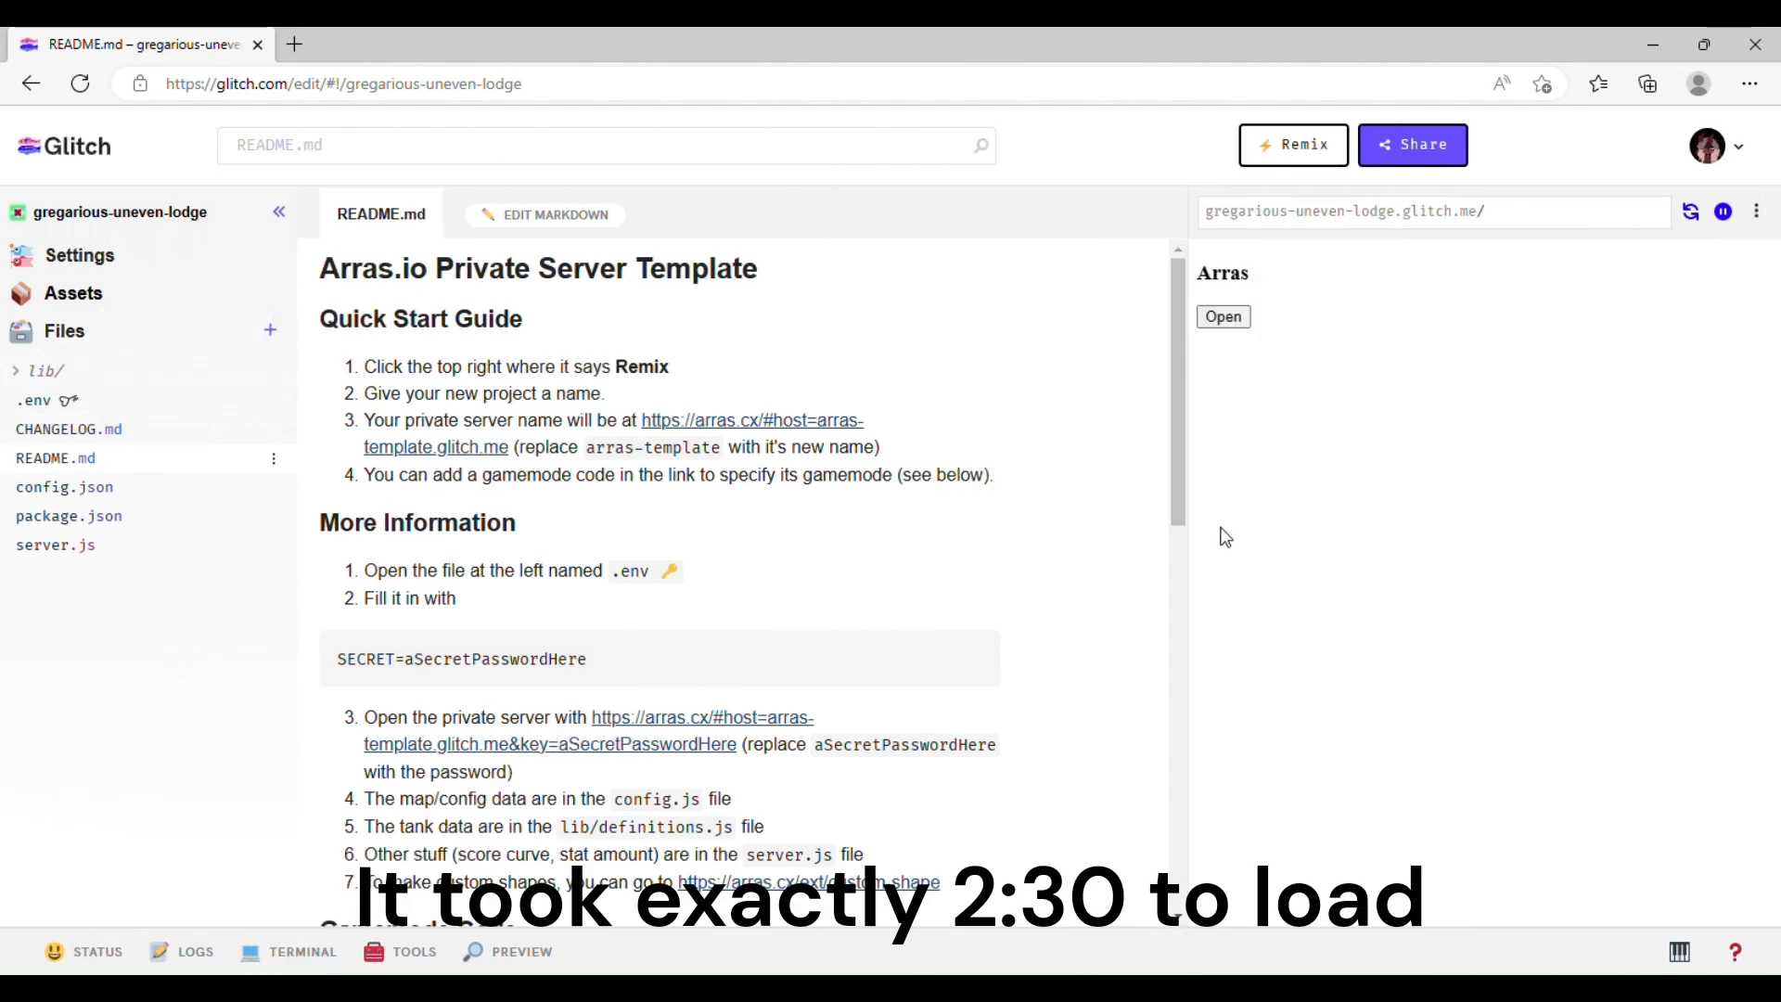
mouse_move(1154, 449)
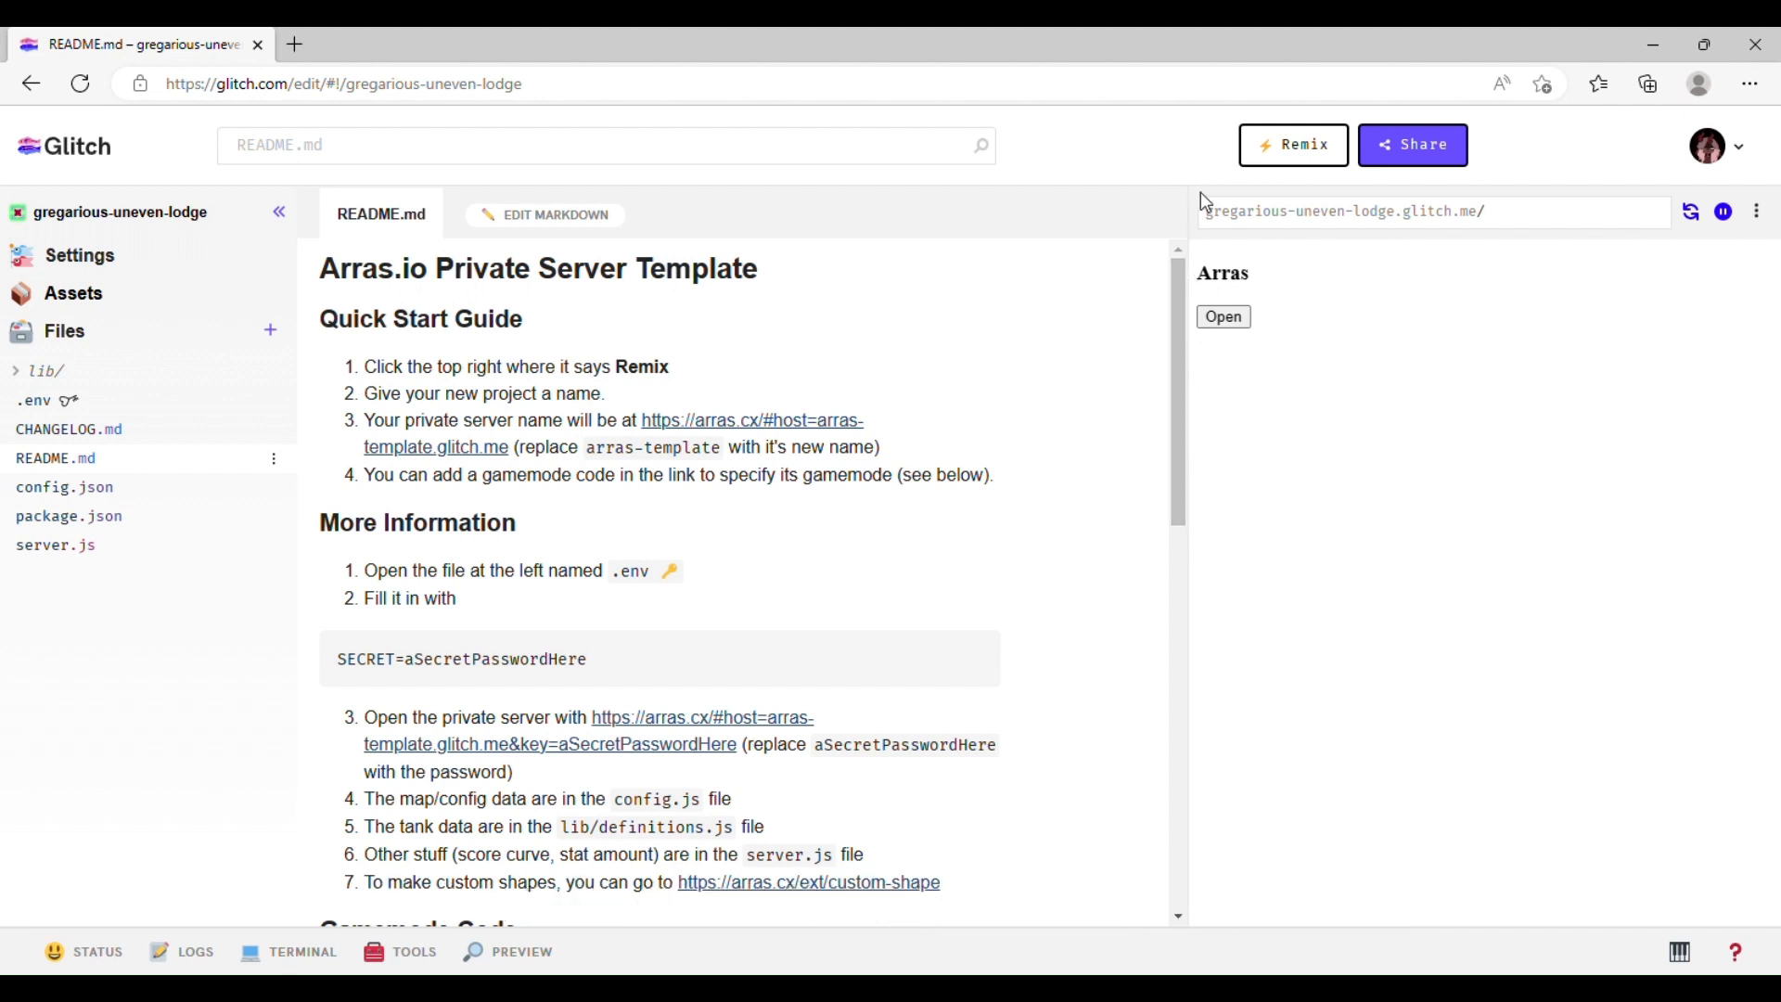
mouse_move(1089, 297)
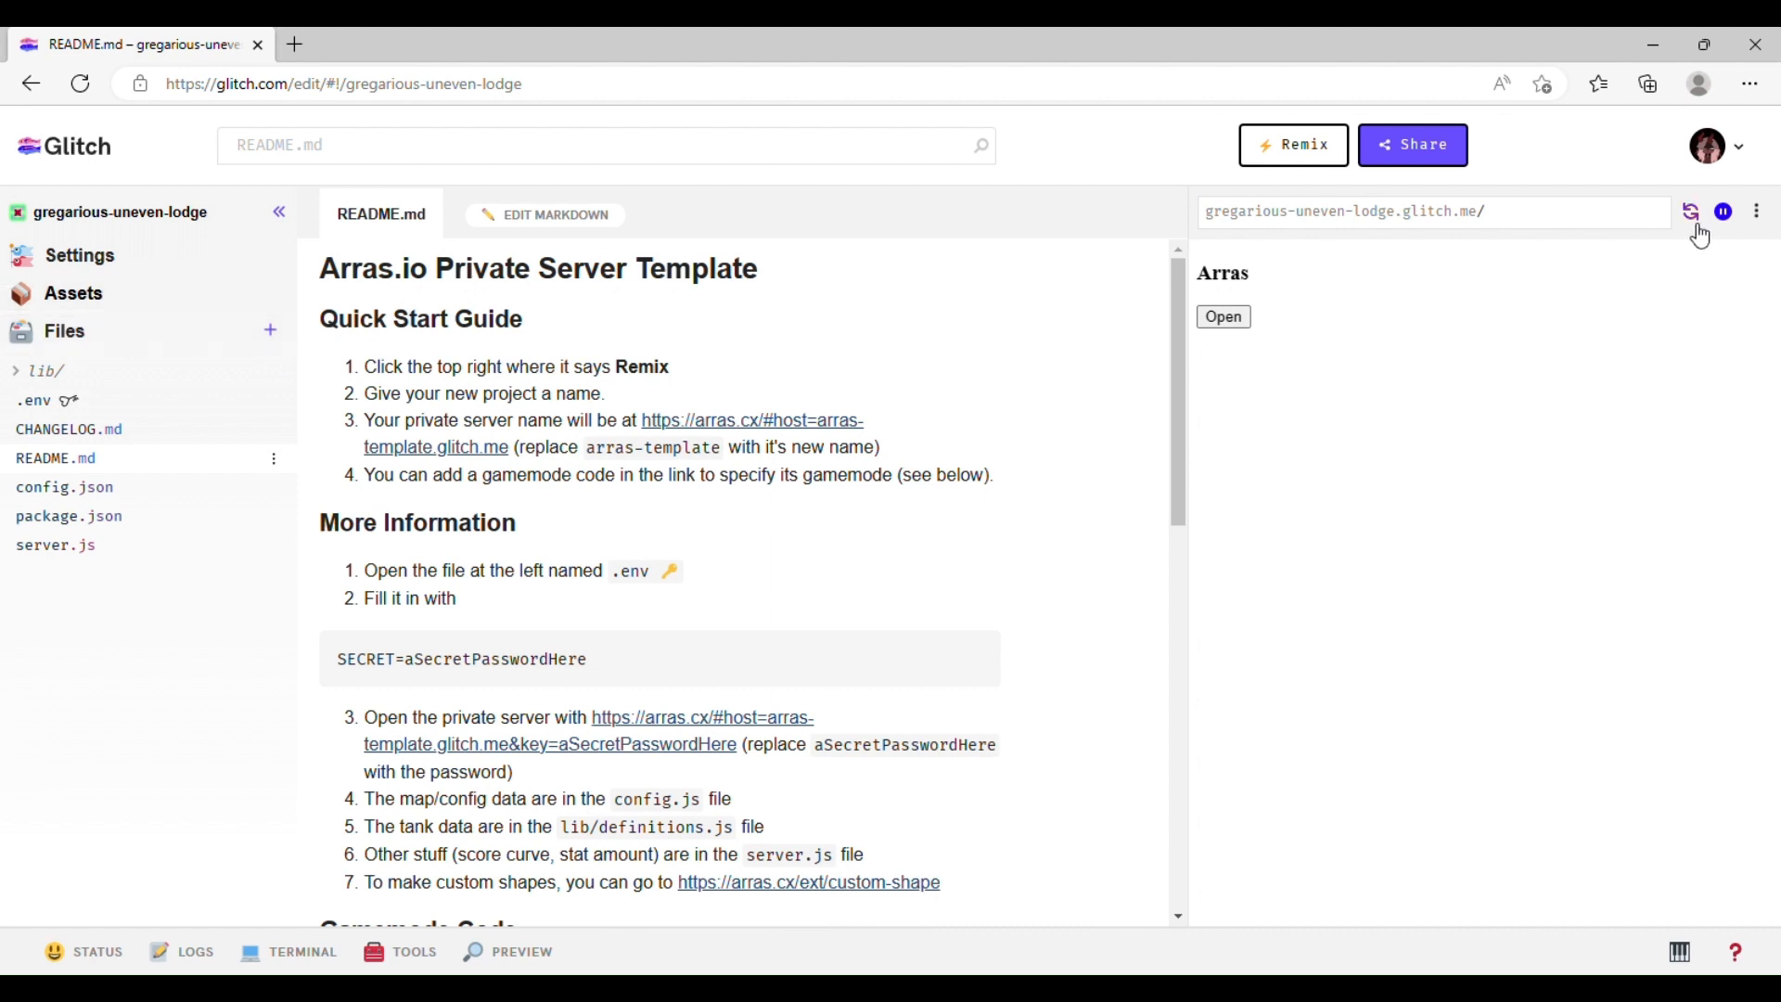
mouse_move(1432, 241)
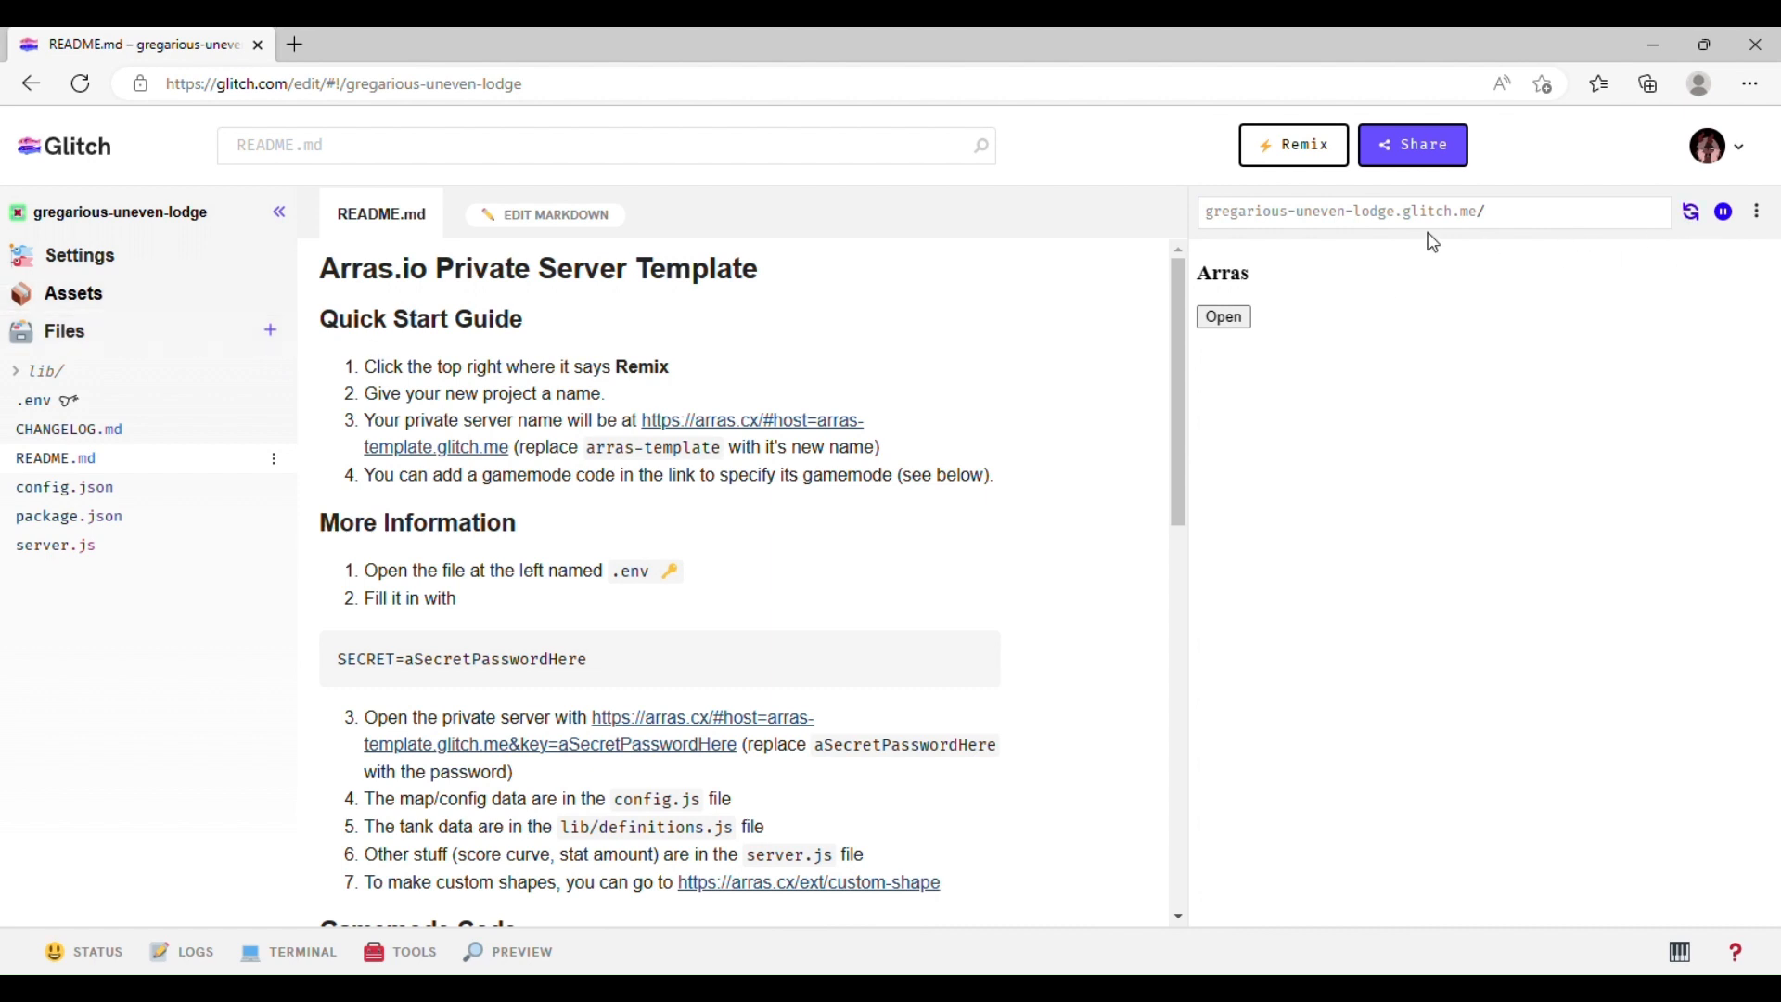
- Close the live app preview from its three-dot menu, leaving the README filling the editor
click(1757, 211)
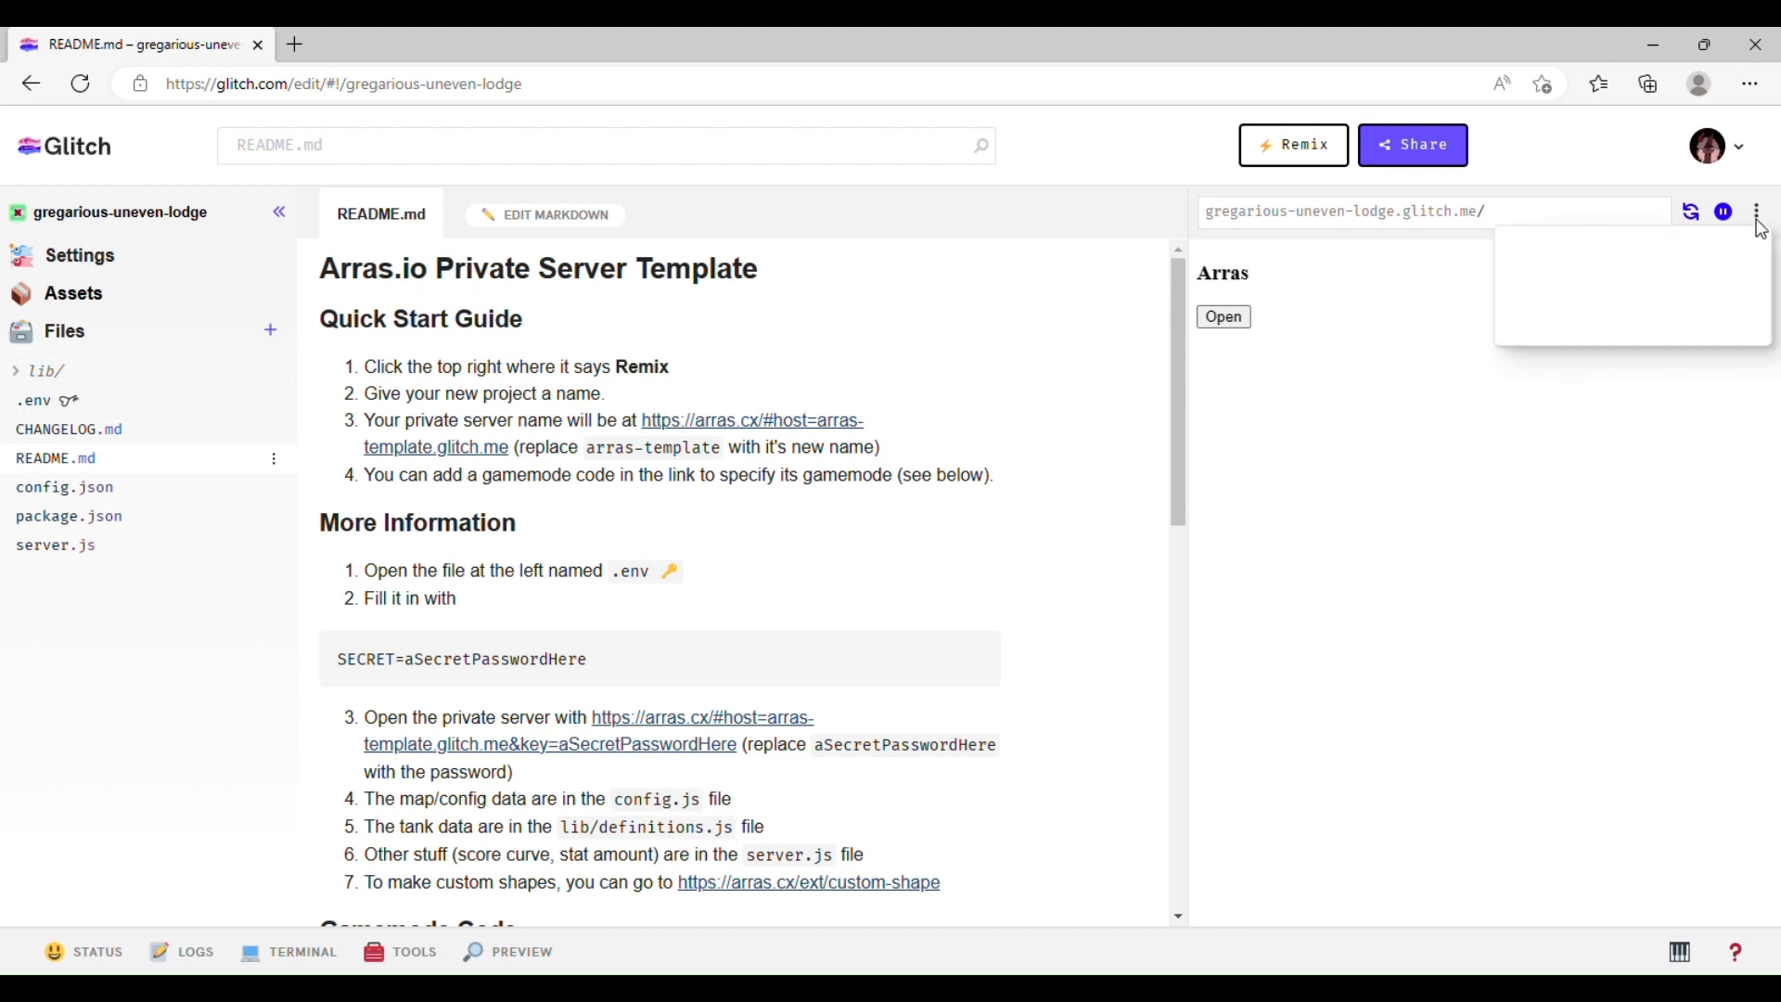
click(1757, 211)
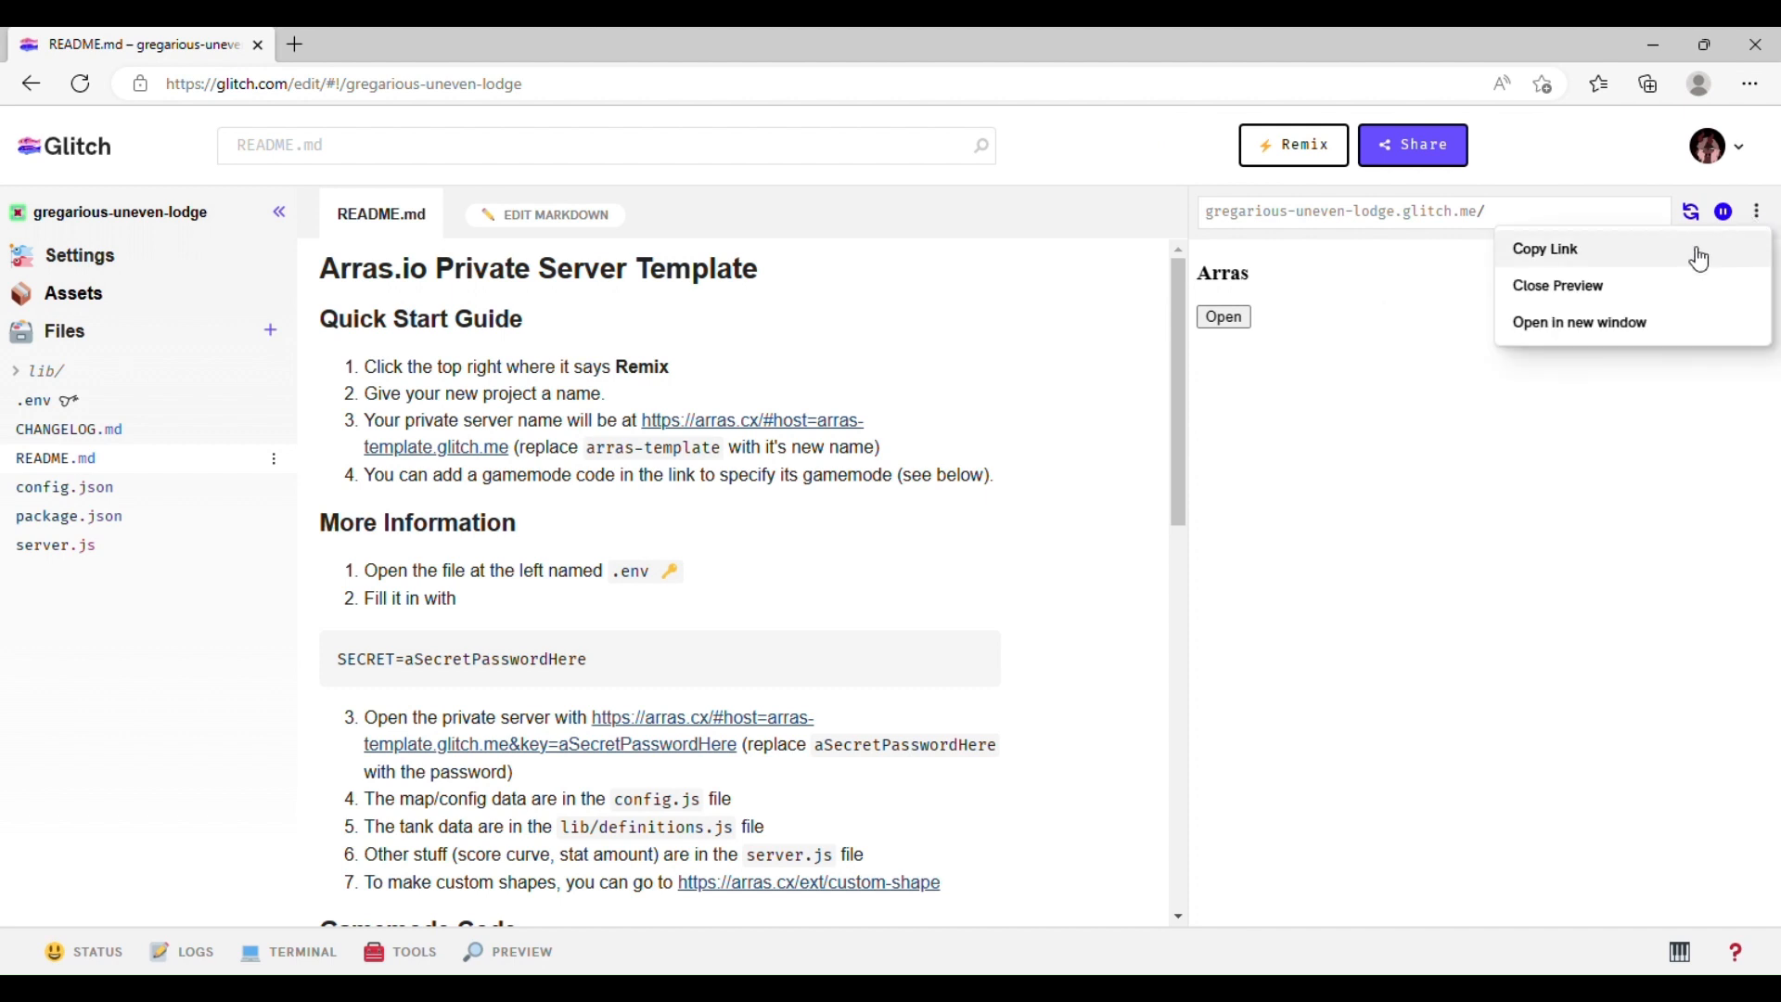
click(1556, 286)
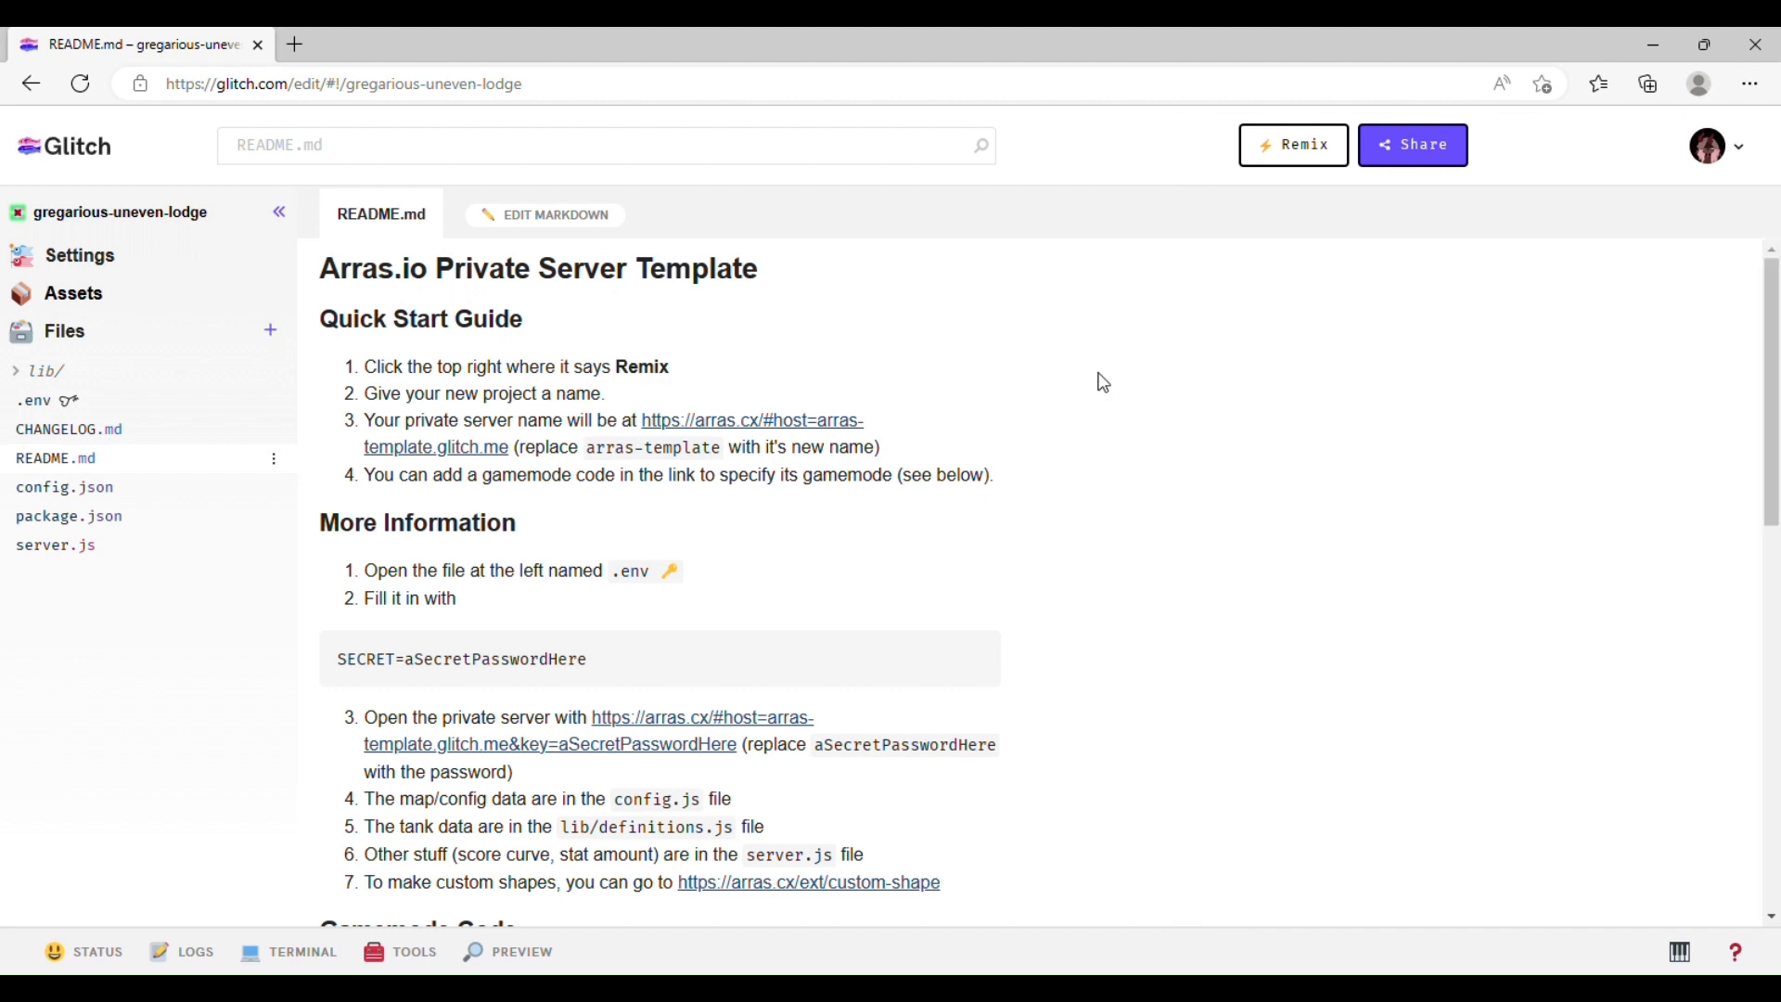
mouse_move(202, 371)
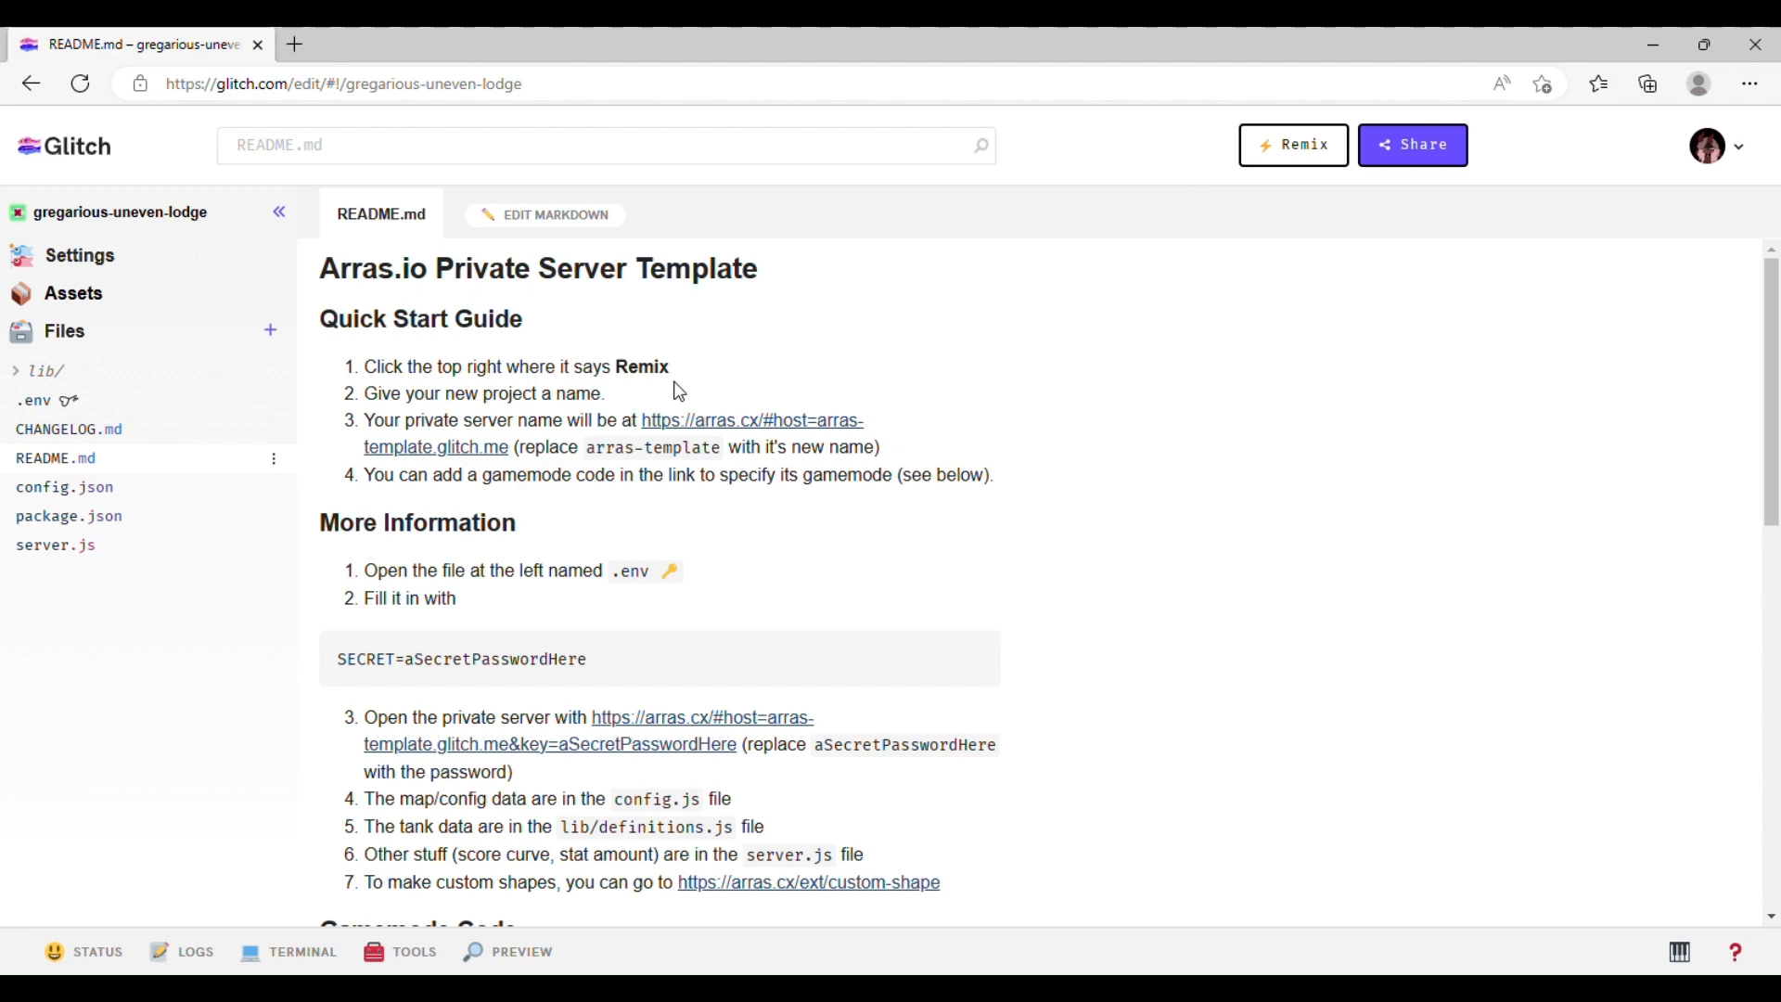
mouse_move(408, 221)
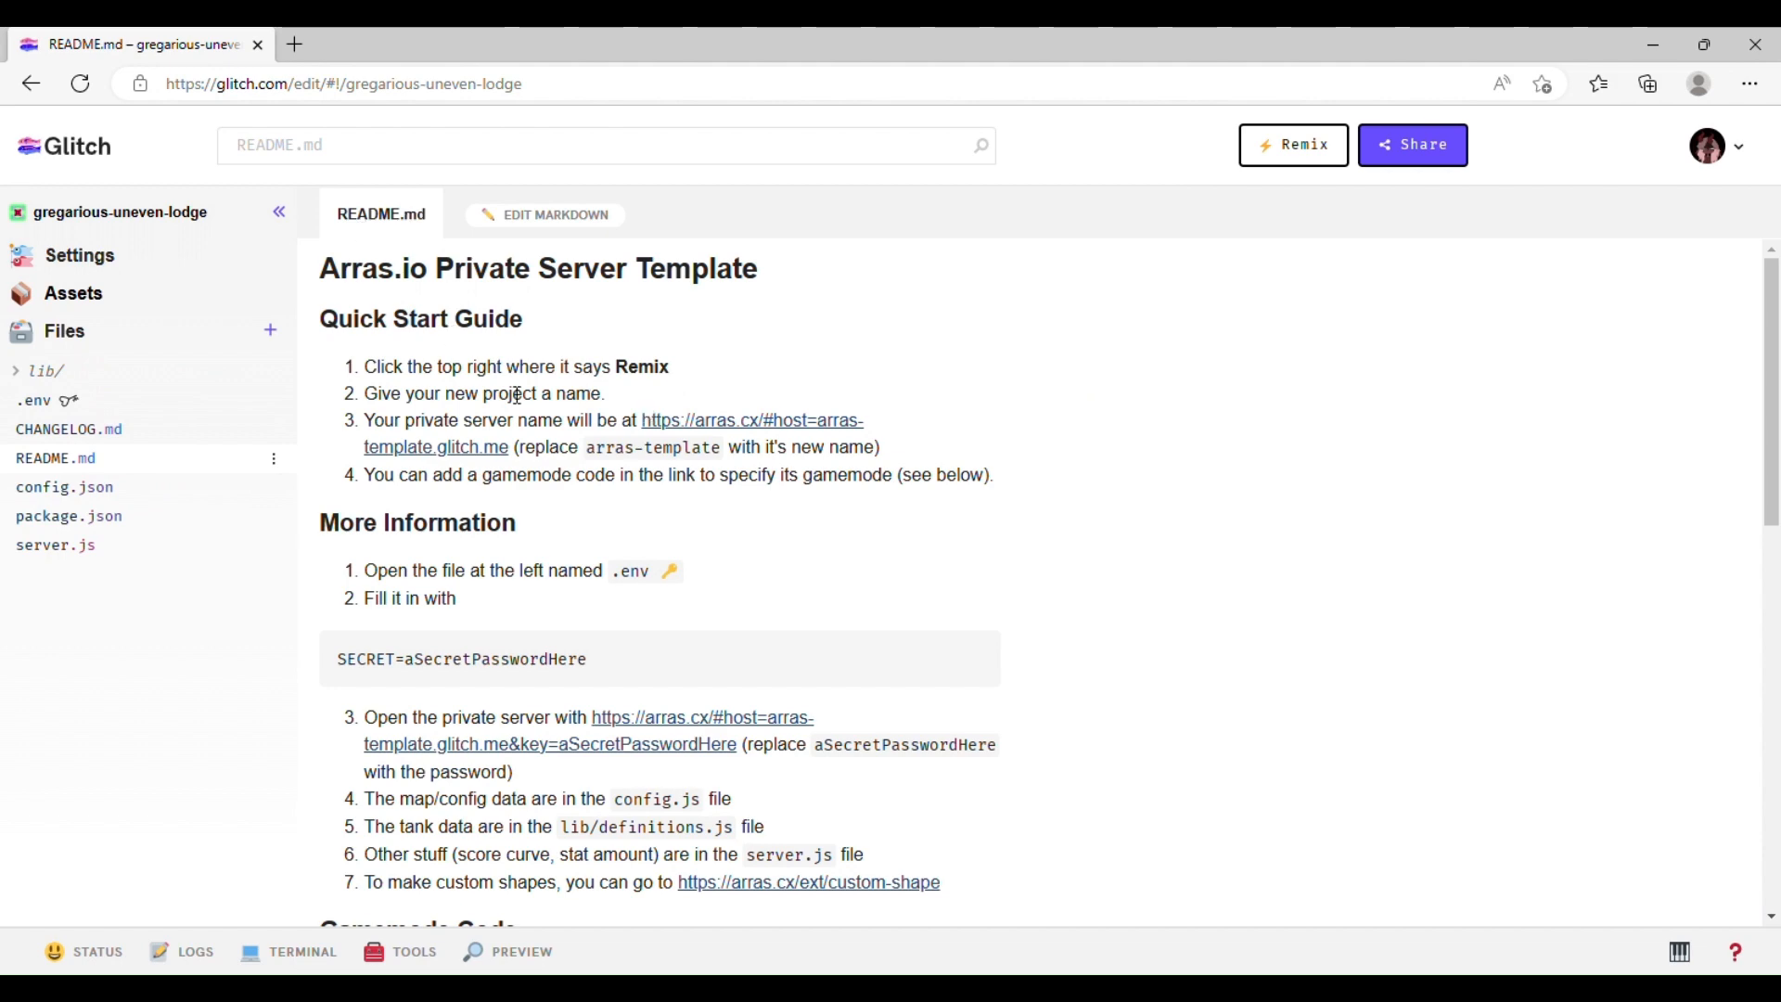
- Read README.md down to Breaking Changes, then switch to CHANGELOG.md from the Files sidebar
scroll(down, 3)
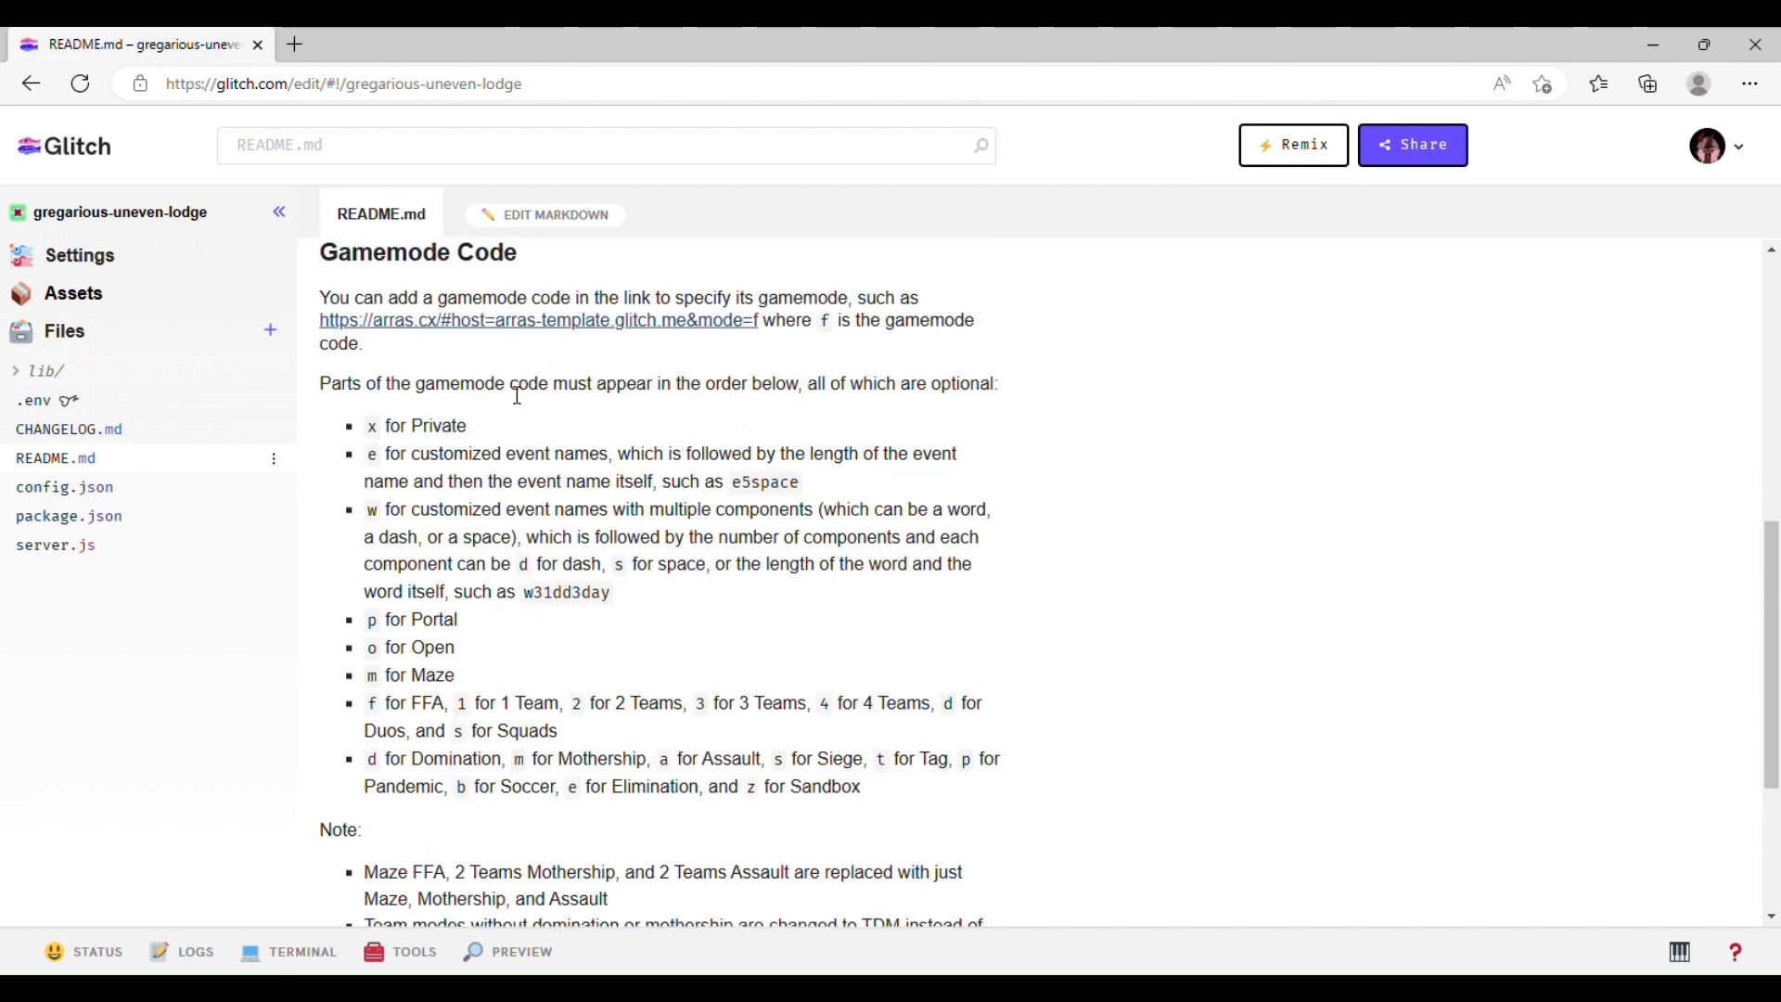
scroll(up, 3)
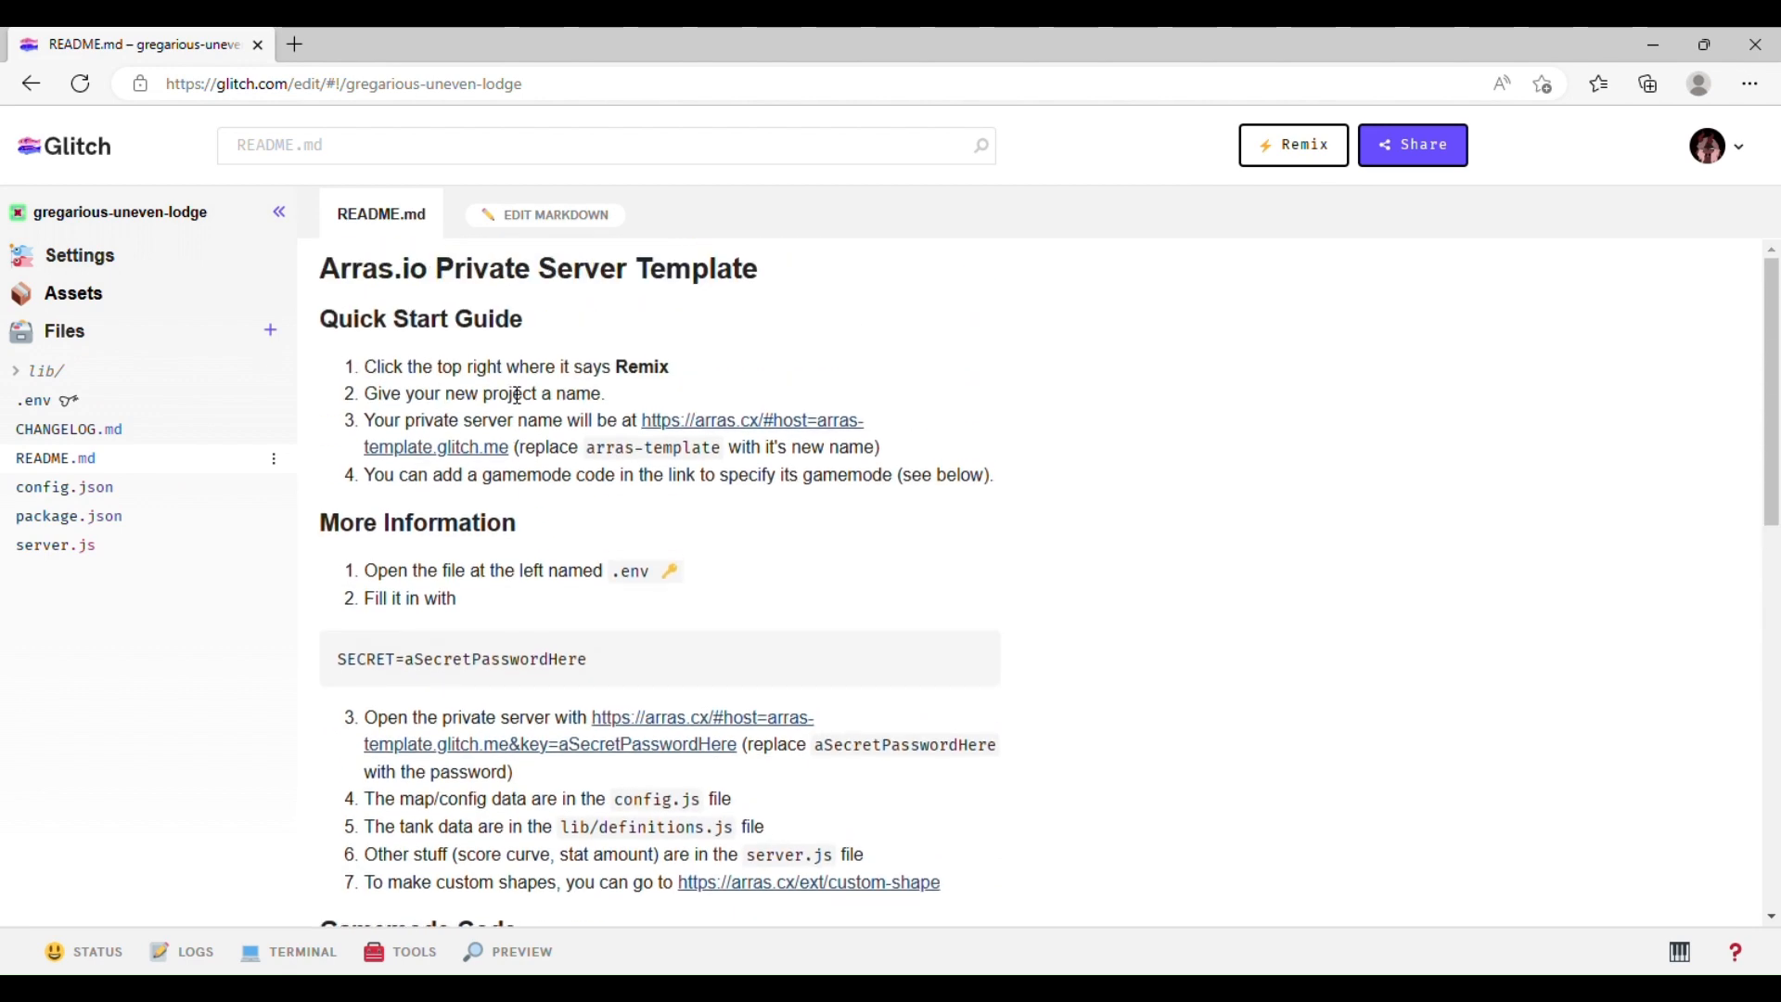
mouse_move(740, 315)
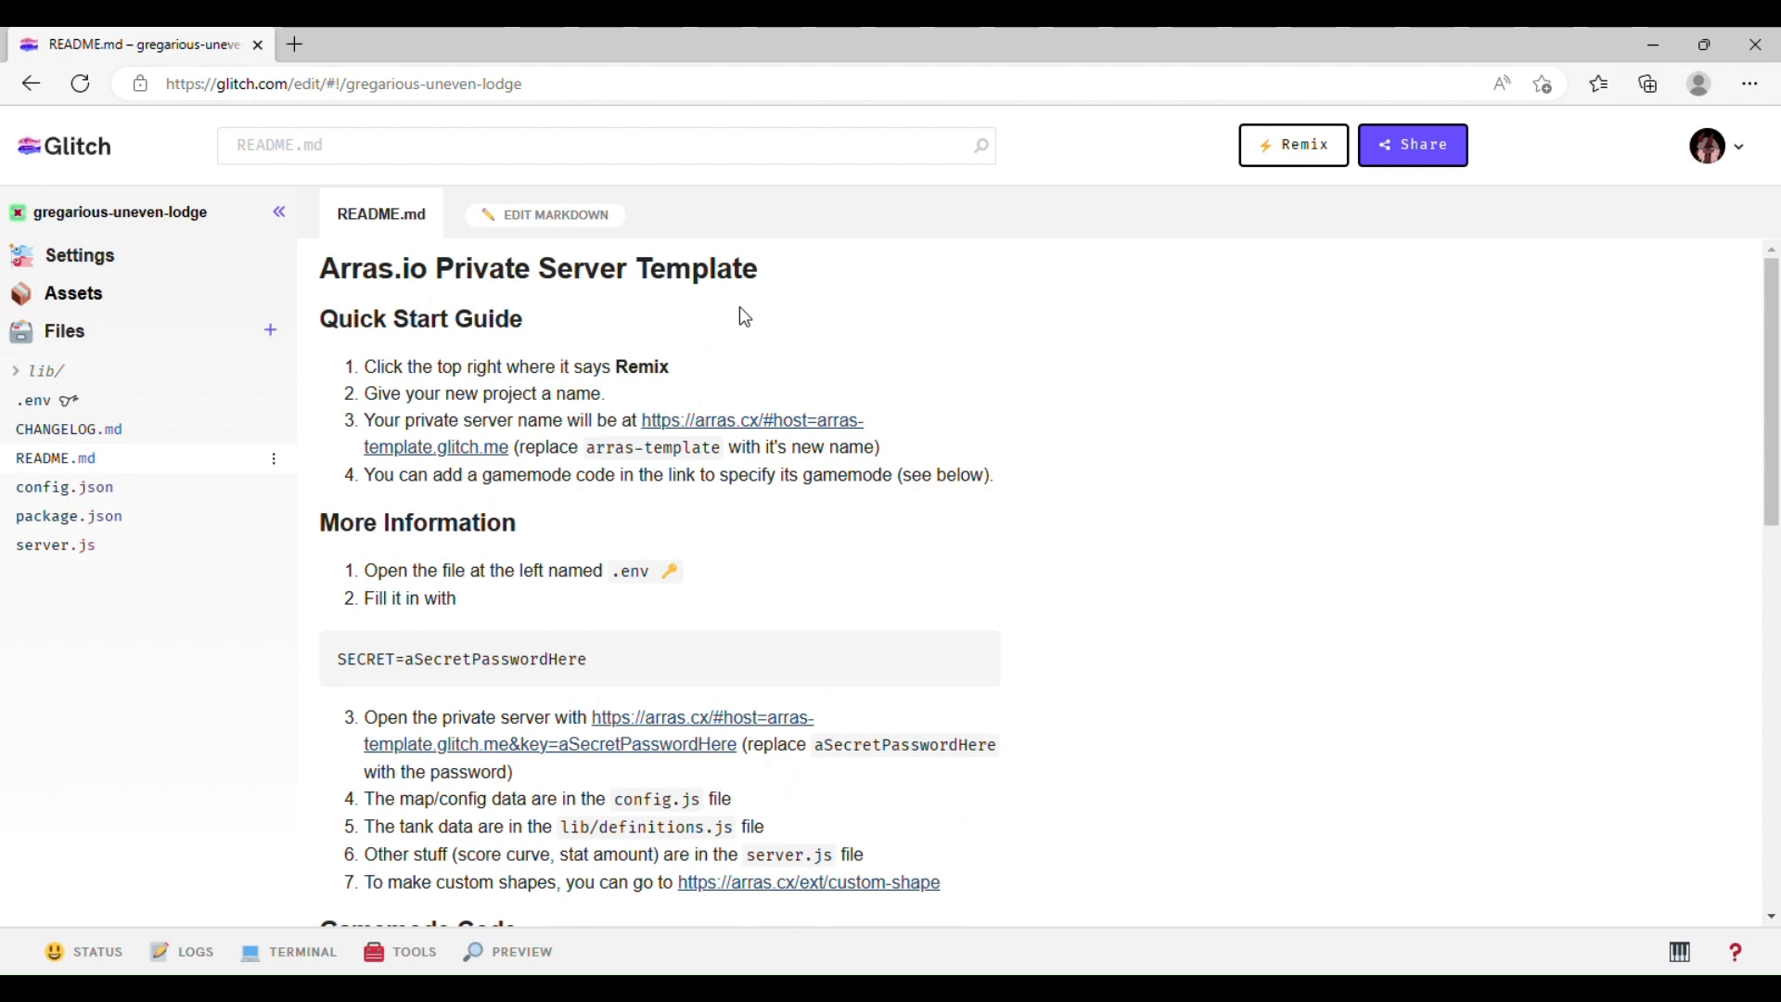
scroll(down, 3)
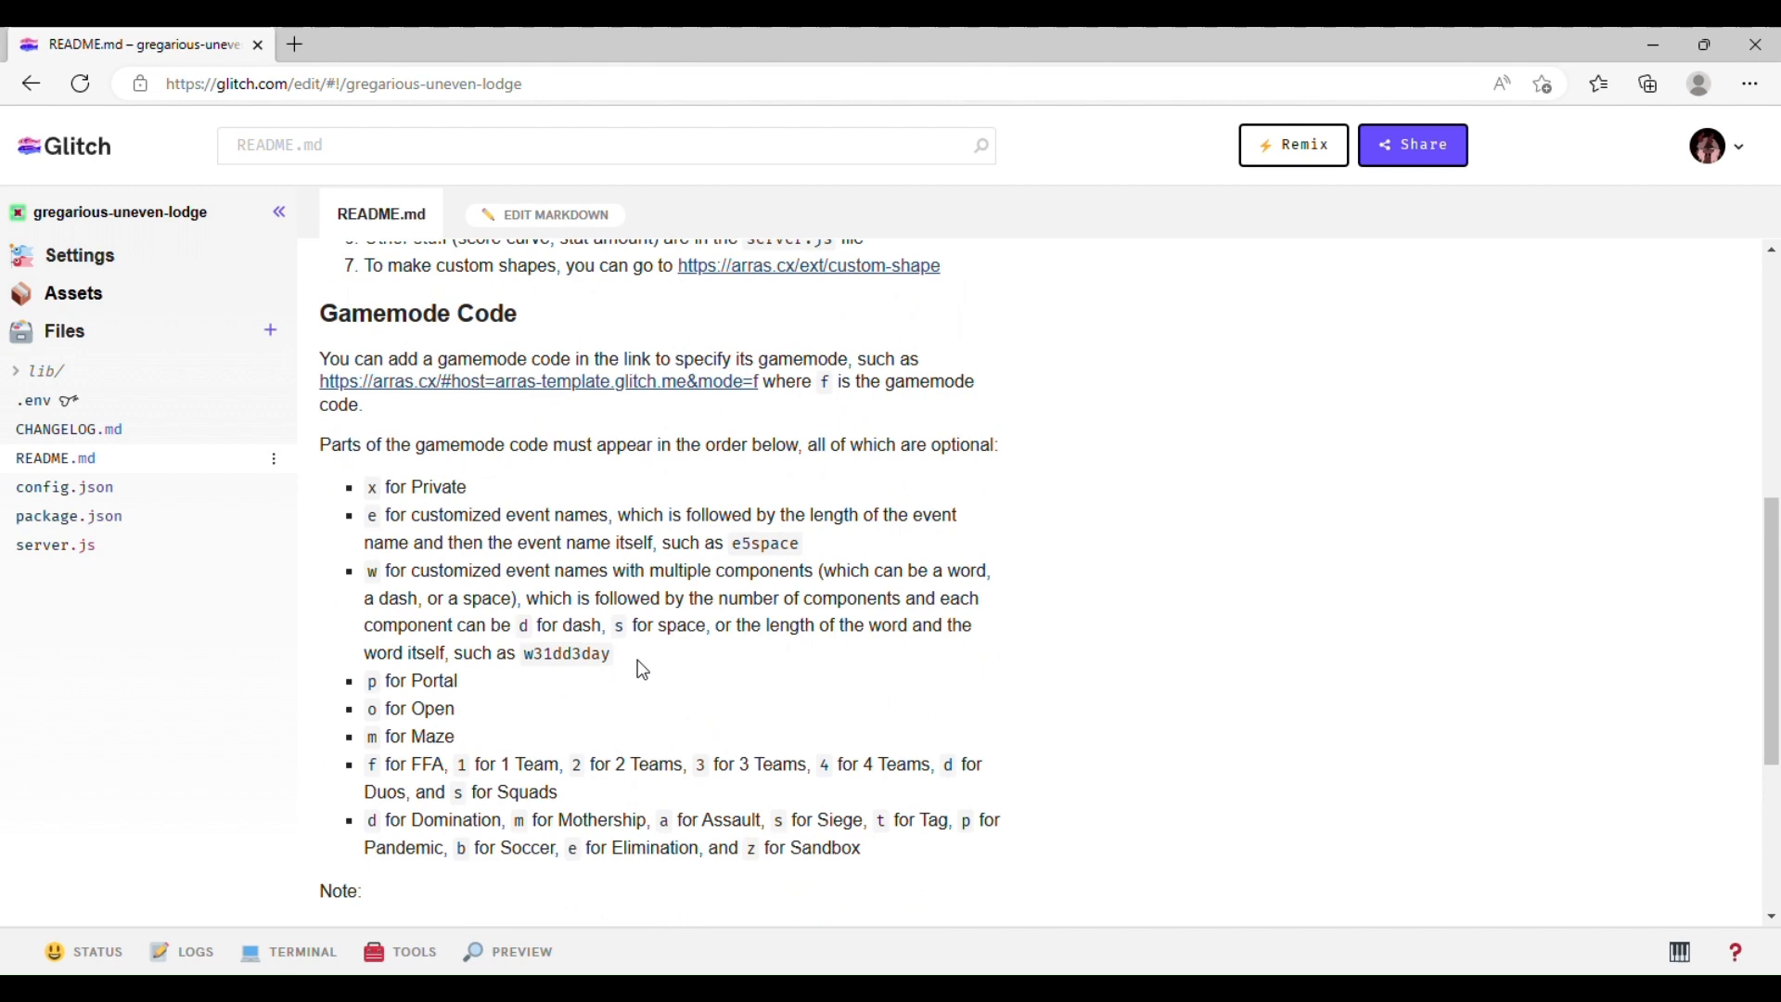
scroll(down, 3)
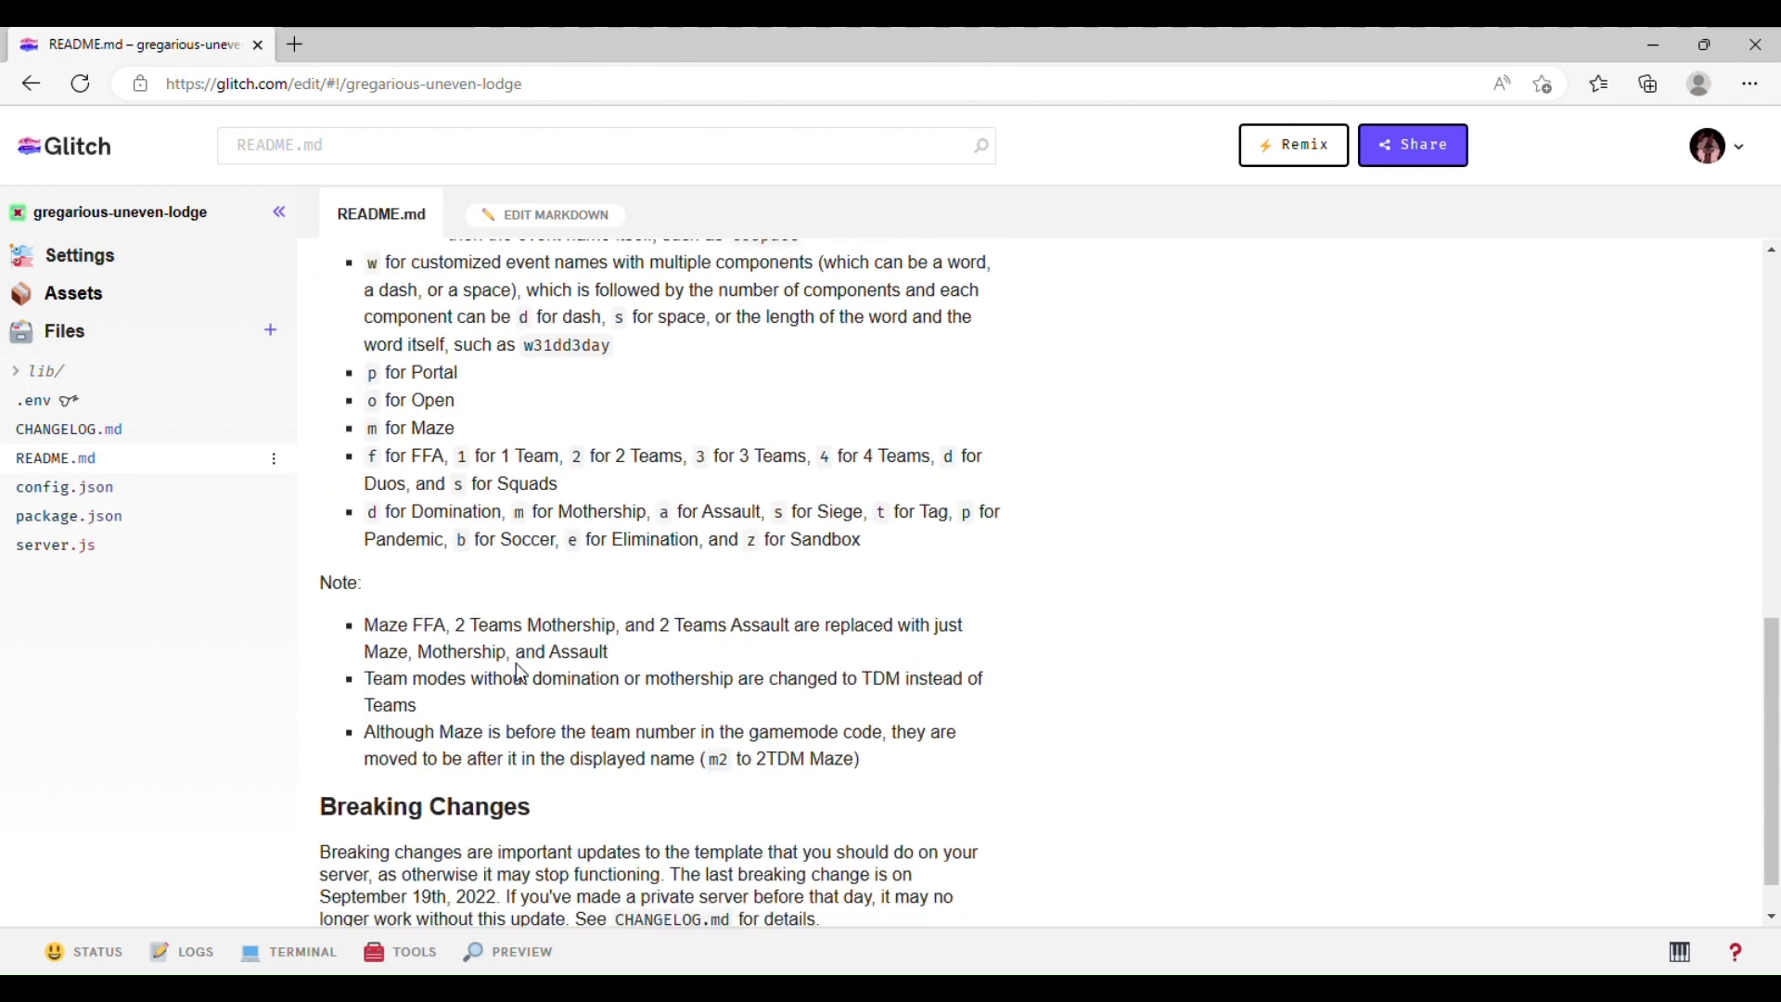
scroll(down, 3)
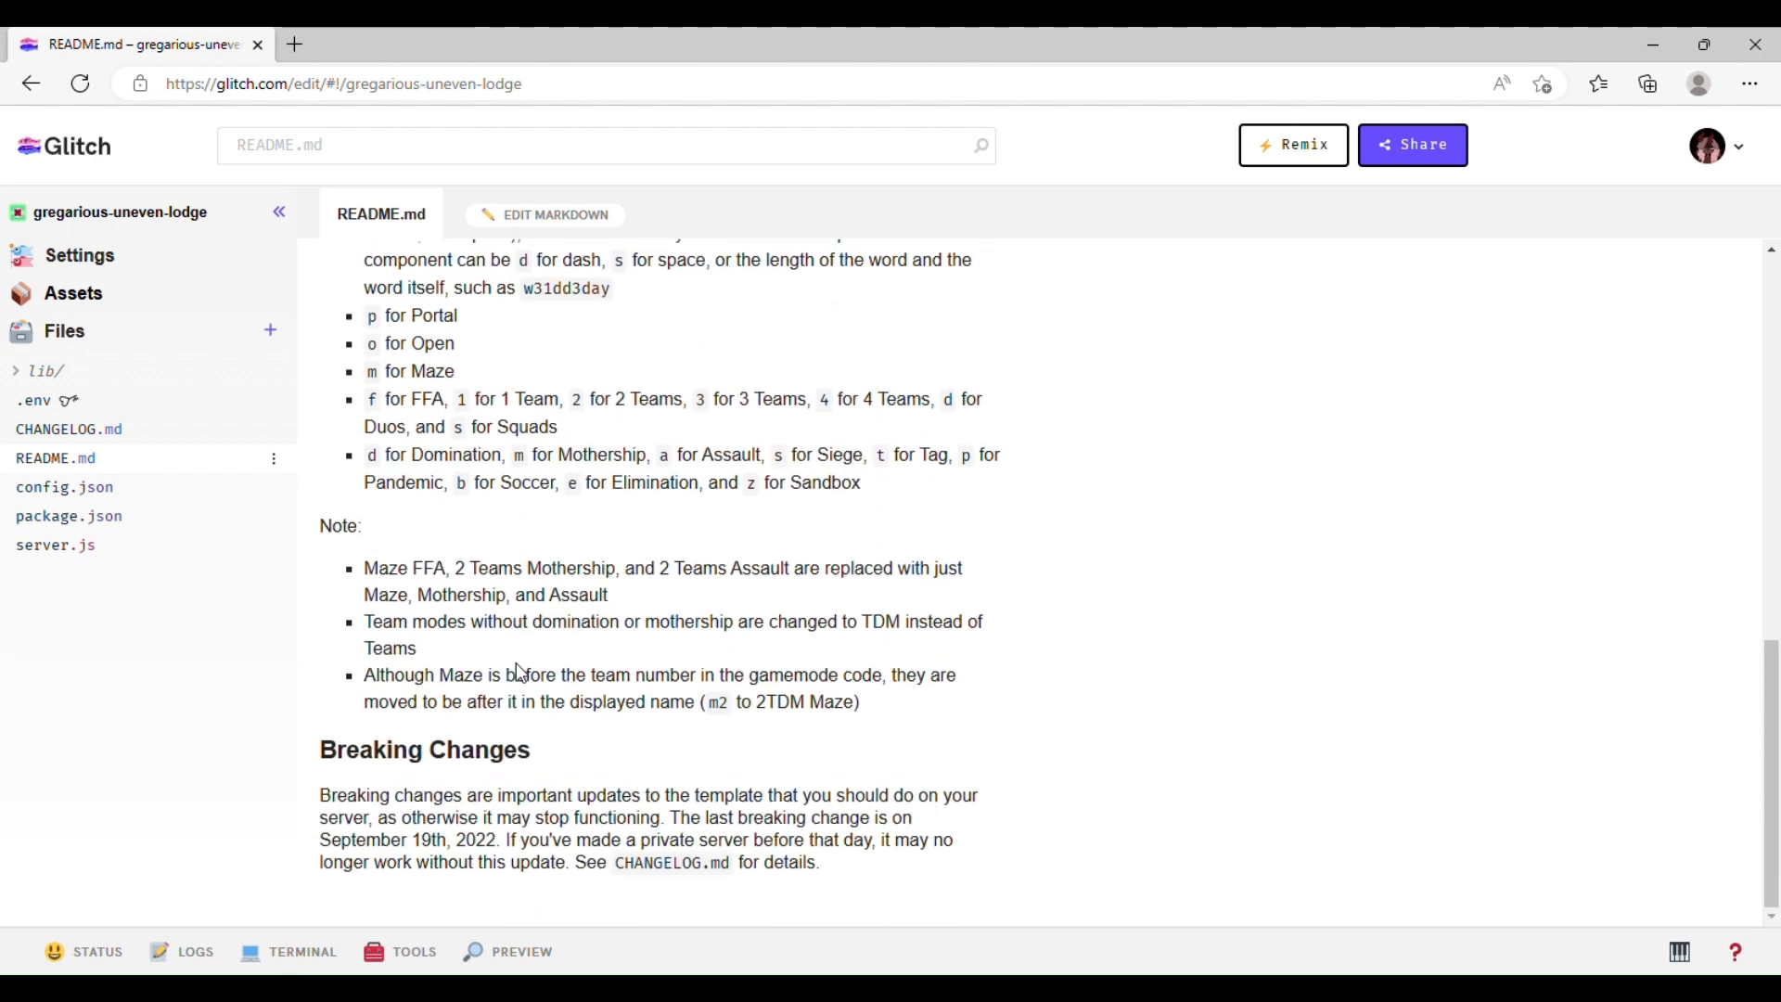
mouse_move(178, 755)
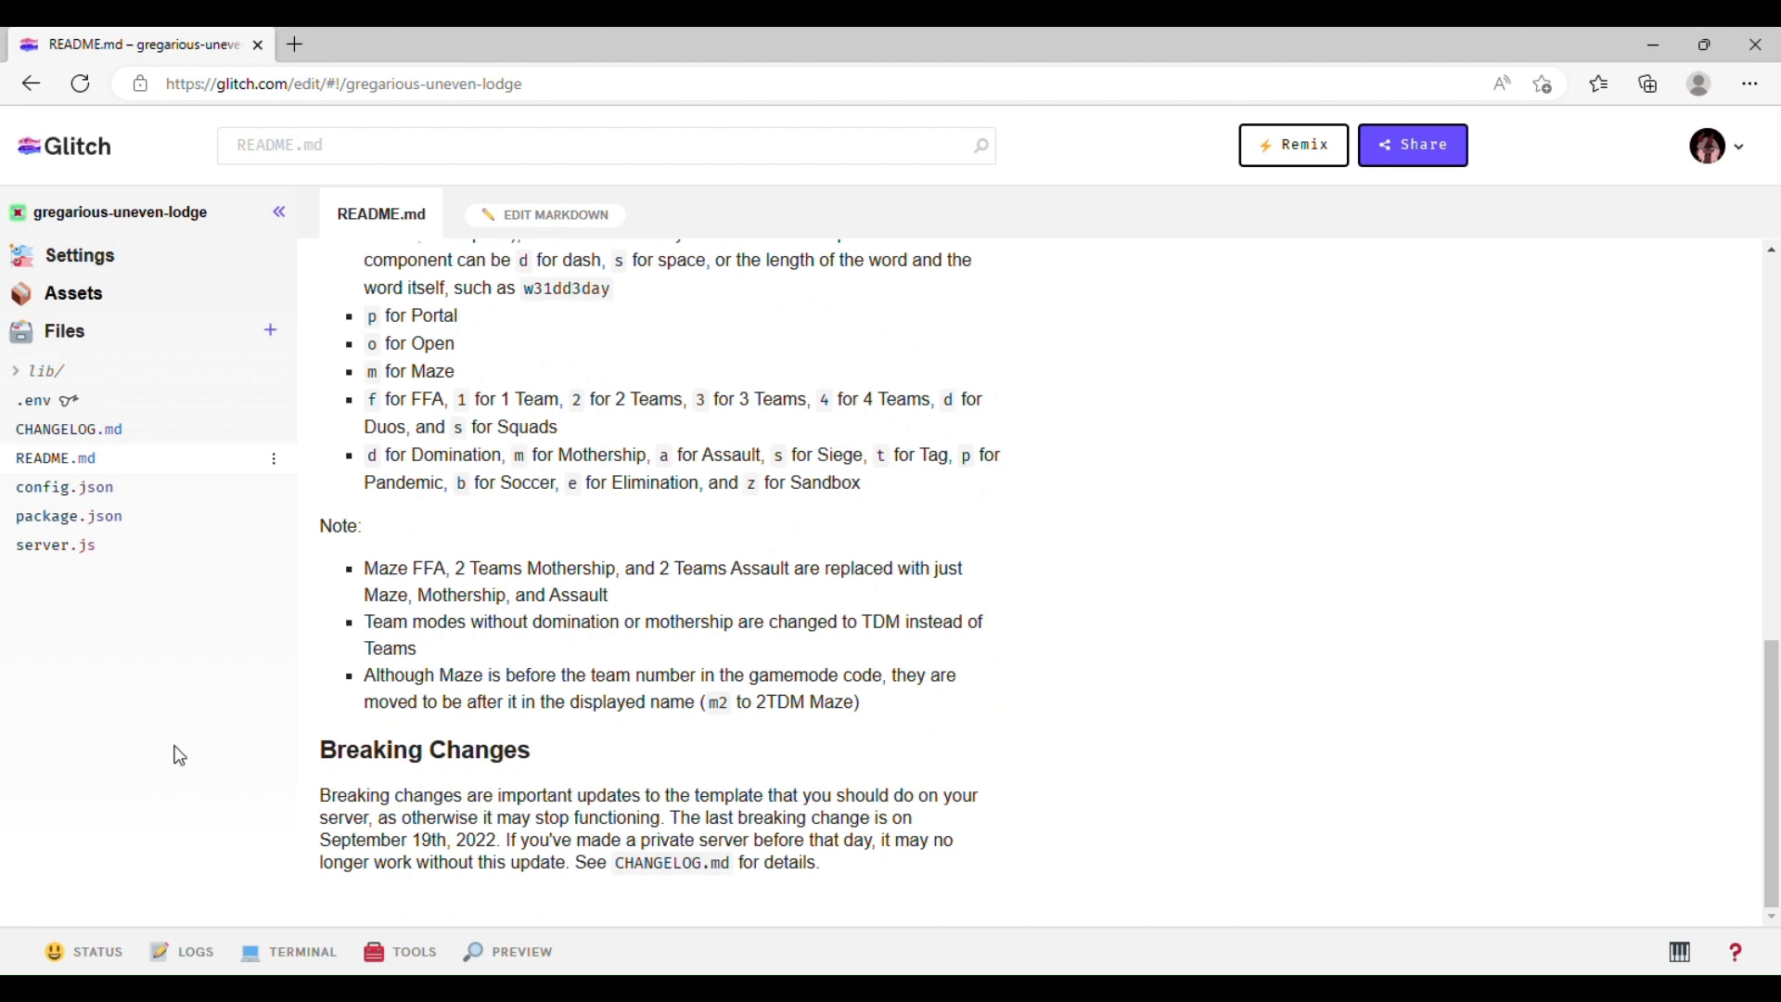
click(69, 429)
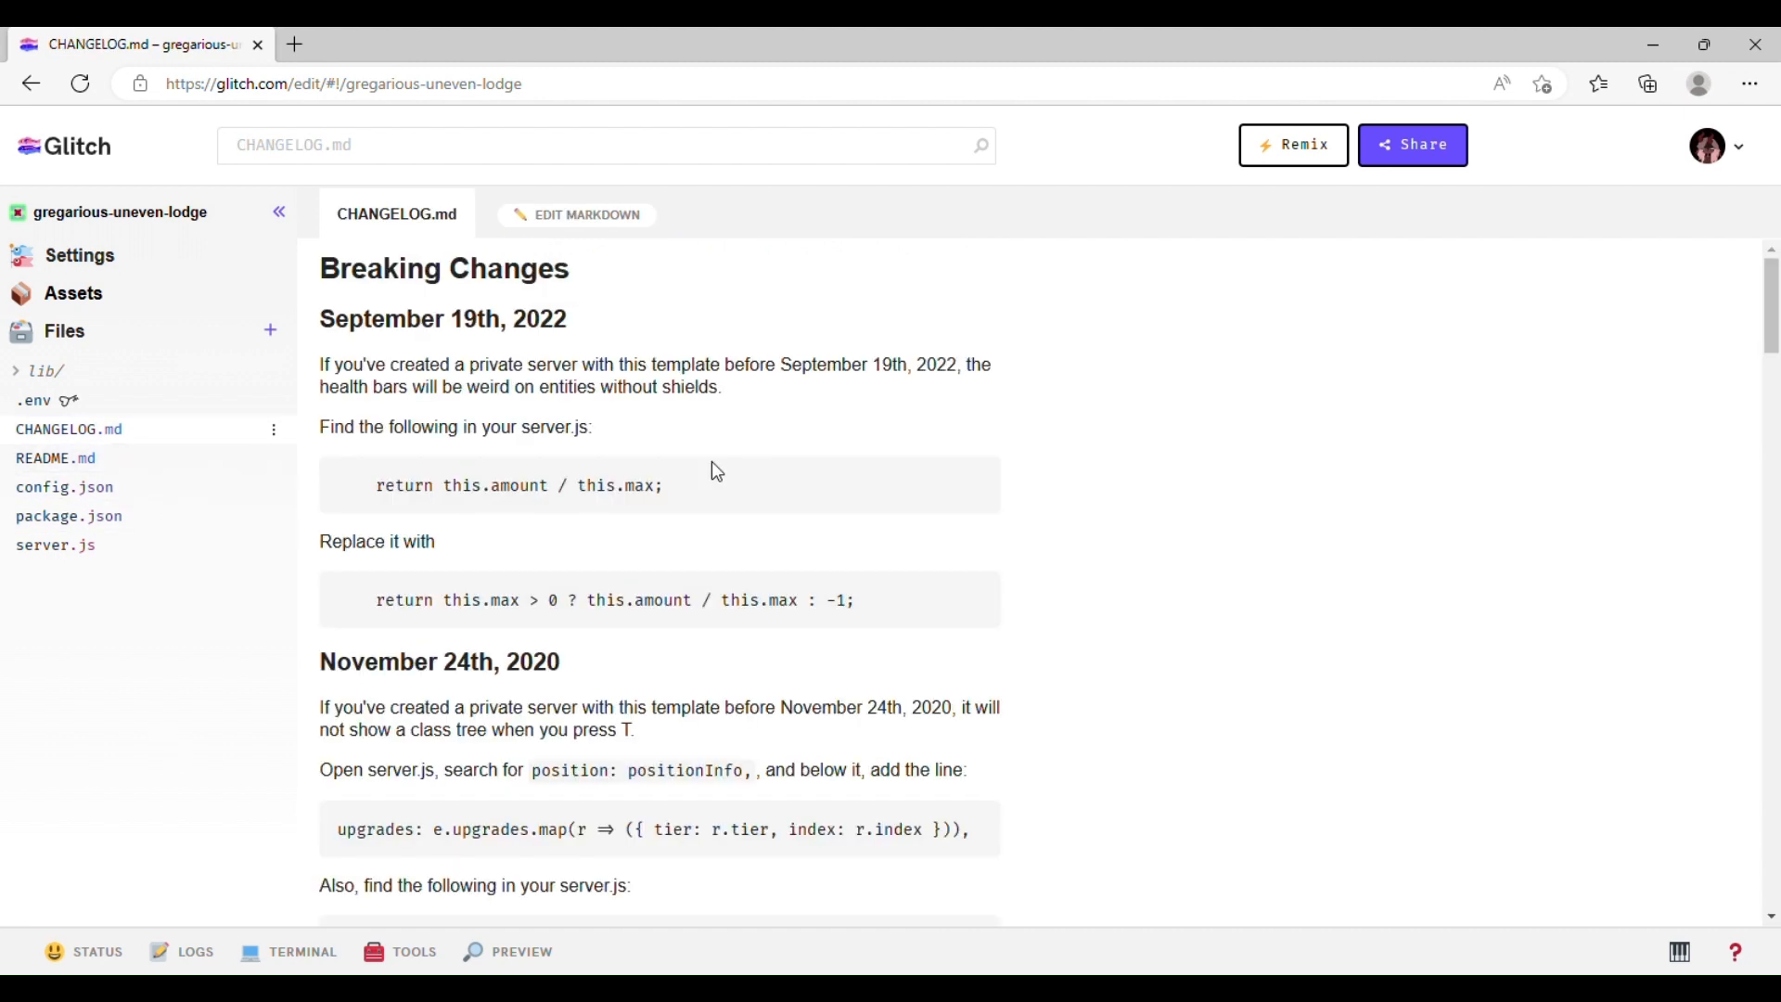
mouse_move(705, 472)
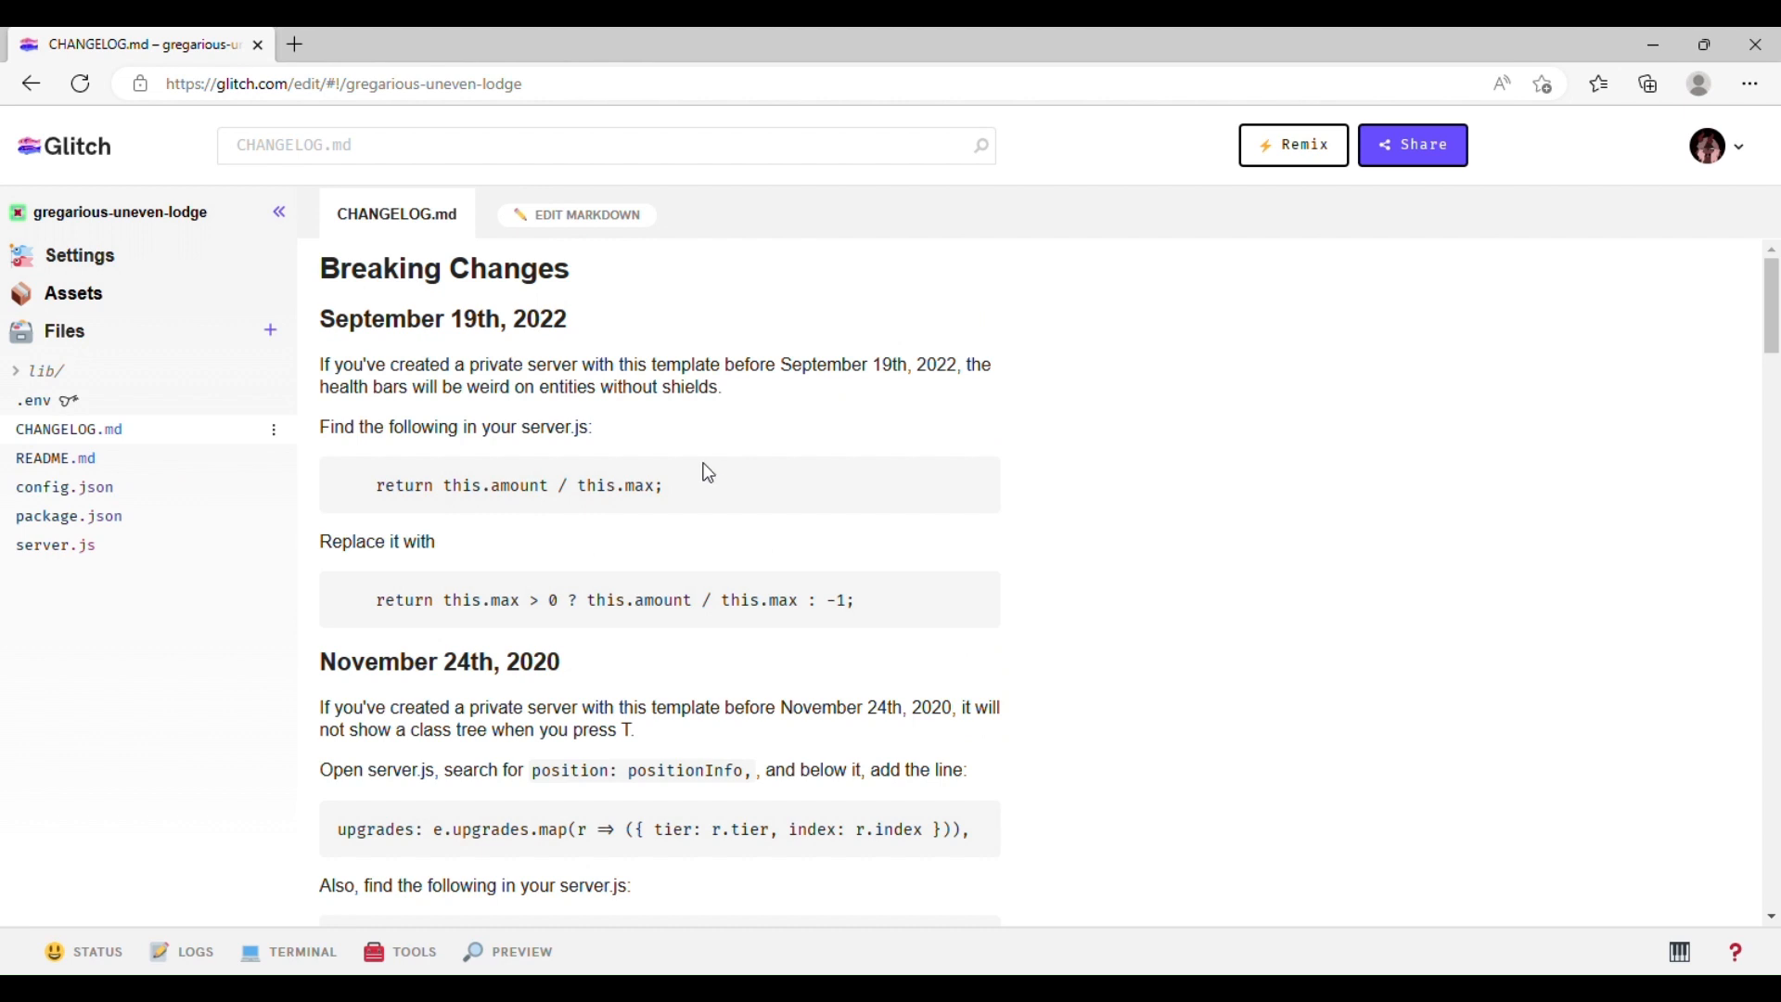
mouse_move(686, 508)
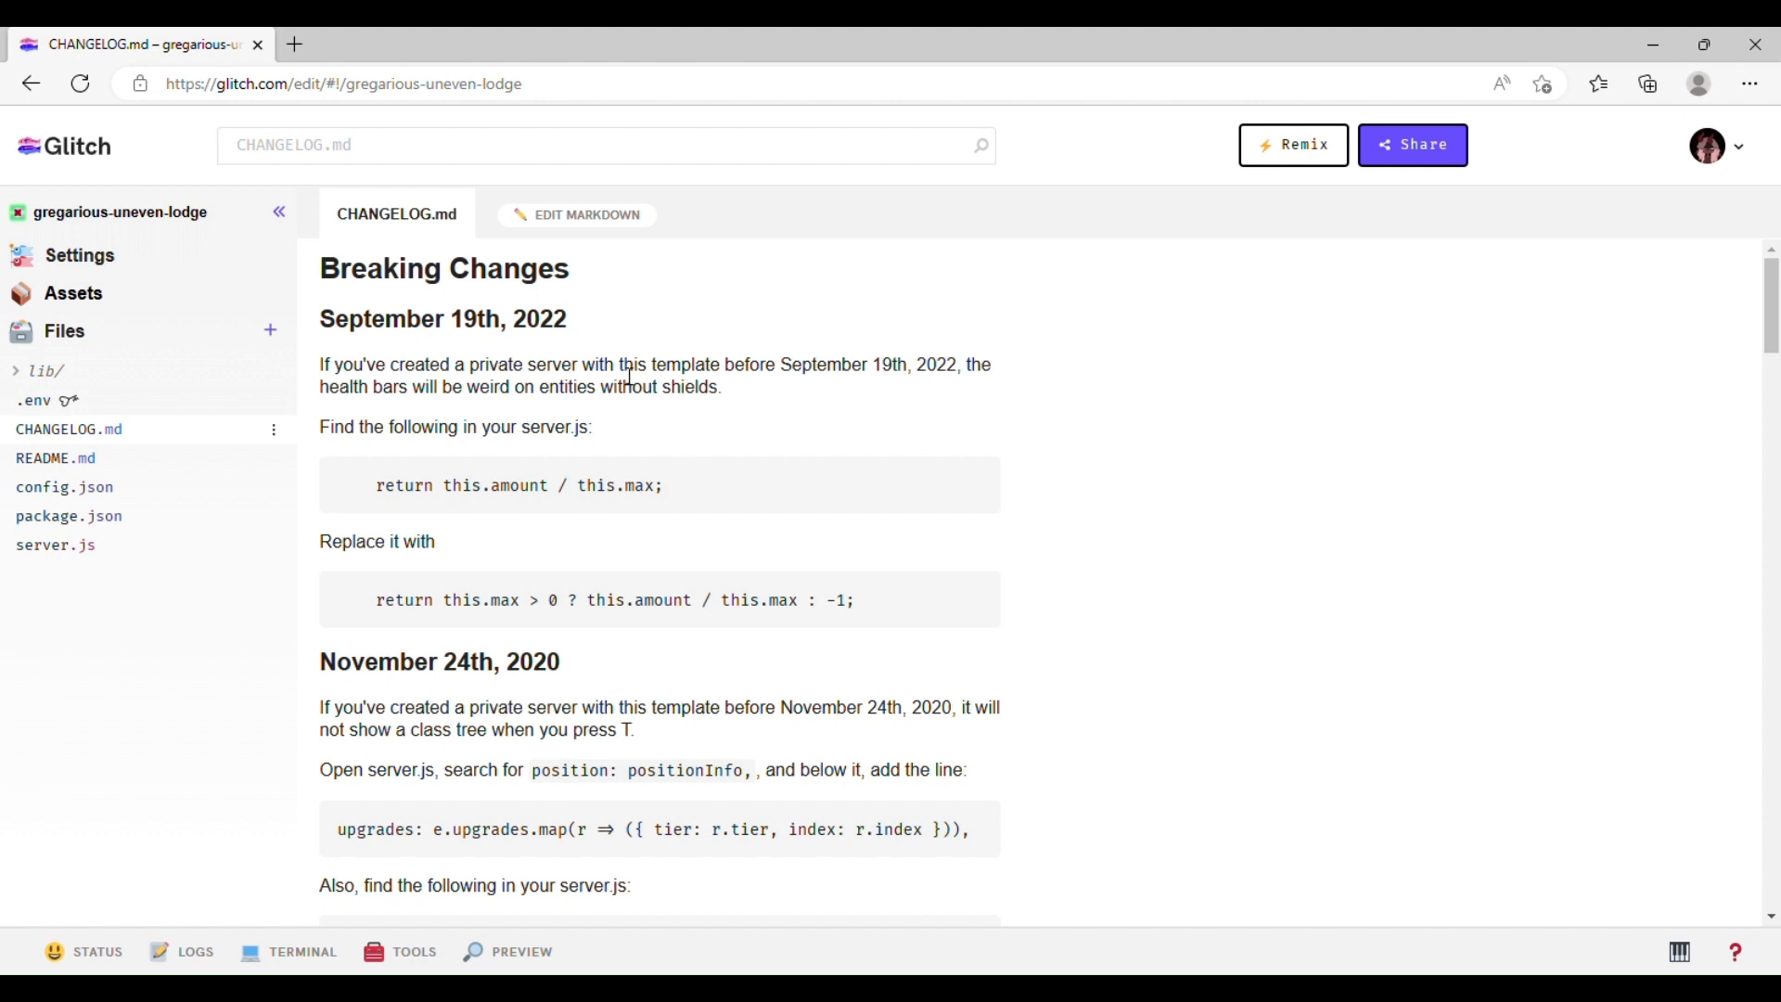
mouse_move(630, 375)
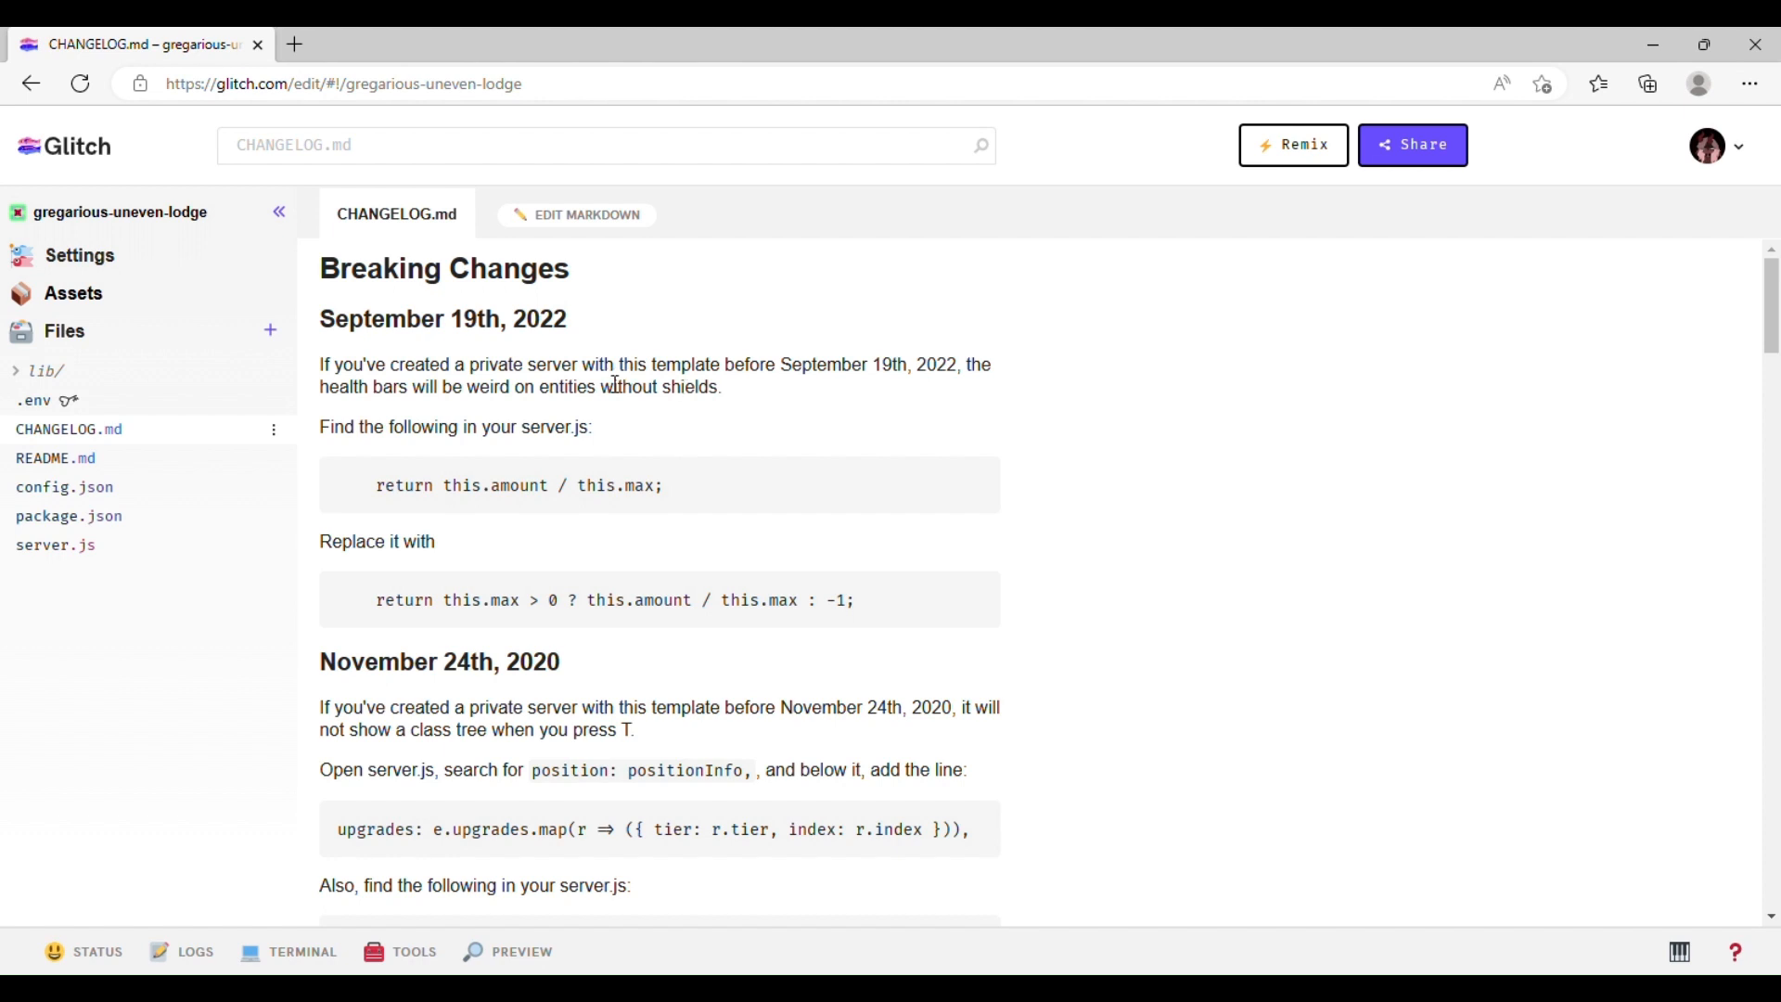
mouse_move(133, 438)
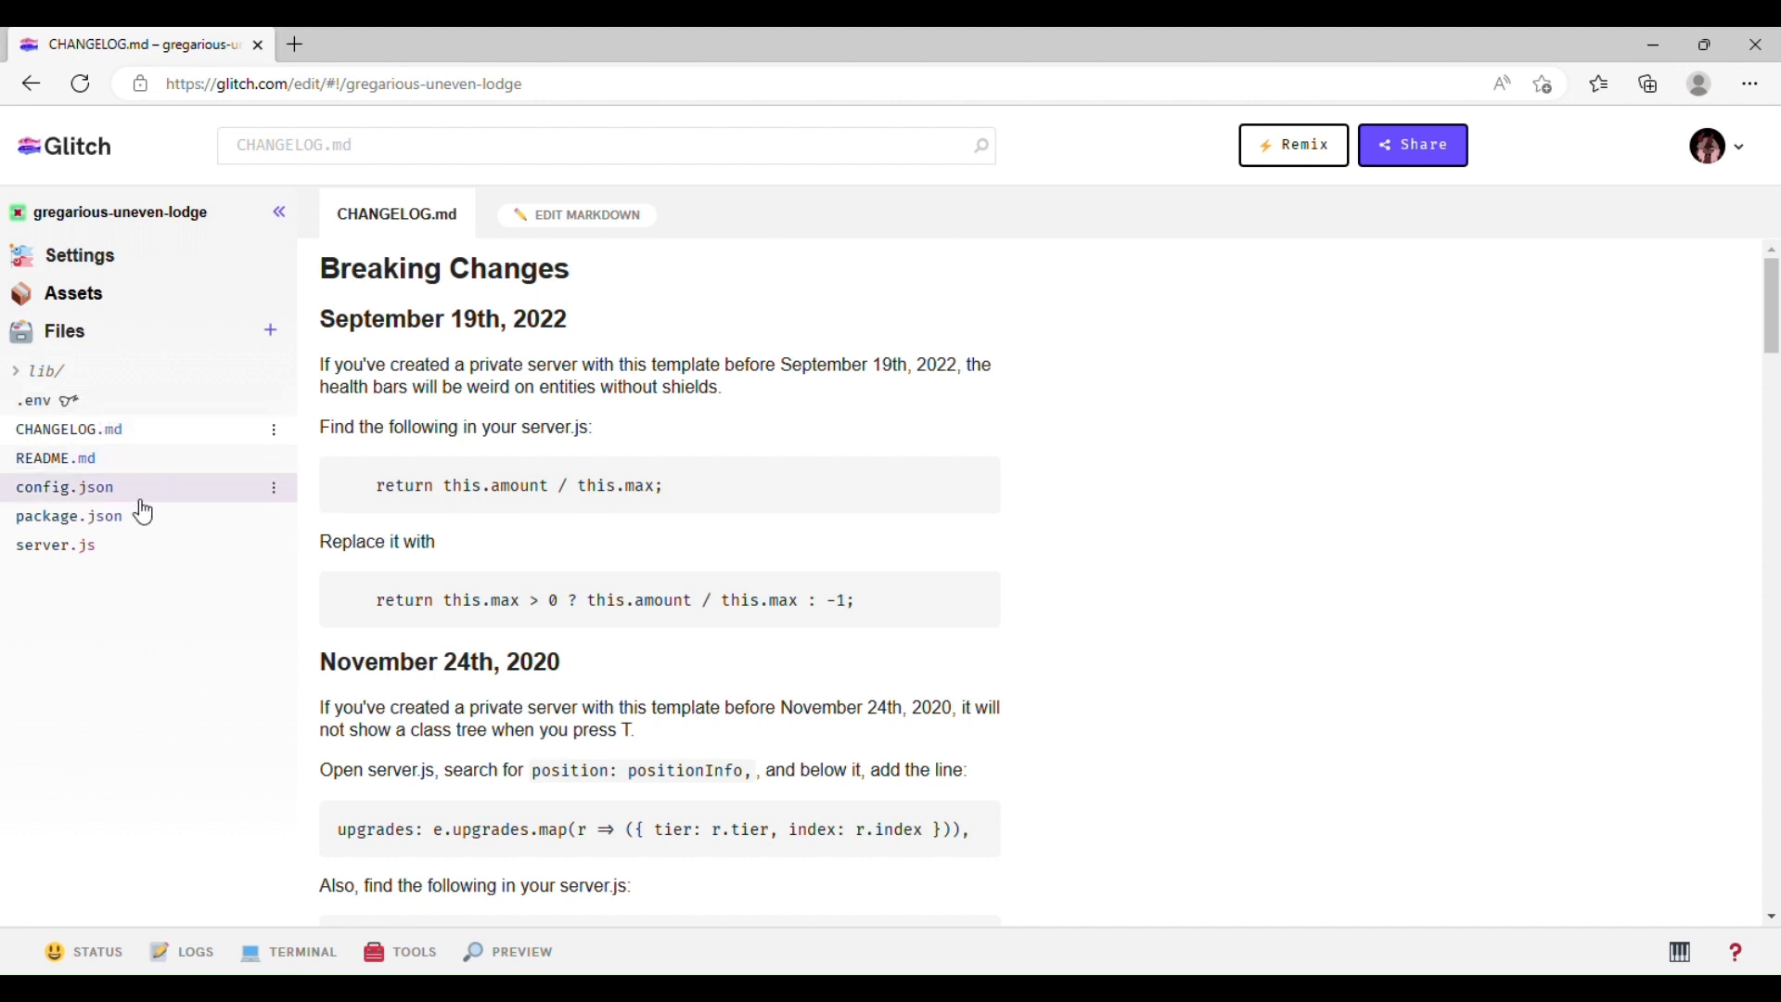
mouse_move(219, 382)
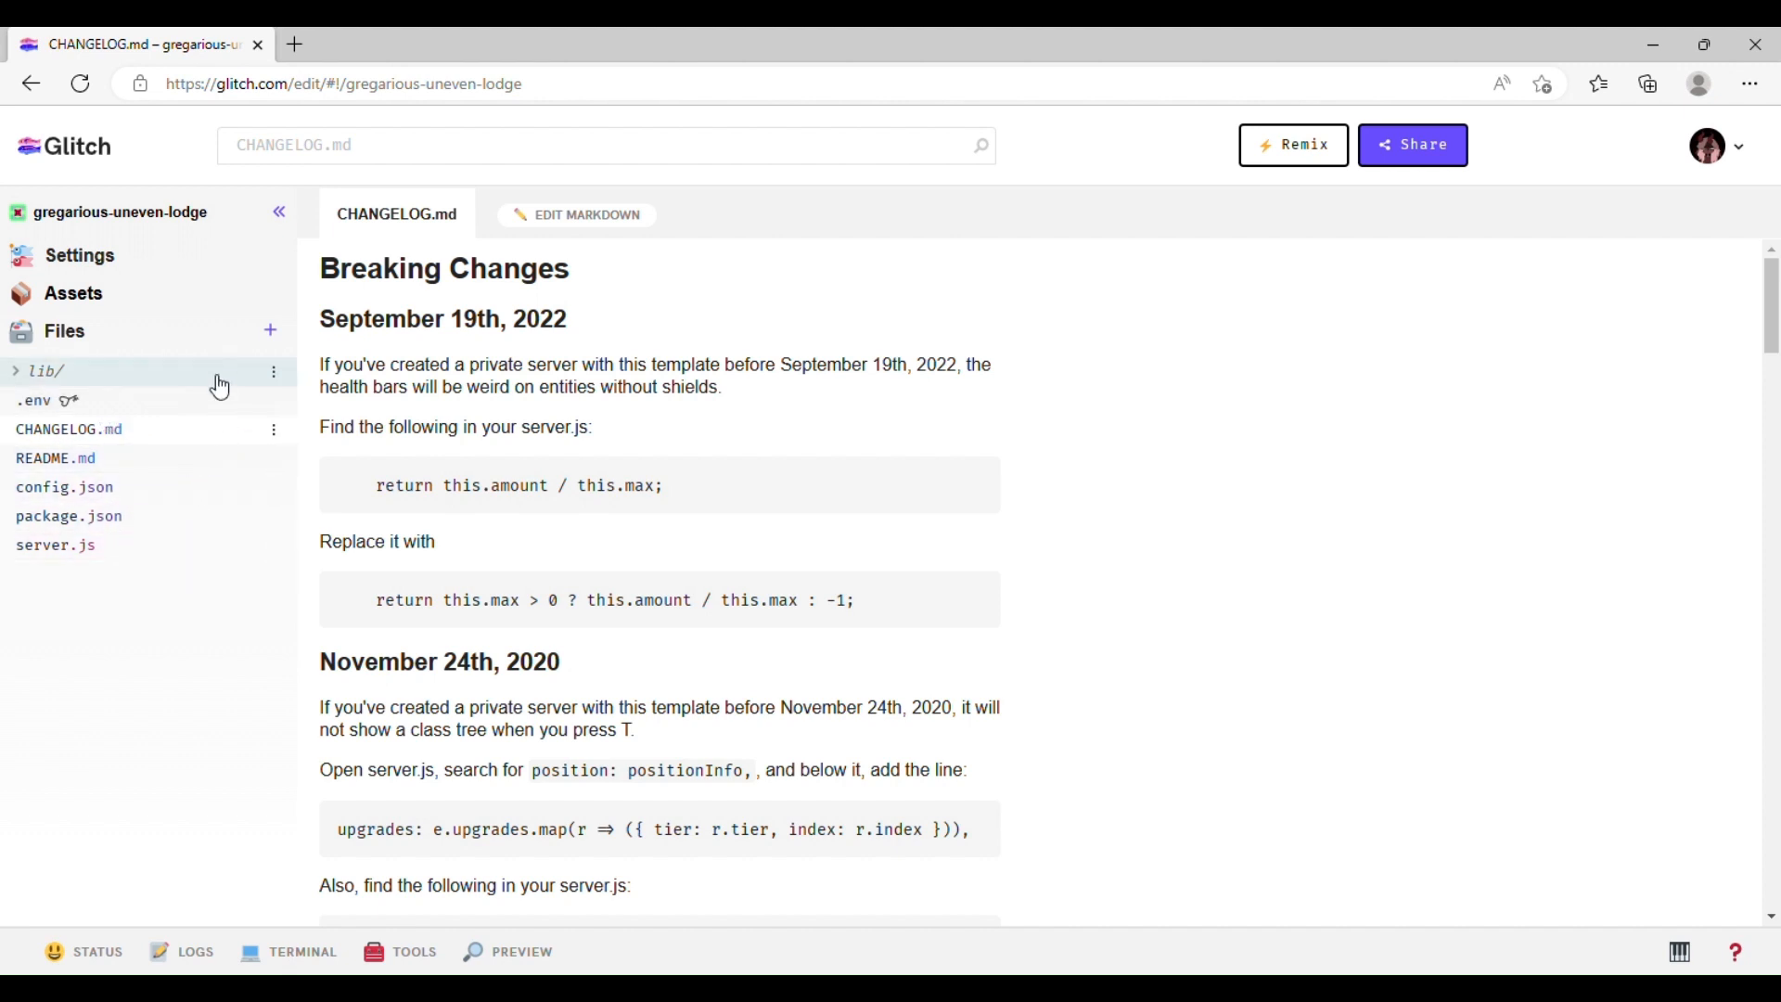
- Expand the lib/ folder and bring up lib/definitions.js in the editor
click(42, 371)
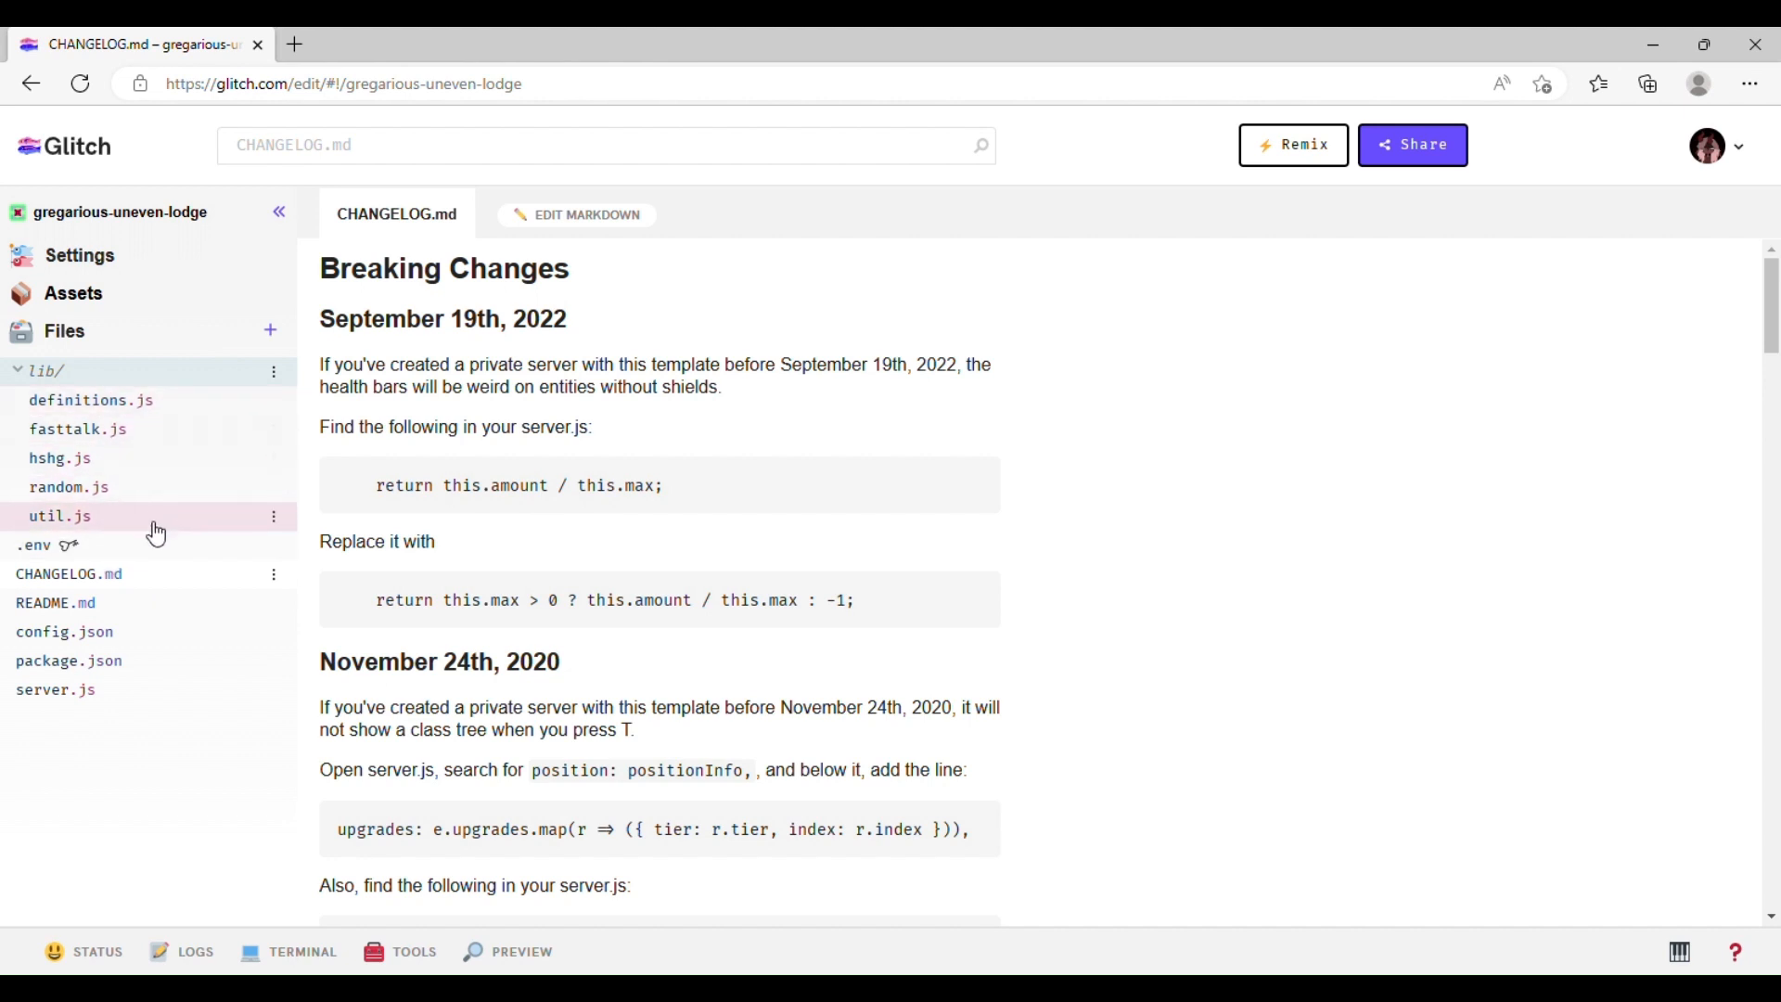
mouse_move(167, 498)
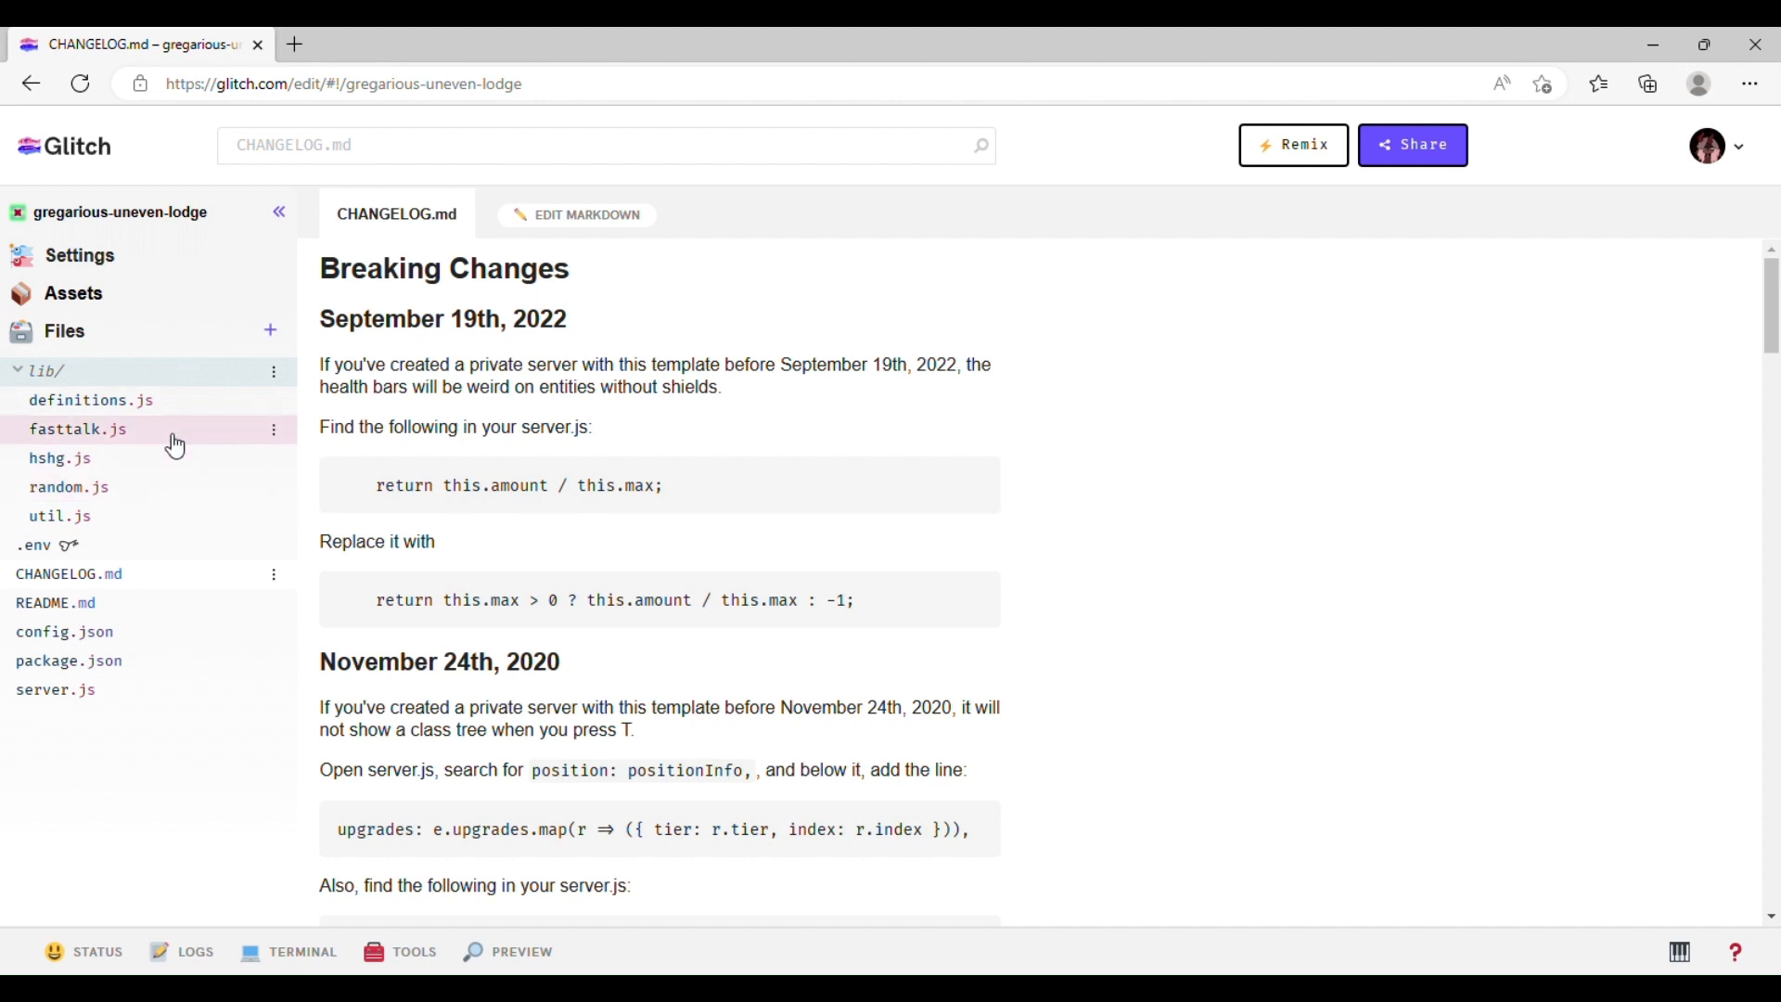
click(586, 215)
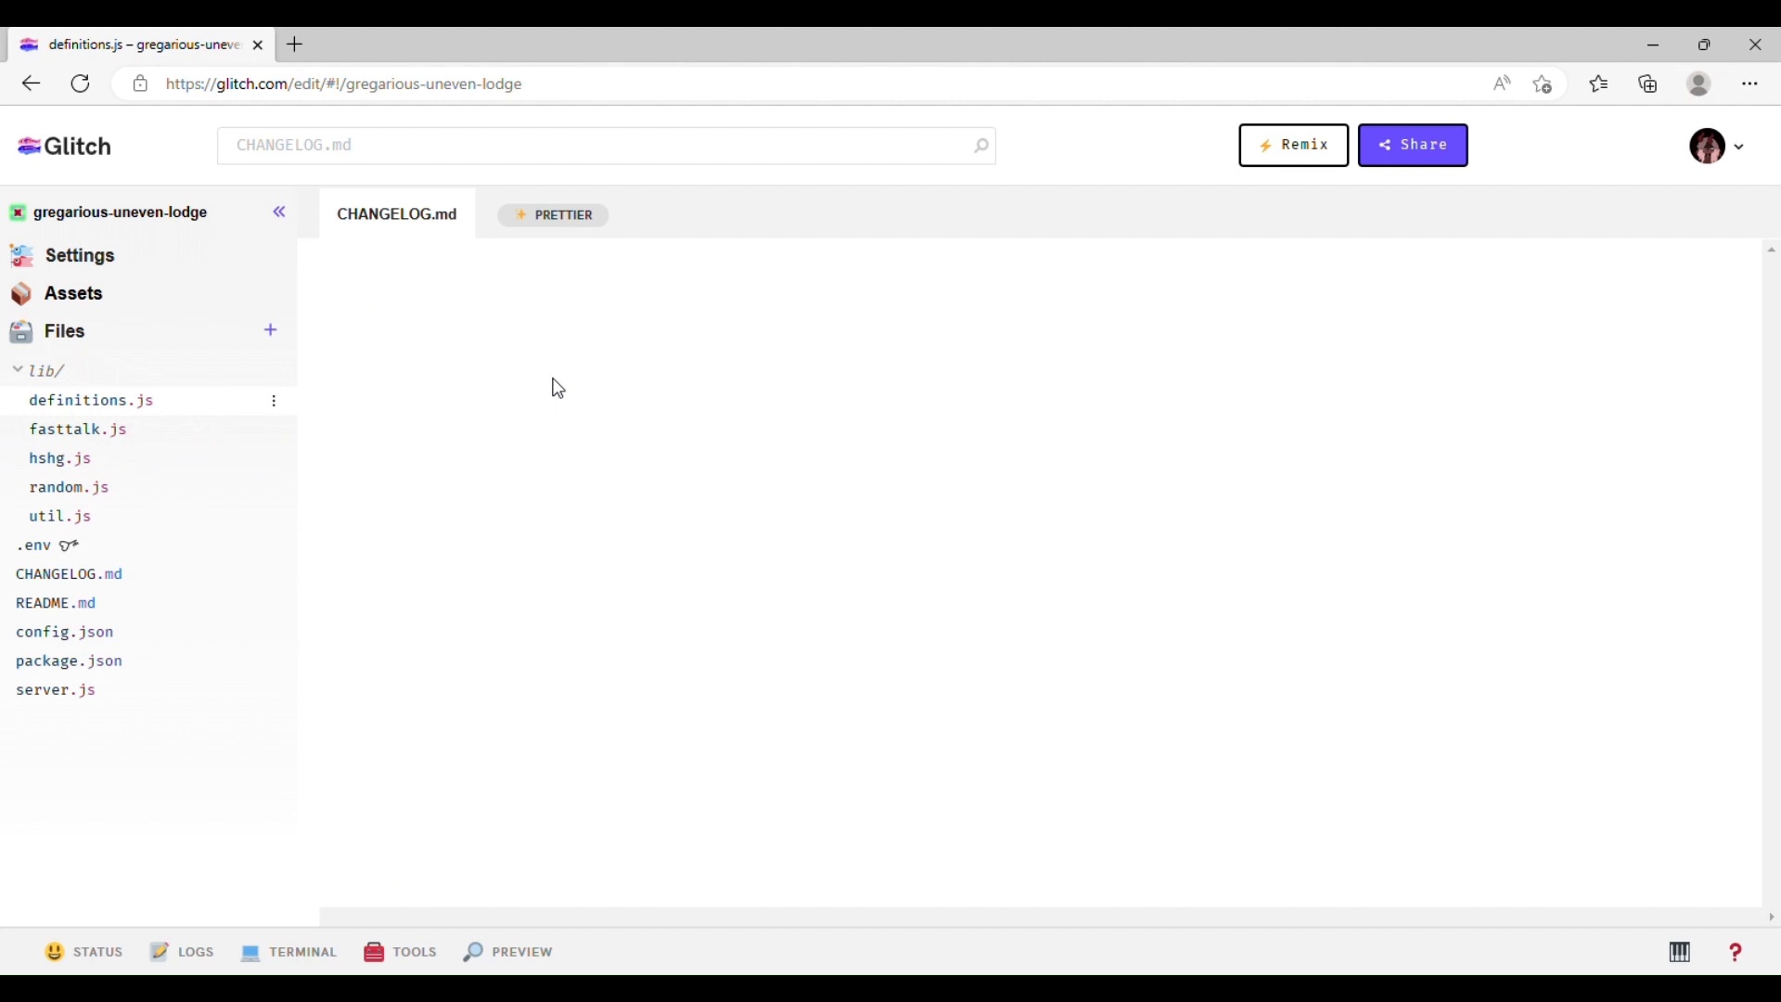
- Reformat definitions.js with Prettier for consistent indentation
click(90, 401)
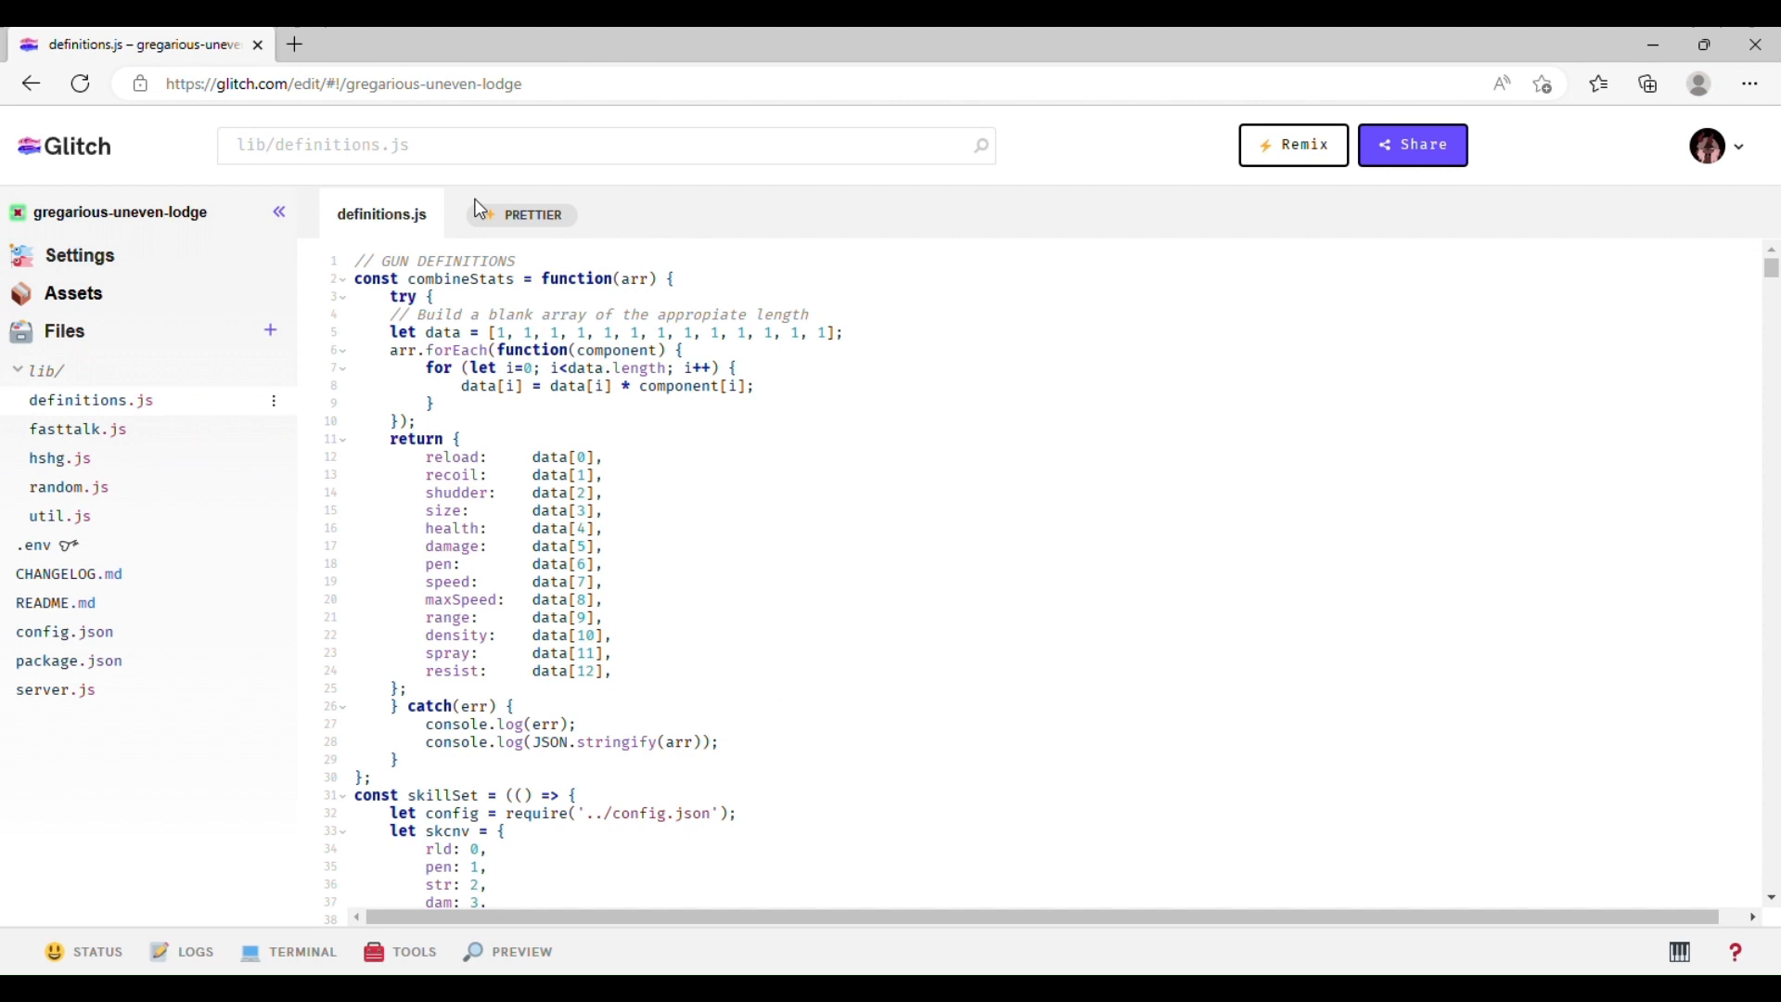
click(532, 215)
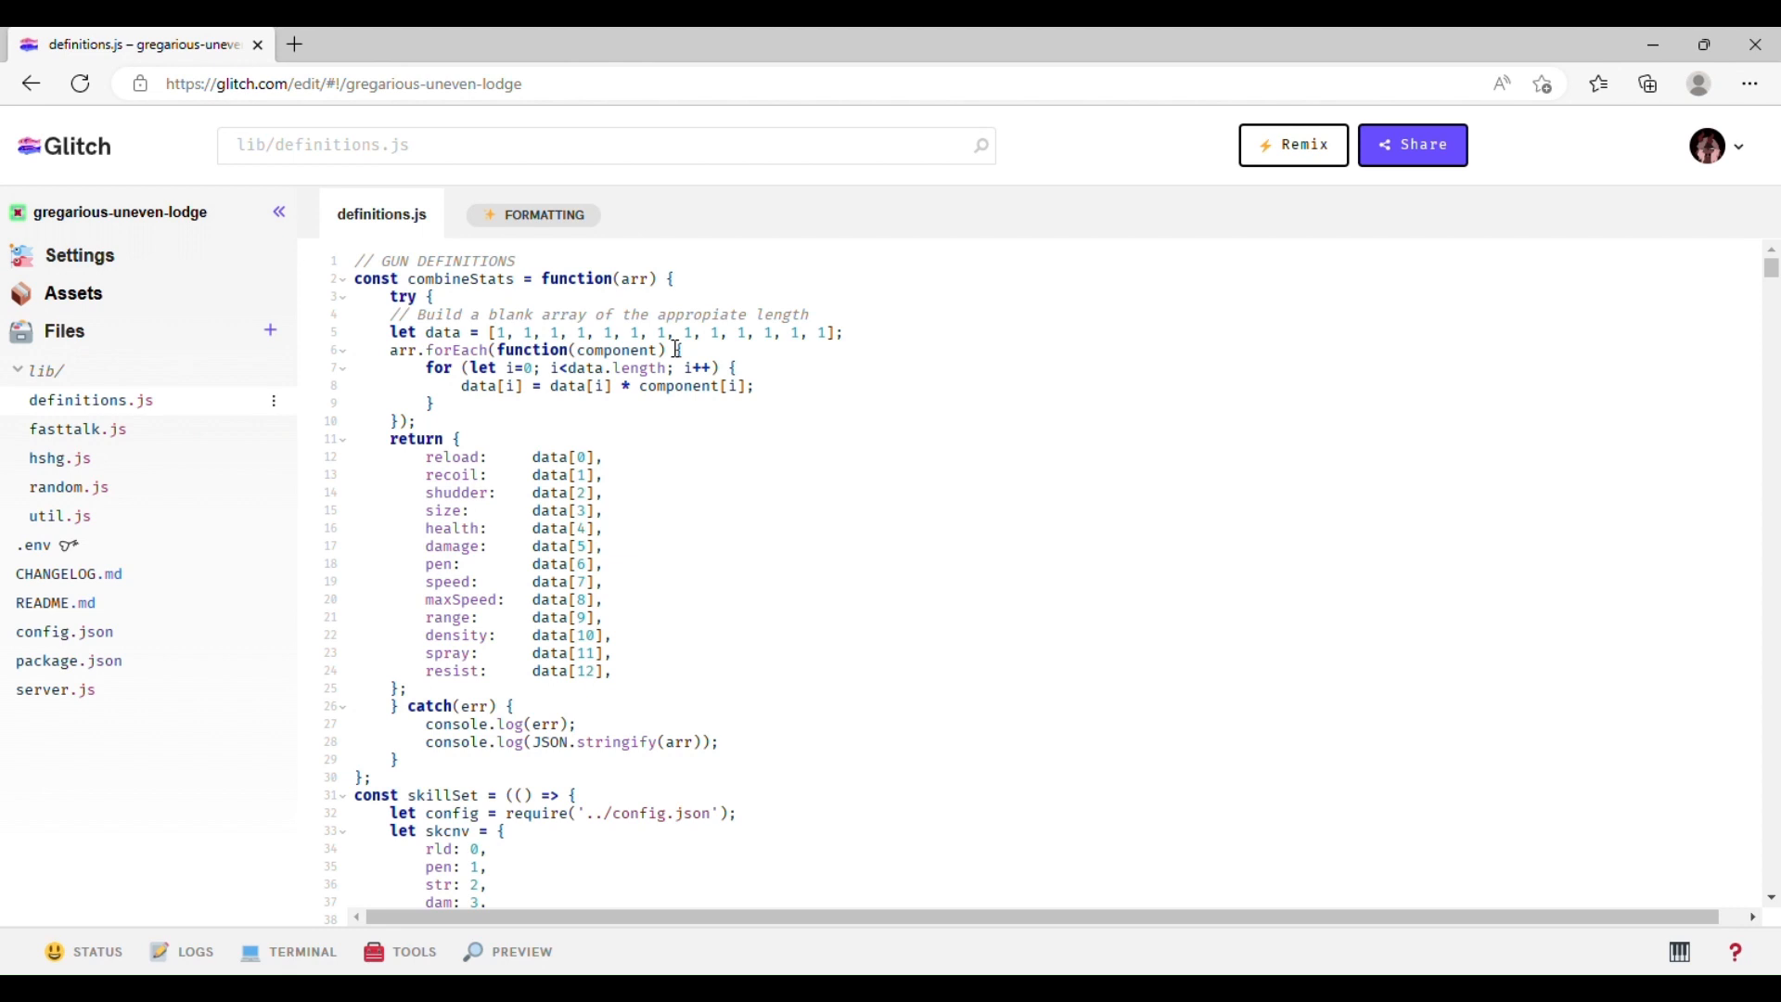
click(532, 215)
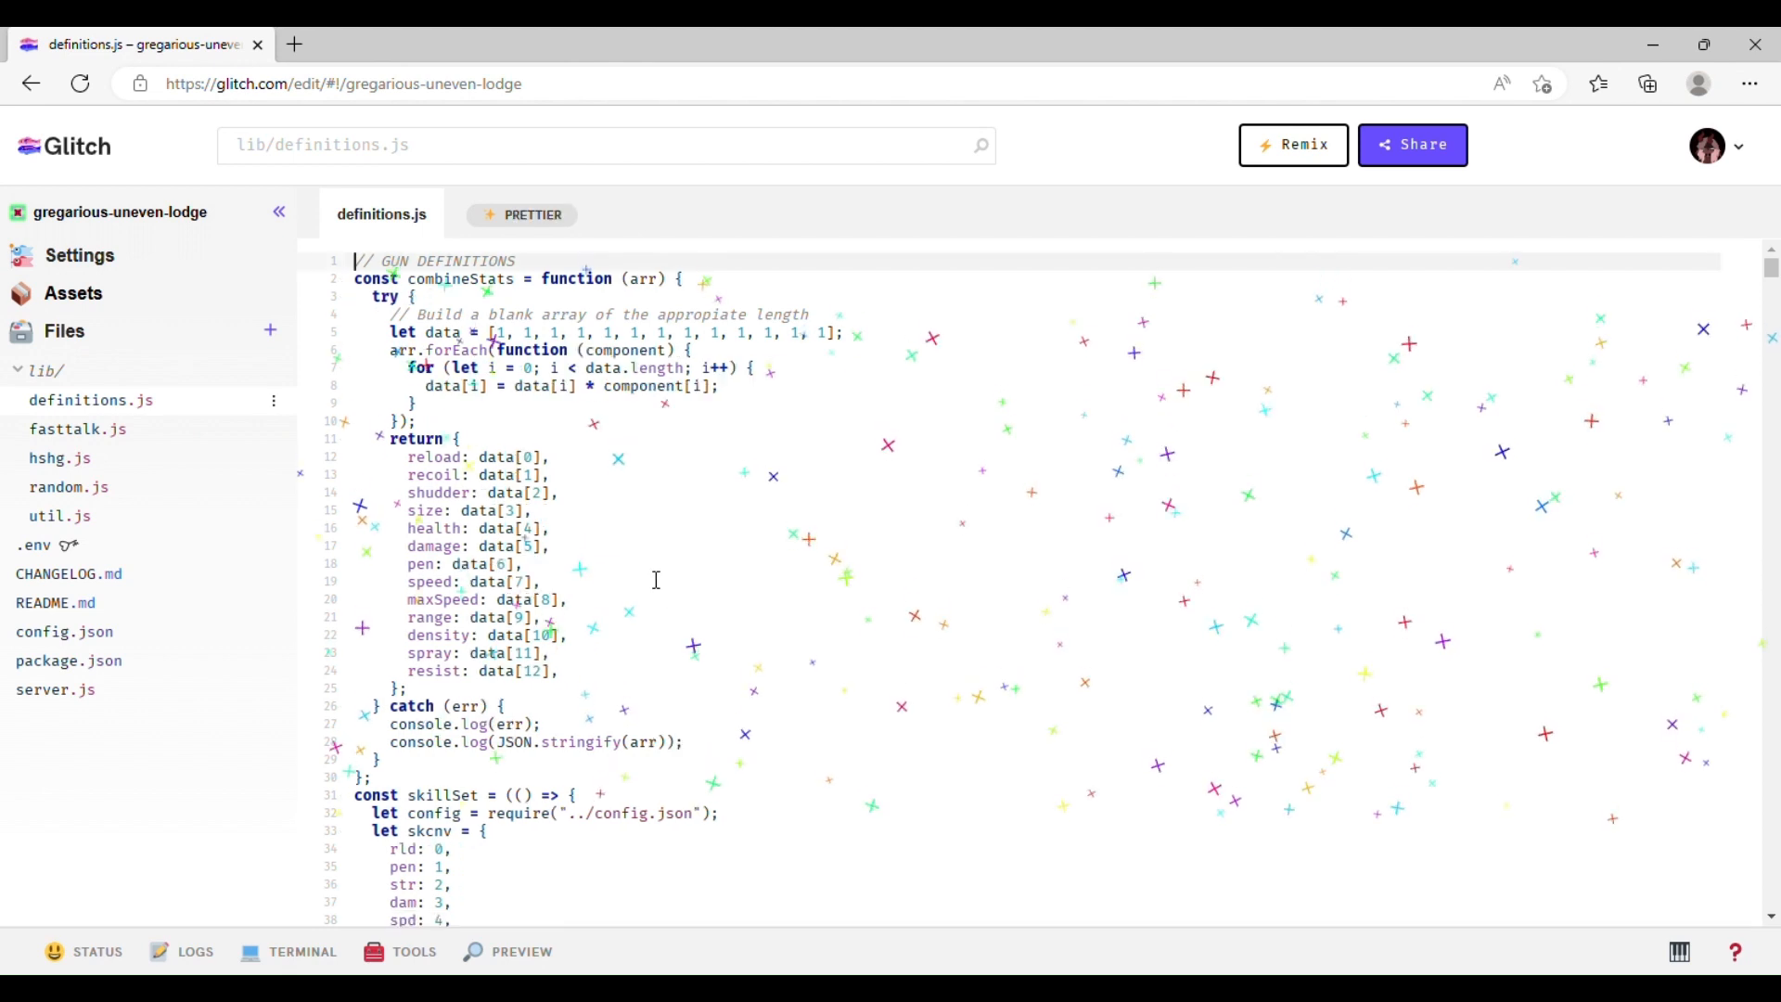
- Skim down through definitions.js and return near its gun stat tables
scroll(down, 3)
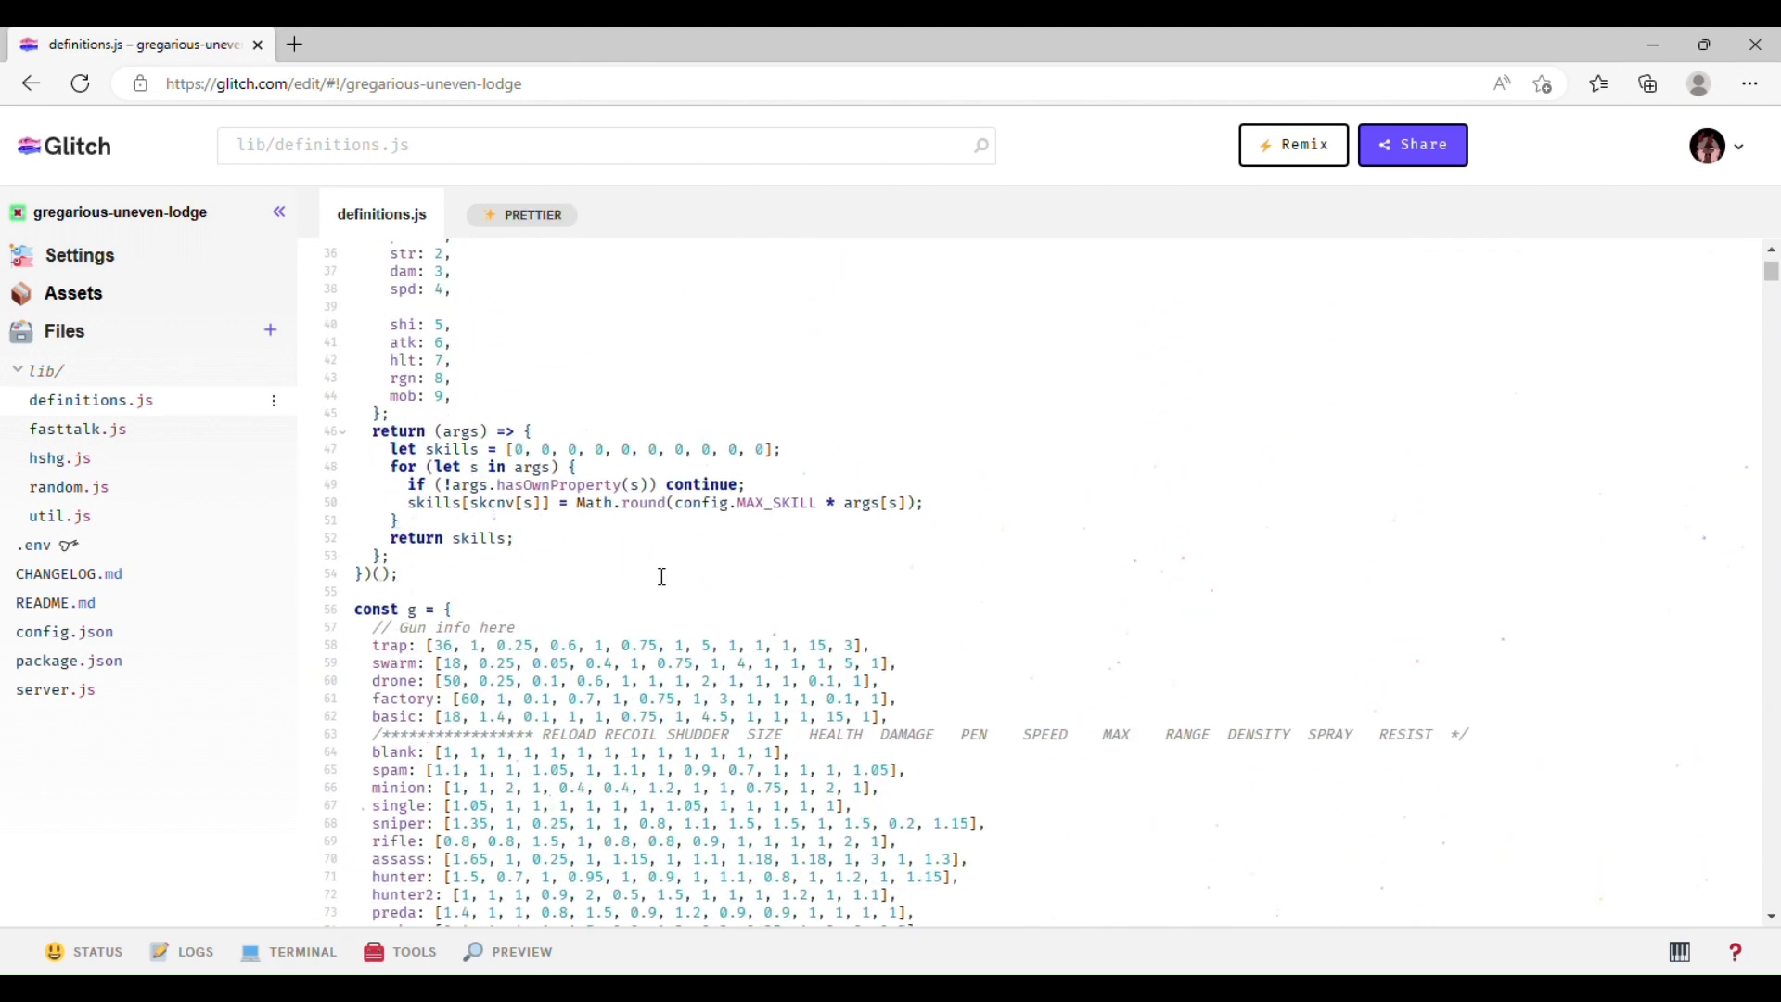
scroll(down, 3)
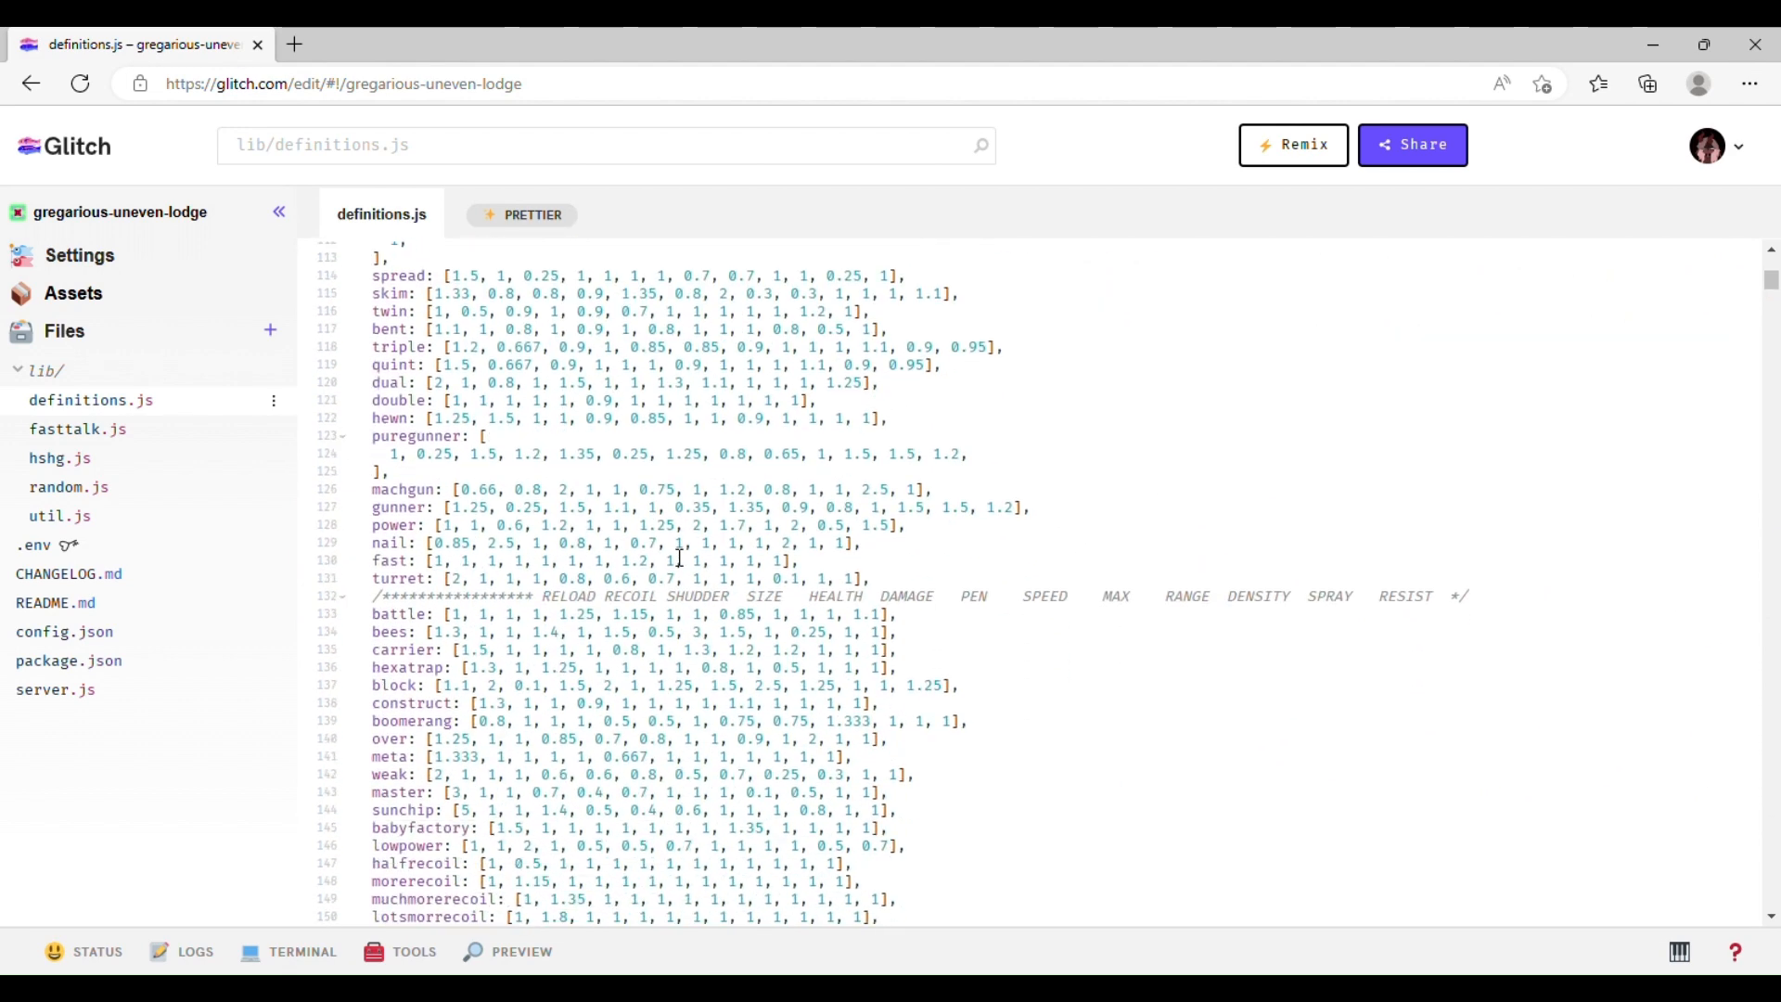
scroll(down, 3)
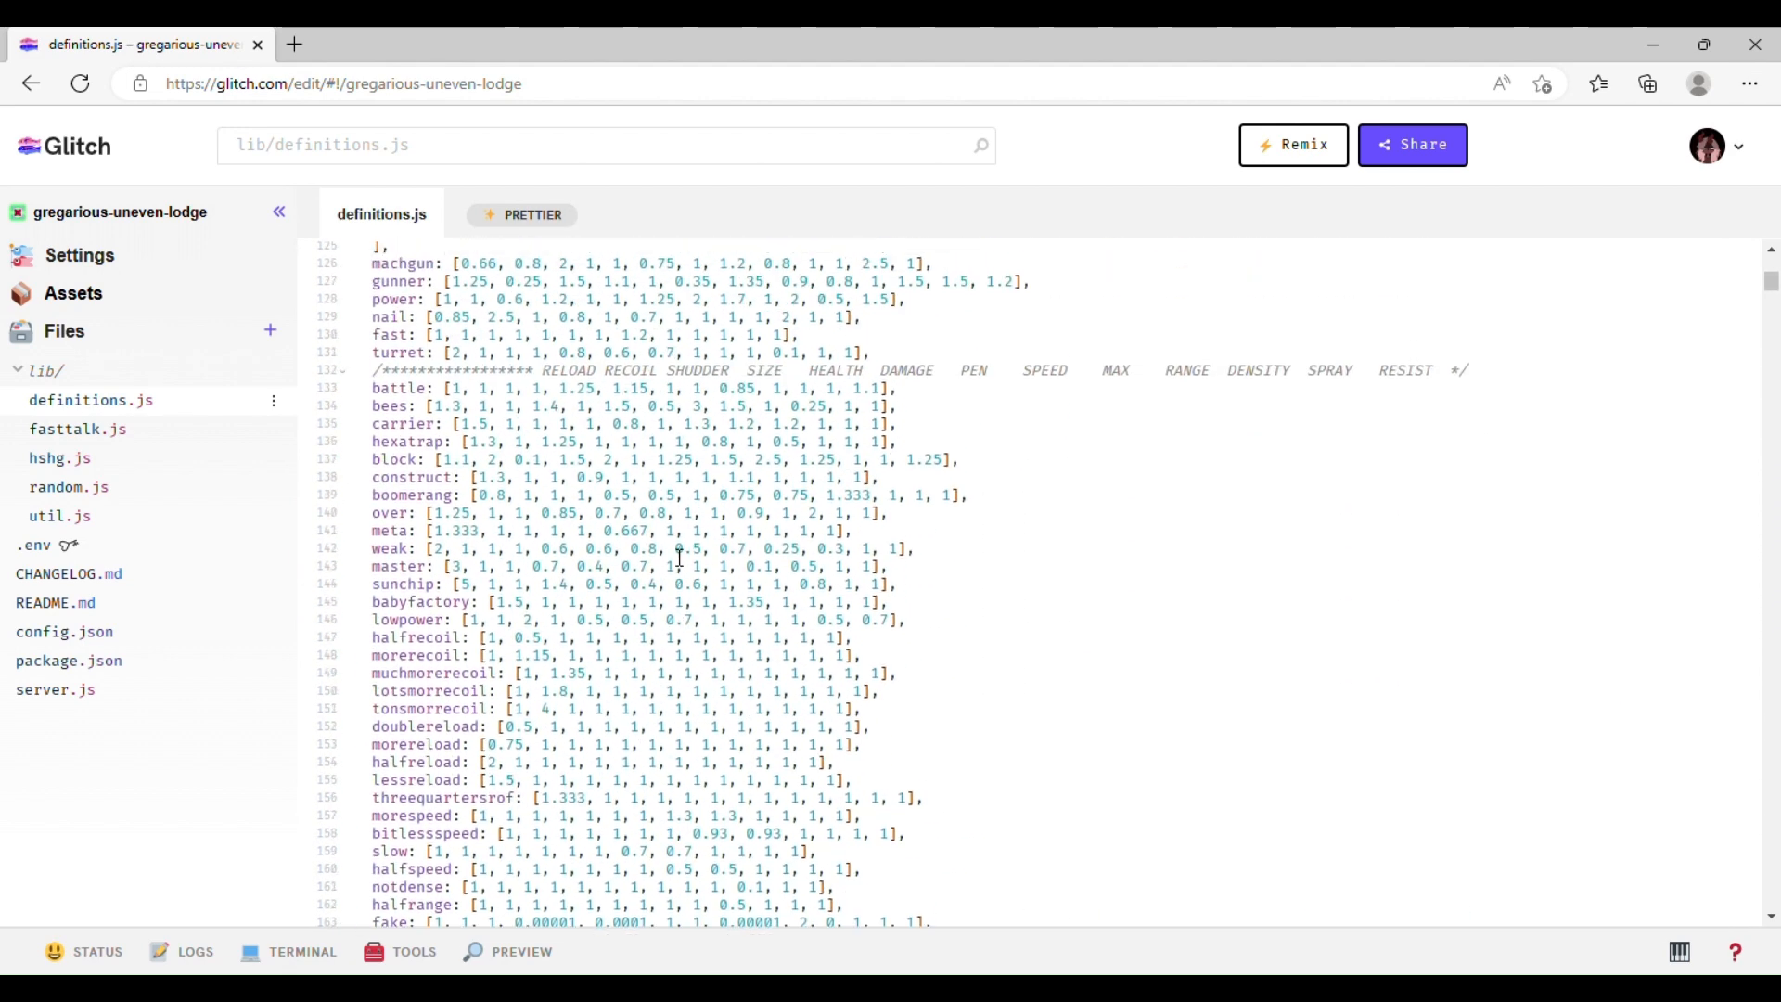
scroll(down, 3)
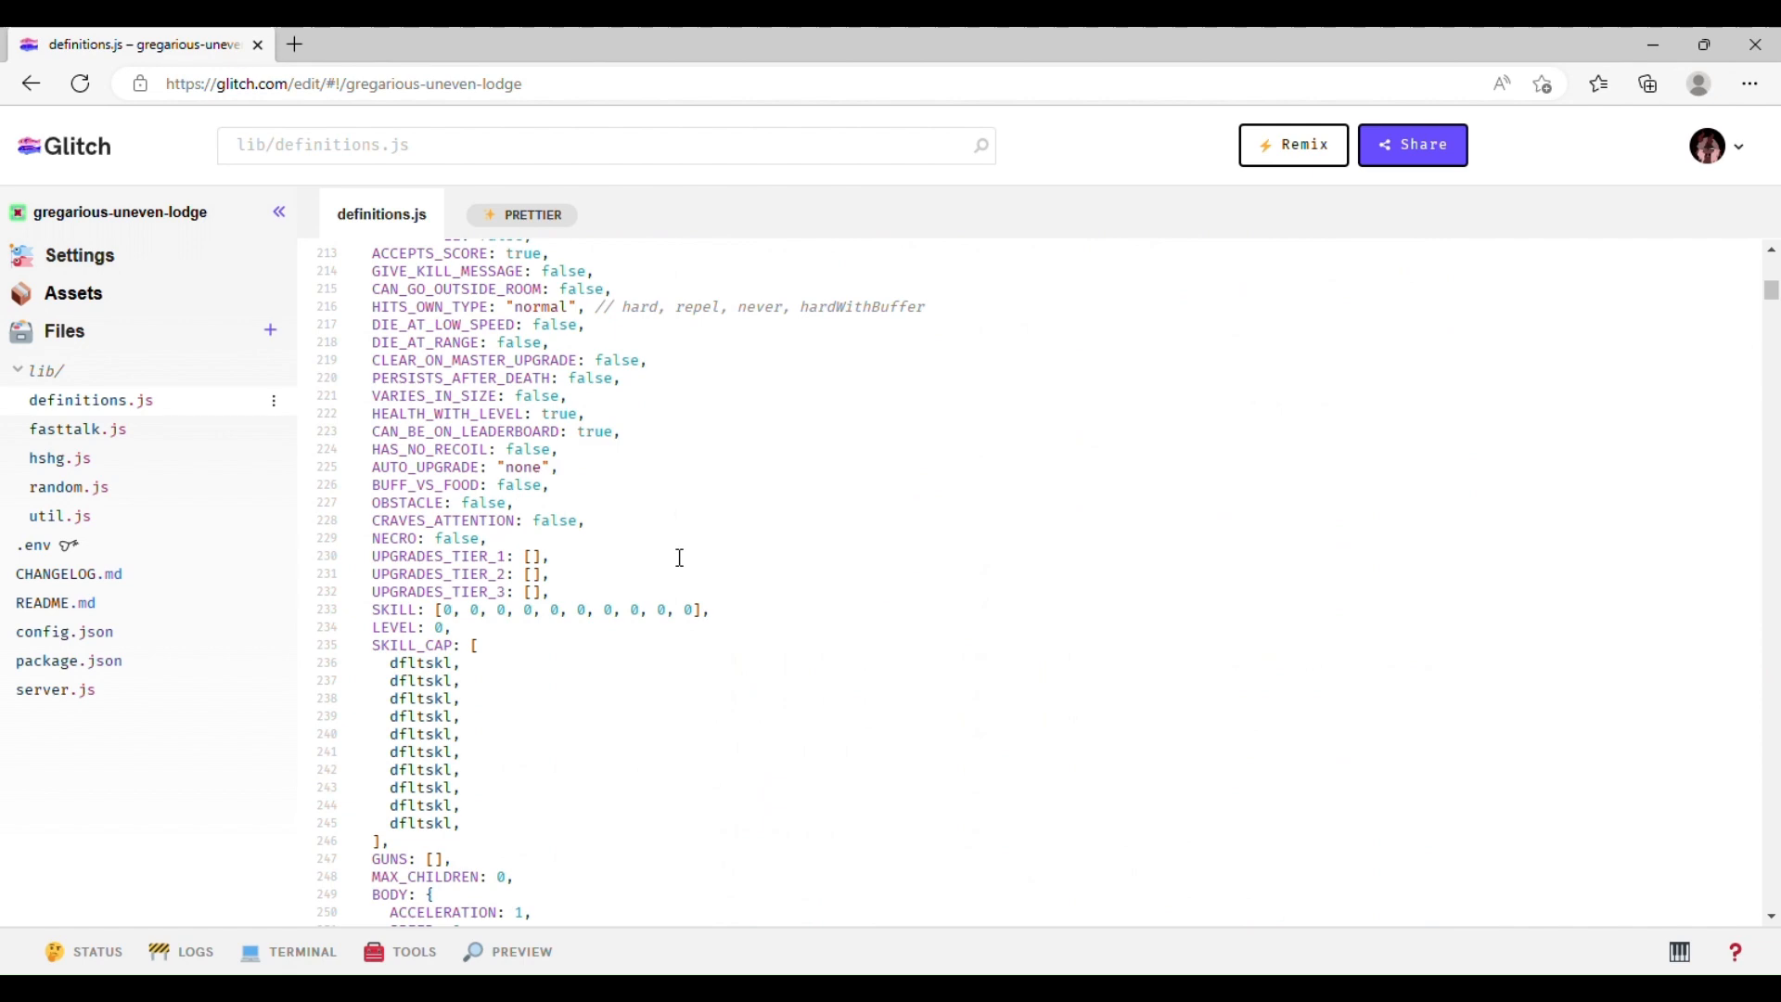
scroll(down, 3)
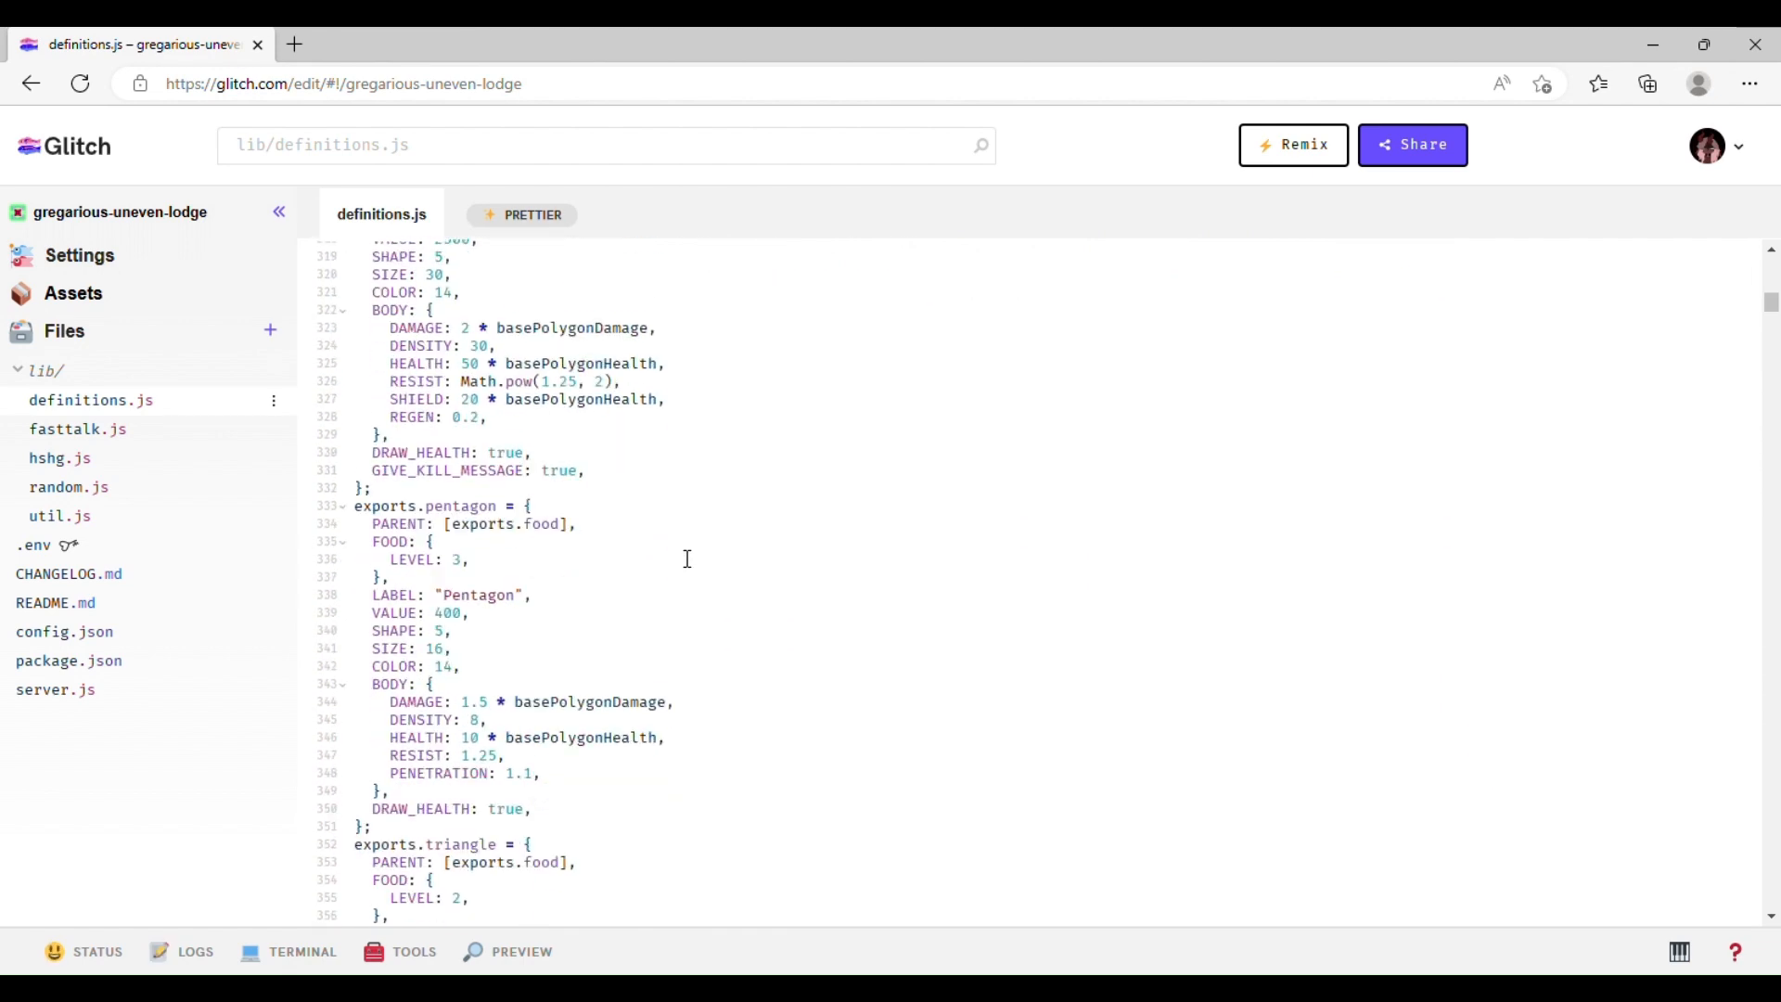
scroll(down, 3)
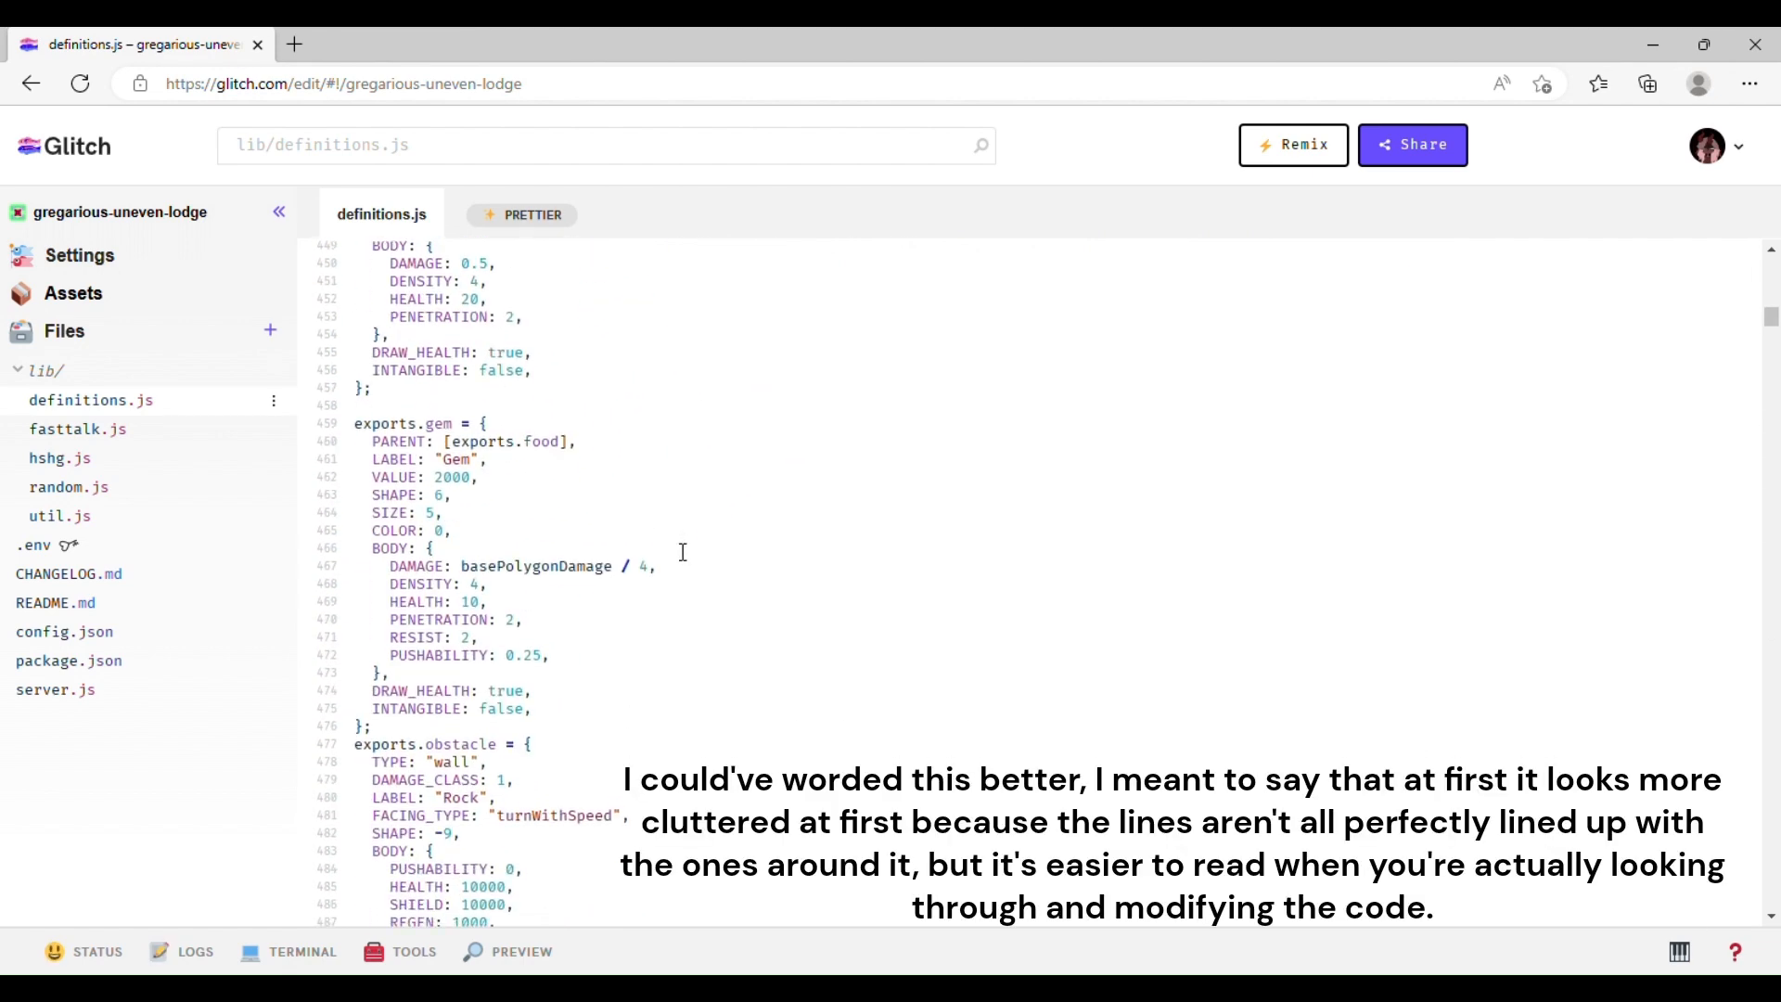
scroll(down, 3)
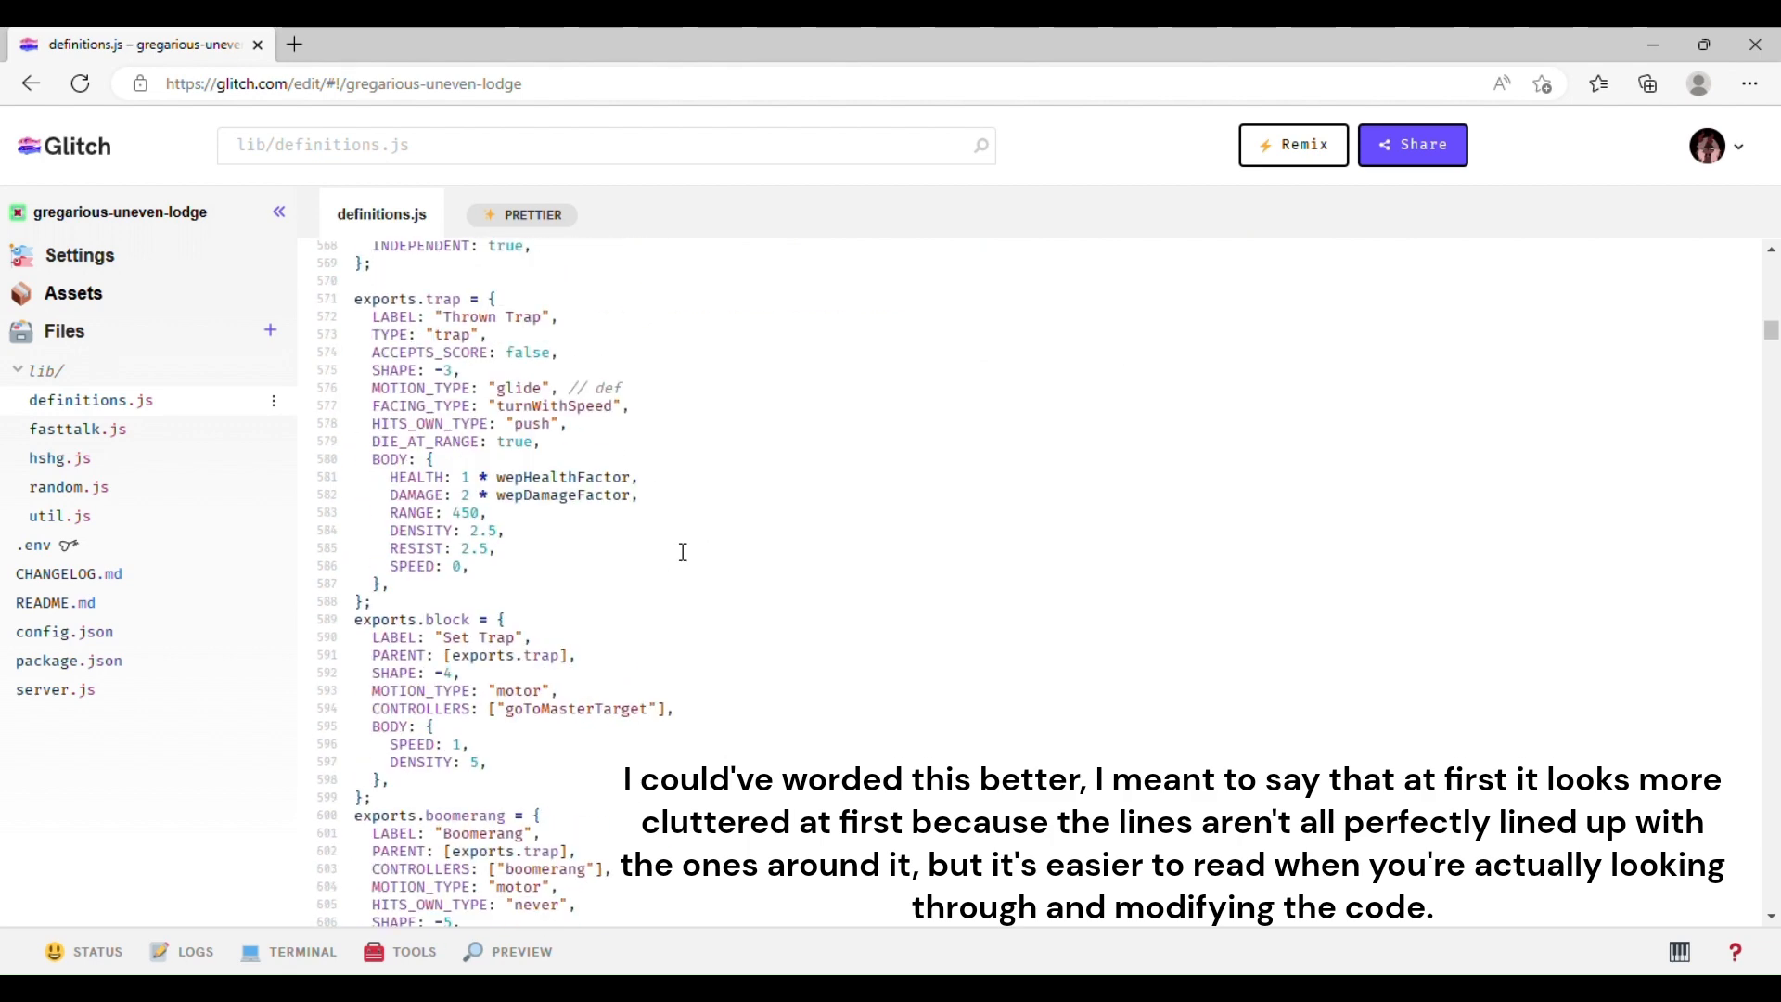
scroll(down, 3)
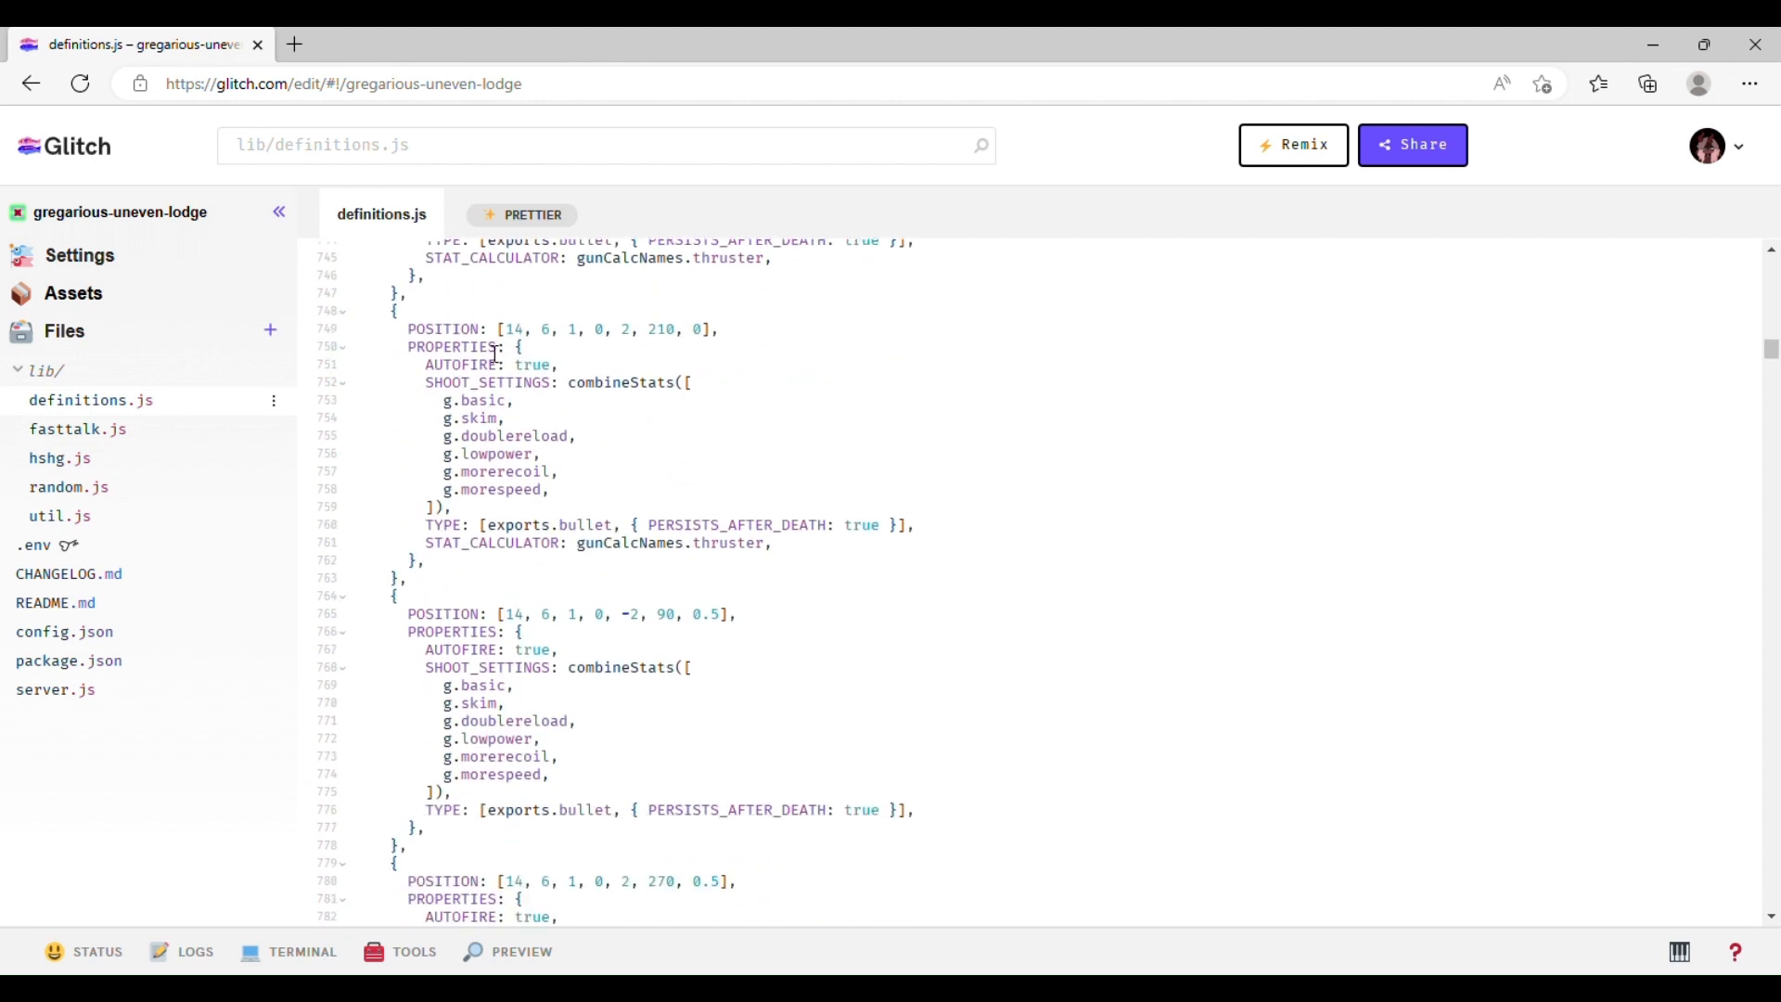
click(490, 347)
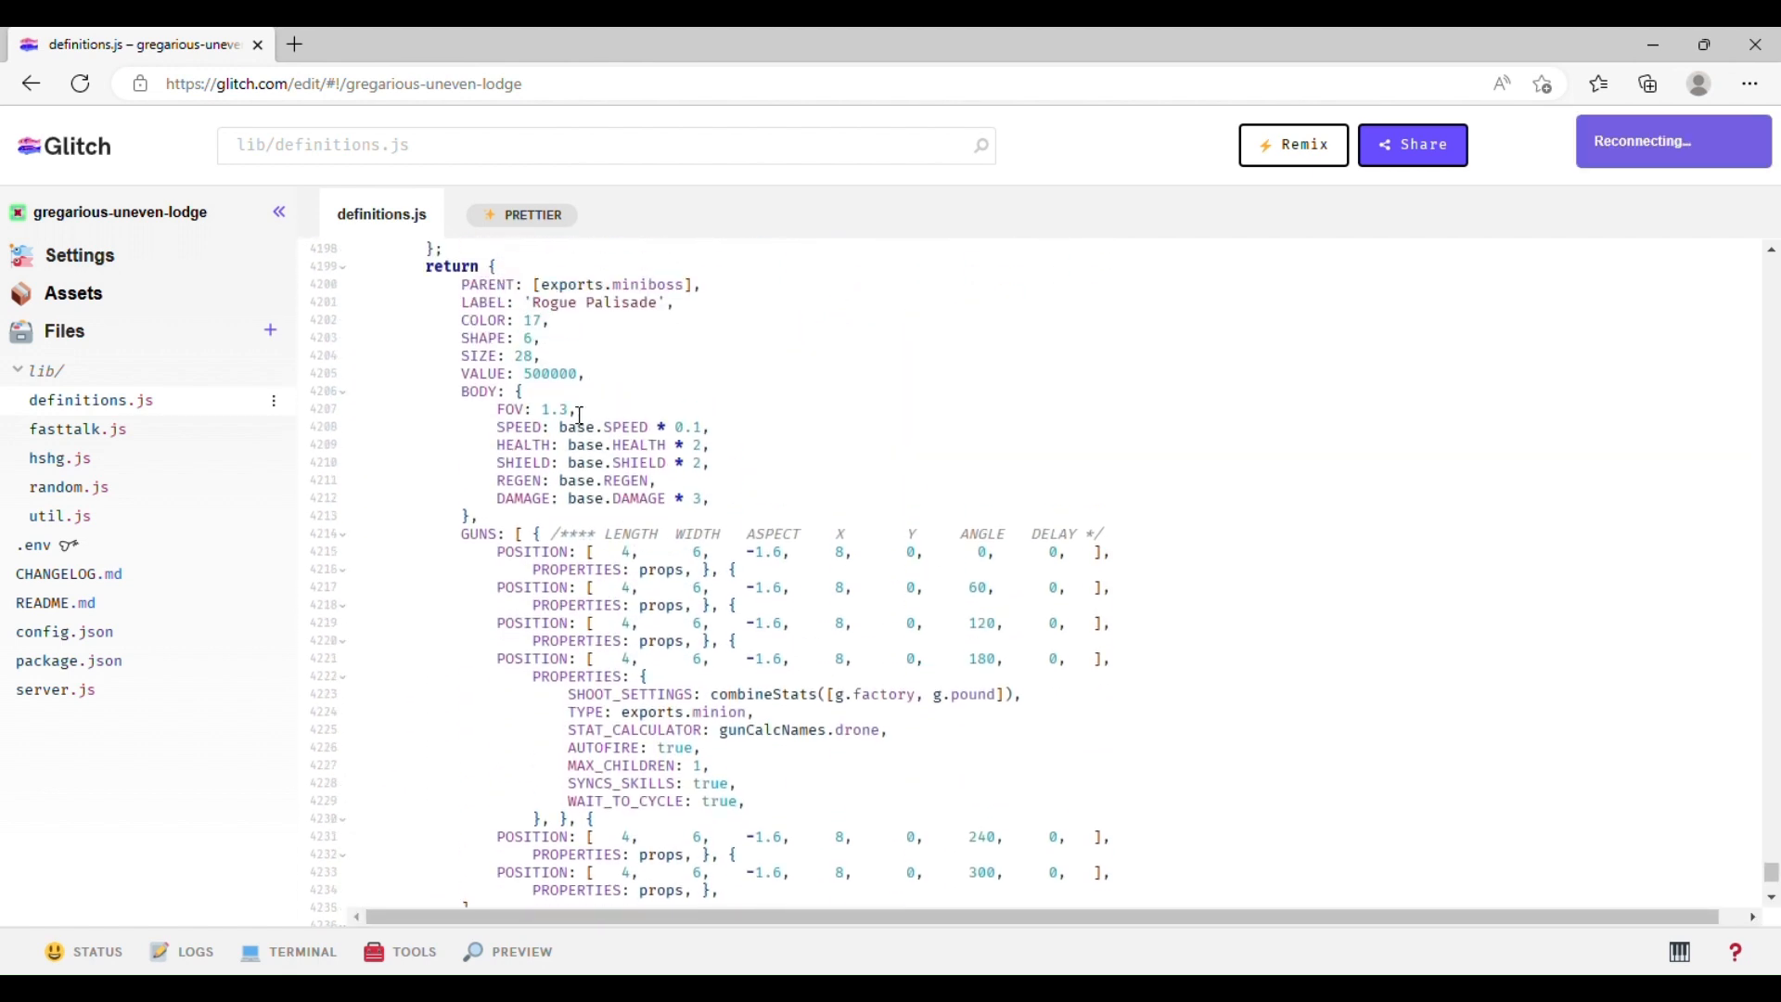
scroll(down, 3)
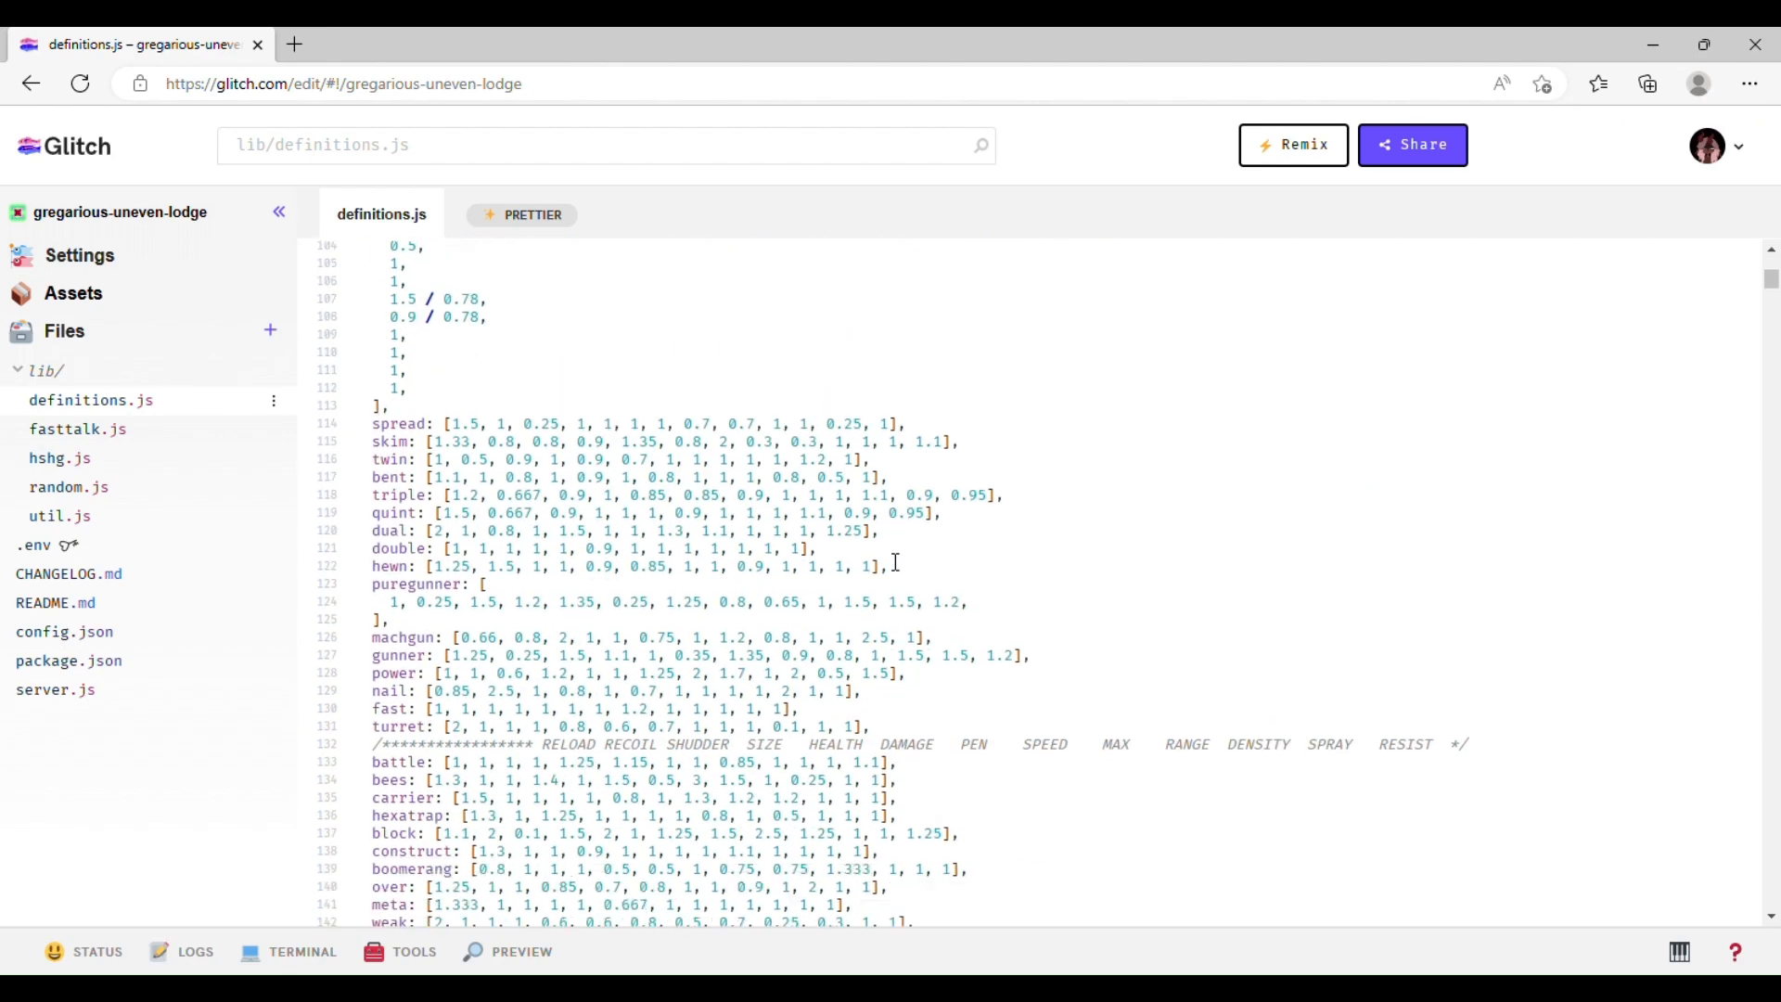
scroll(down, 3)
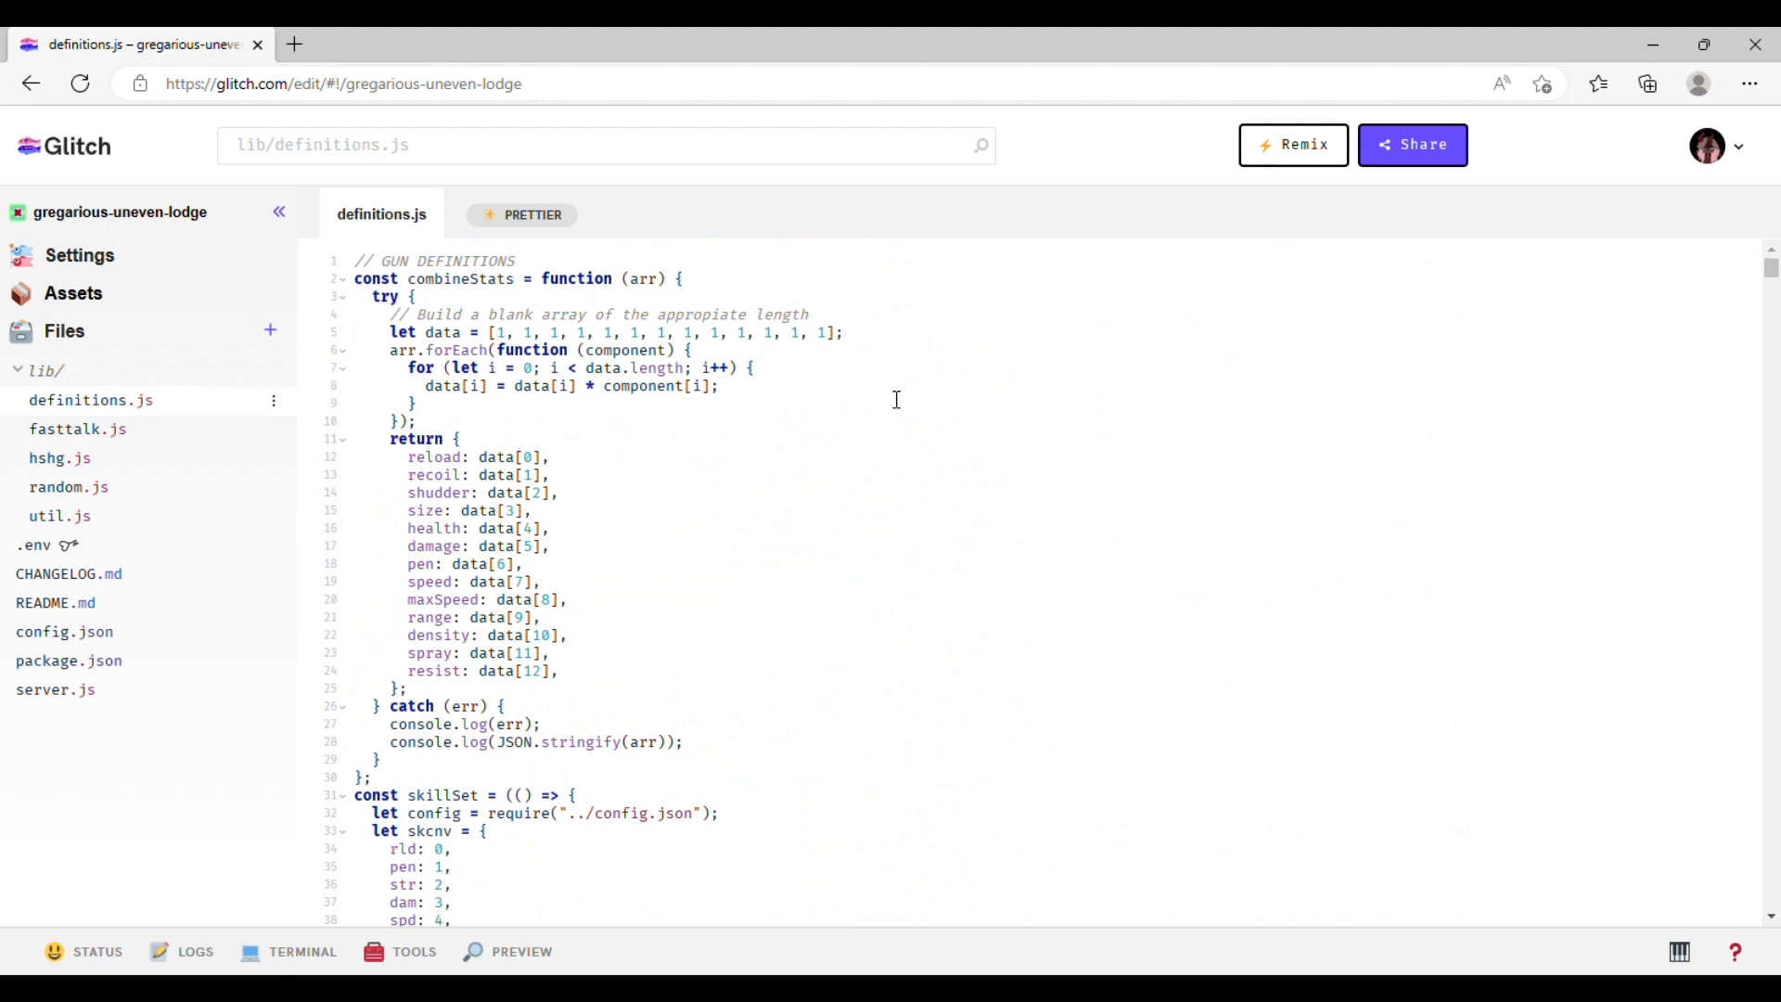
mouse_move(569, 400)
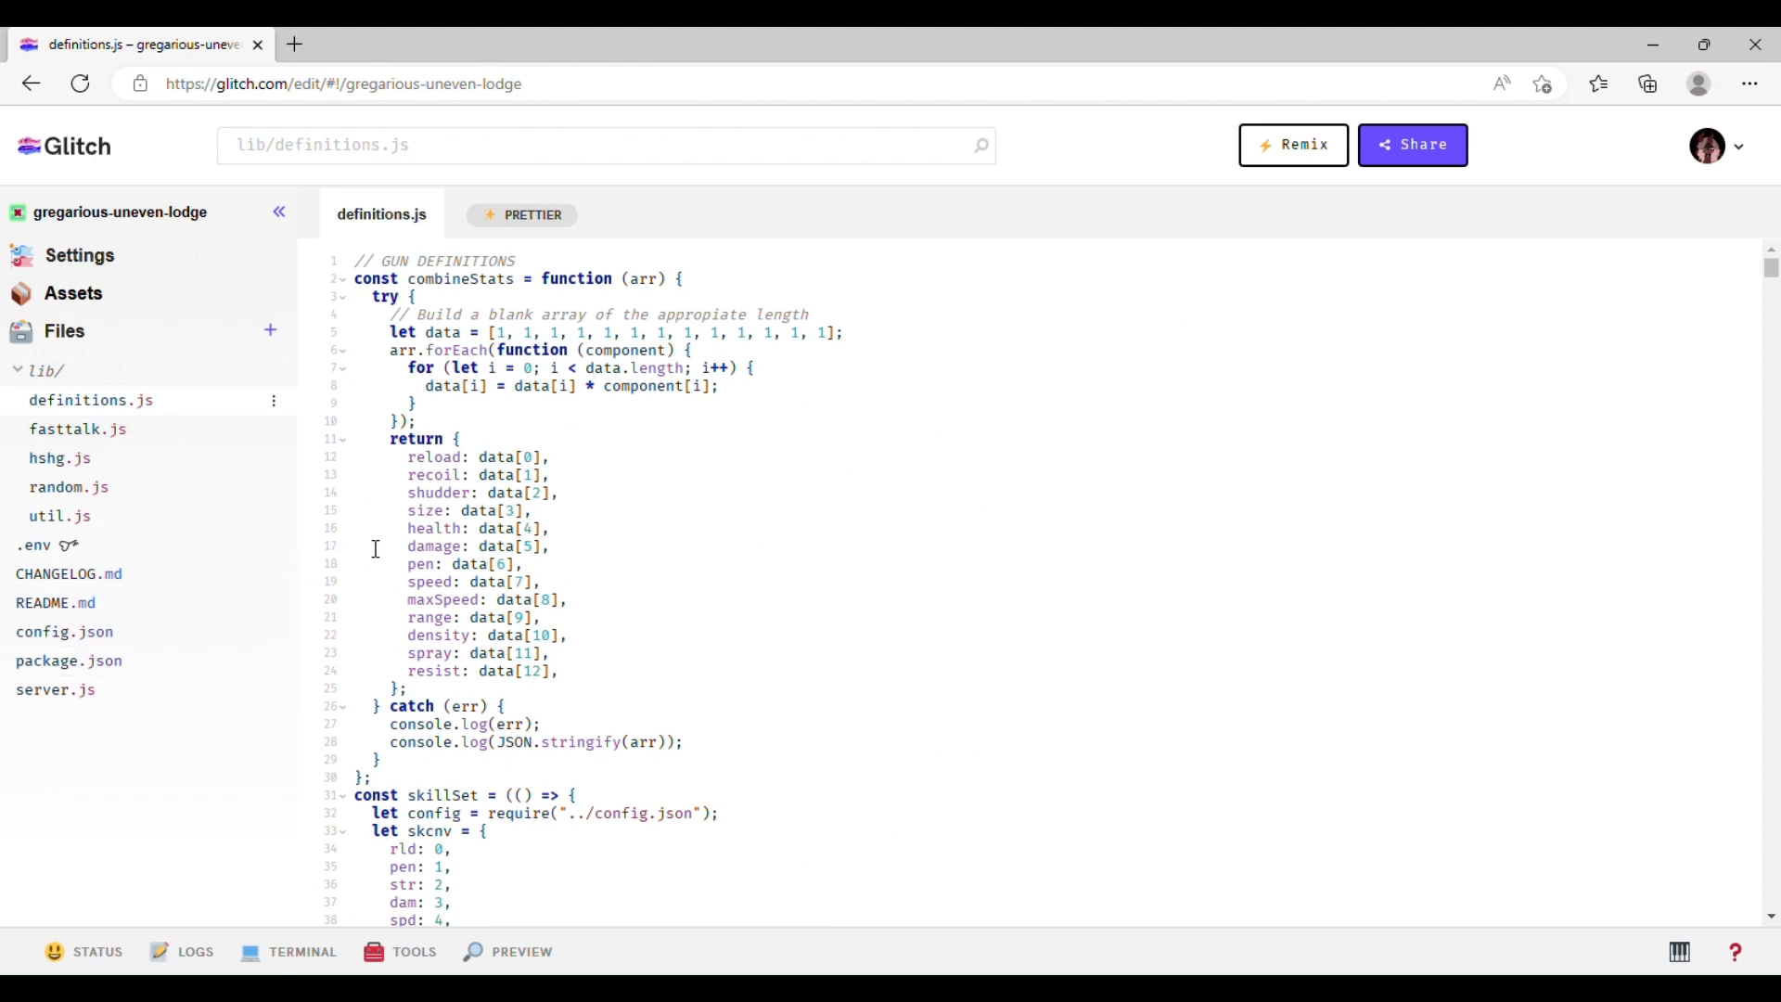
mouse_move(508, 357)
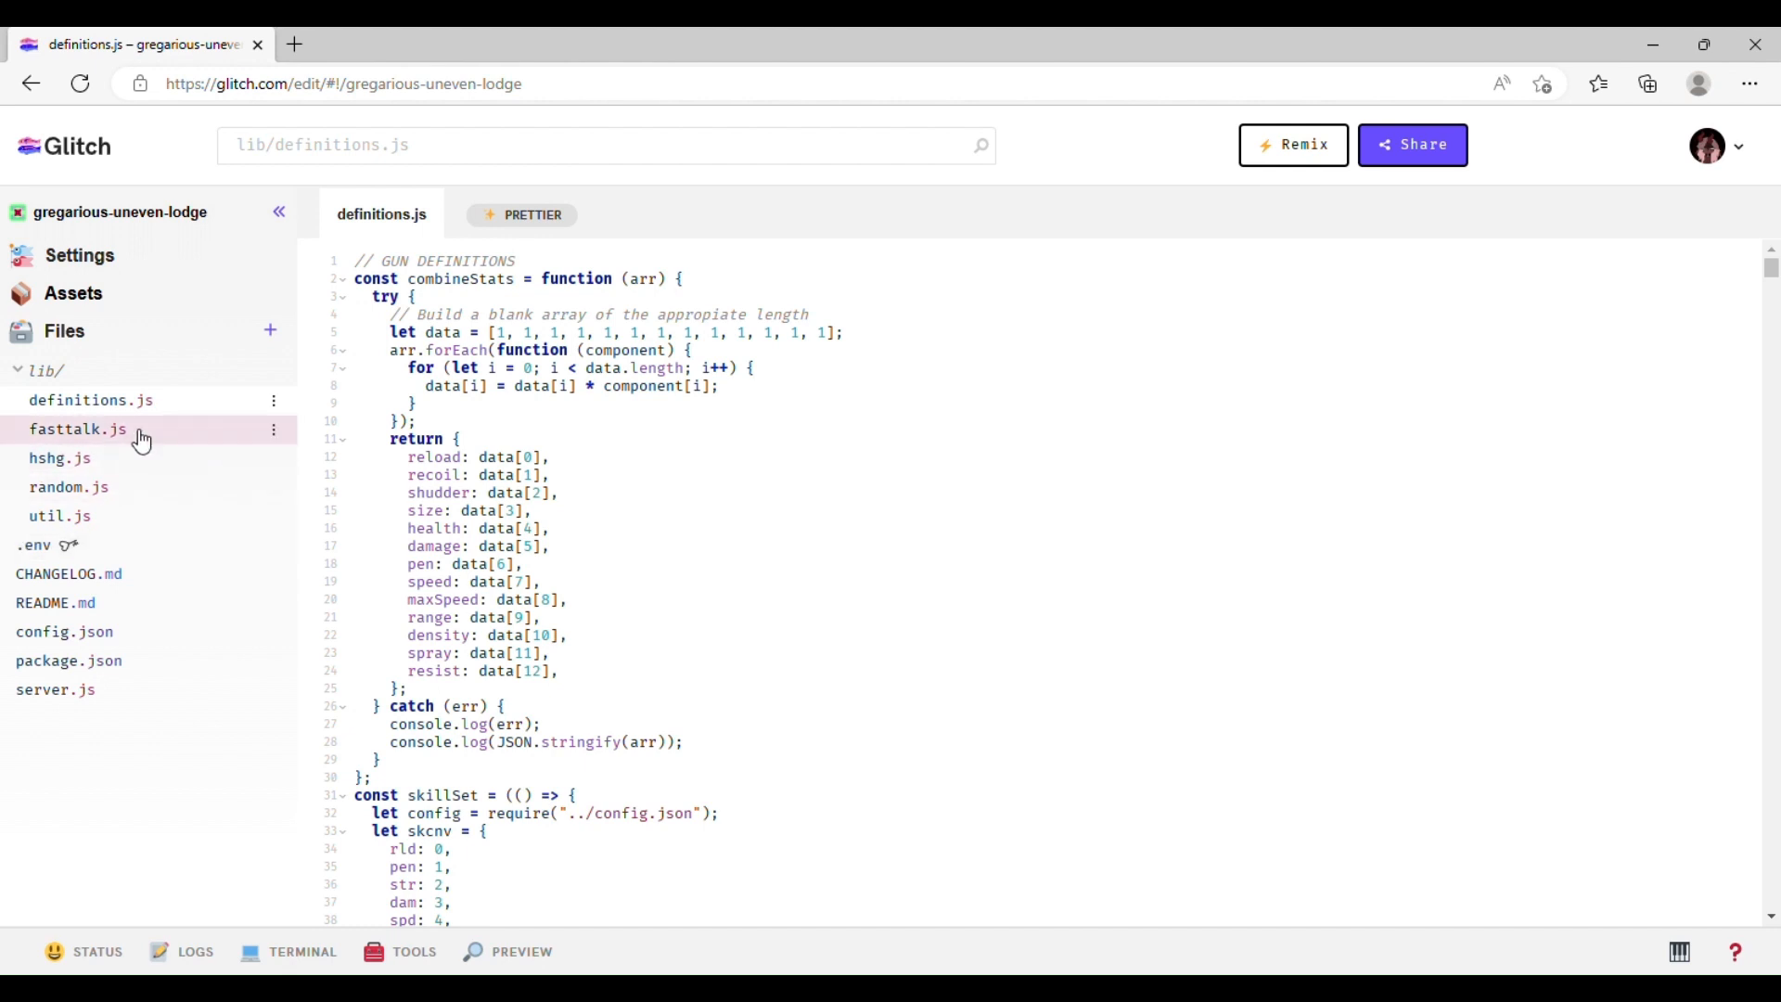
- Read through fasttalk.js, then switch to lib/hshg.js and its spatial hash grid code
click(78, 428)
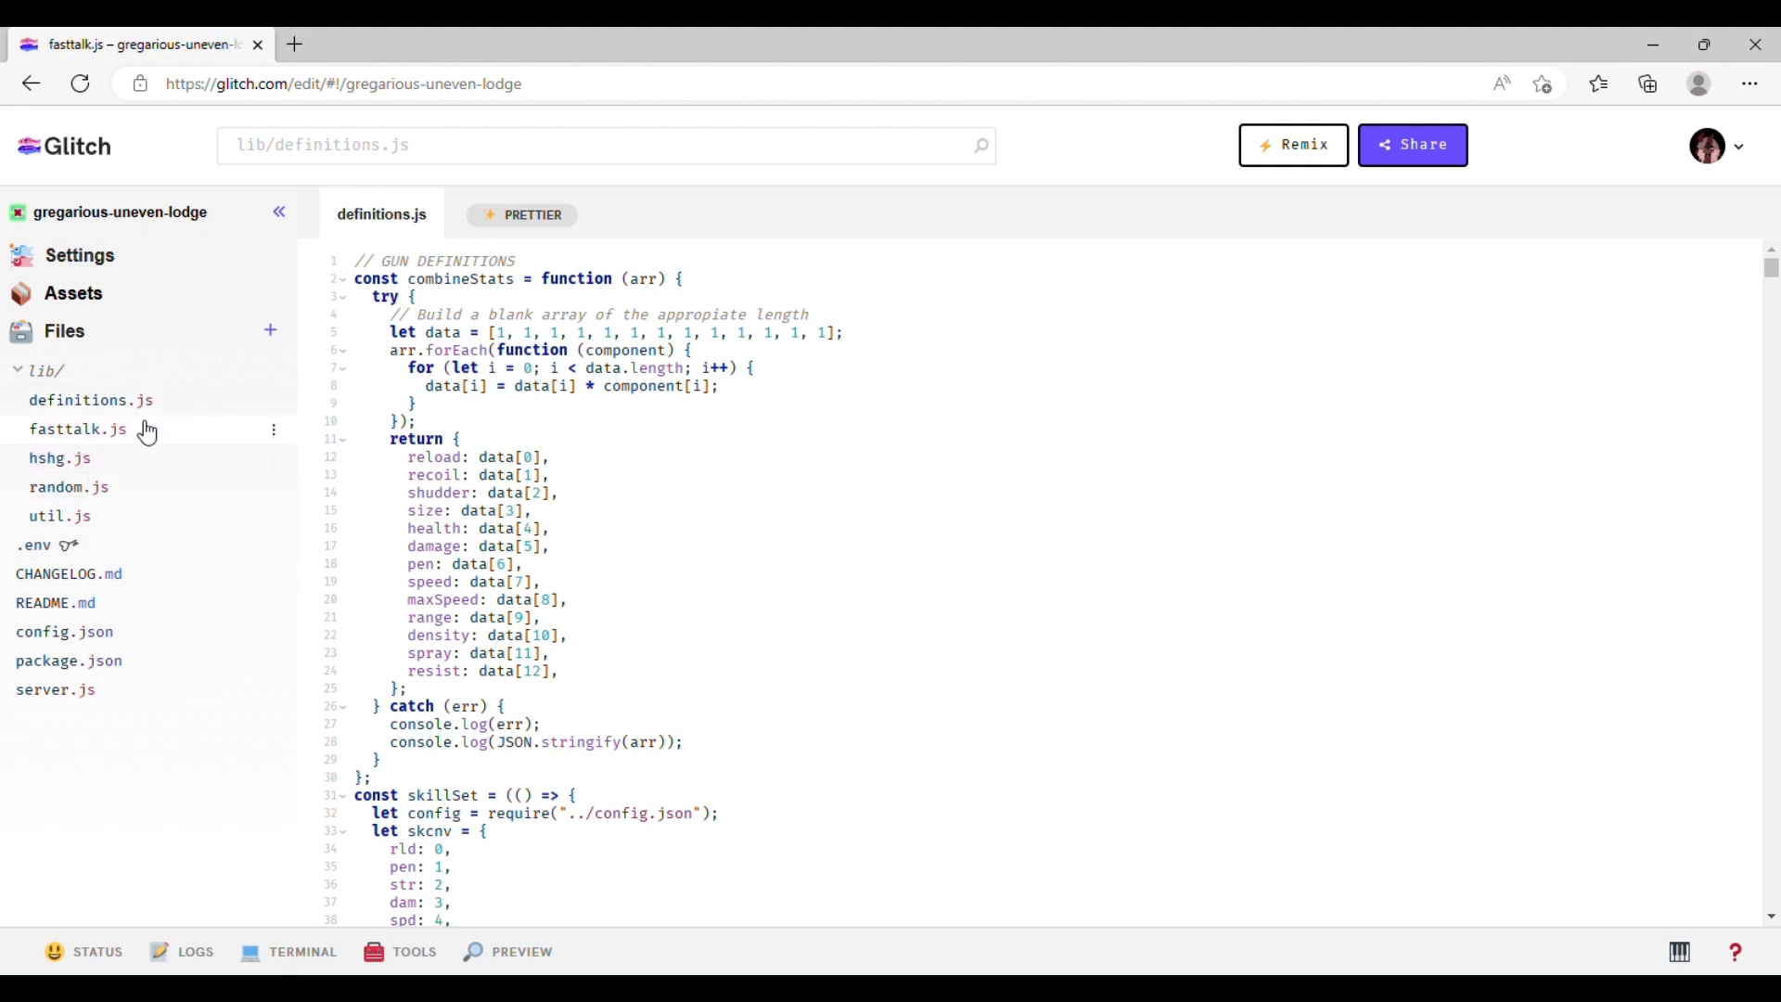
click(78, 429)
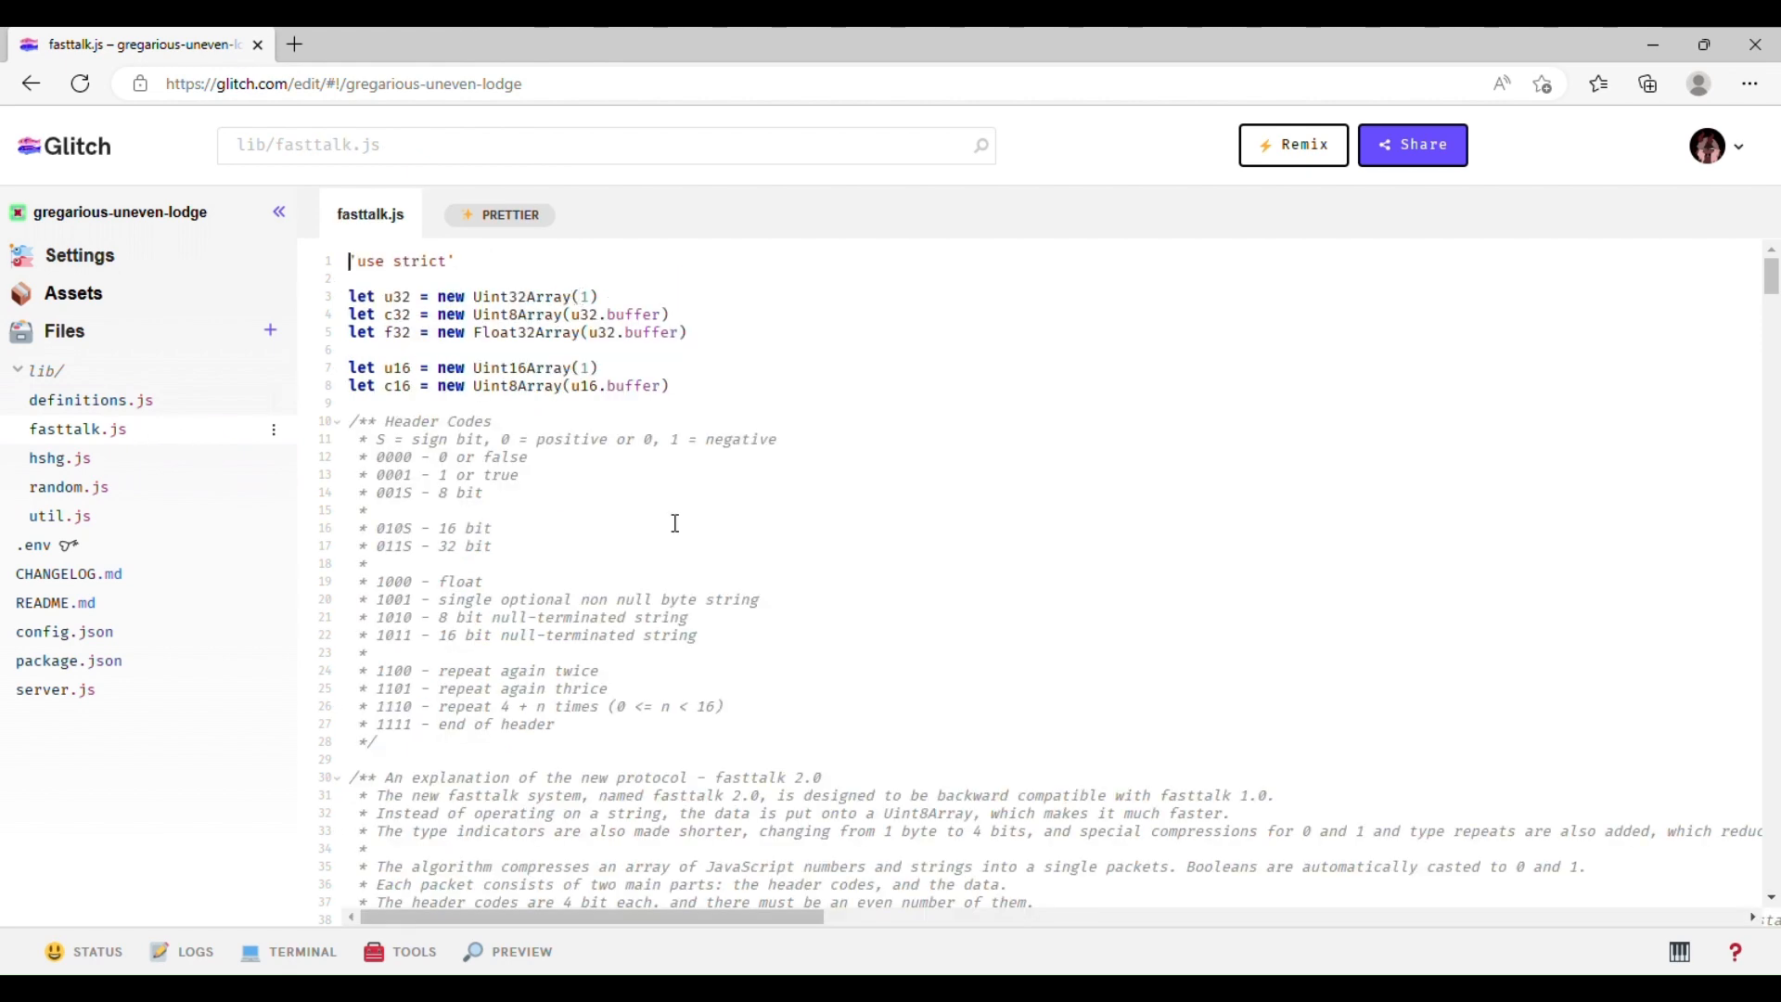
scroll(down, 3)
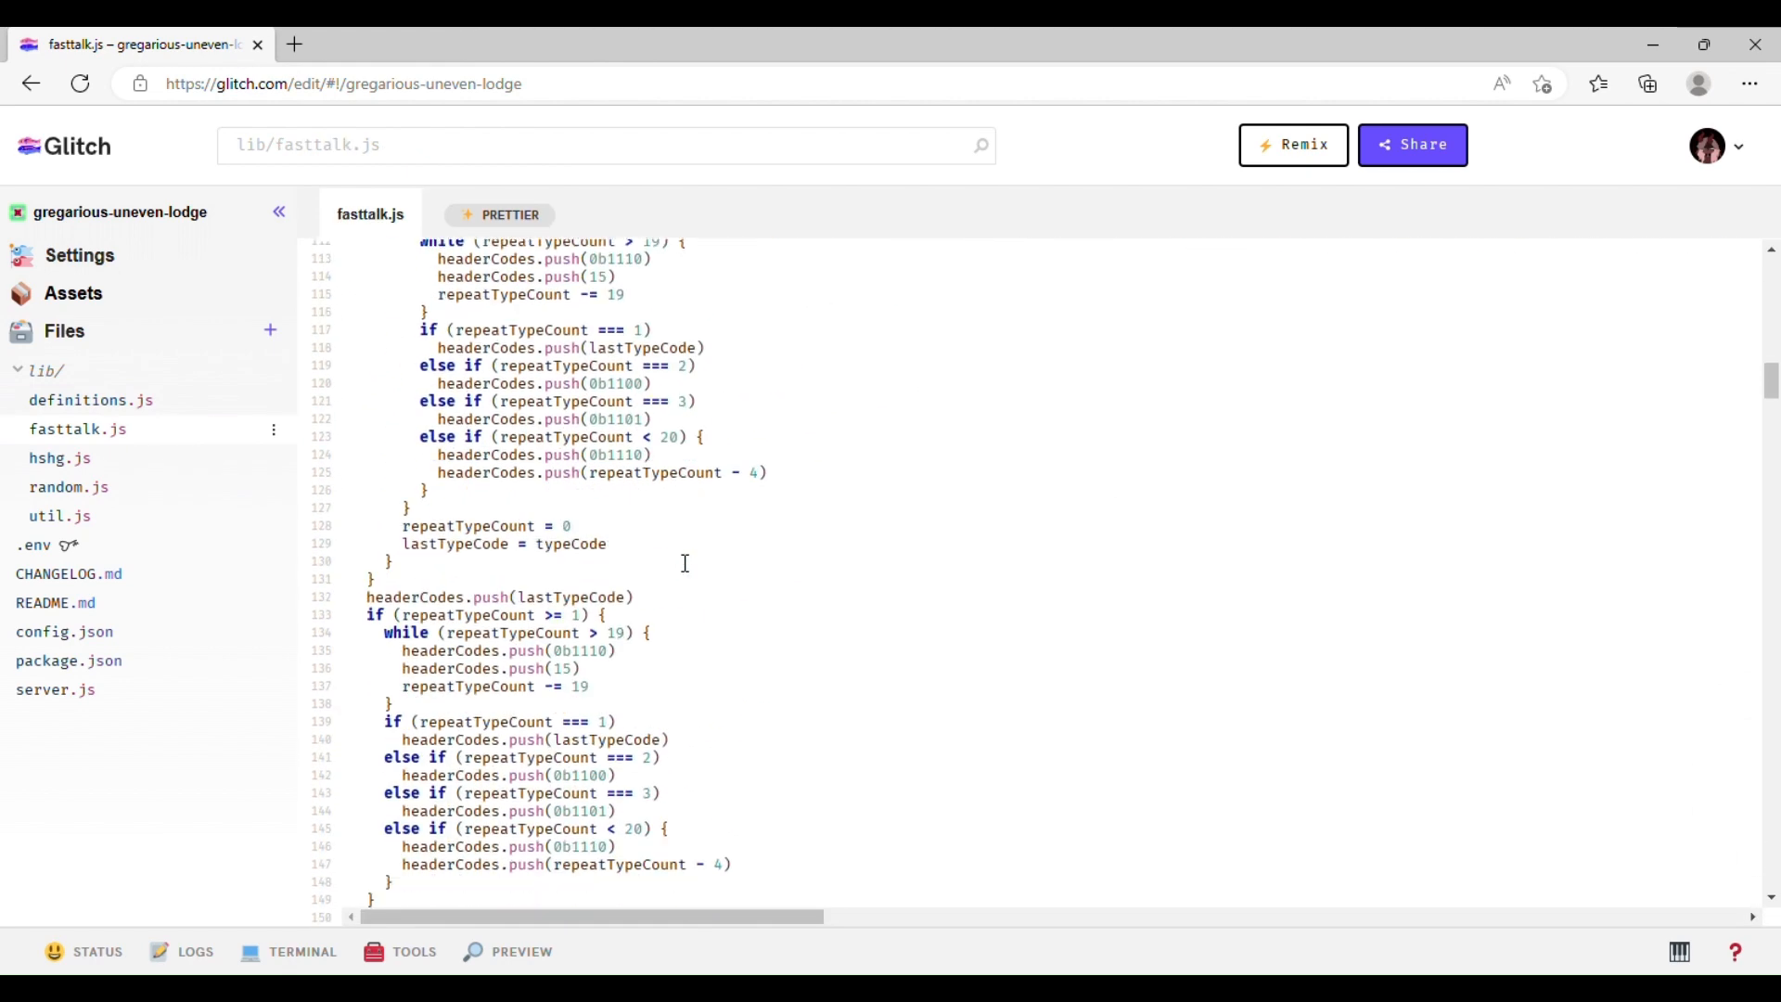
scroll(down, 3)
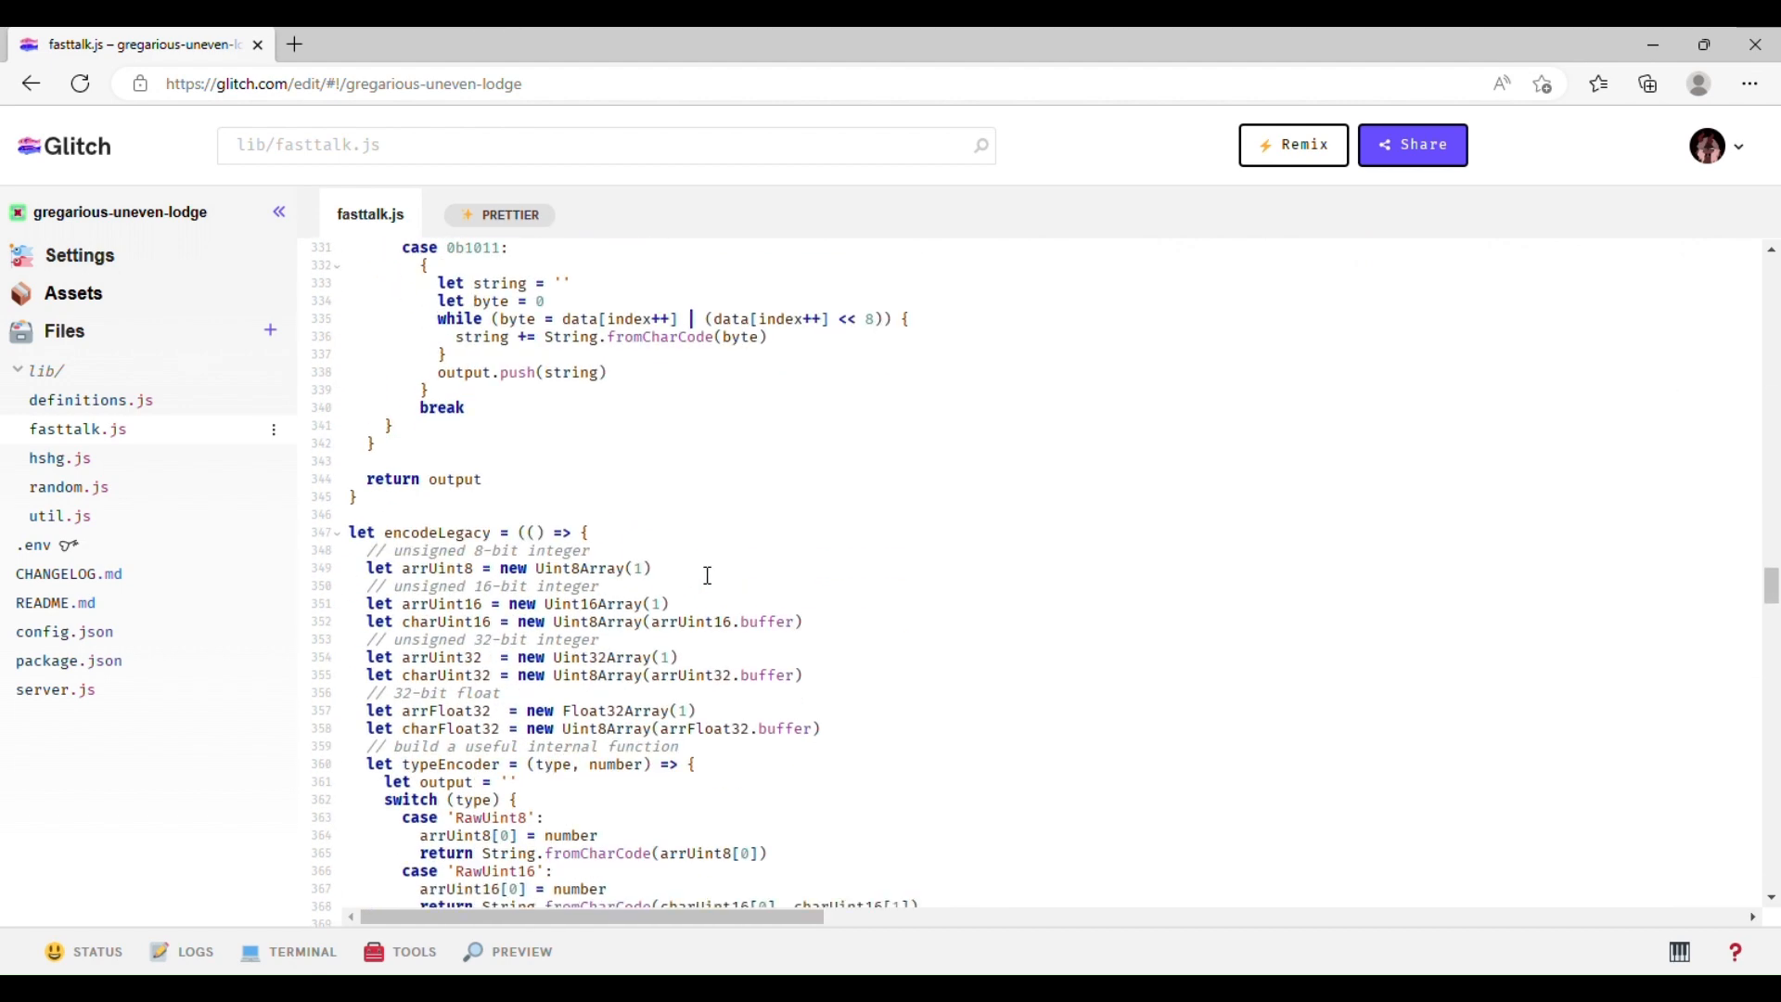
scroll(down, 3)
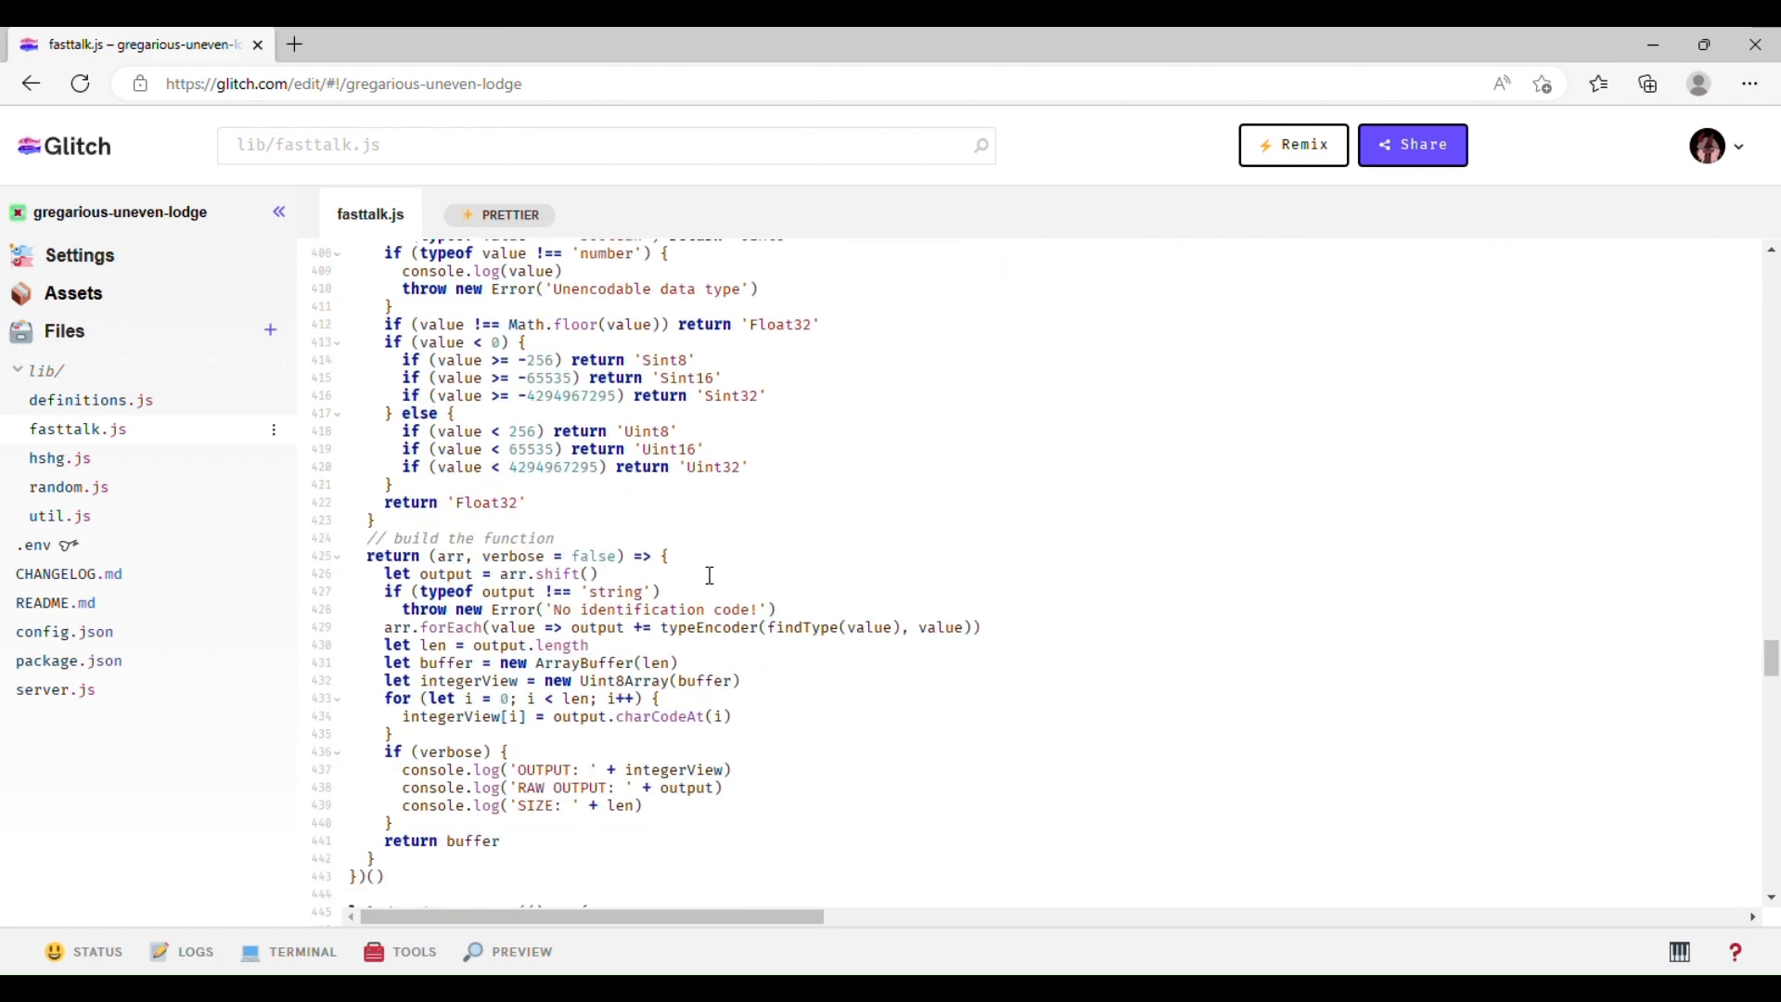
click(59, 456)
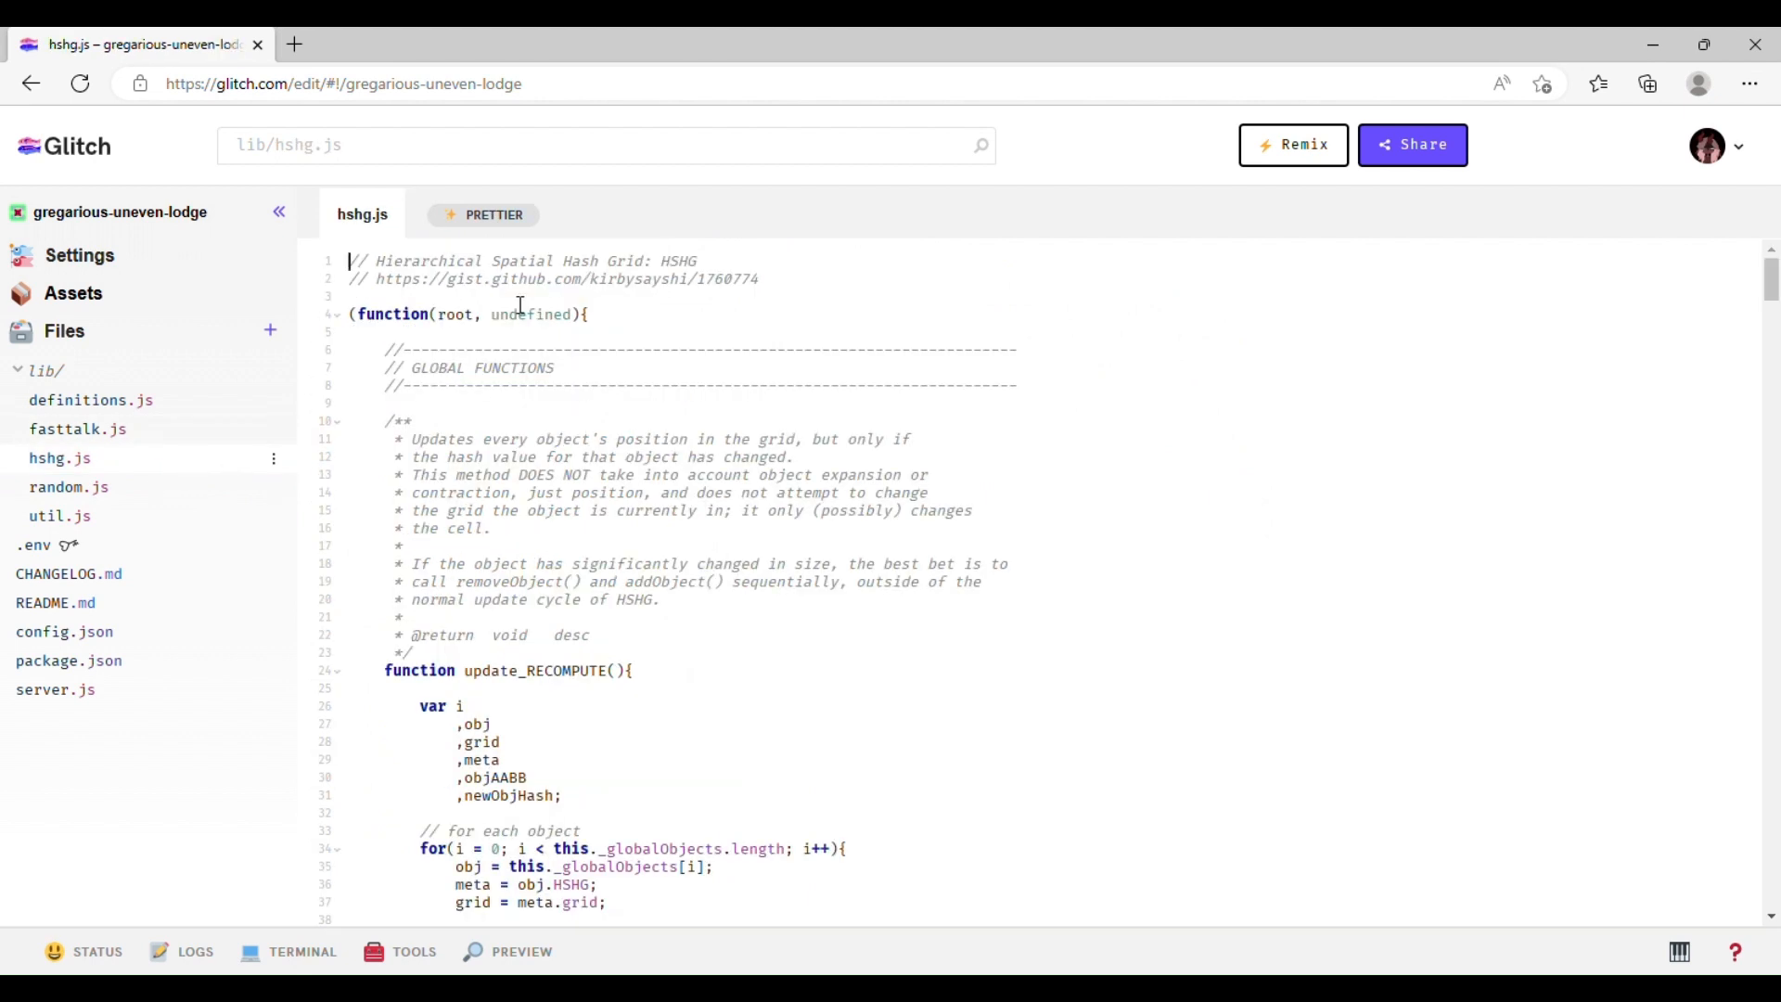
mouse_move(513, 301)
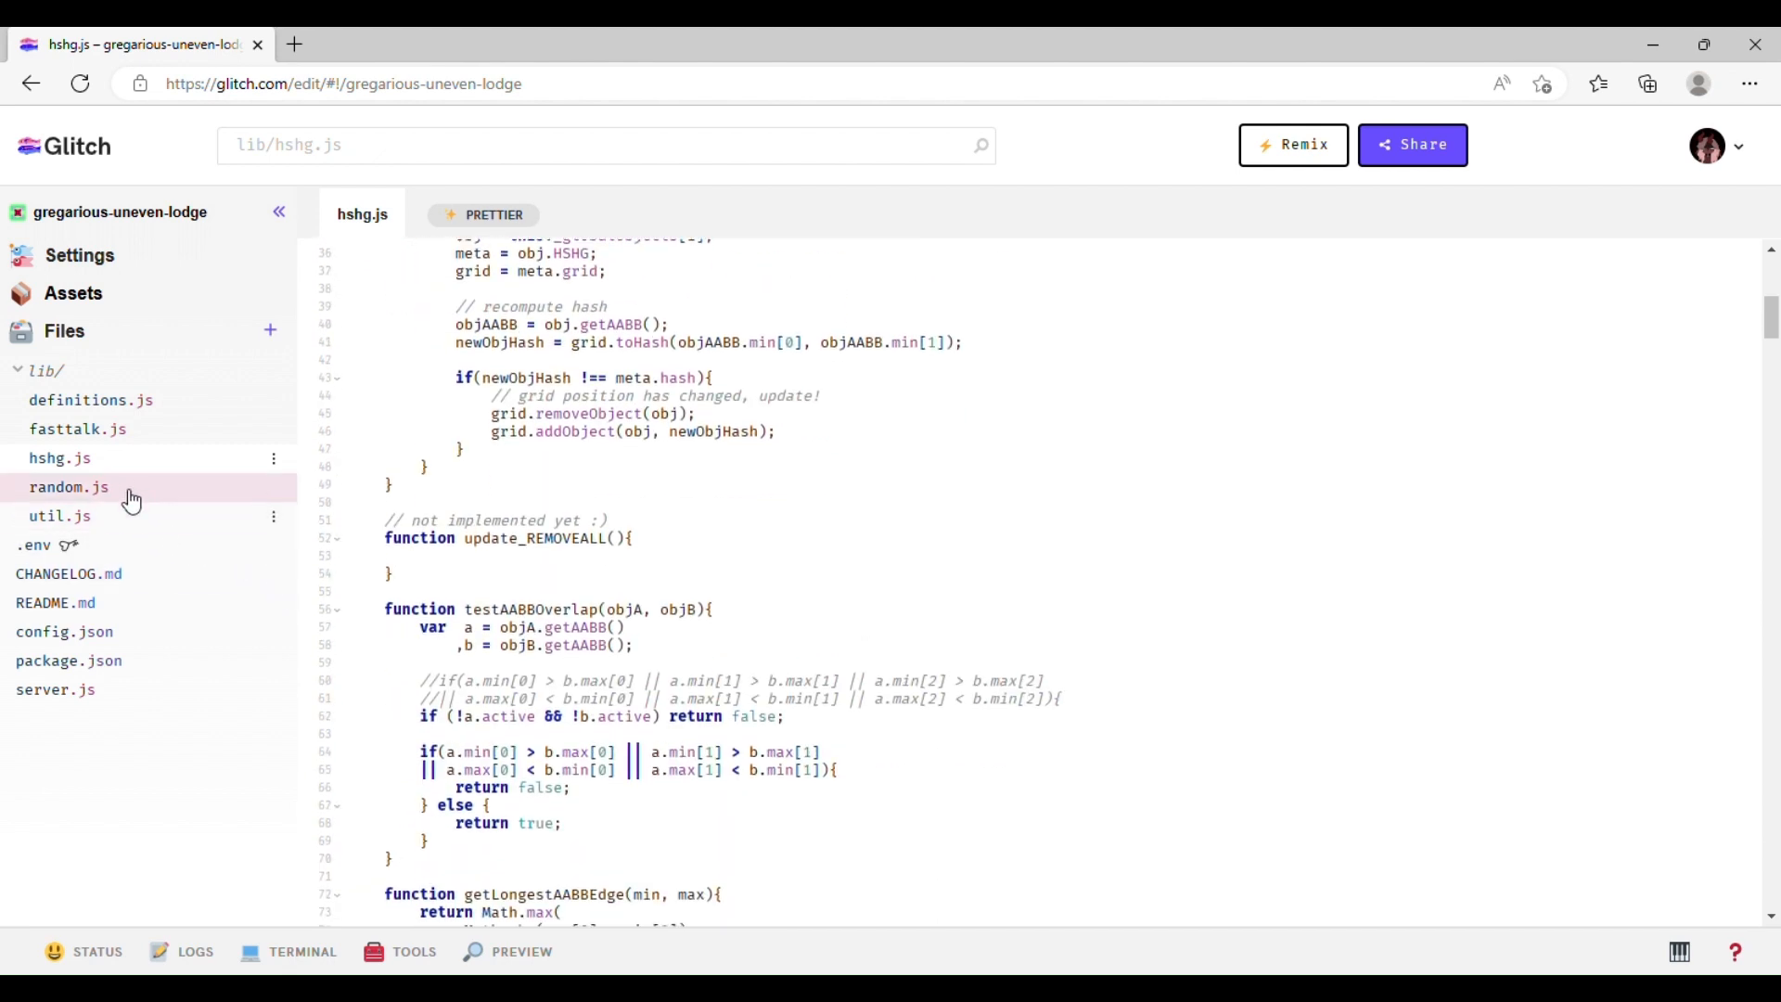
- Read random.js down to its bot and boss name lists, then view util.js and its deepClone helper
click(69, 486)
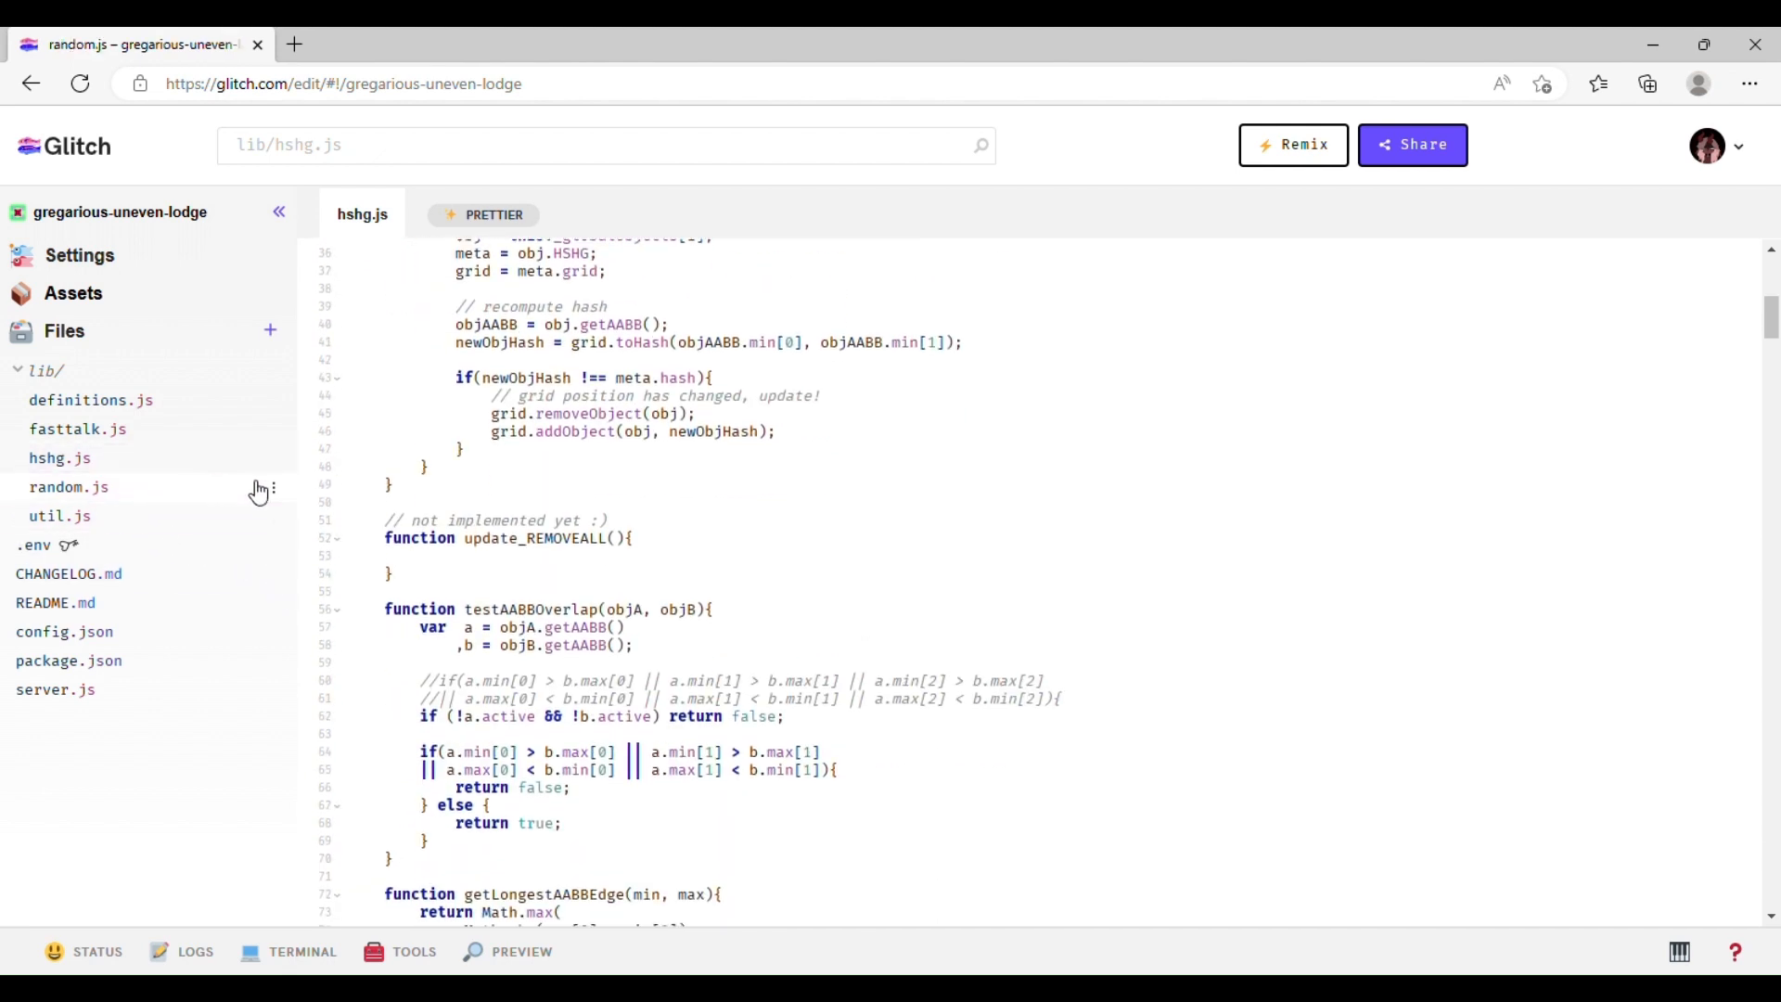
click(68, 486)
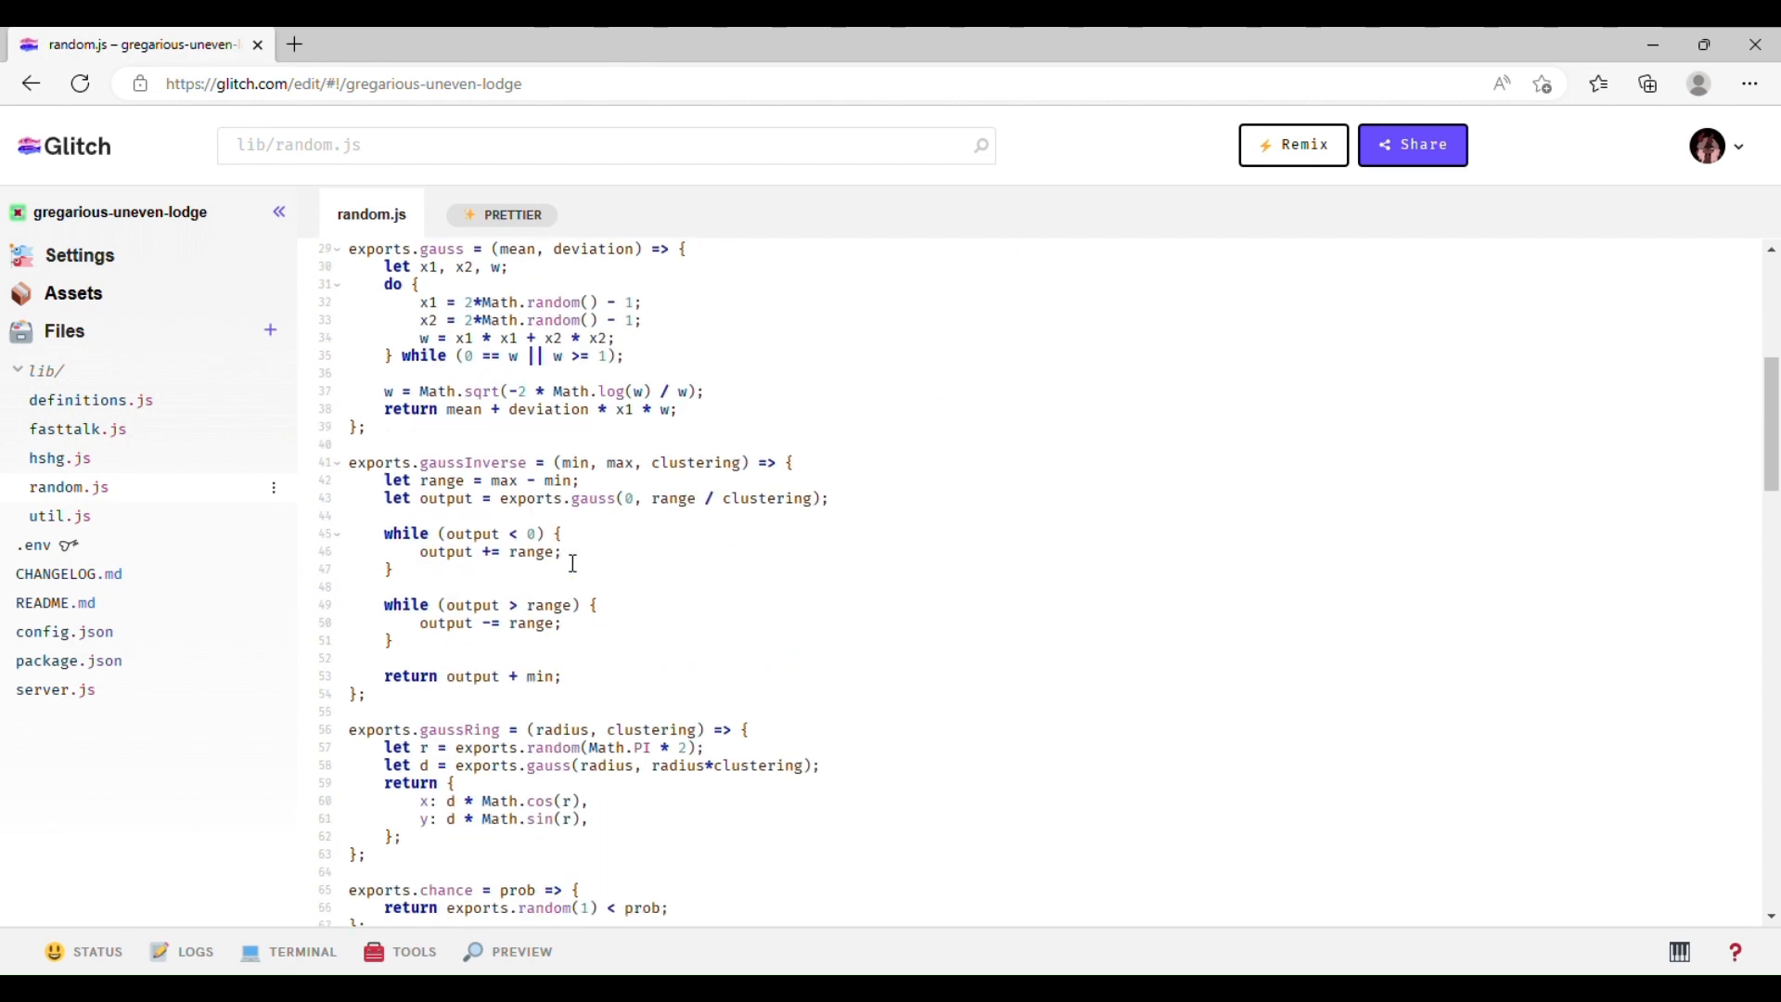
scroll(down, 3)
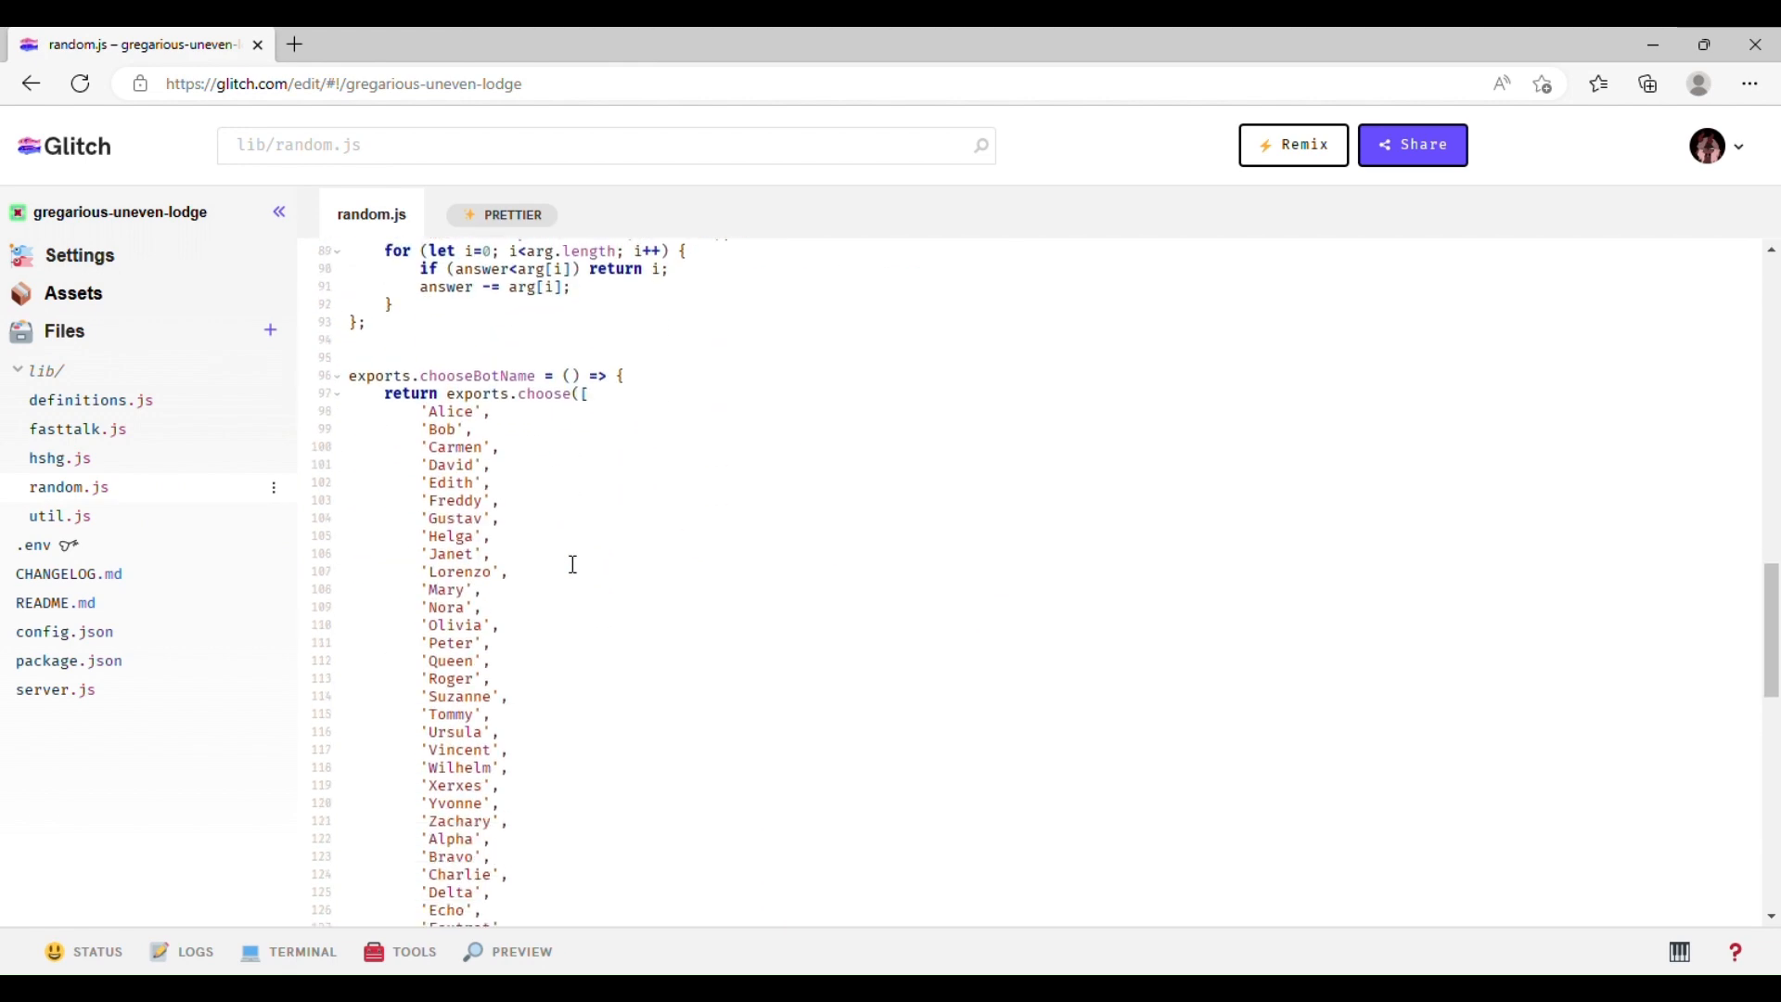
mouse_move(545, 429)
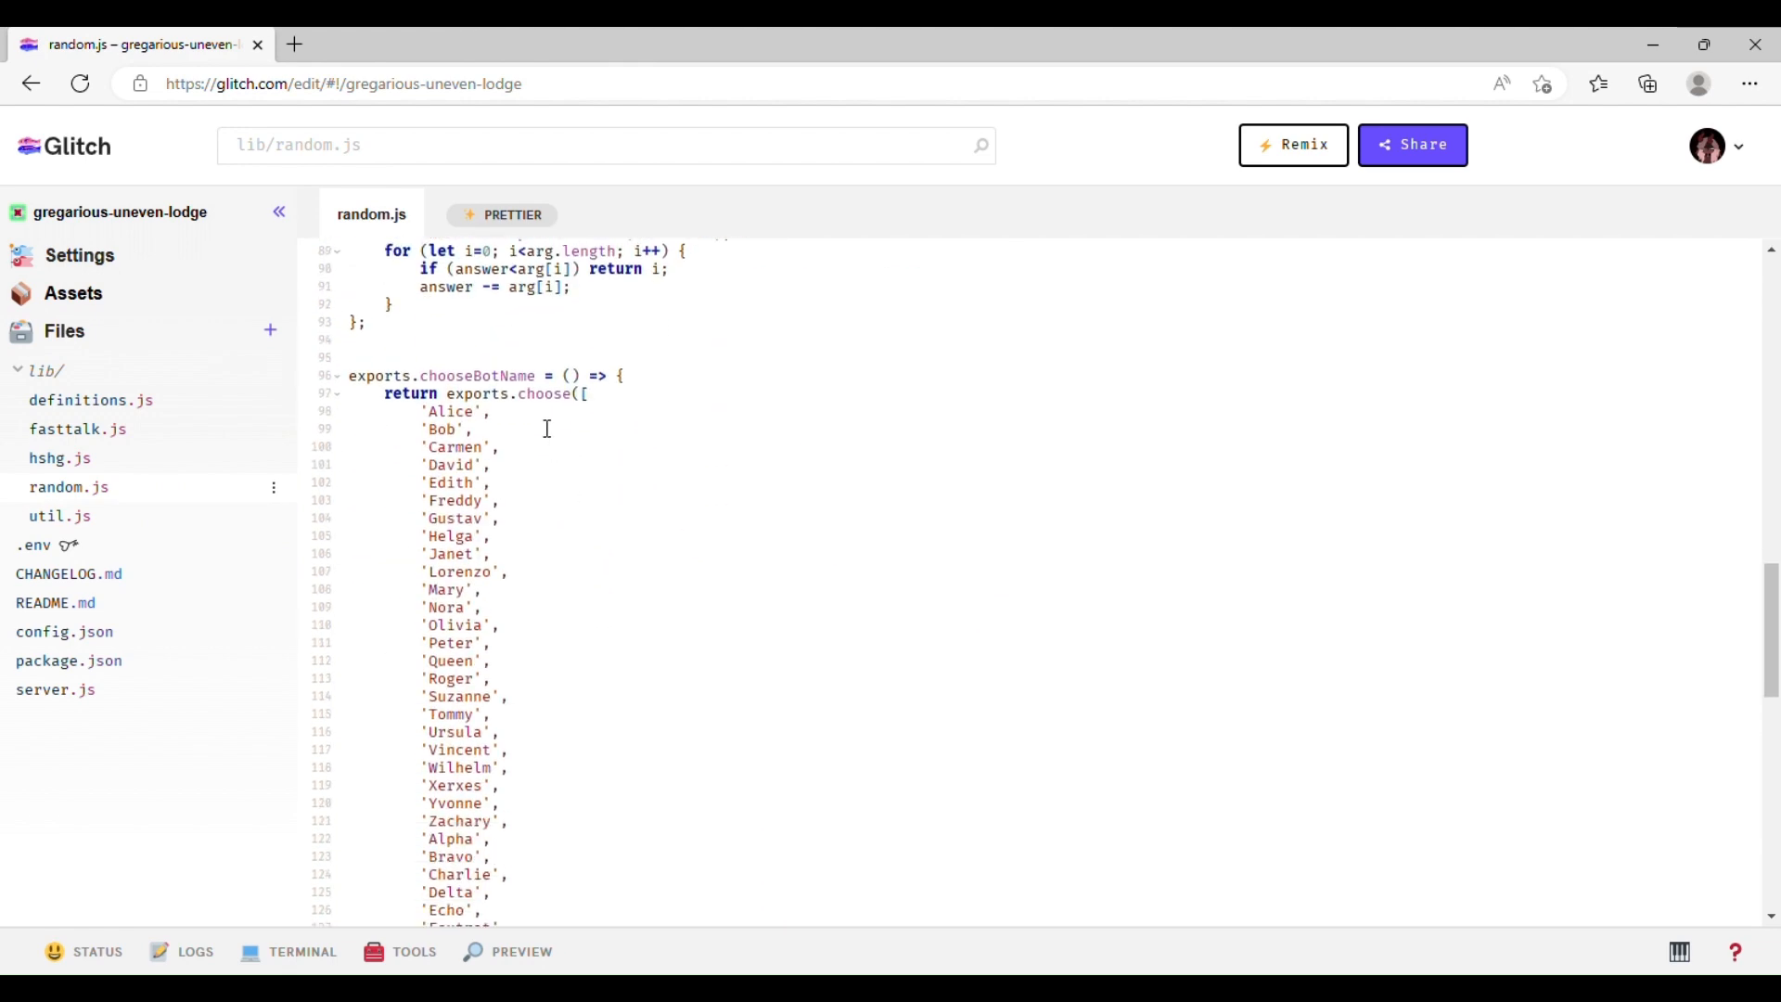
scroll(down, 3)
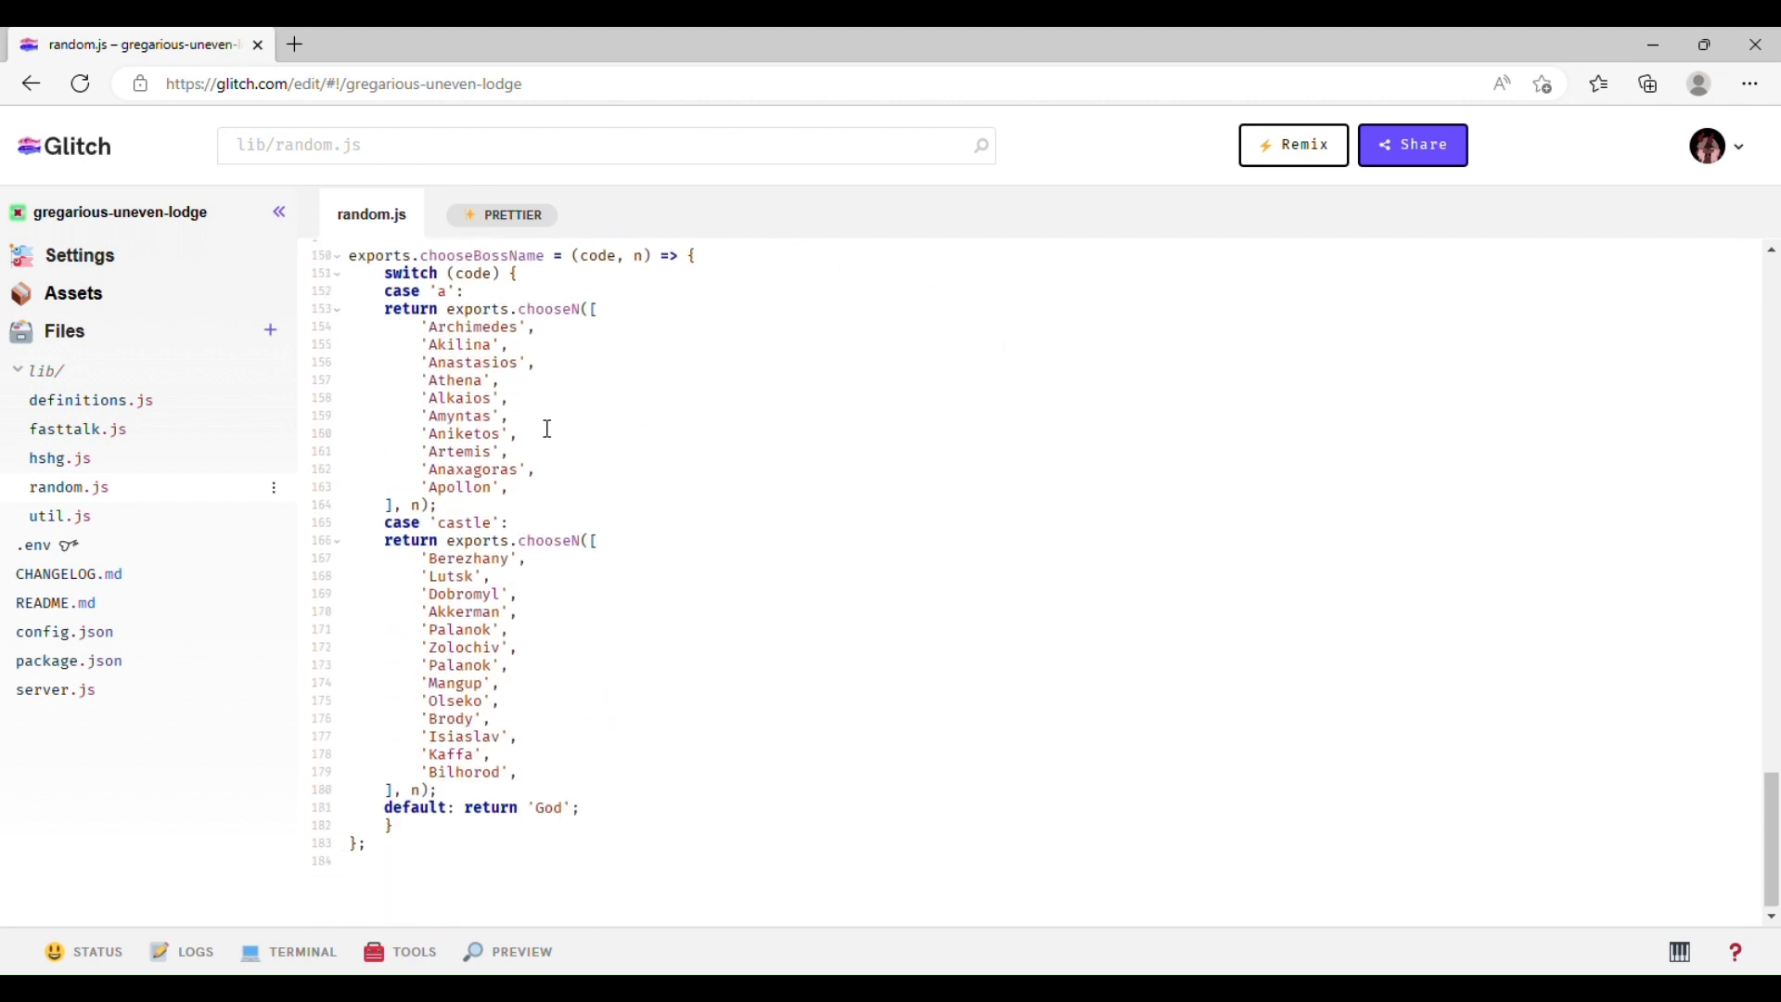
scroll(up, 3)
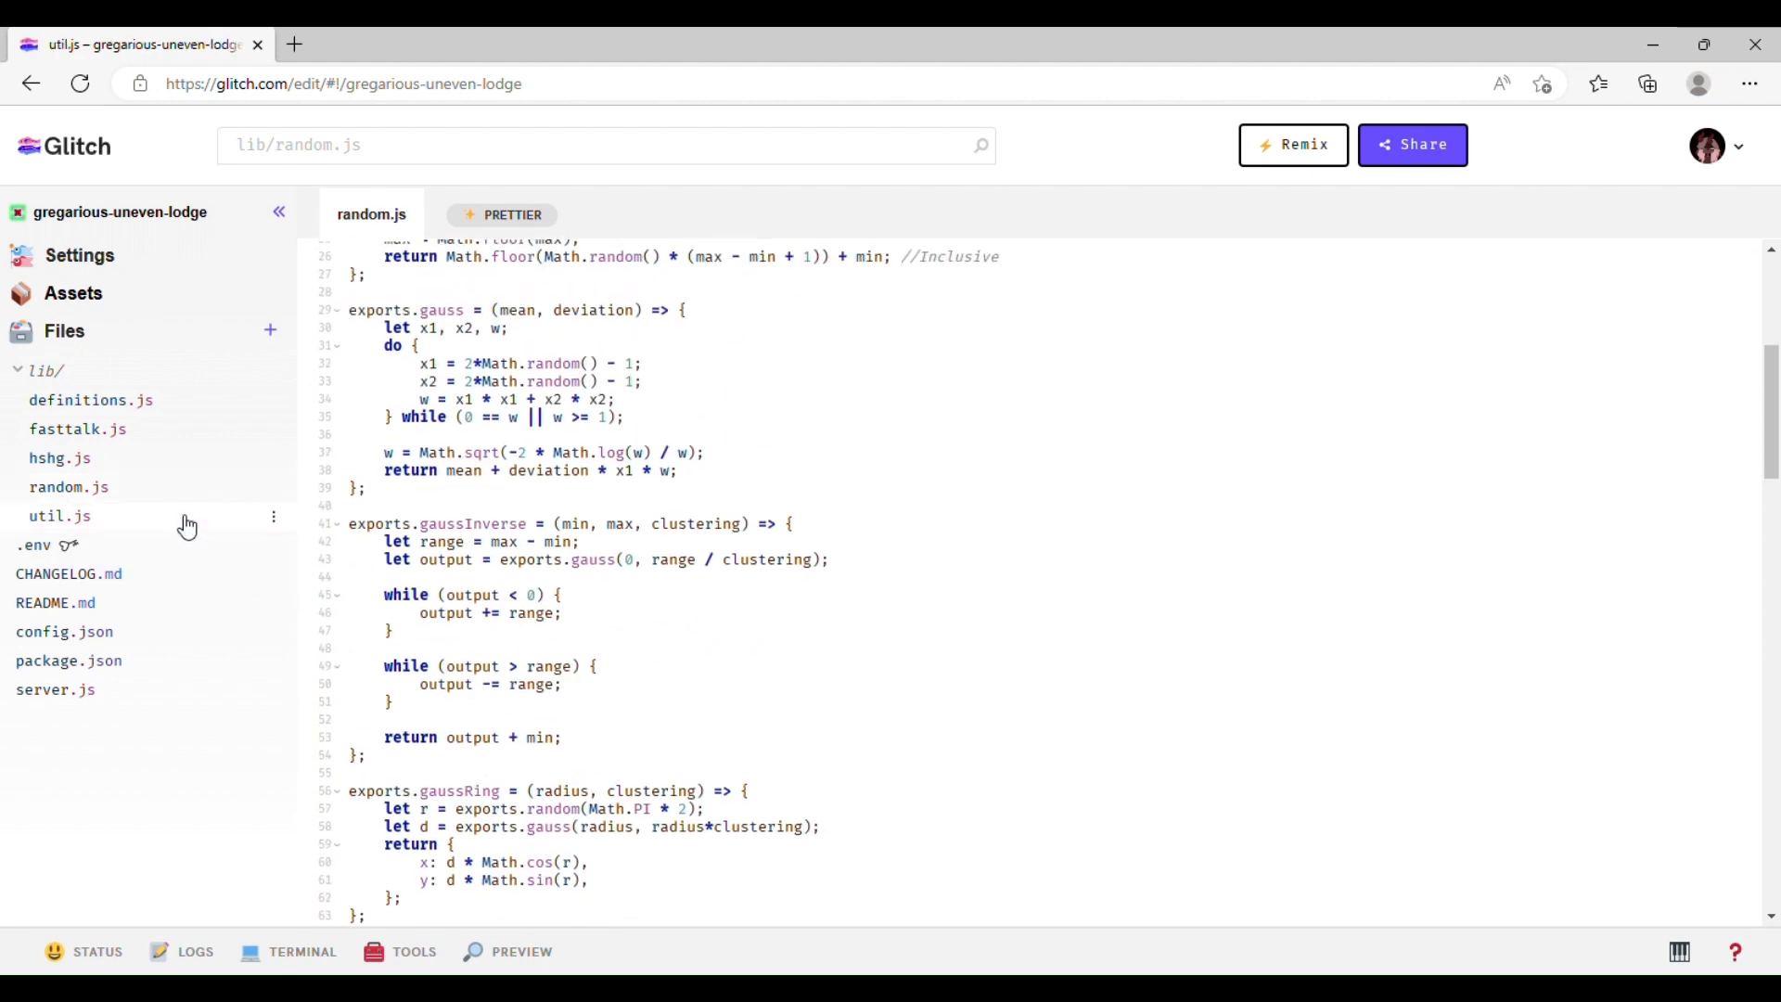
click(55, 516)
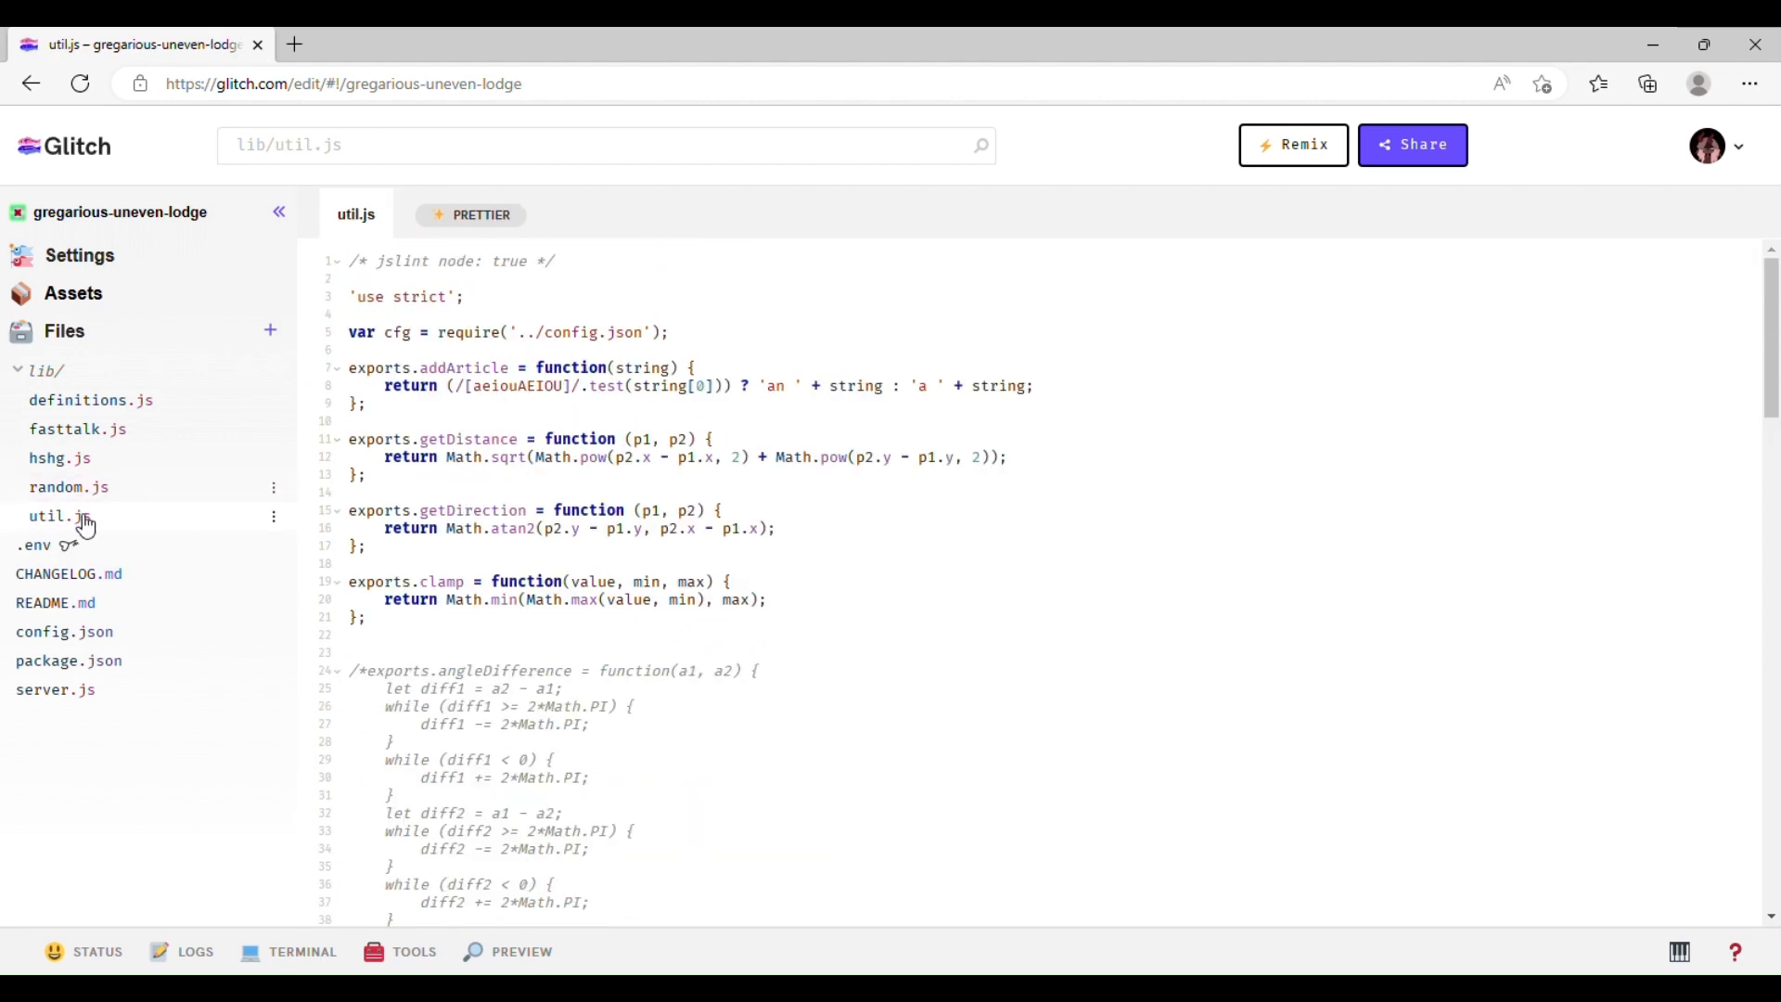
scroll(down, 3)
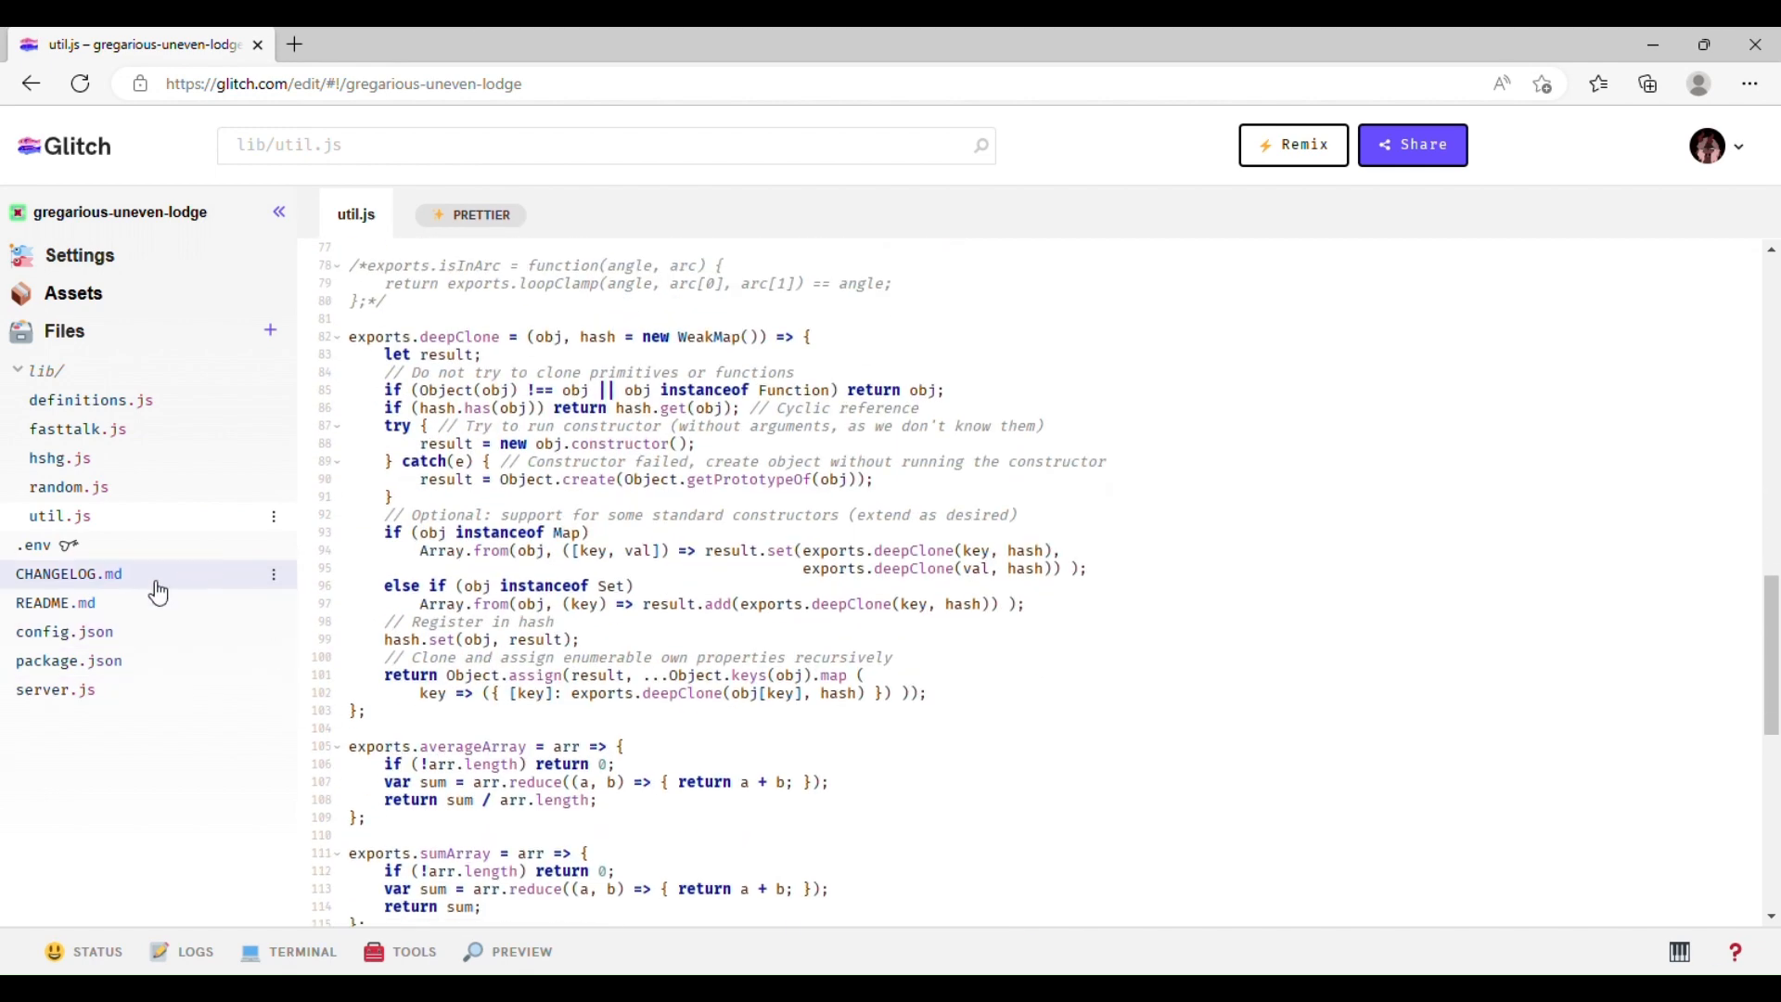
- Delete CHANGELOG.md via its sidebar ⋮ menu and confirm with OK
click(68, 573)
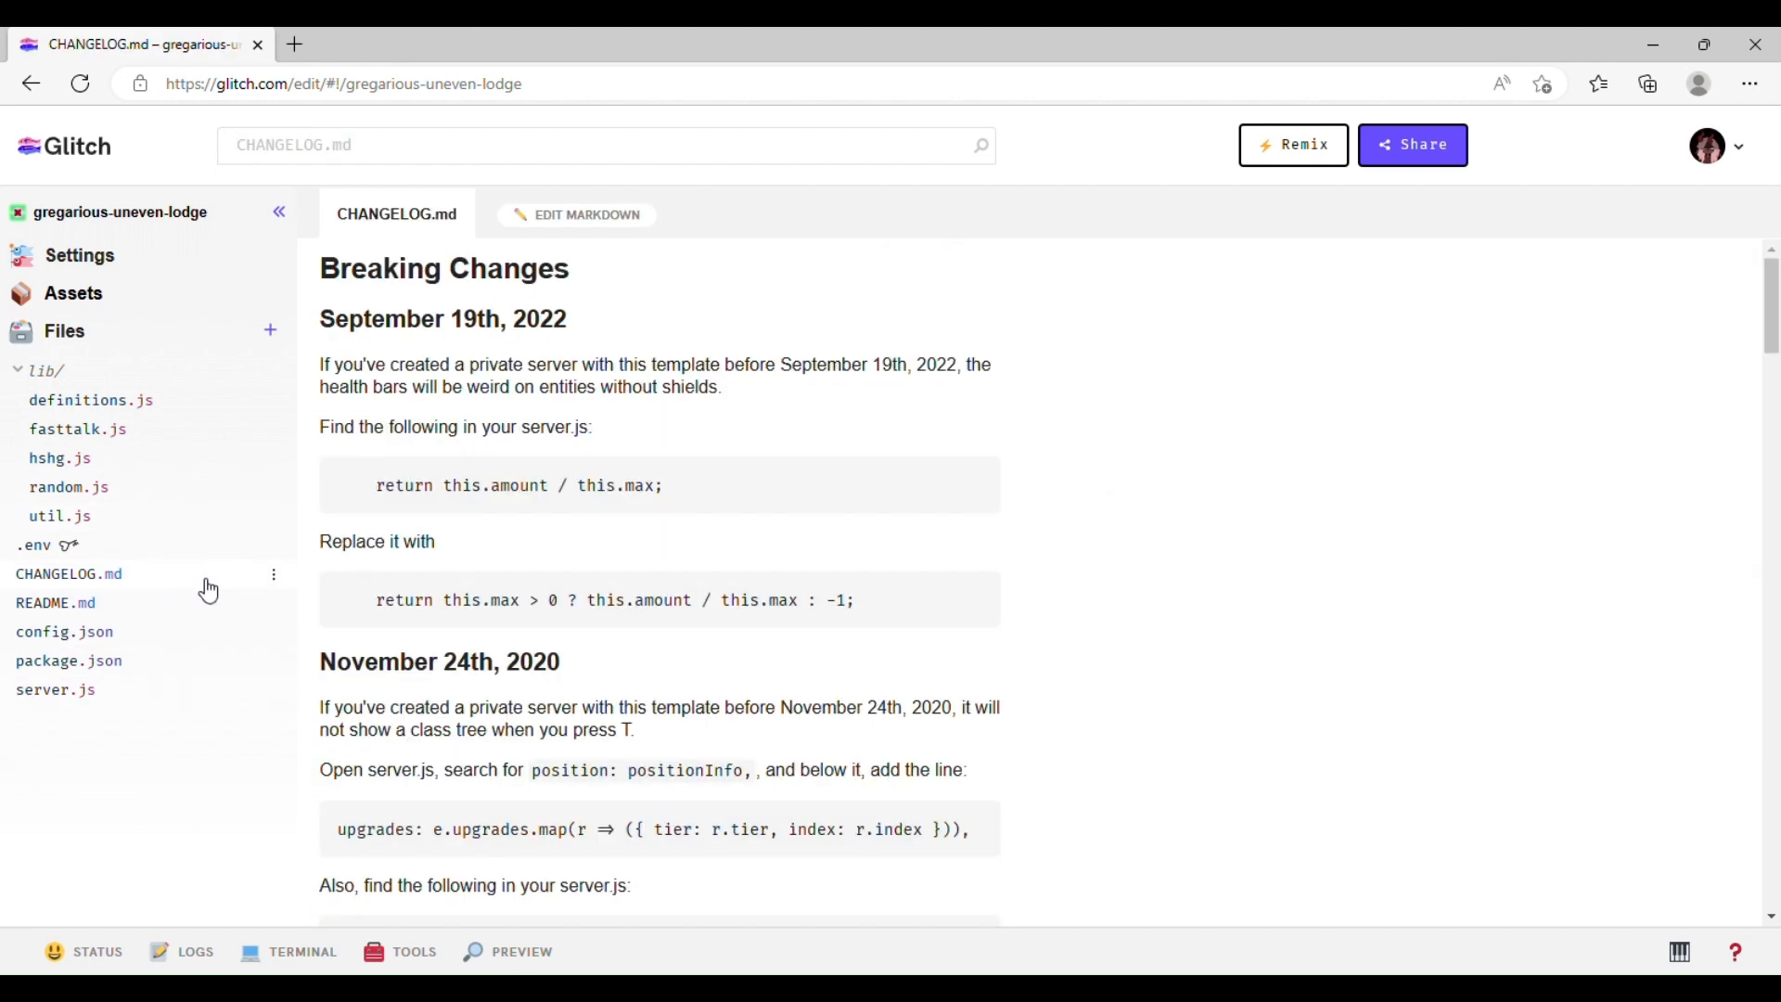
click(273, 573)
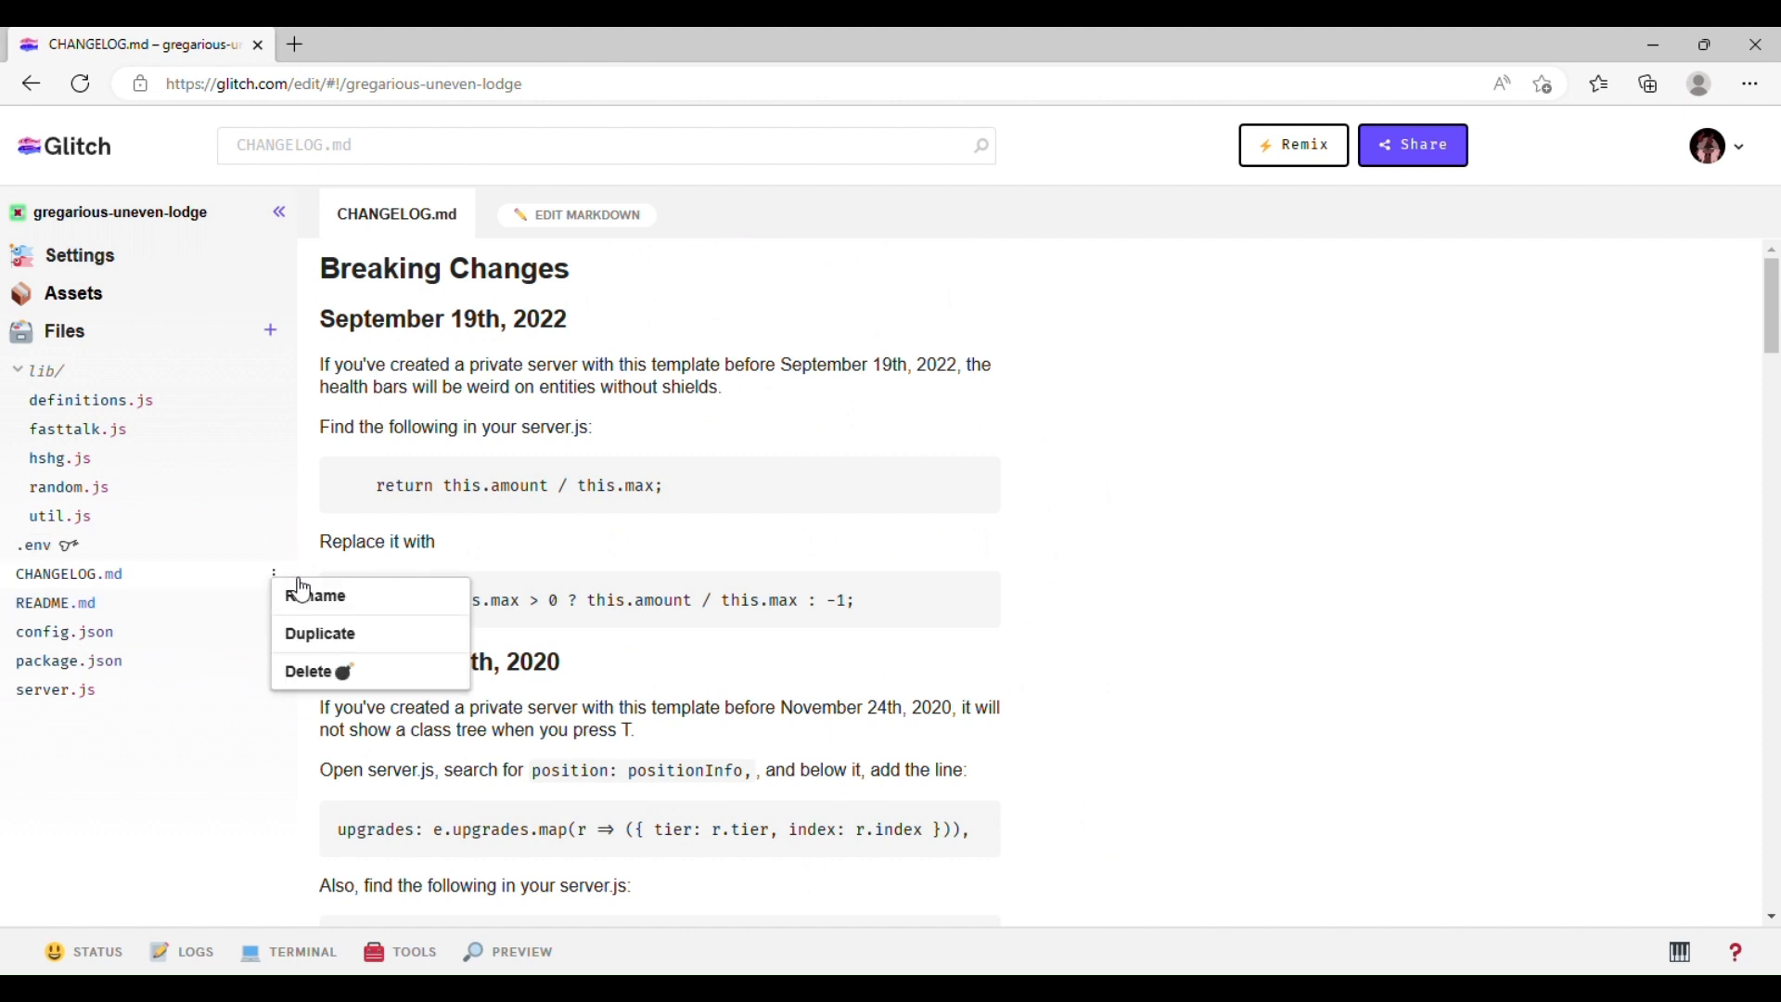
click(308, 670)
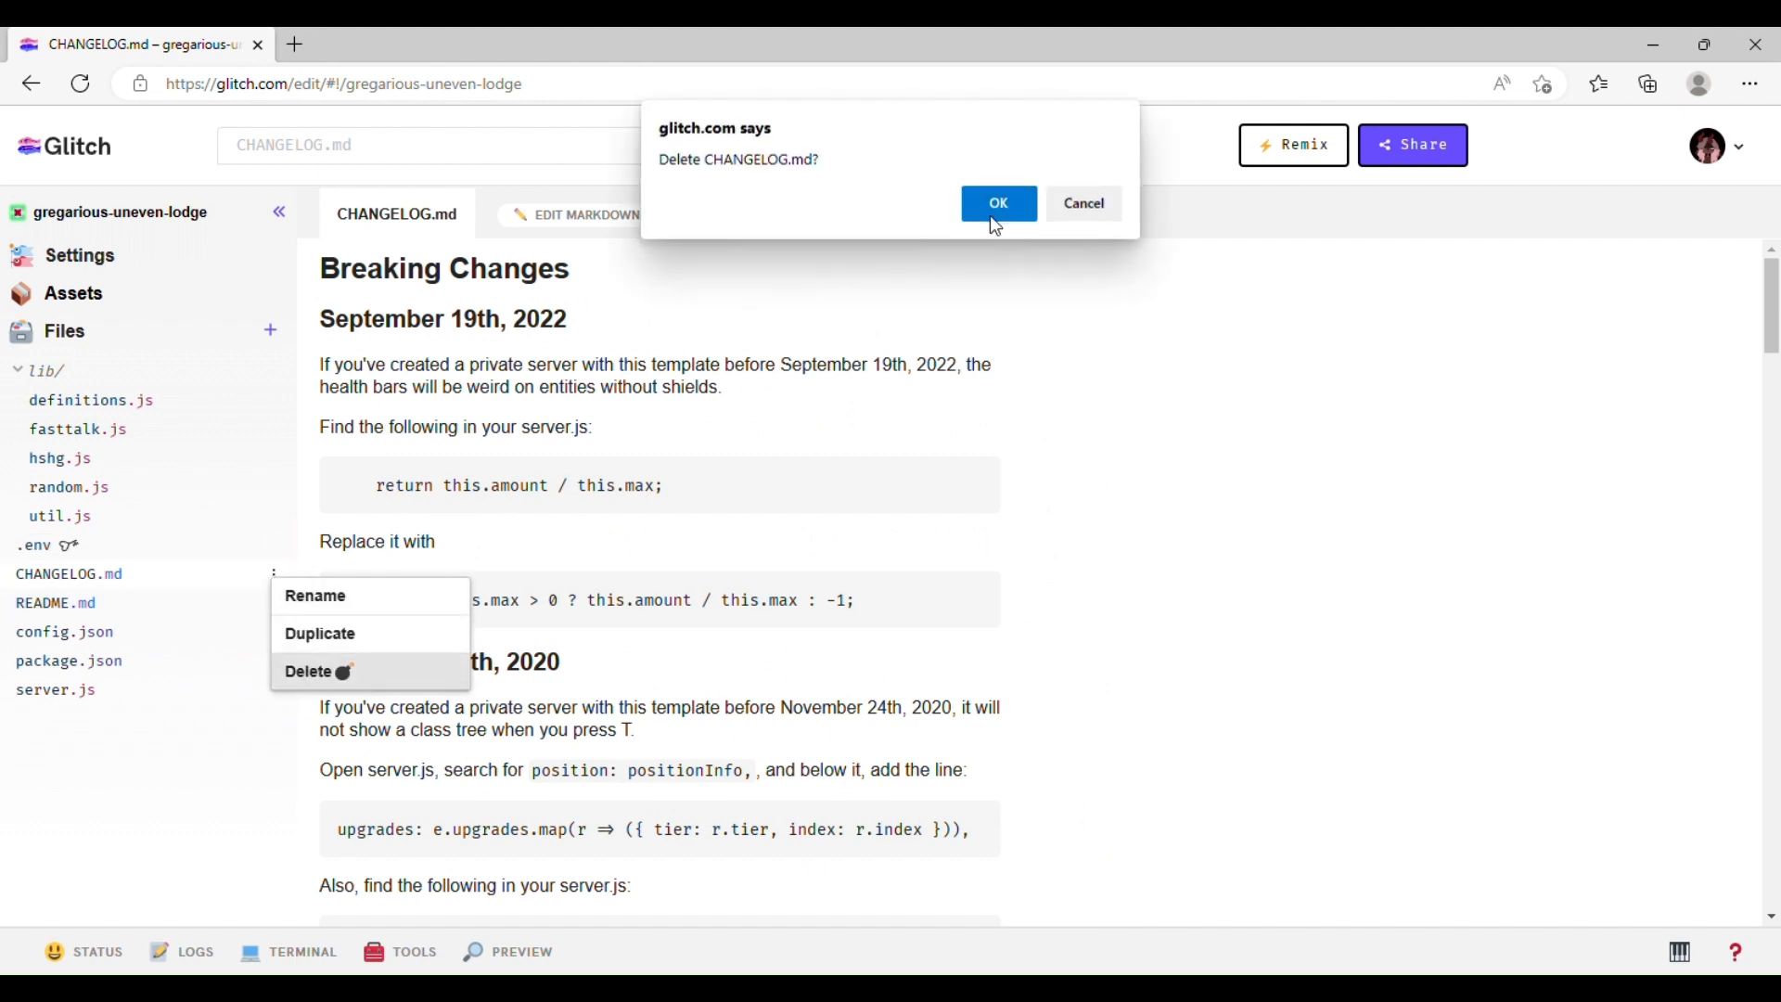
click(998, 202)
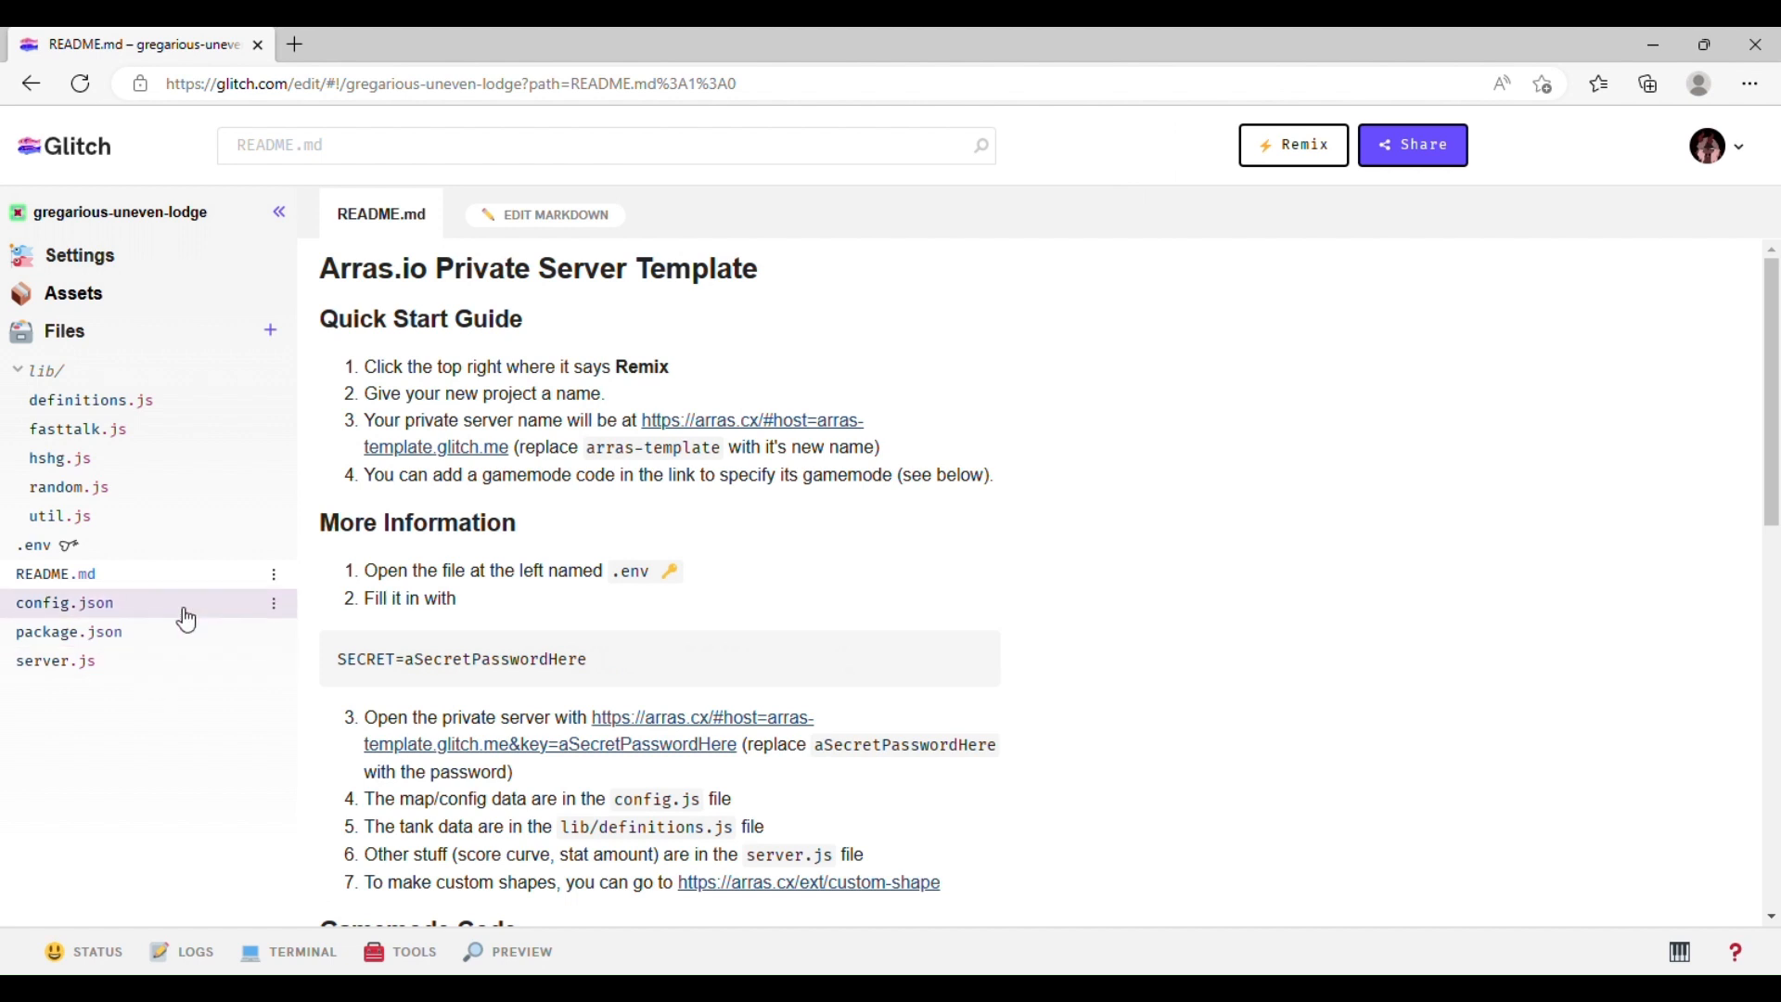
- Review config.json's server settings to the end, then display package.json
click(65, 601)
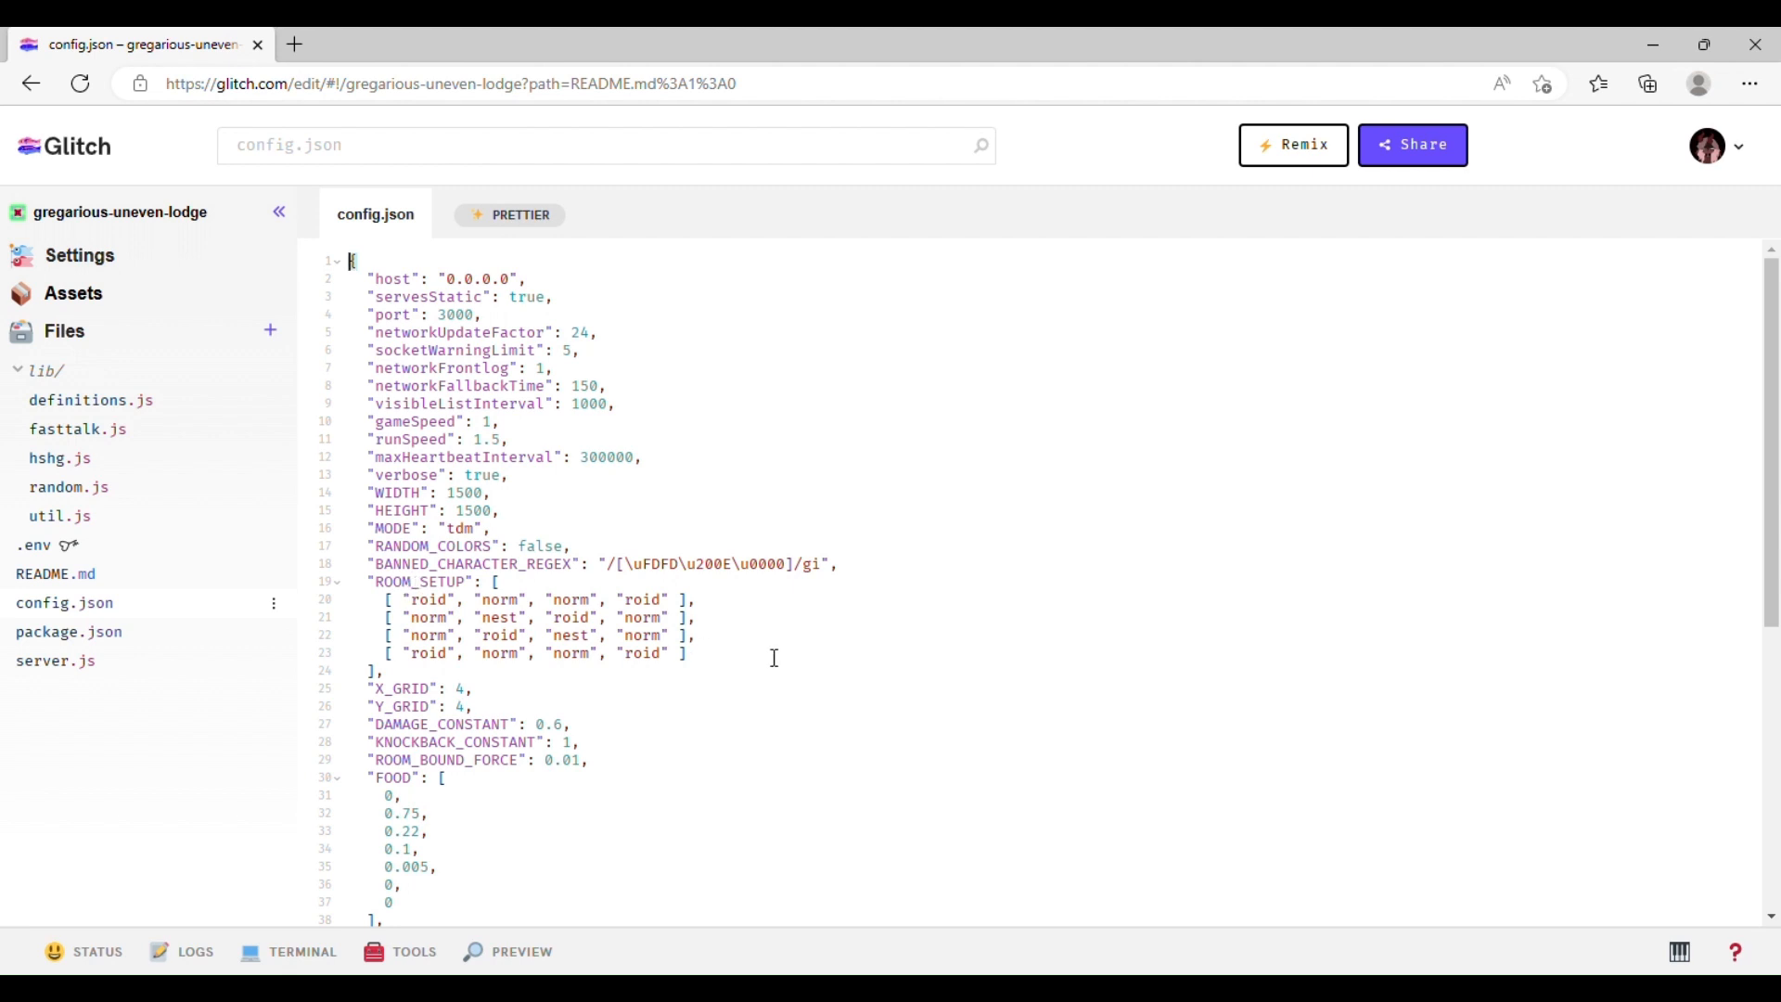
scroll(down, 3)
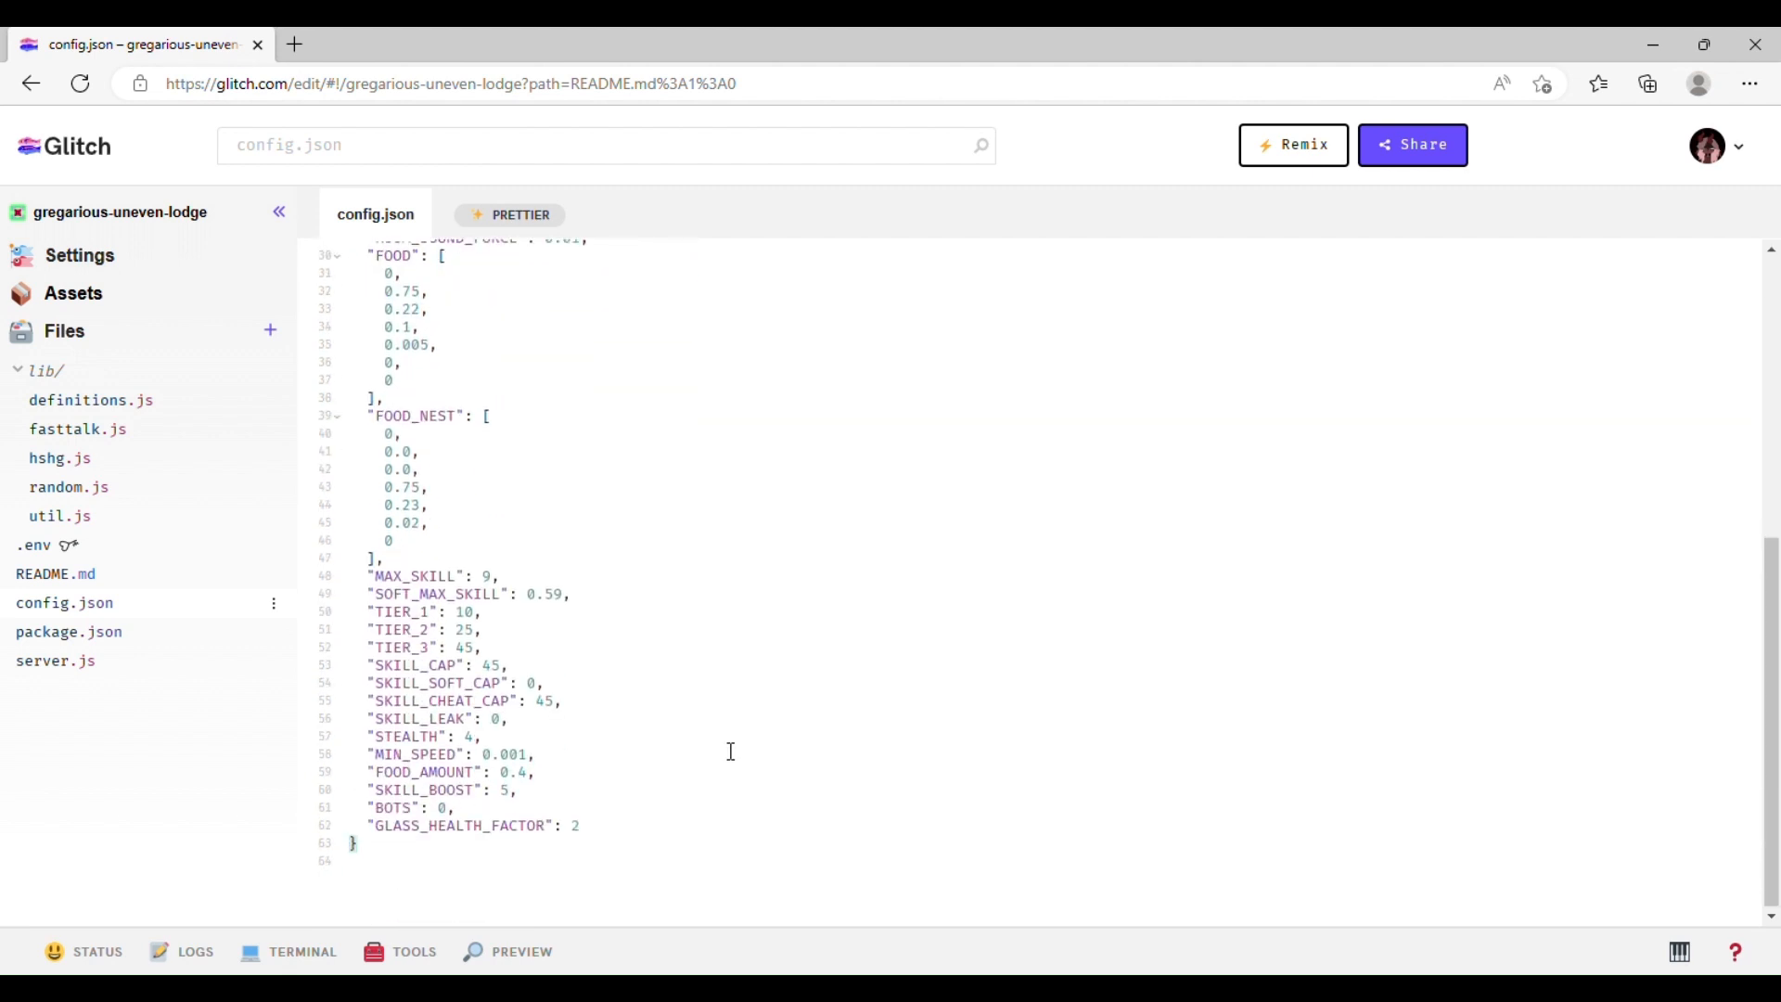
click(69, 630)
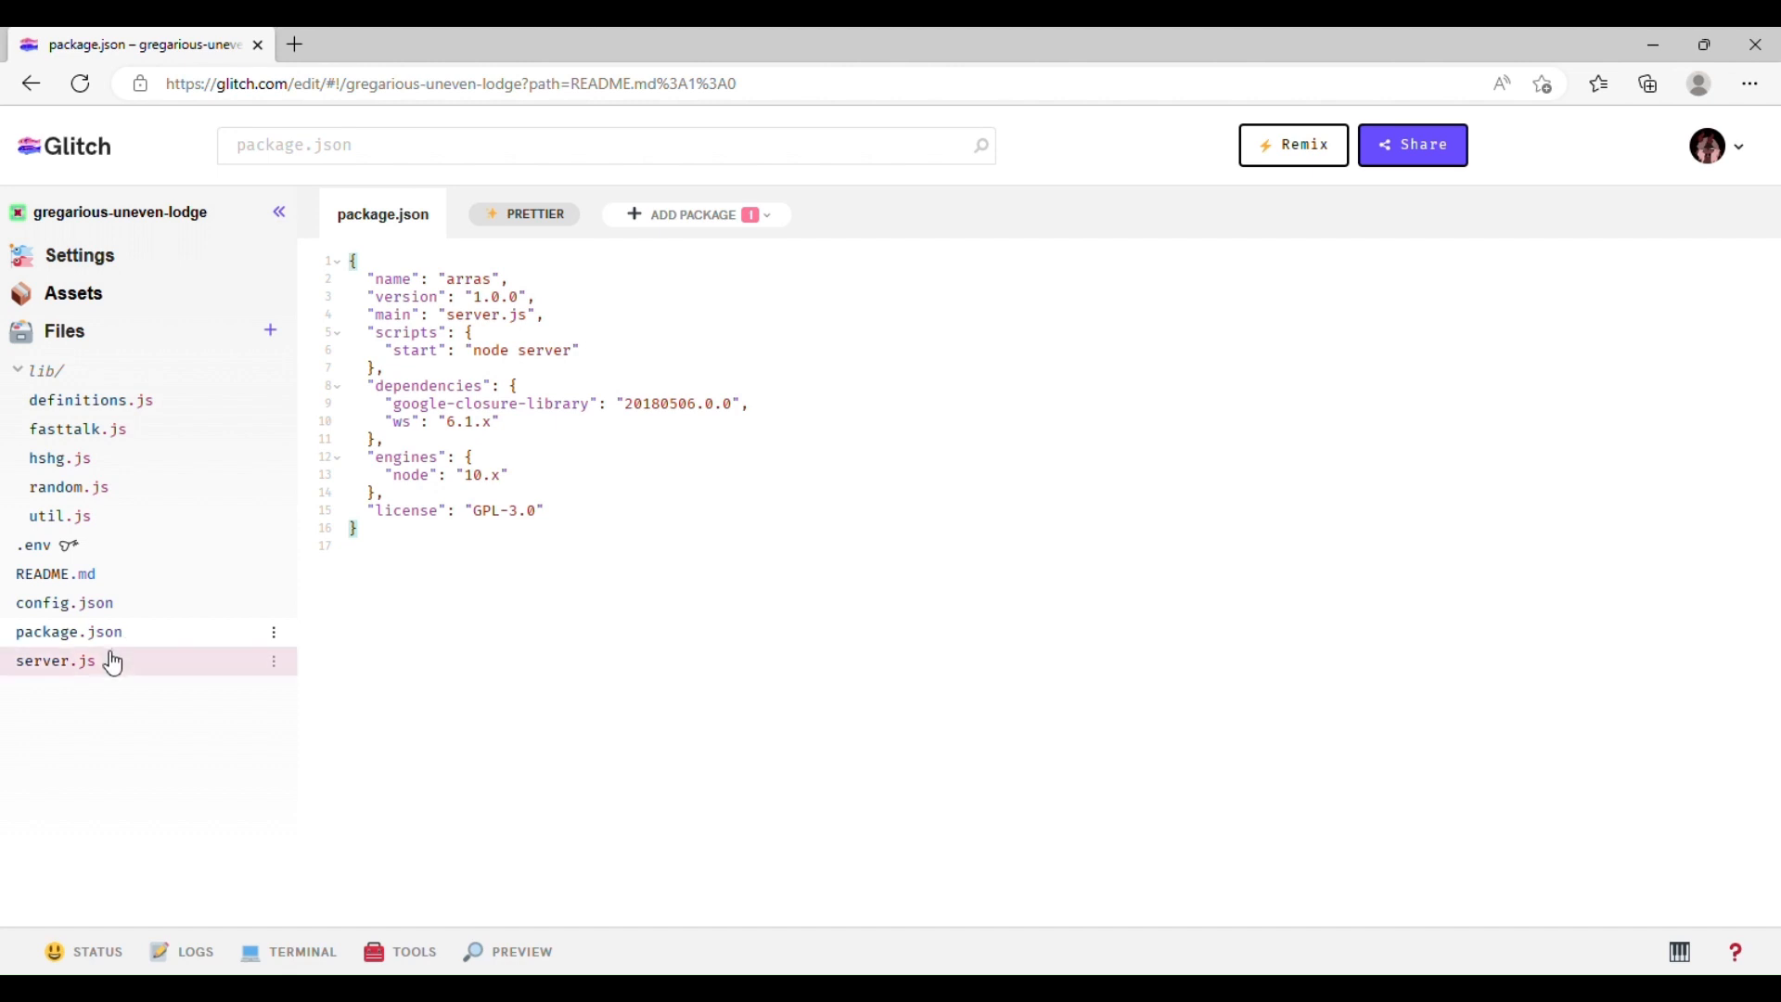
- Skim server.js from its requires down through the game code
click(56, 660)
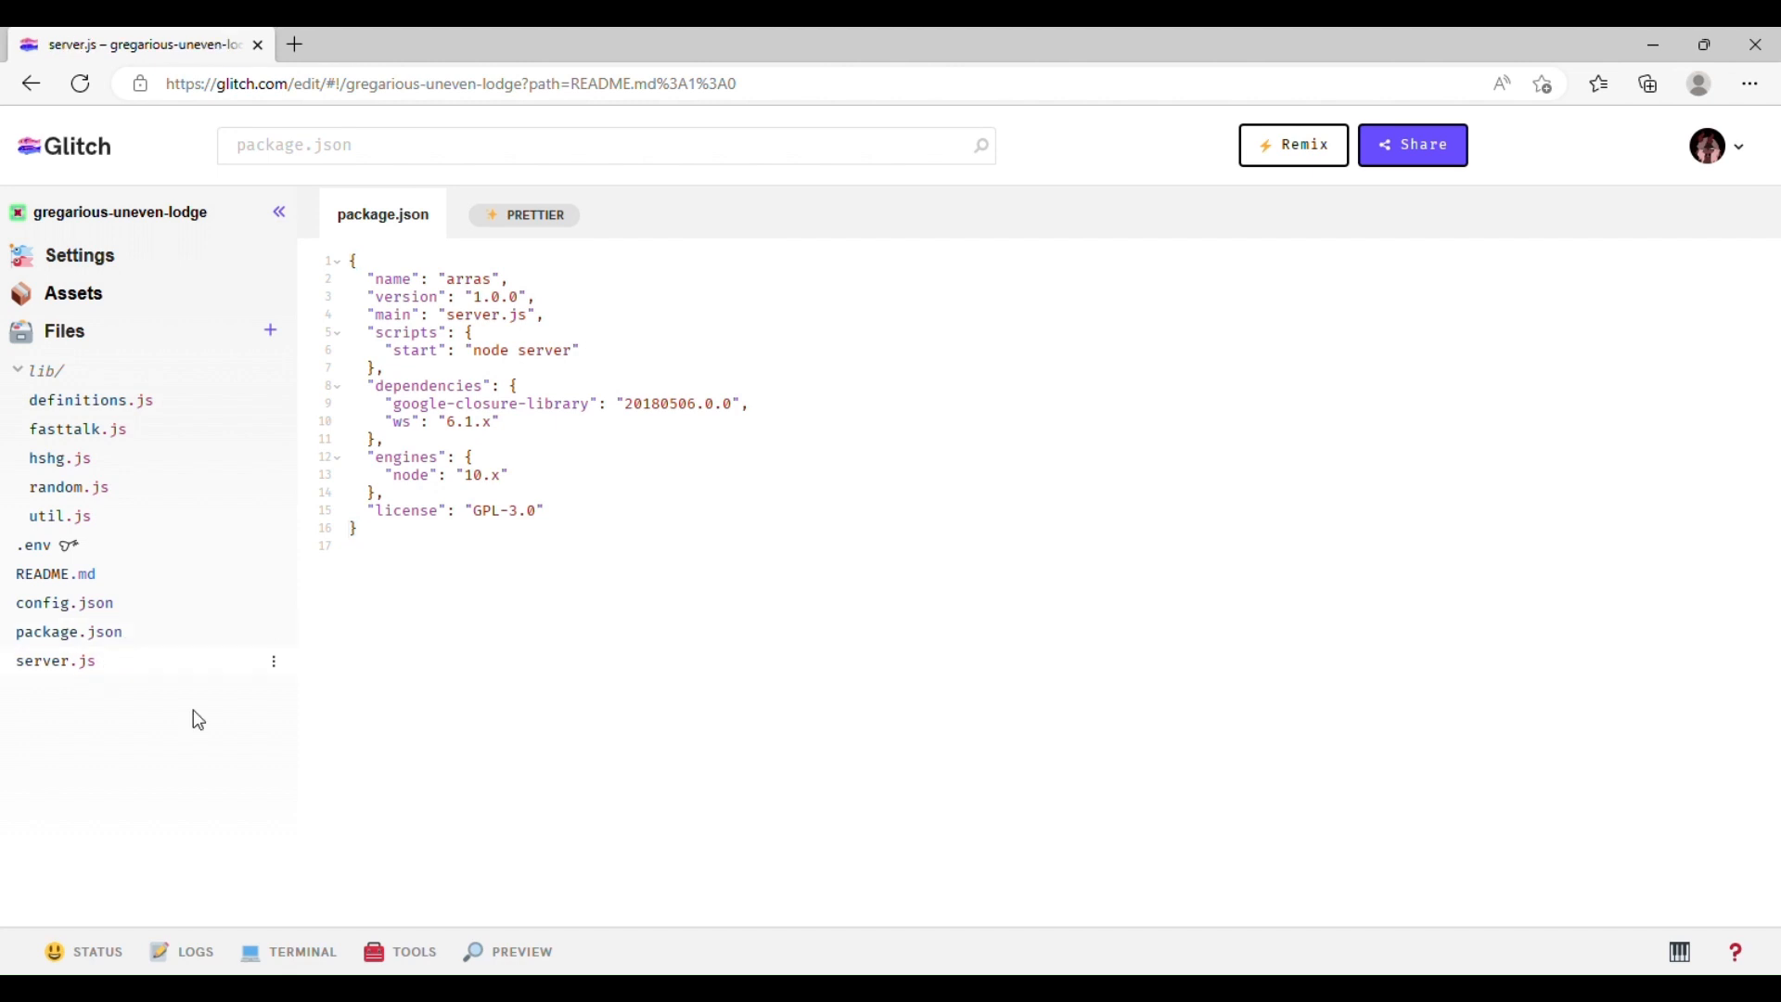
mouse_move(693, 653)
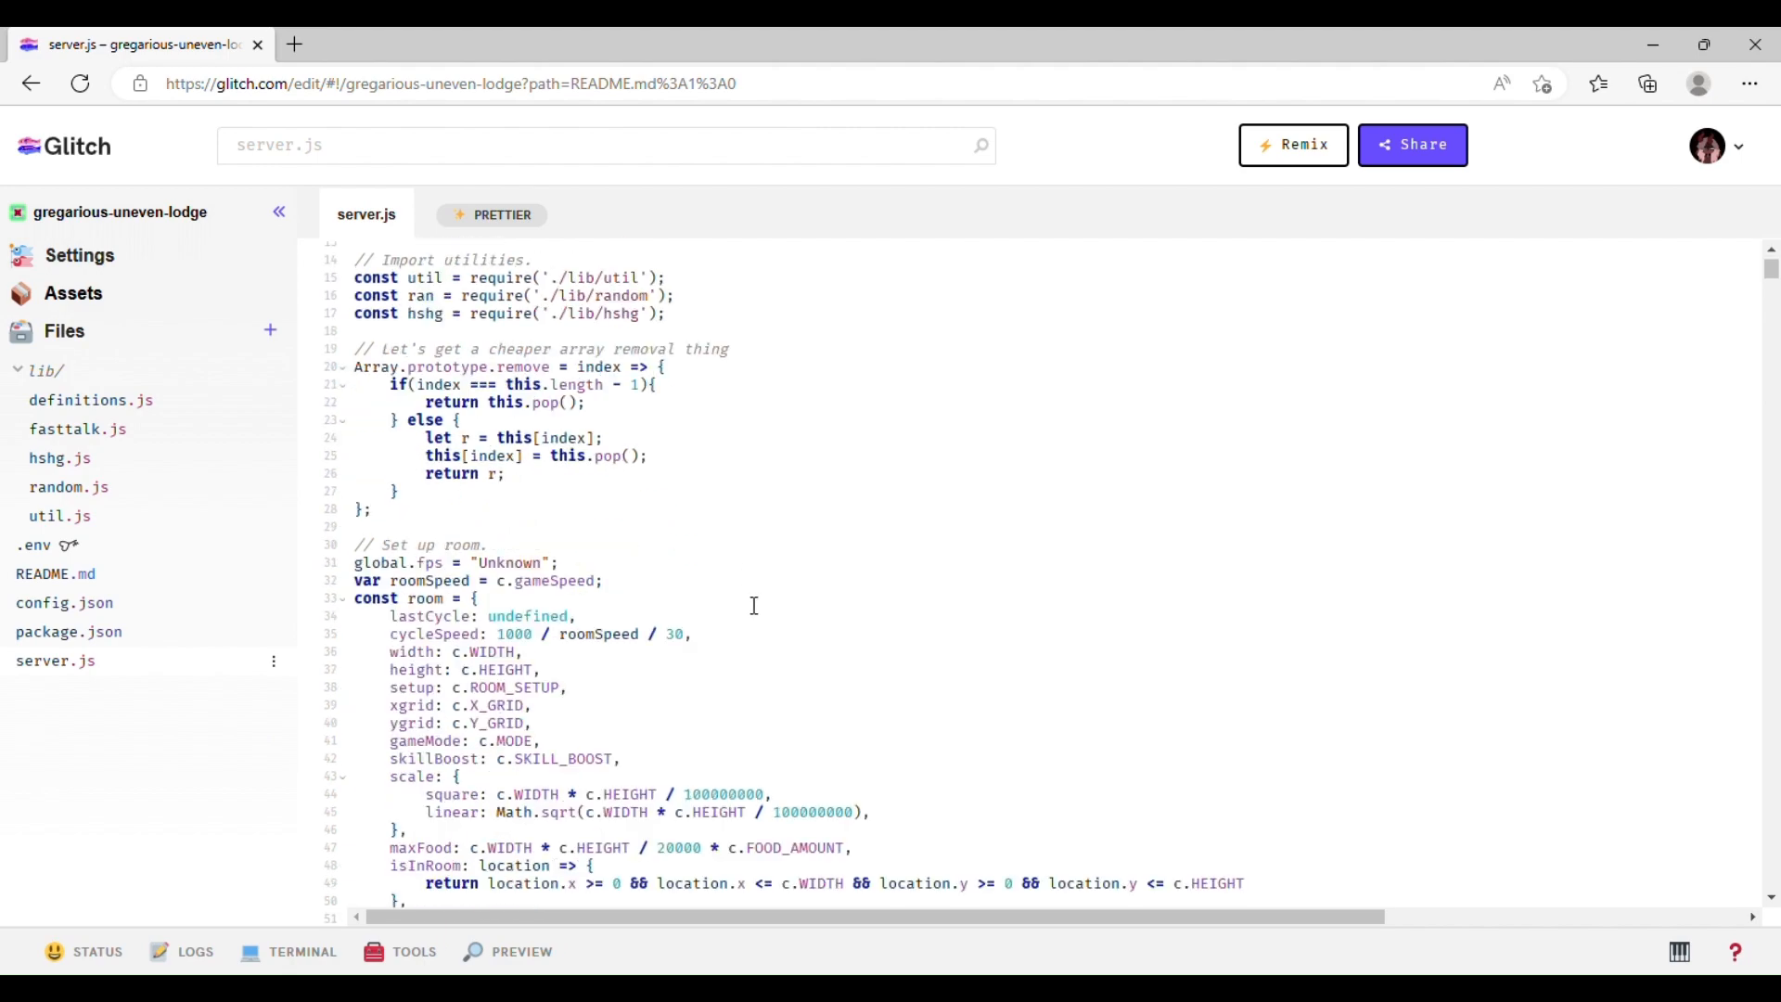
scroll(down, 3)
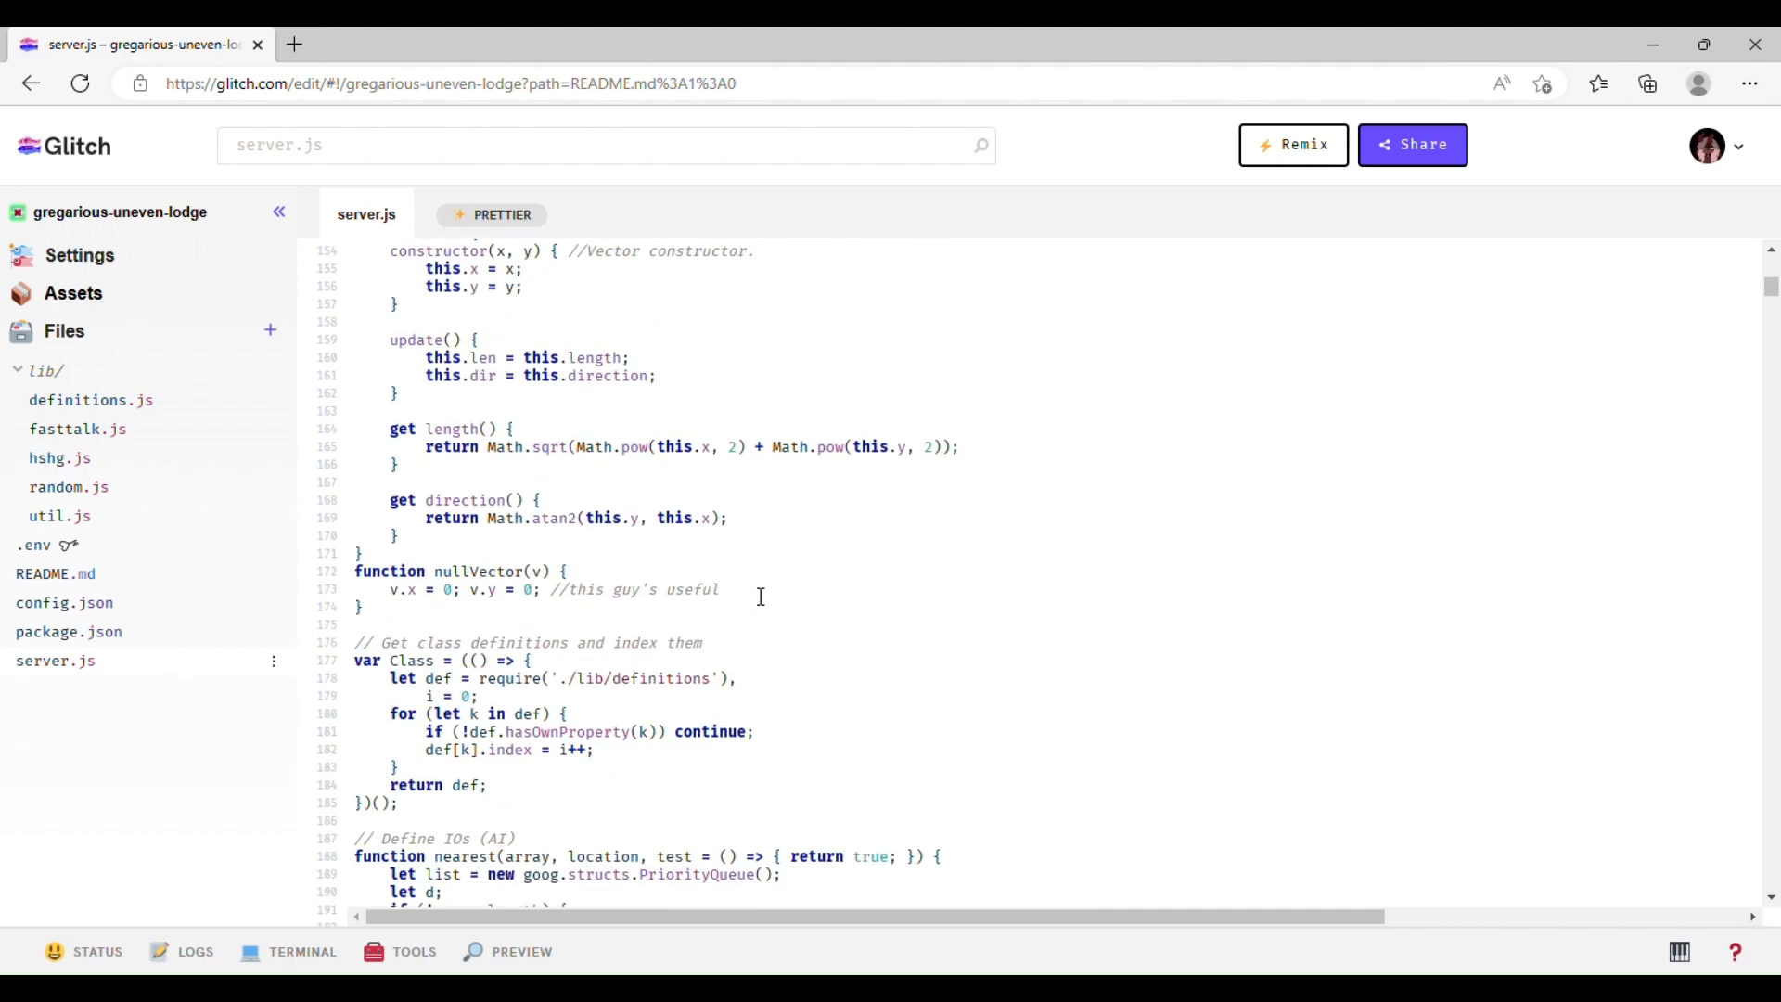
scroll(down, 3)
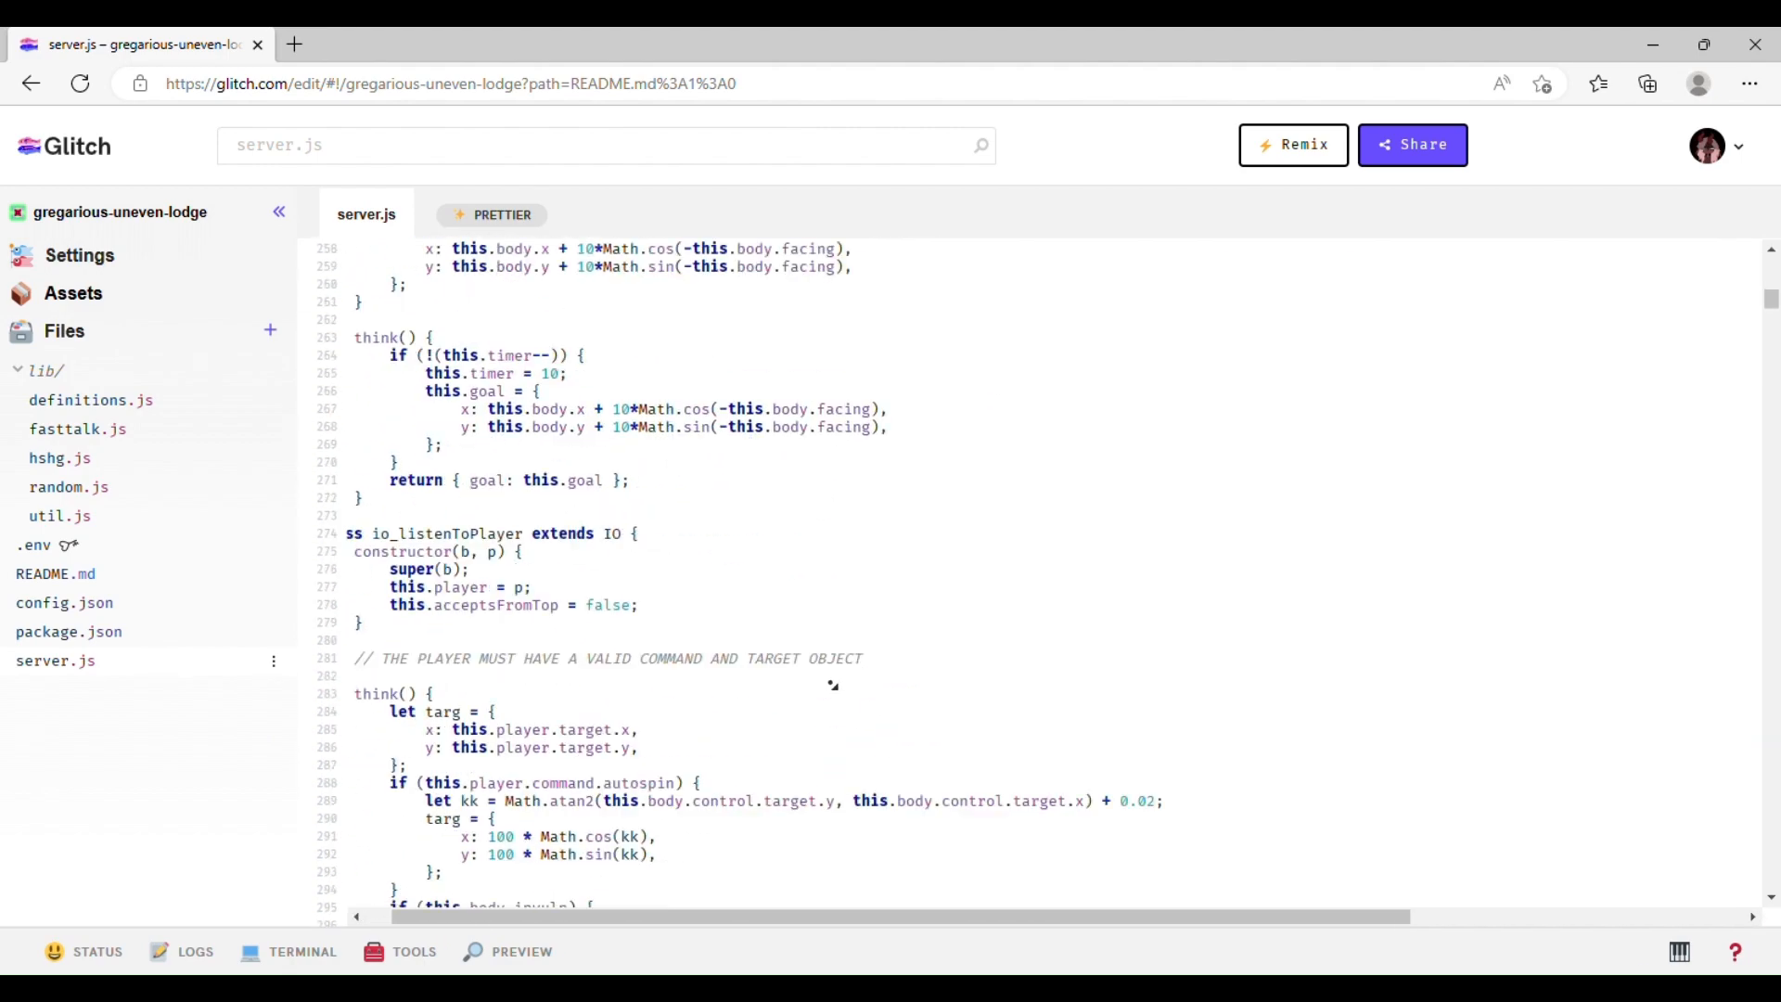
scroll(down, 3)
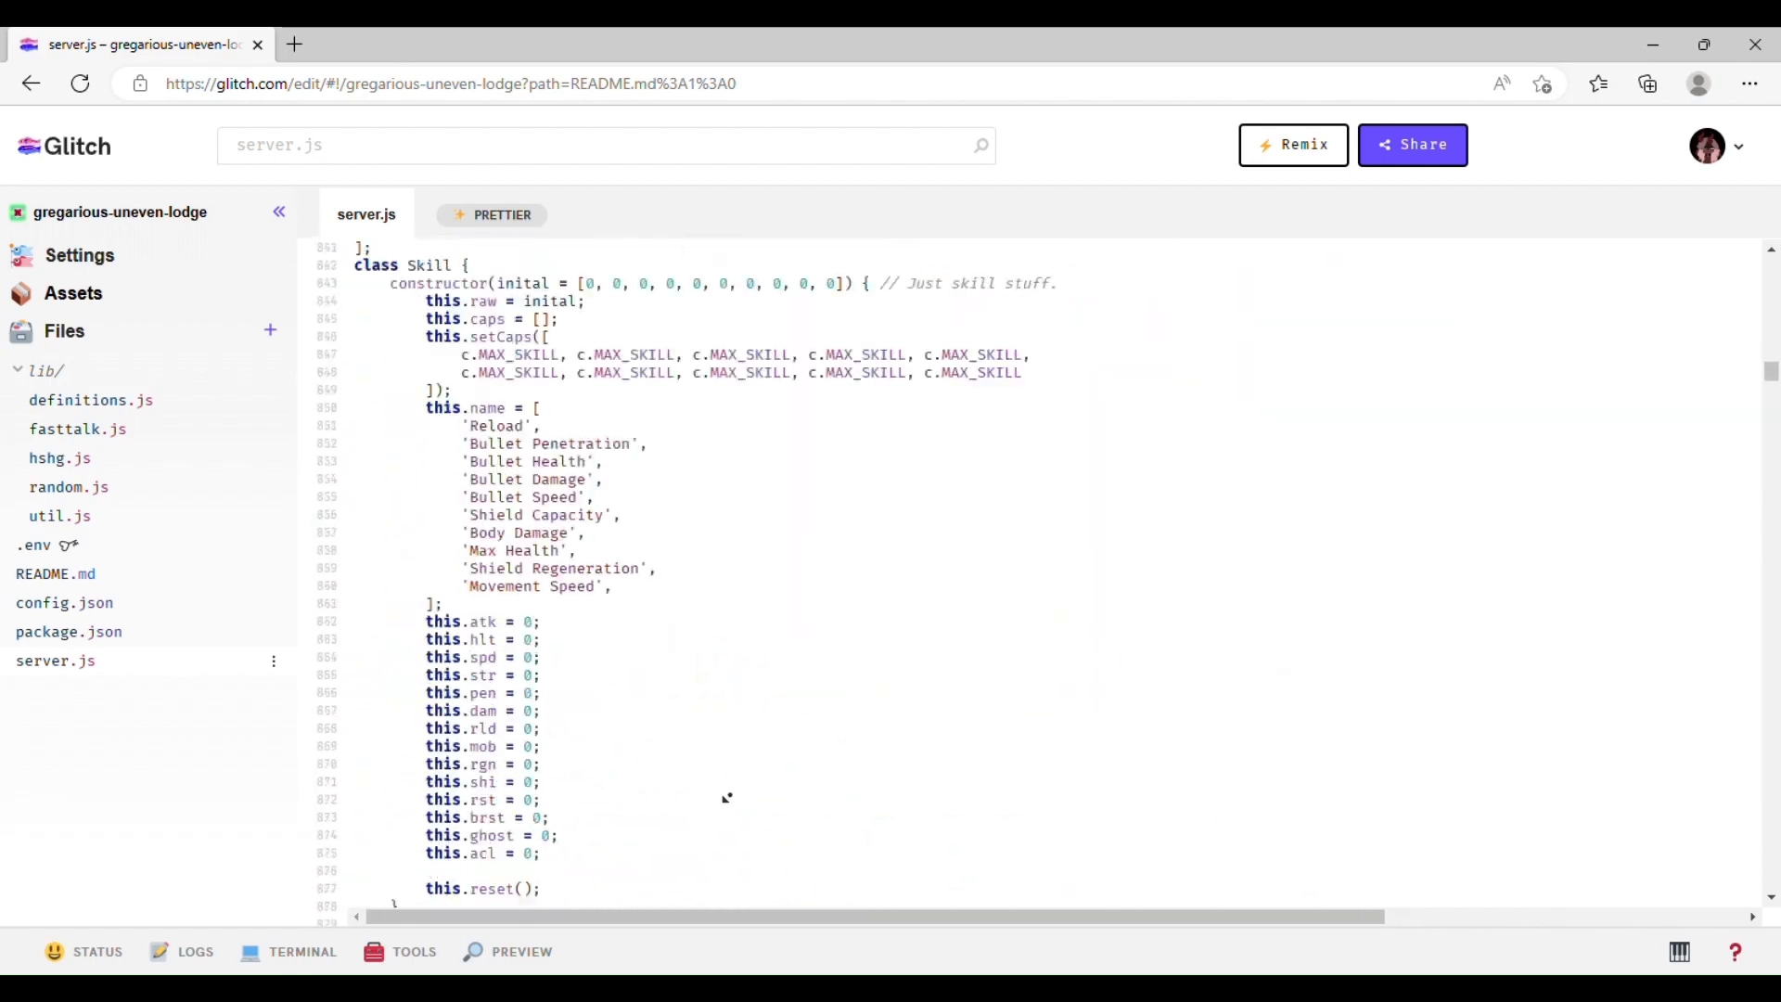
scroll(down, 3)
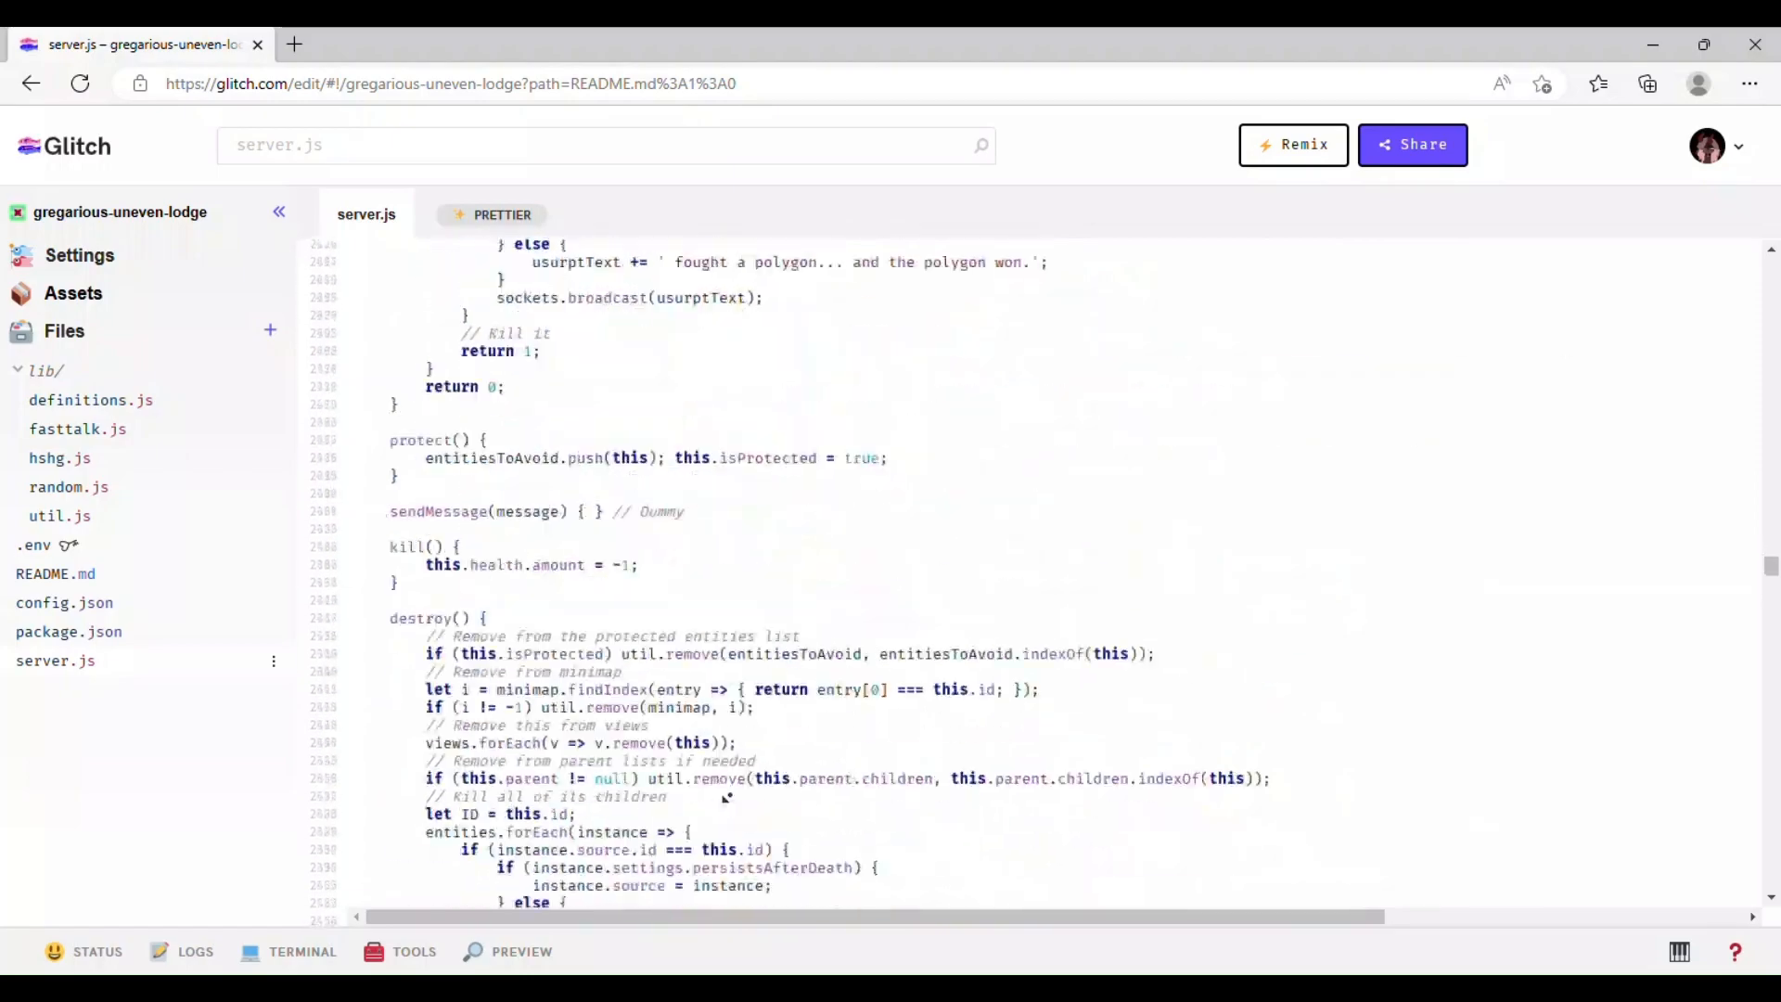
scroll(down, 3)
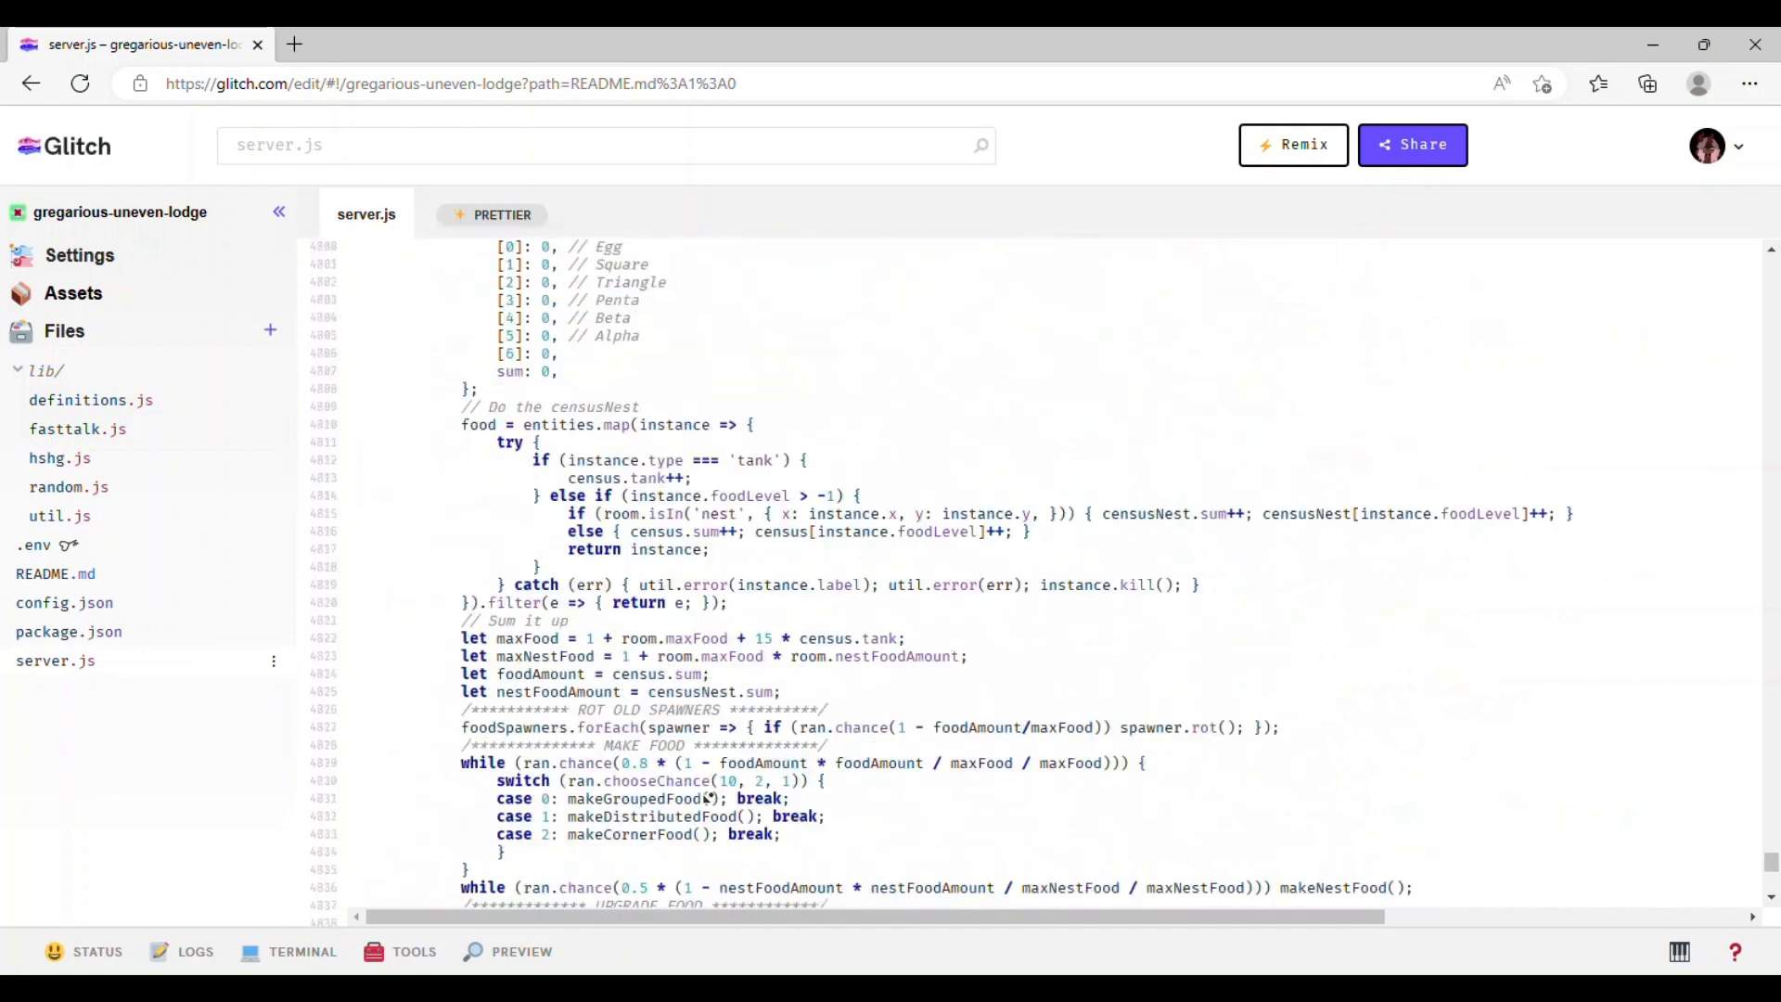
scroll(down, 3)
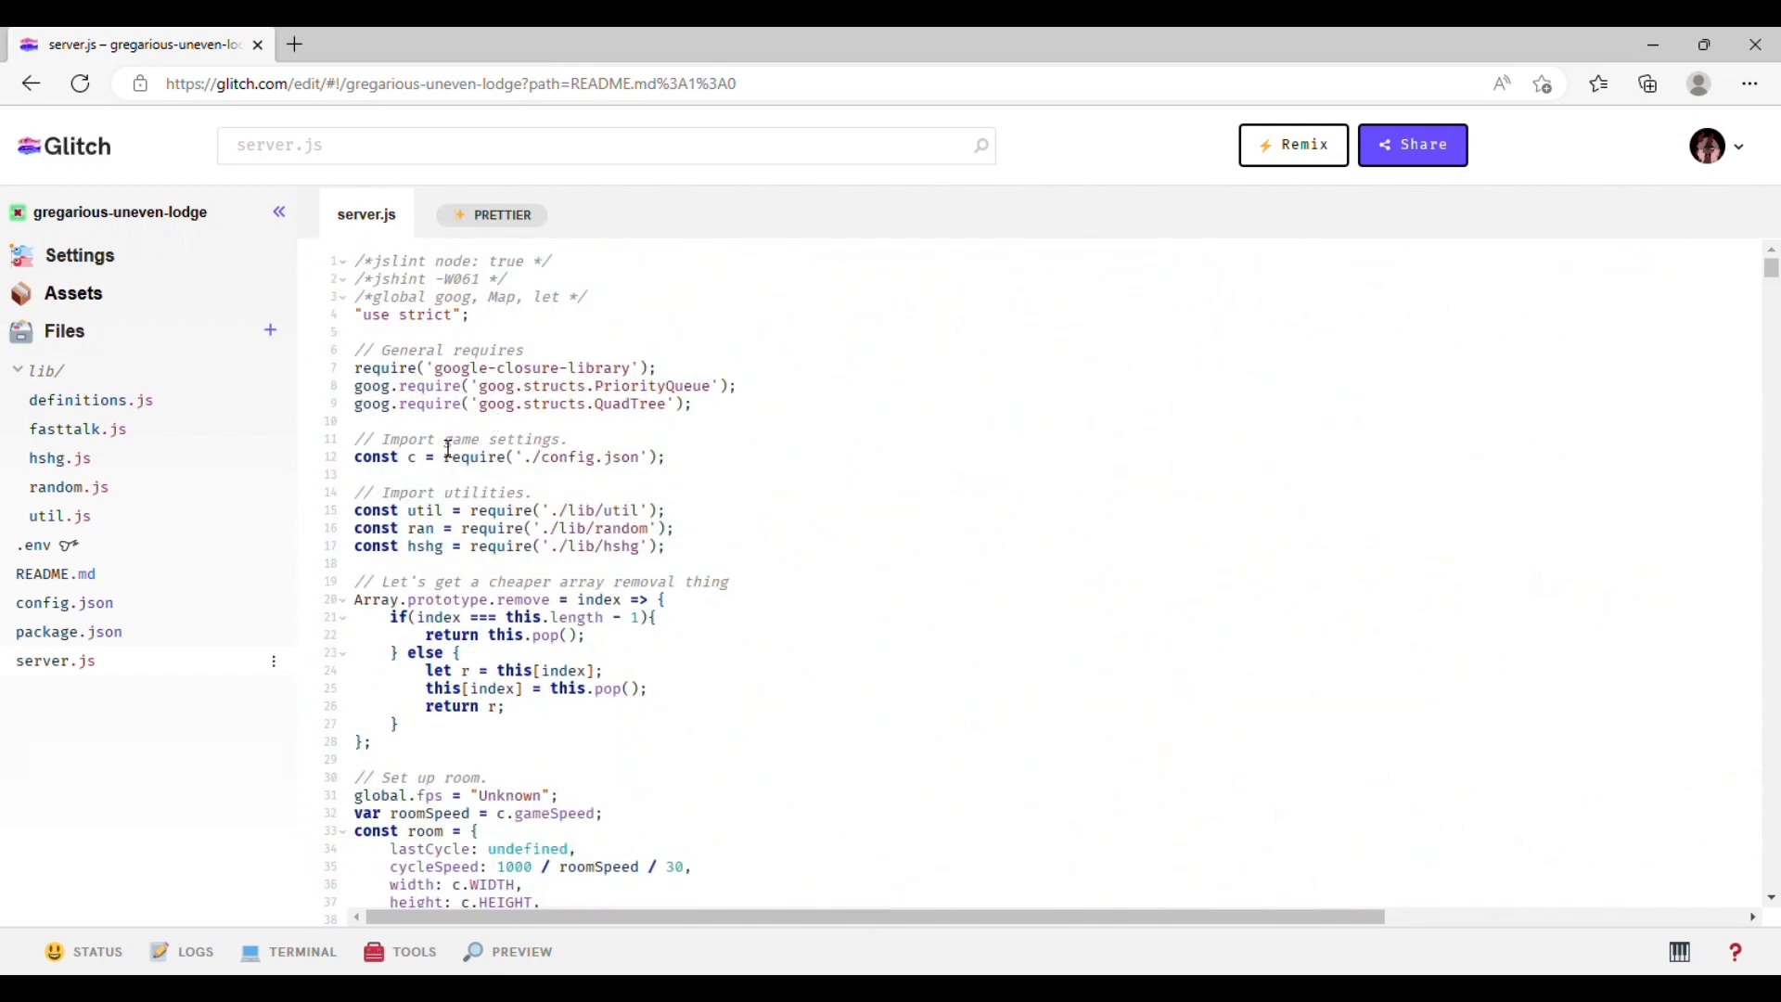
mouse_move(1477, 312)
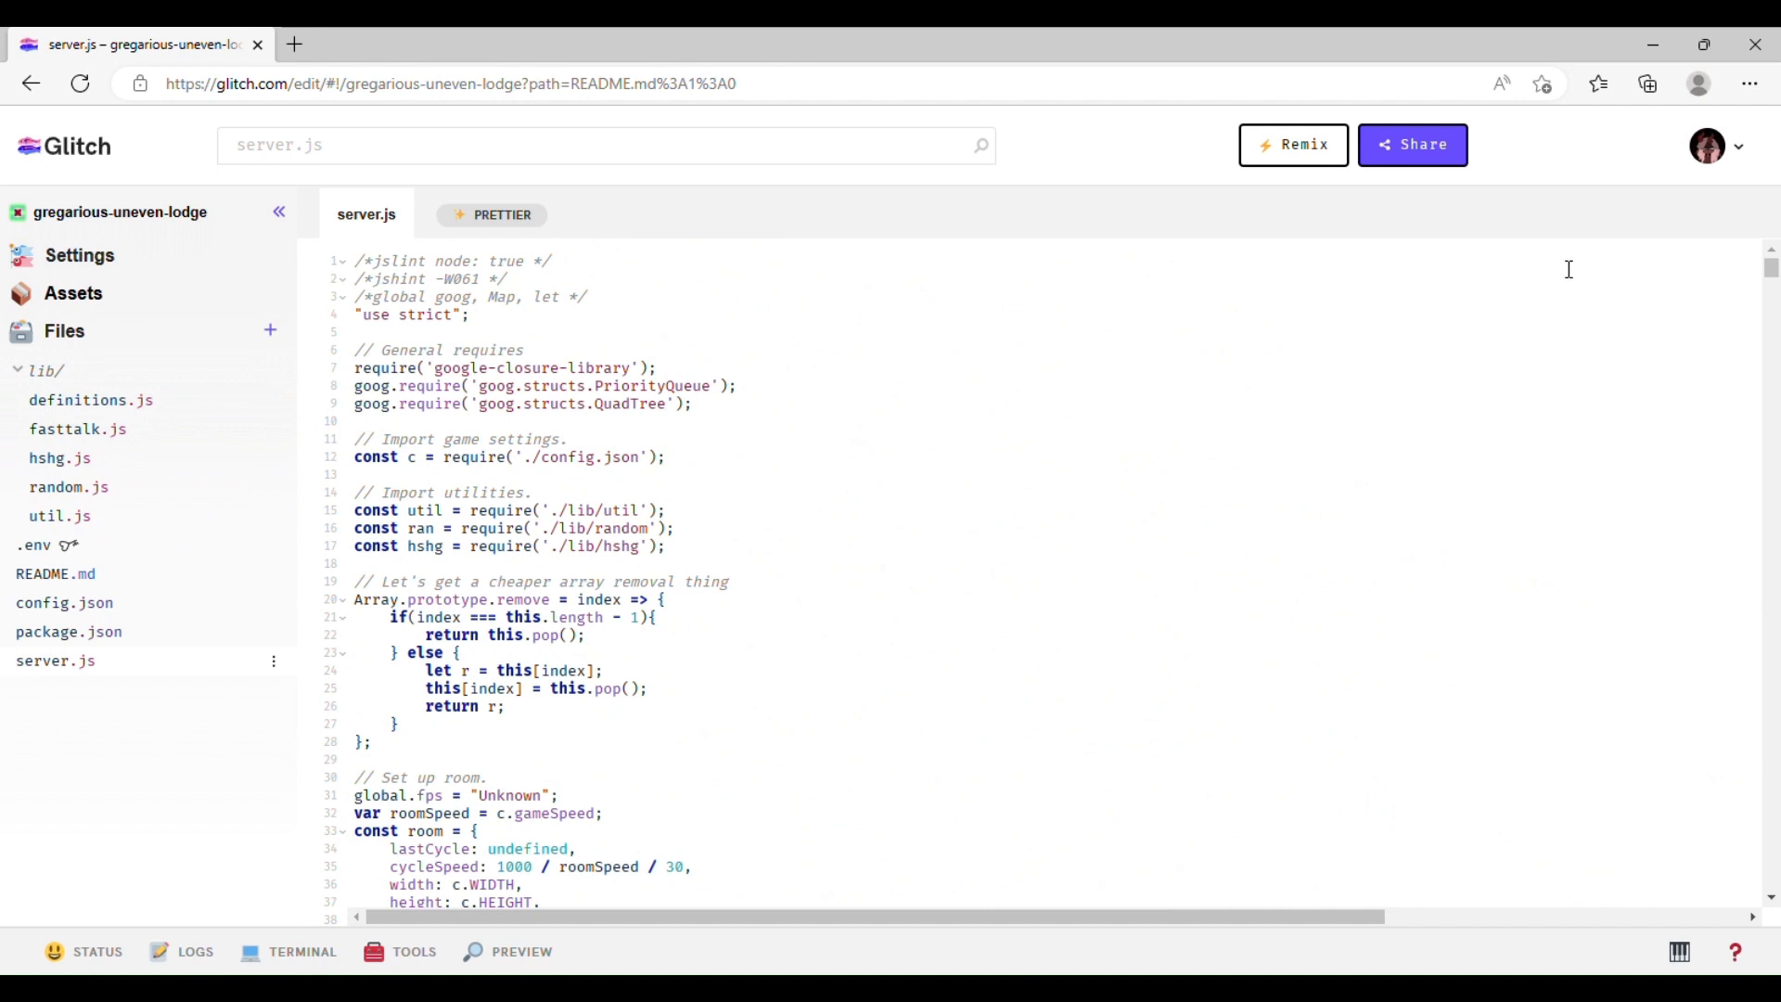
mouse_move(1586, 265)
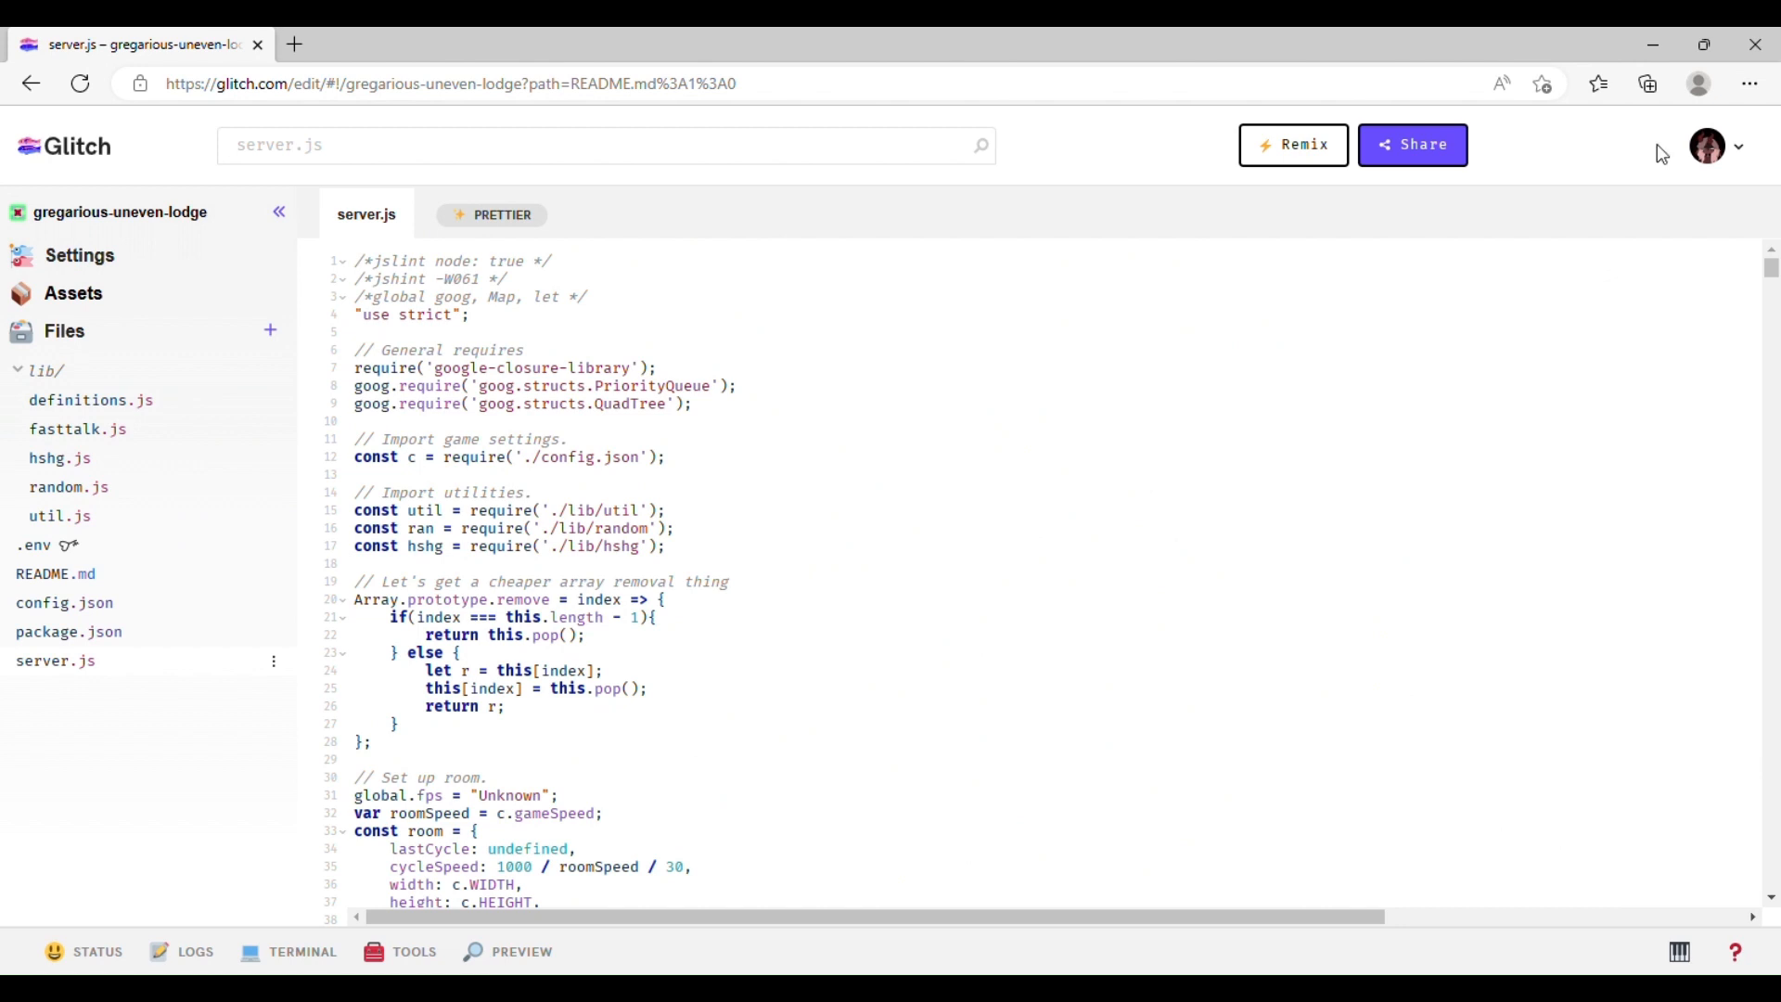
mouse_move(1669, 163)
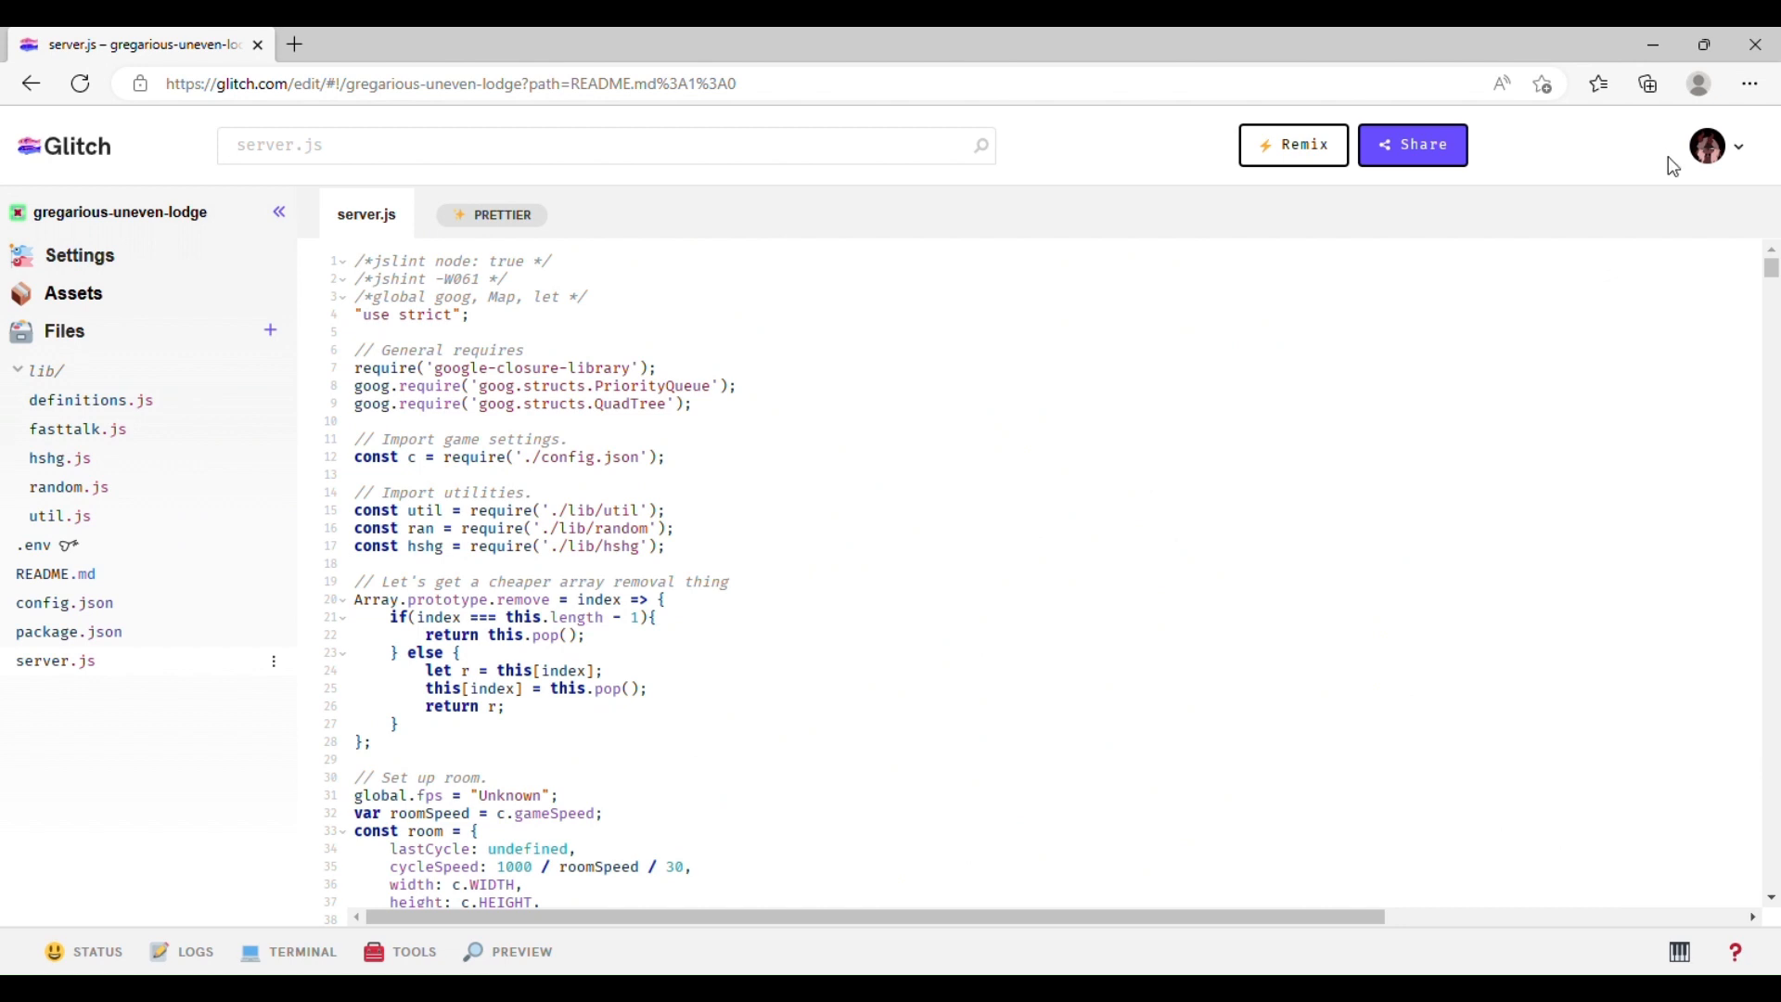